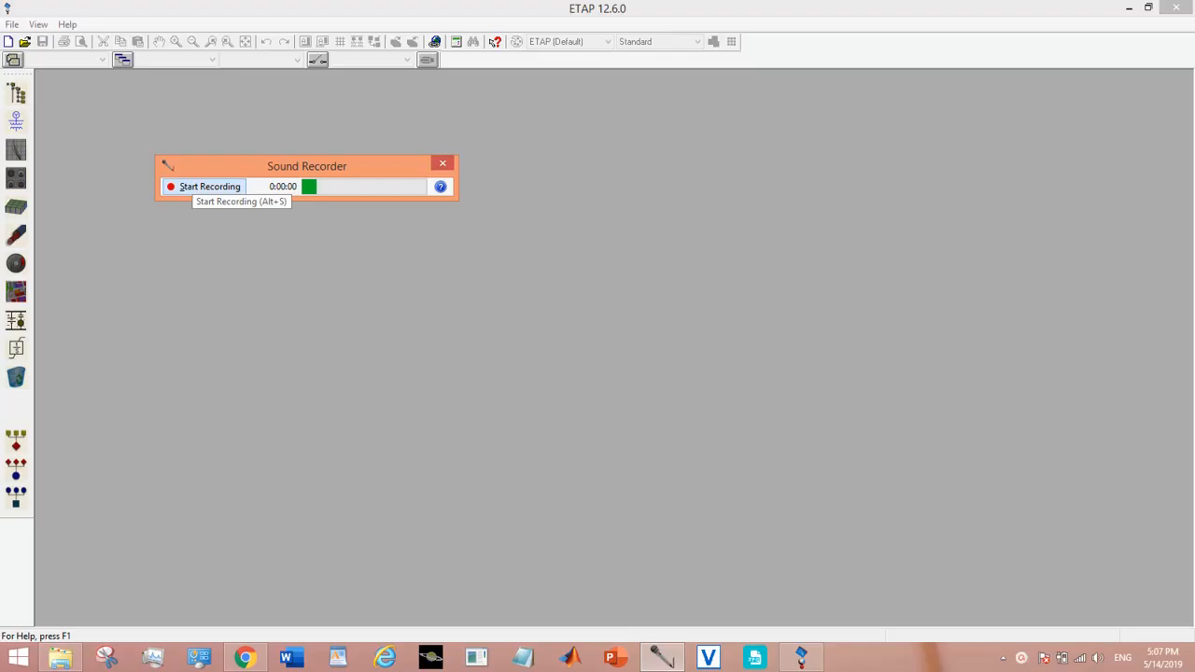
Browse for an existing project file, then close the browser without opening anything.
left_click(209, 187)
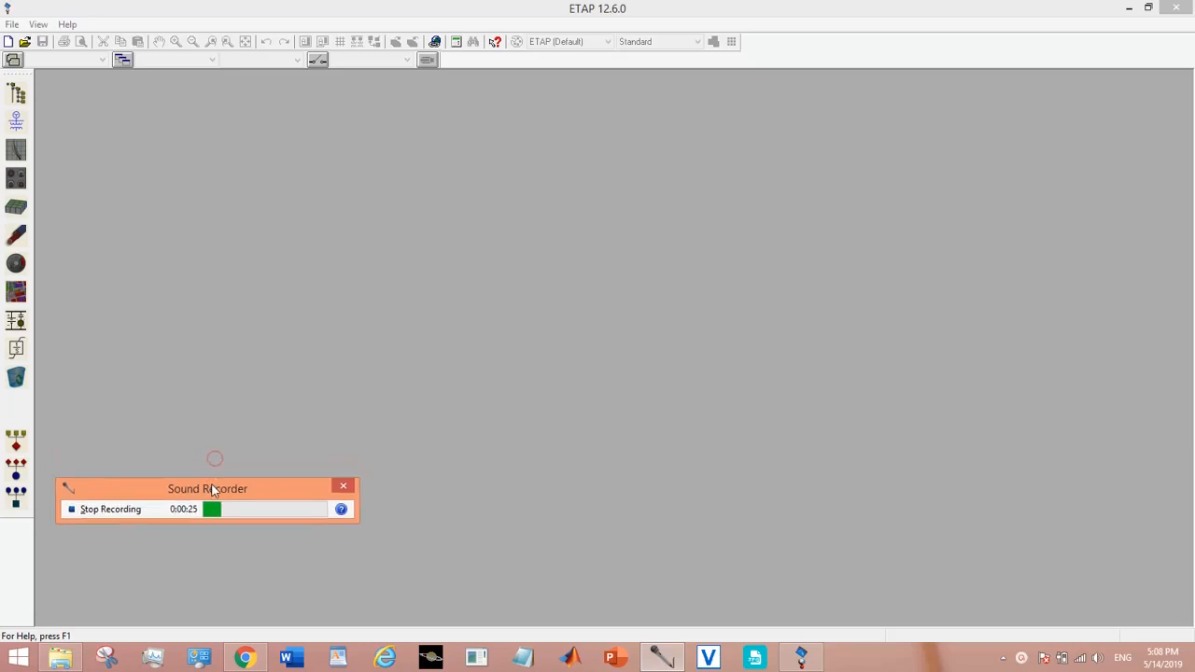
left_click_drag(207, 490, 224, 616)
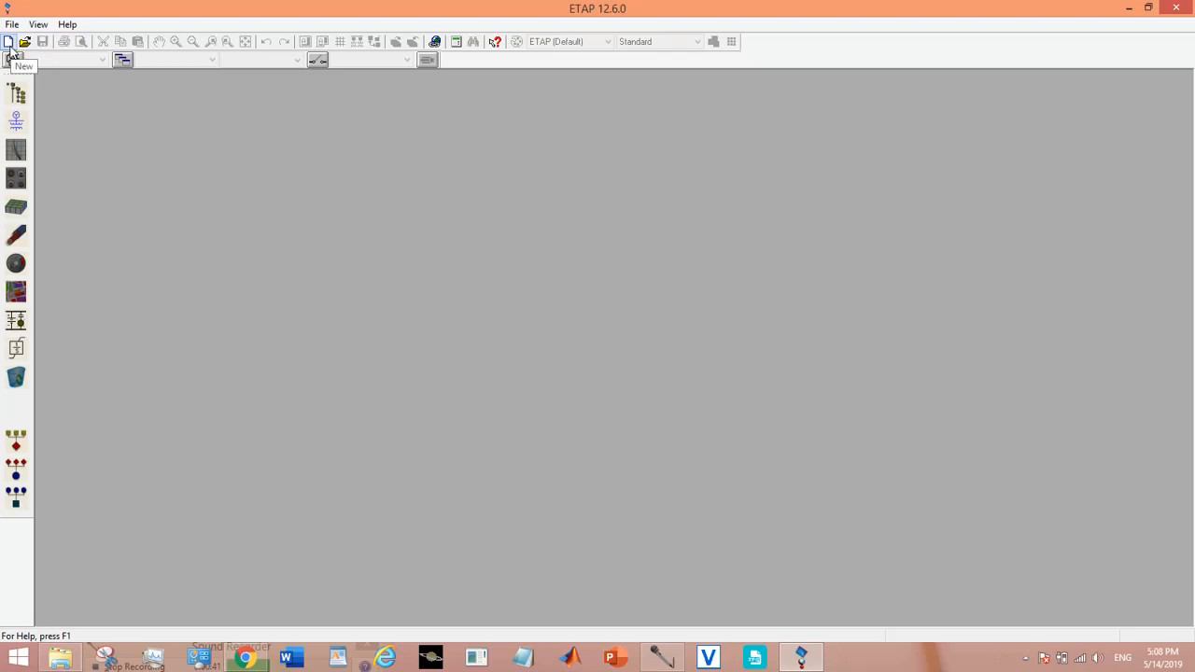
mouse_move(27, 41)
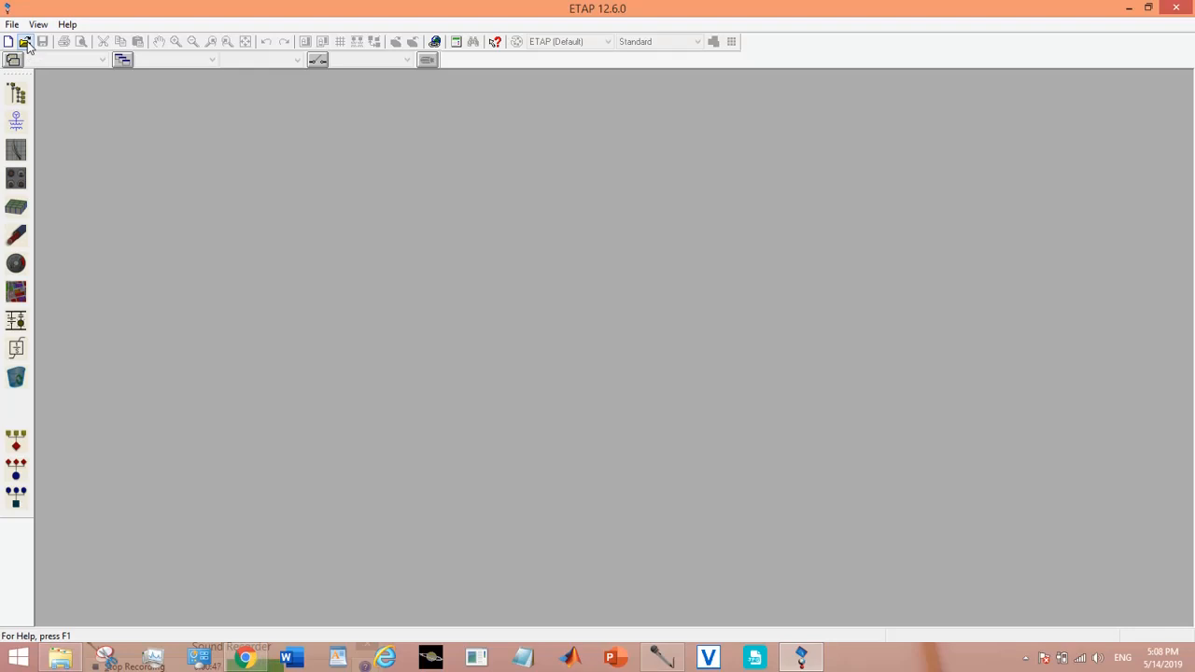
left_click(26, 41)
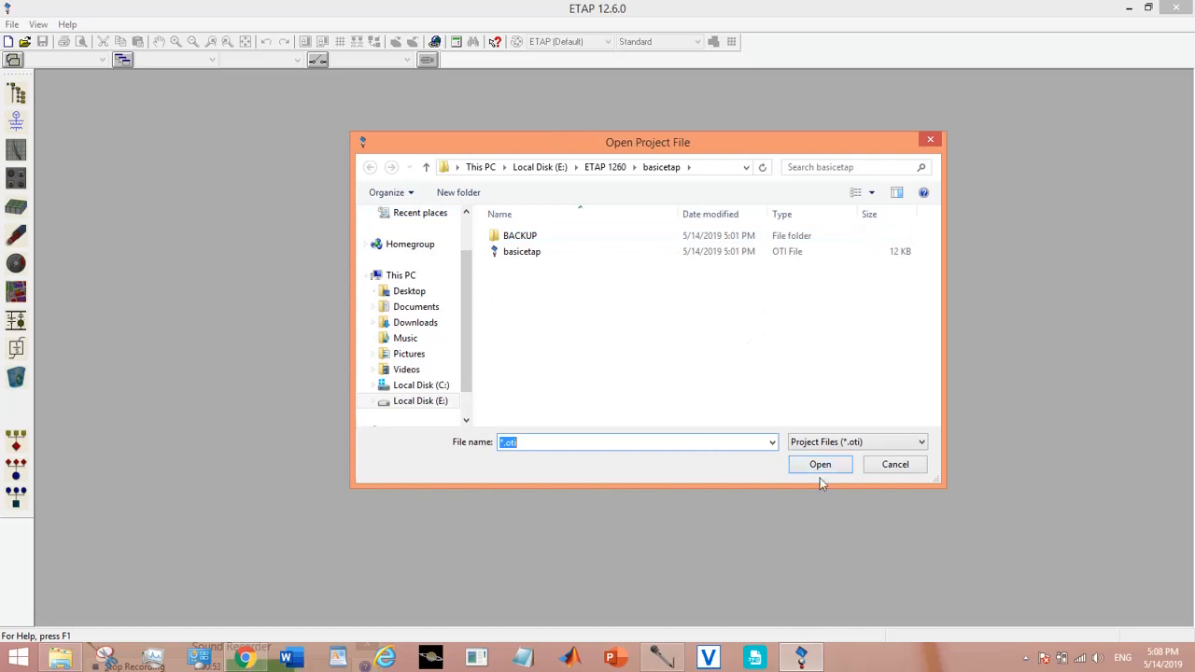
left_click(893, 463)
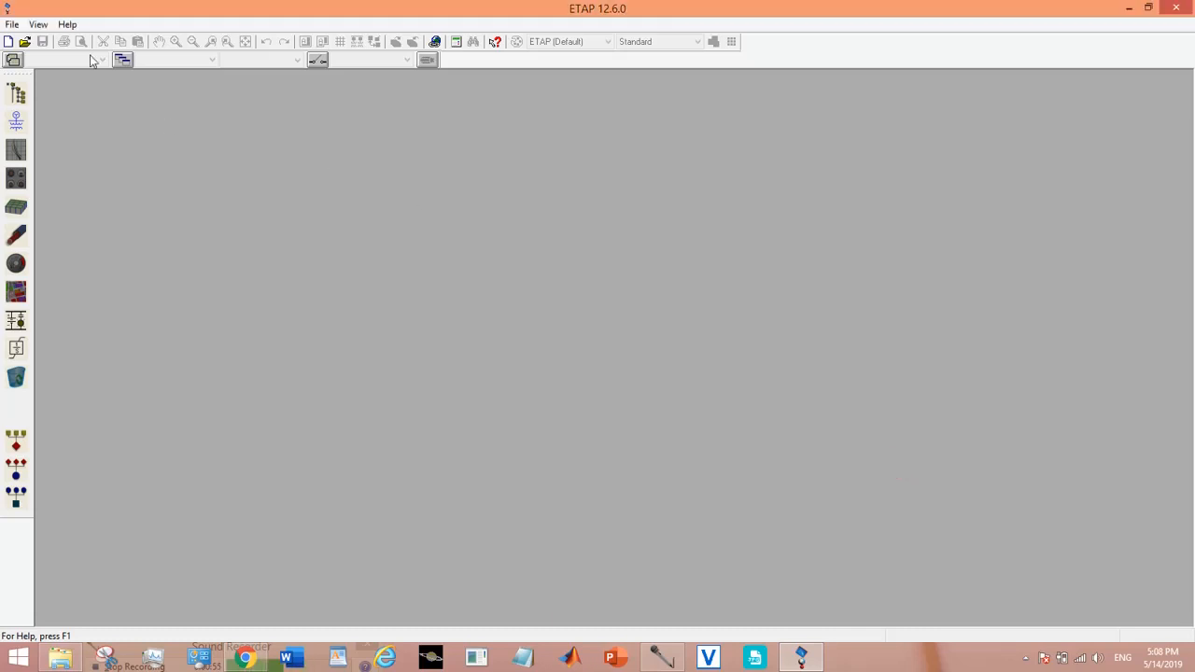
Create a new project named basicetap, replacing the existing one and accepting default user information.
left_click(7, 41)
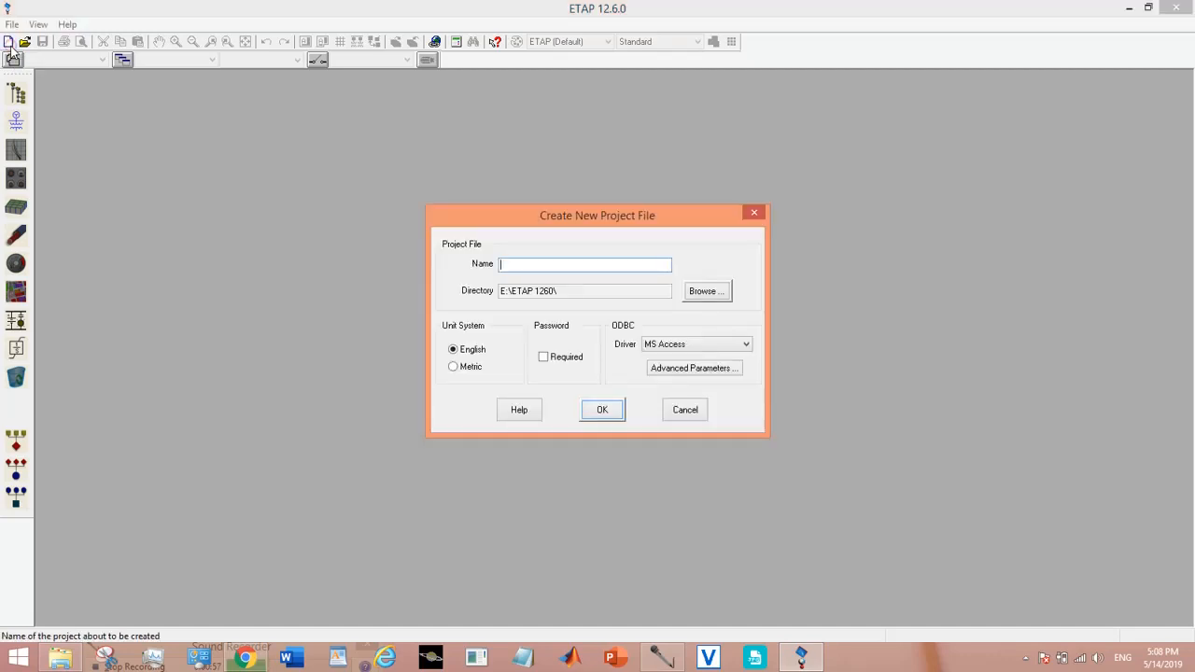
mouse_move(501, 235)
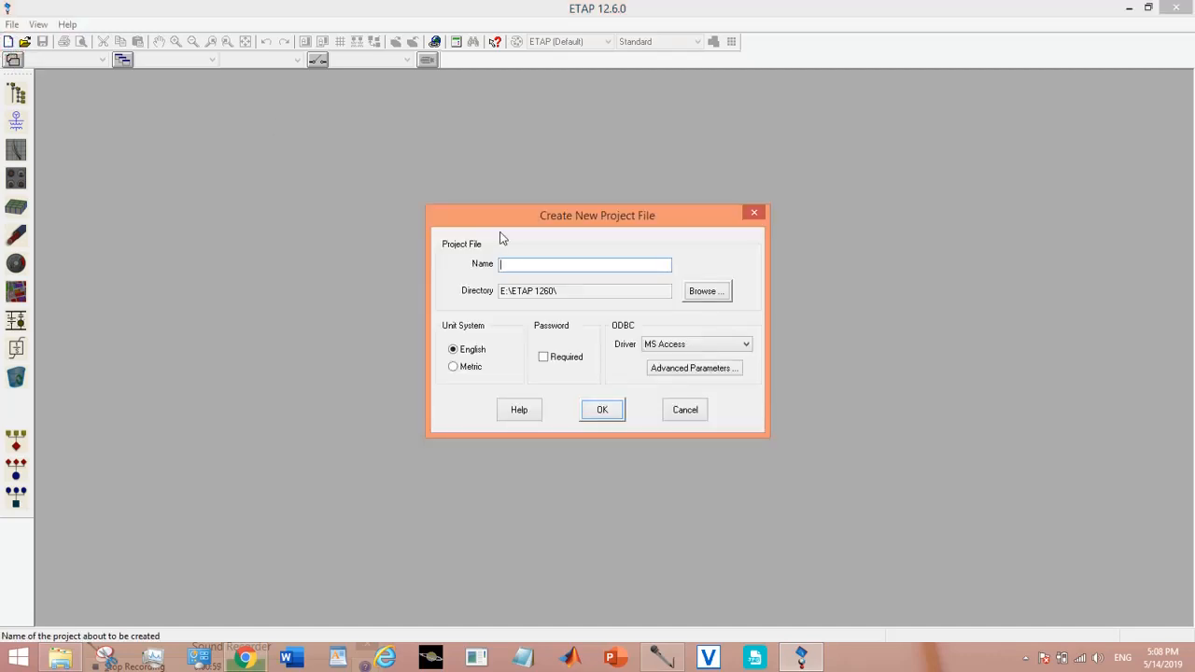
type("basi")
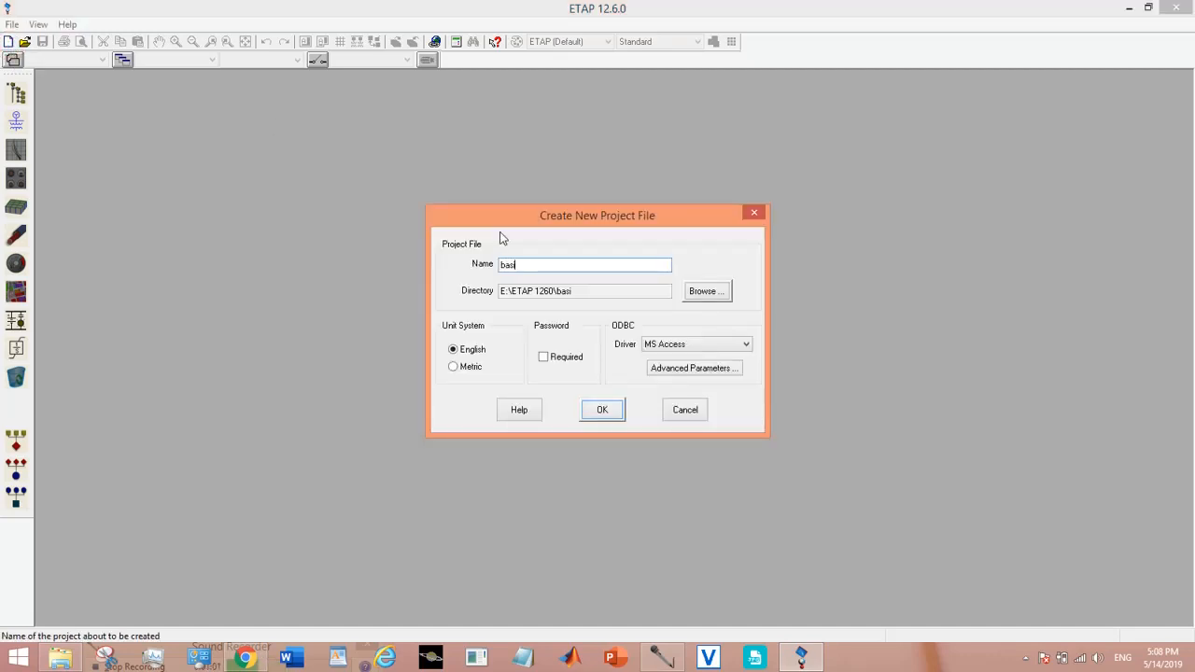
type("cpro")
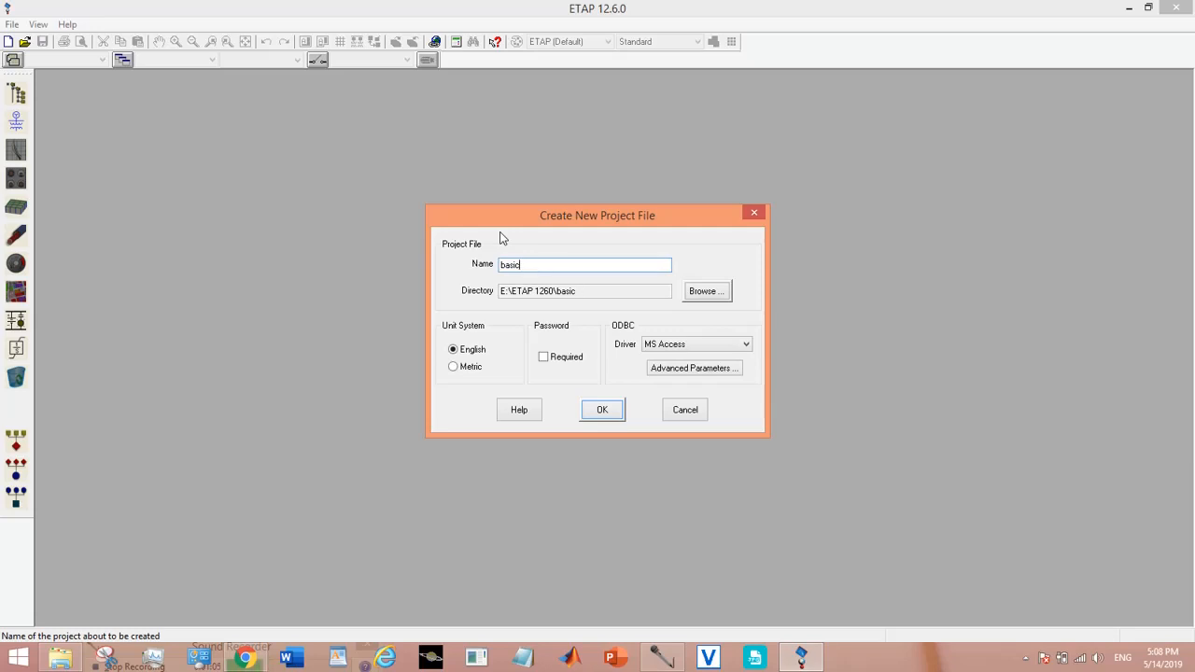
type("etap")
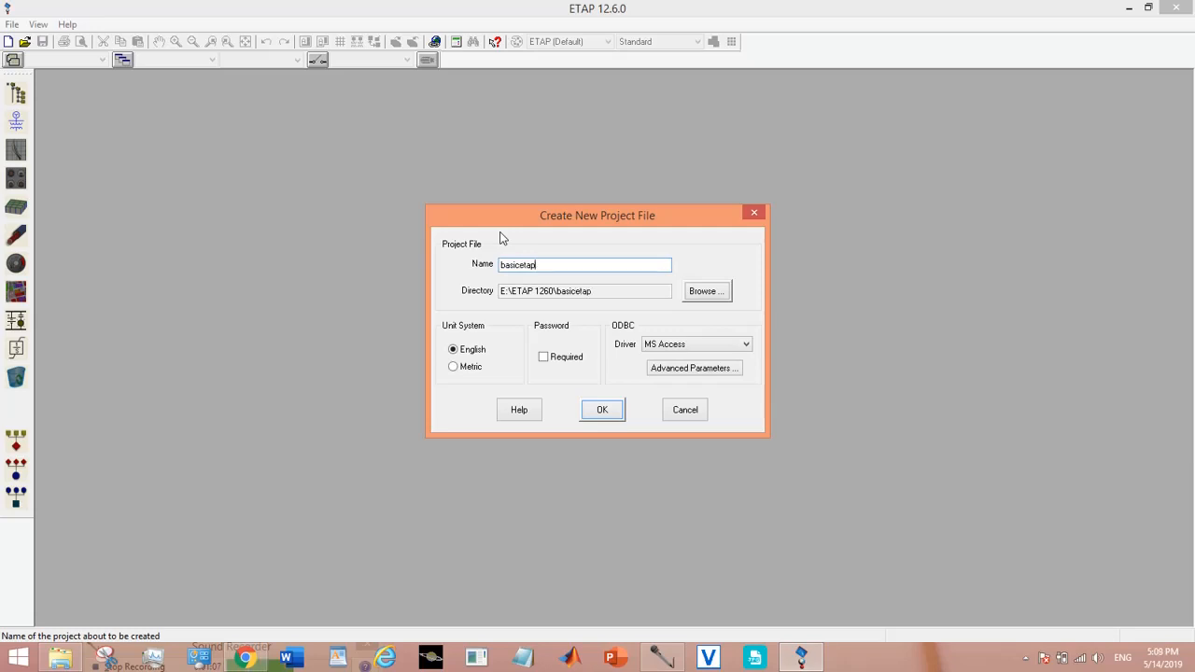
left_click(602, 409)
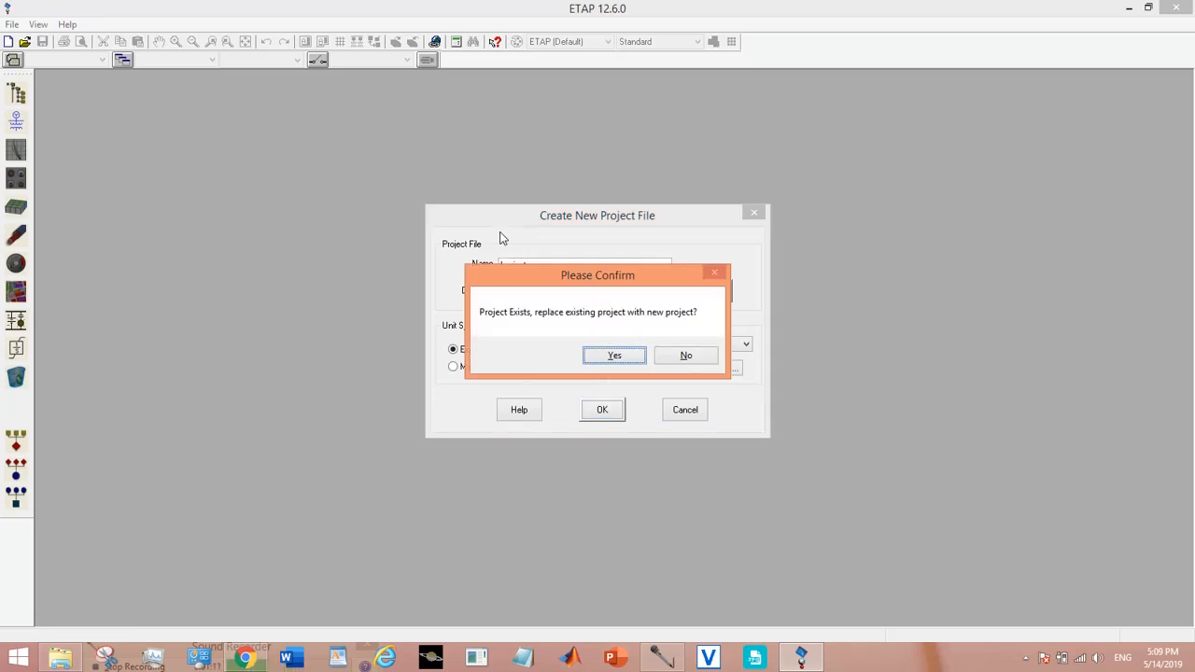
left_click(613, 355)
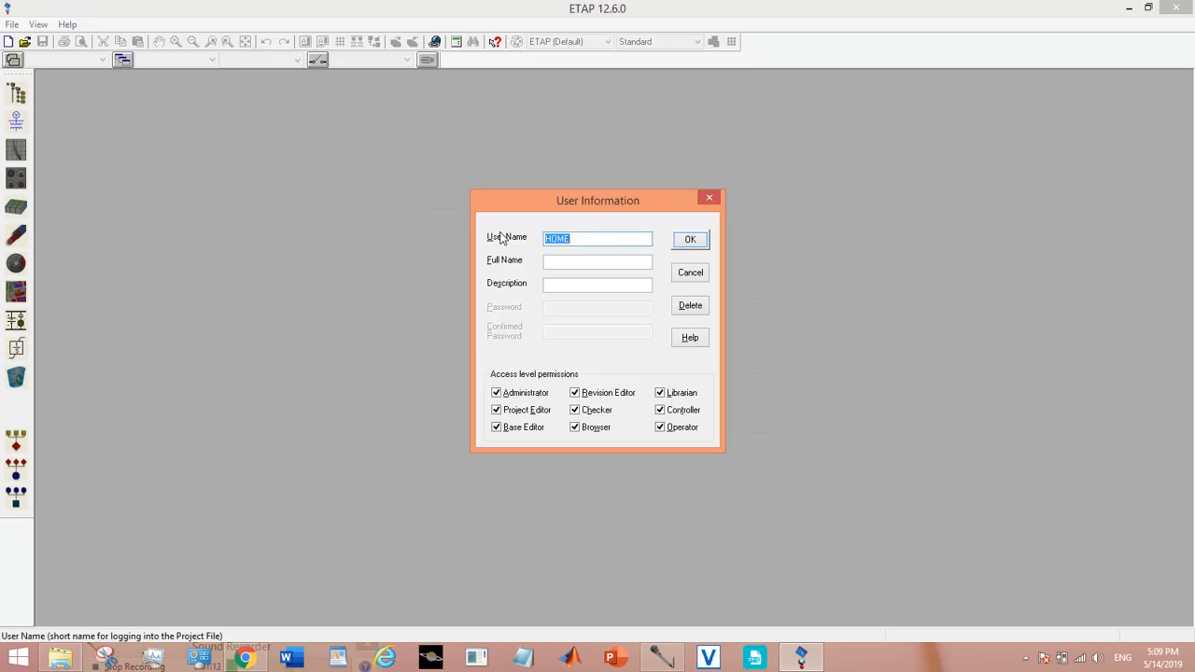
left_click(689, 239)
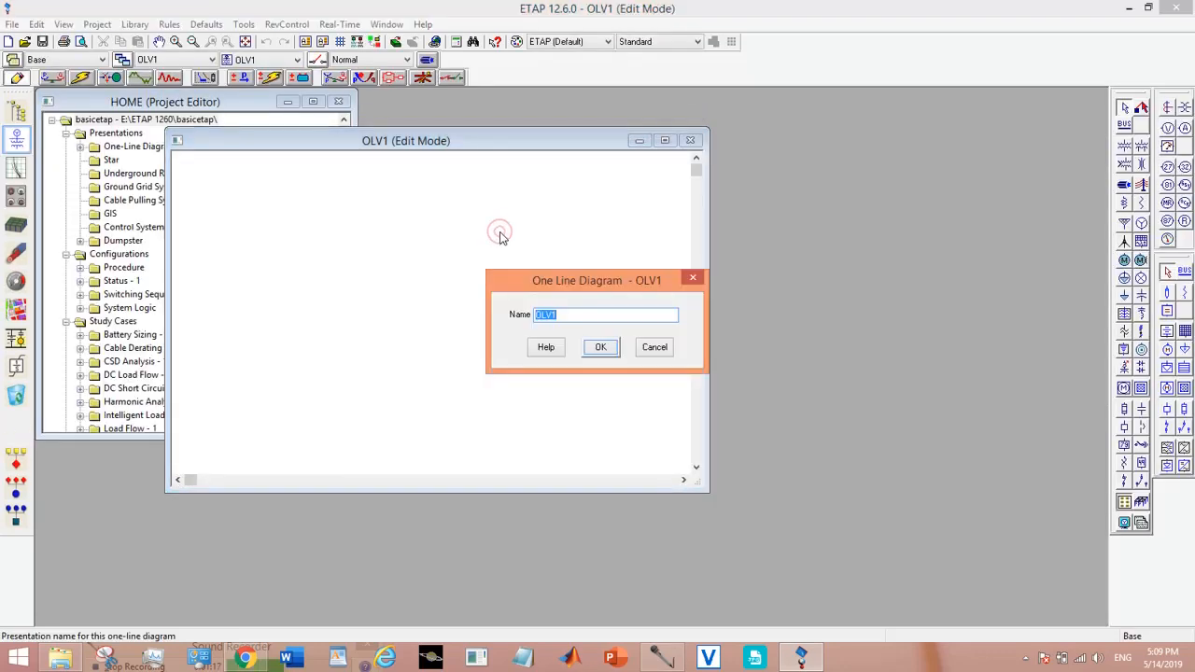
Accept OLV1 as the diagram name and maximize its window to fill the workspace.
left_click(602, 345)
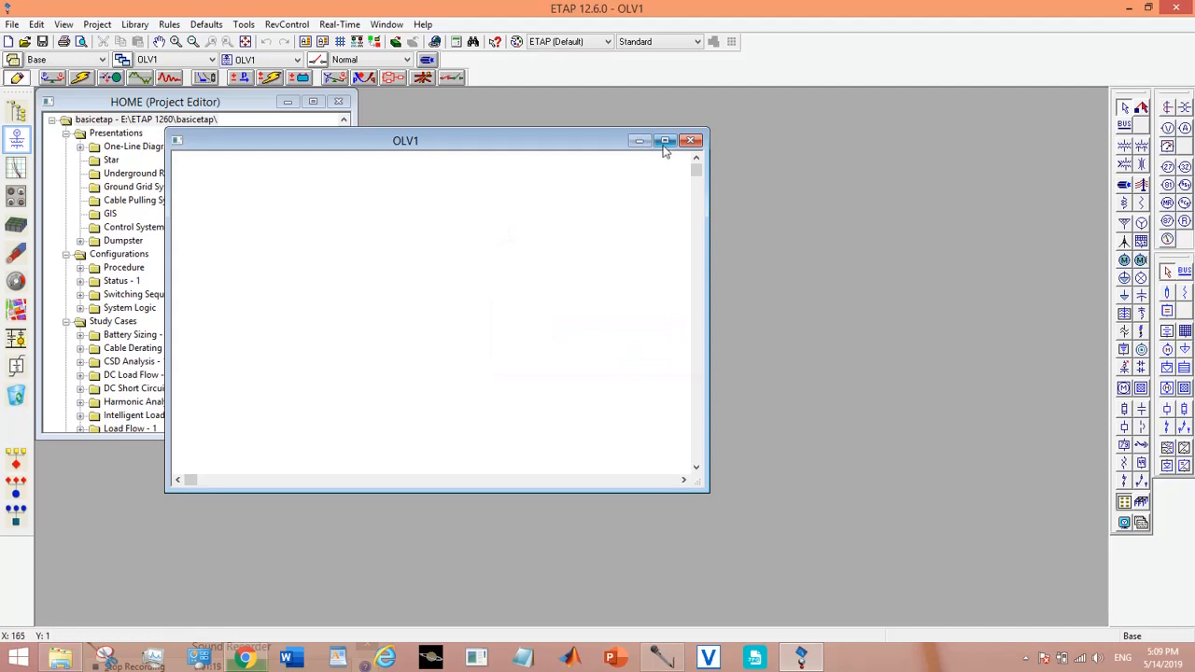
left_click(665, 142)
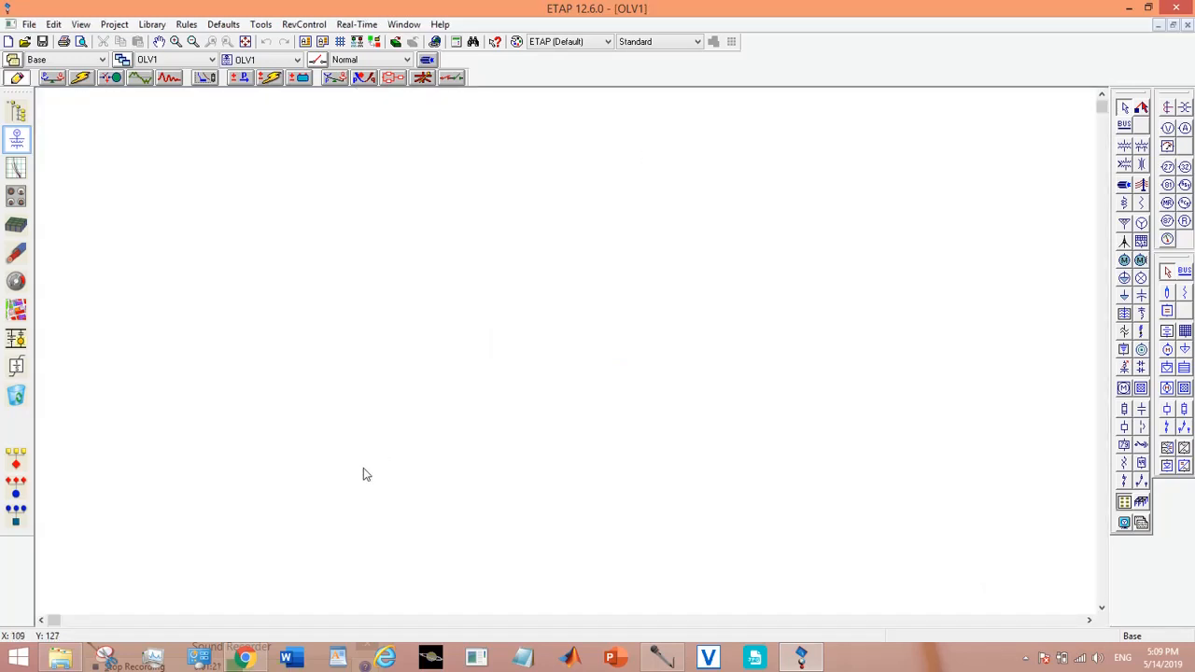
mouse_move(104, 239)
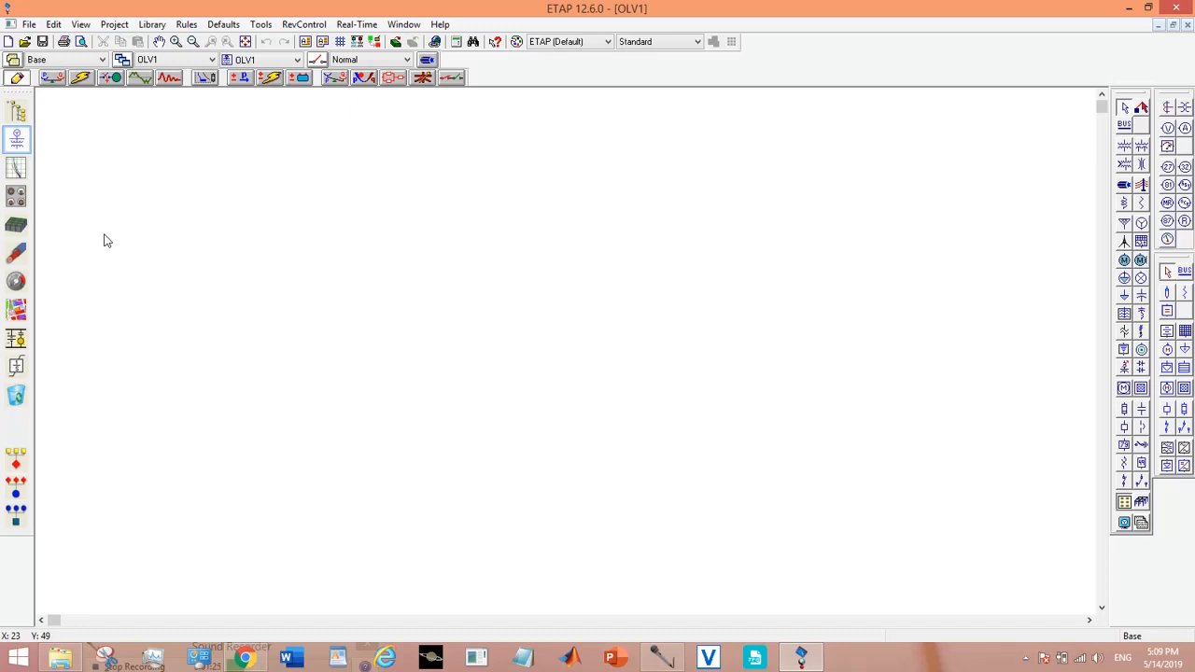
mouse_move(71, 149)
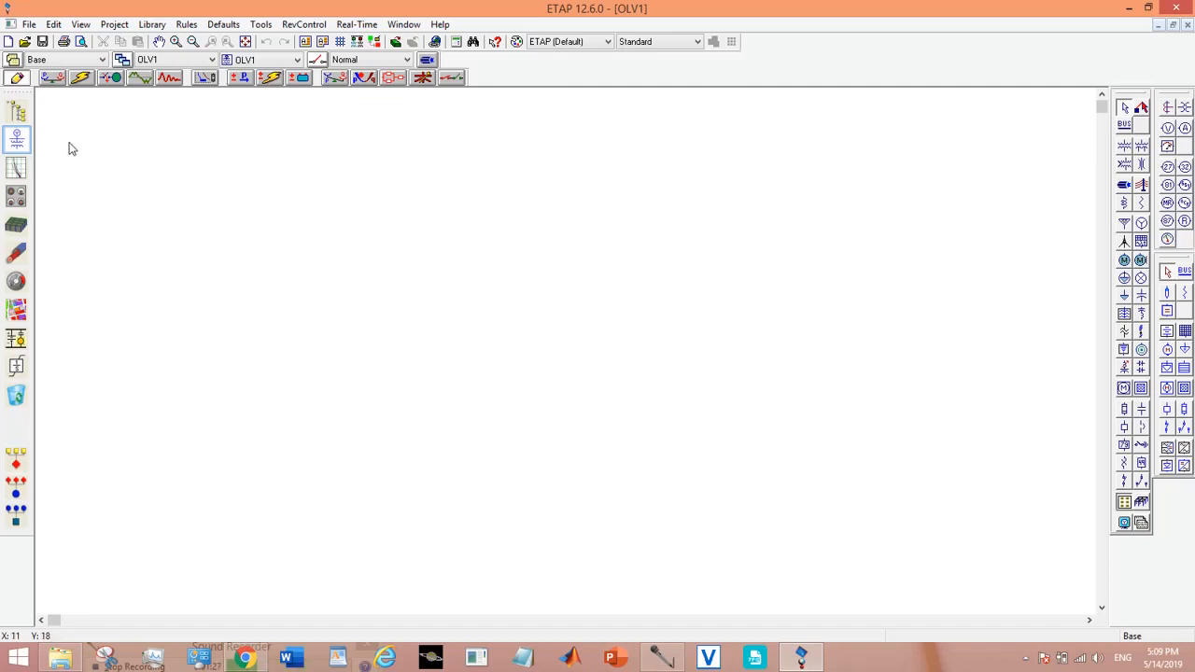
mouse_move(53, 78)
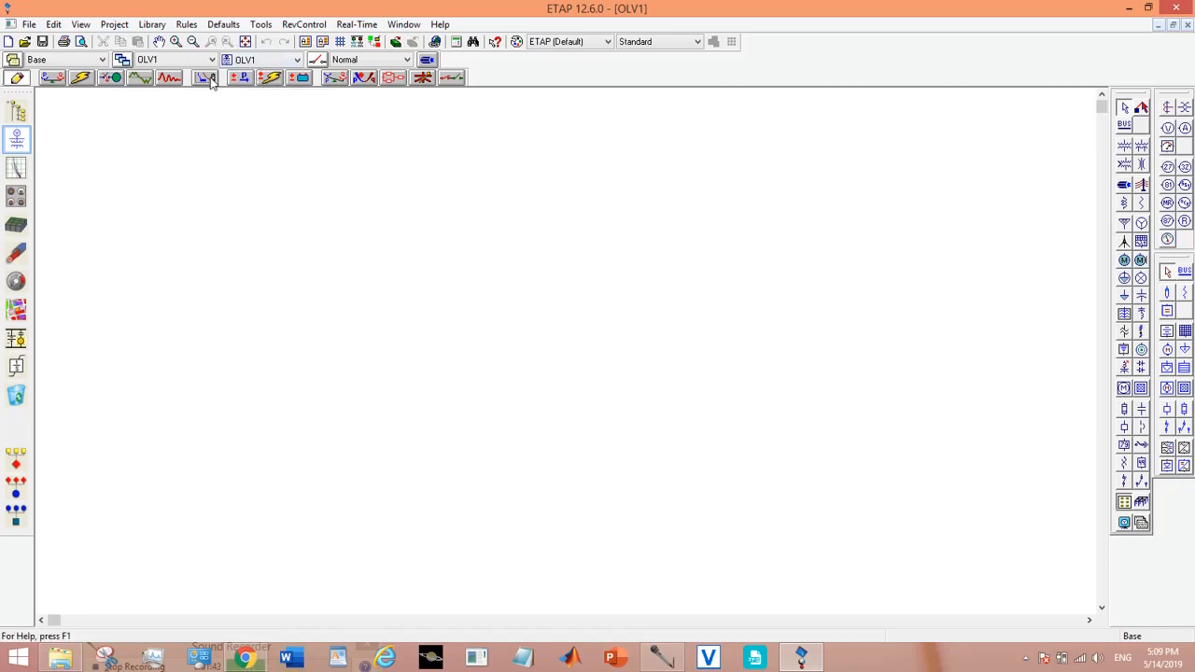
mouse_move(205, 79)
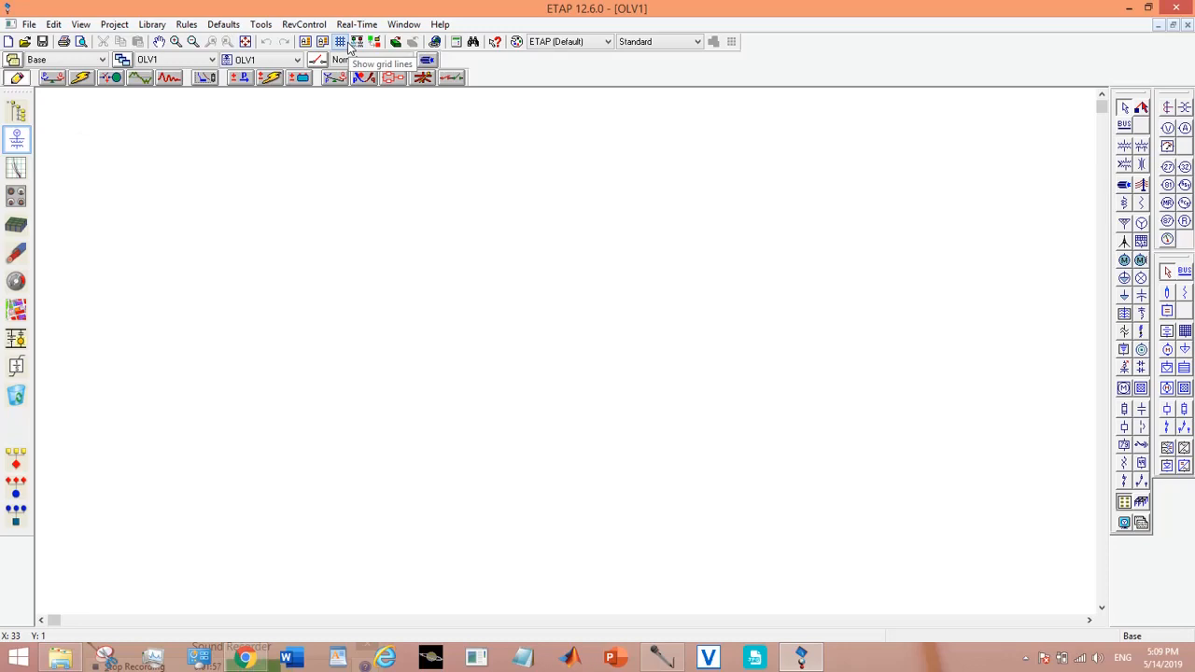
Show grid lines and place a text box near the diagram's upper left.
left_click(340, 41)
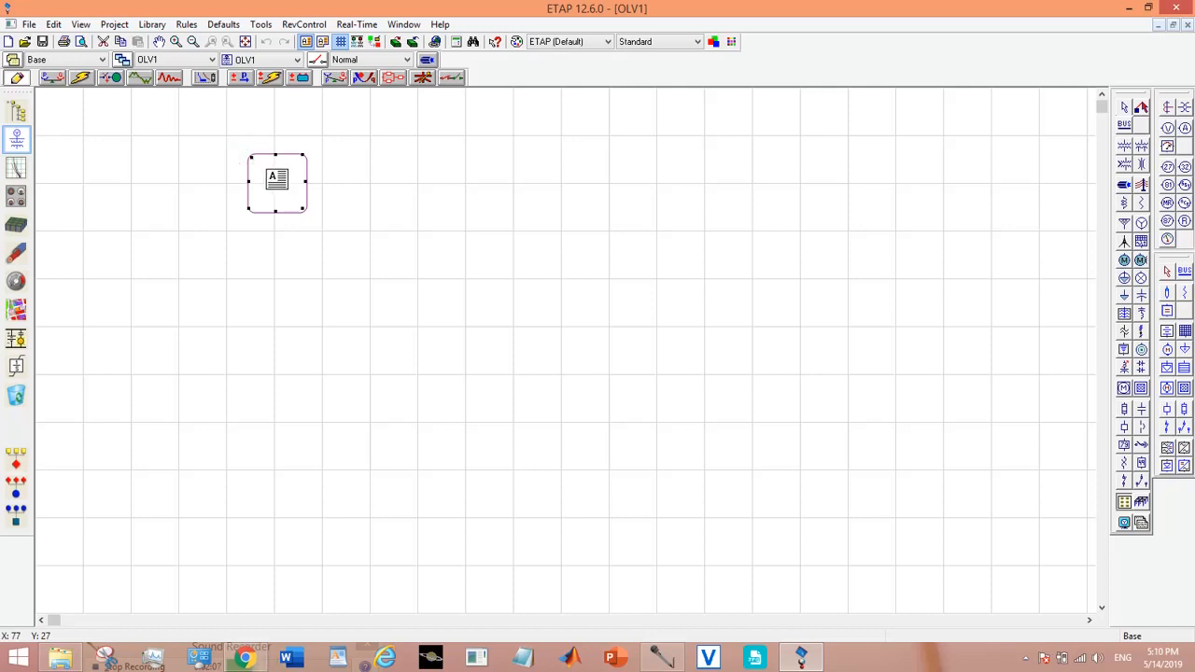
left_click_drag(277, 180, 291, 191)
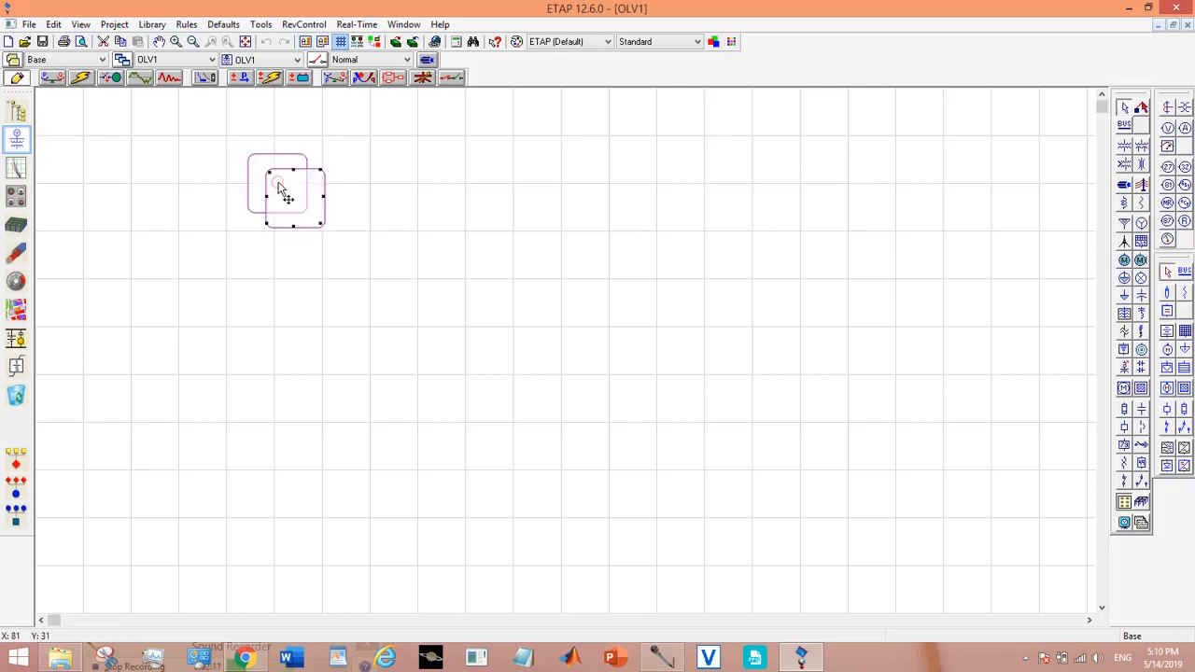
left_click_drag(299, 202, 276, 183)
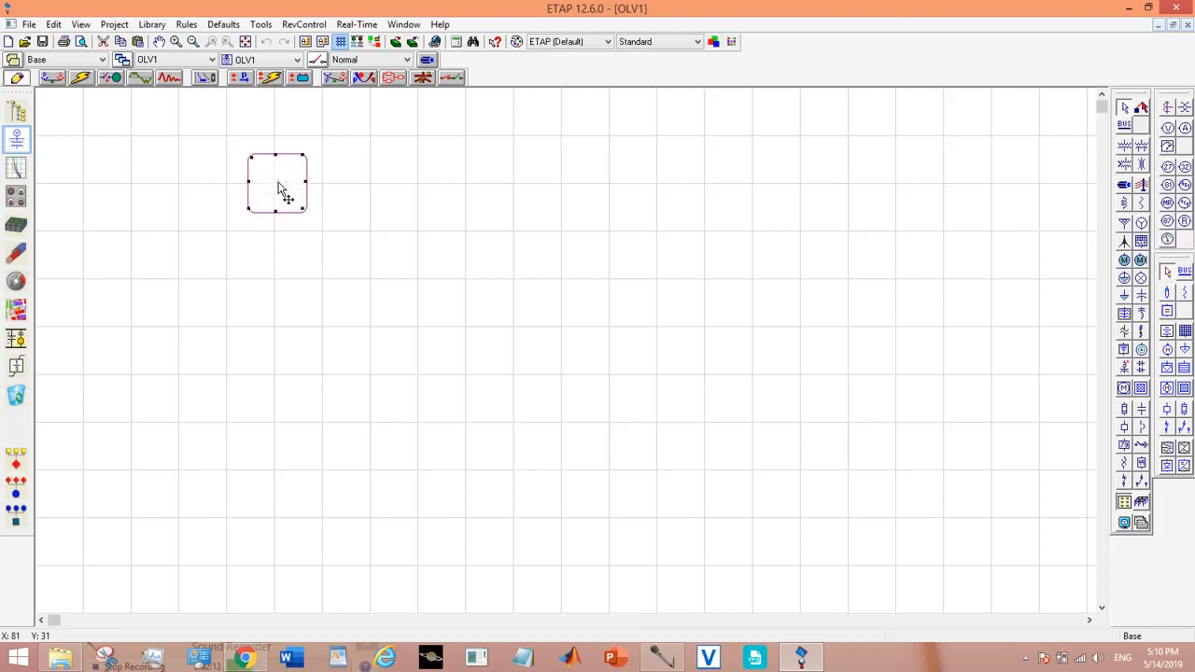
Set the text box to read MY FIRST PROJECT in Format Text Box.
double_click(277, 183)
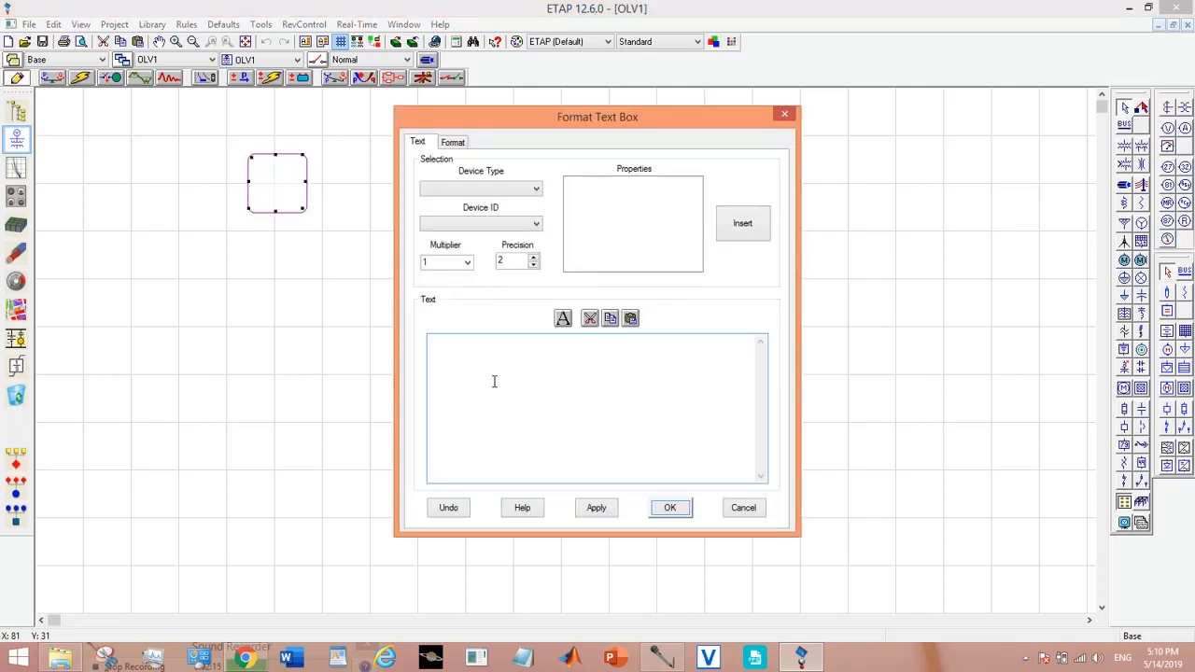
type("MY FIR")
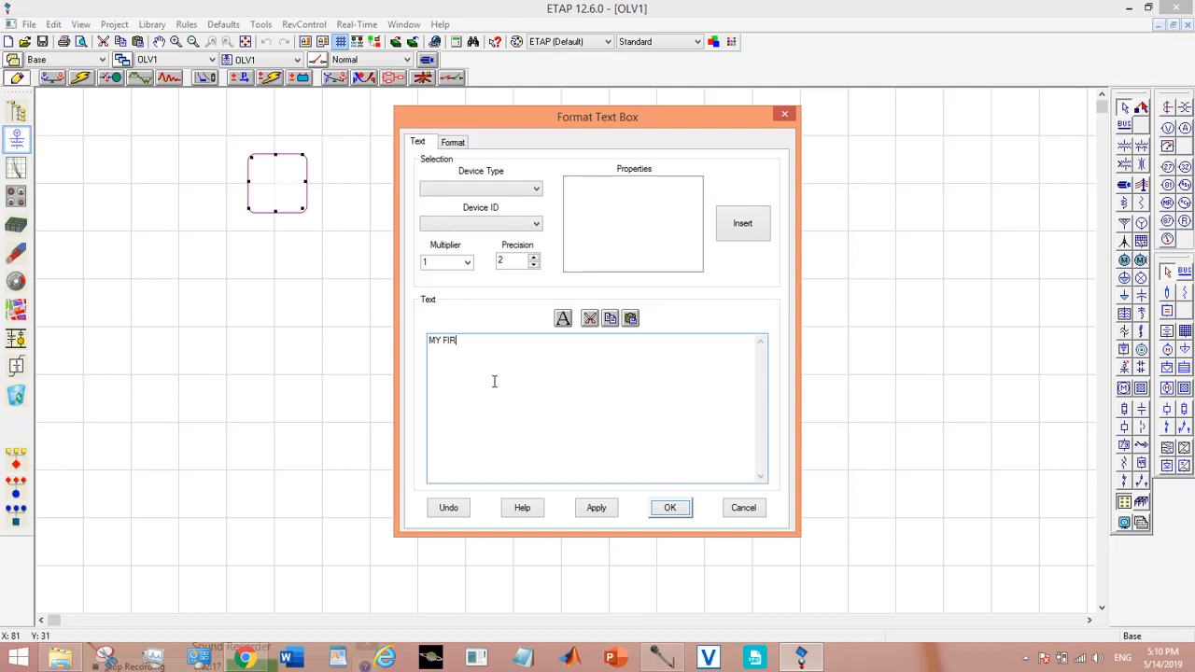
type("ST PROJECT")
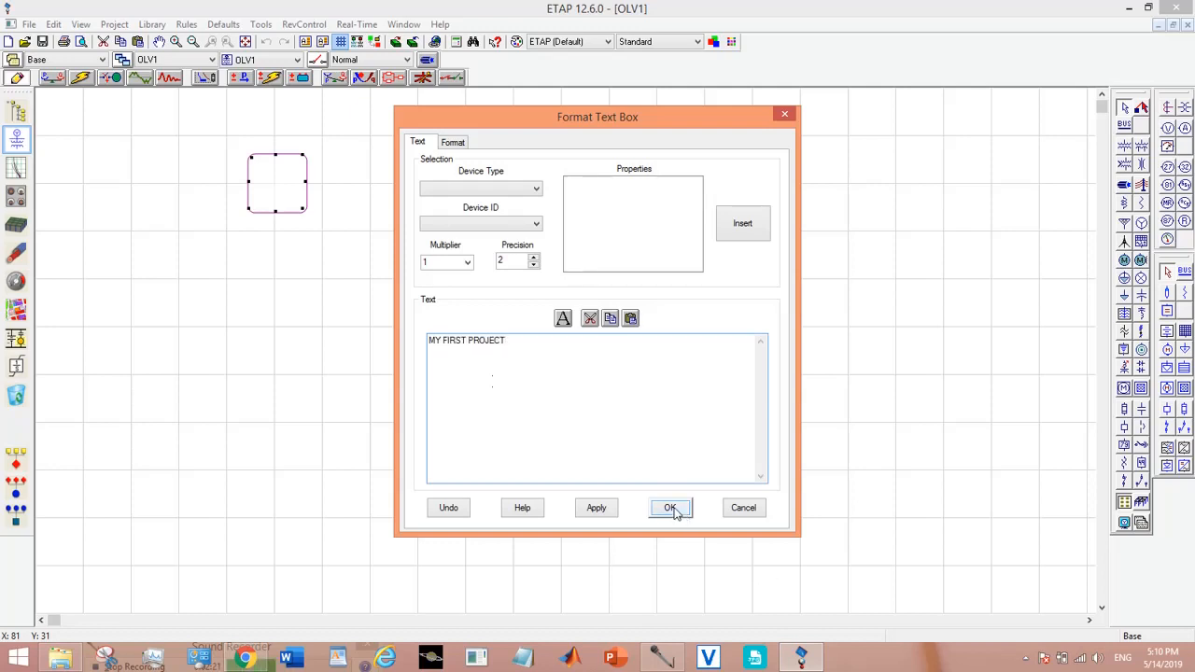
left_click(668, 508)
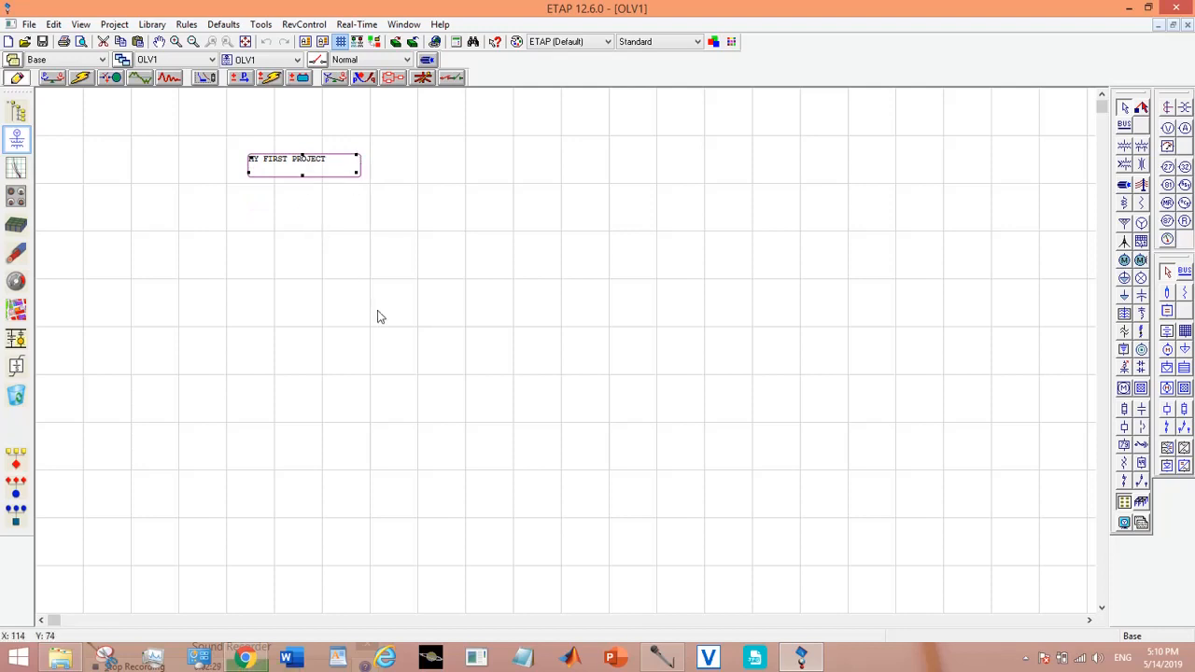
mouse_move(1106, 185)
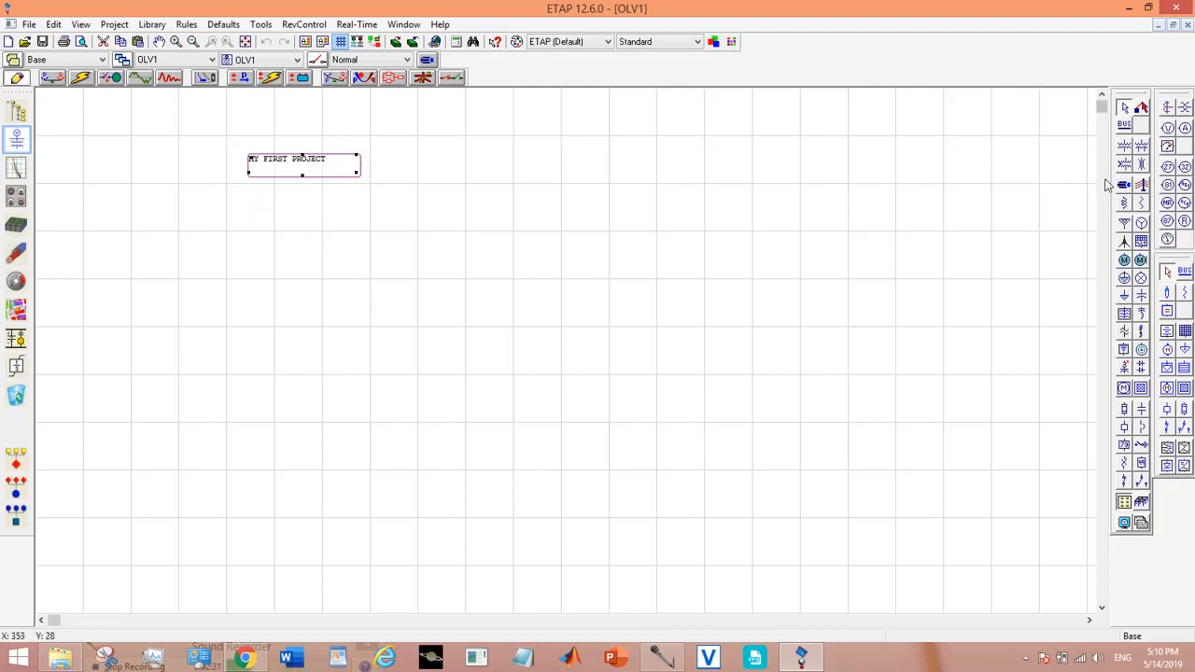
mouse_move(1141, 224)
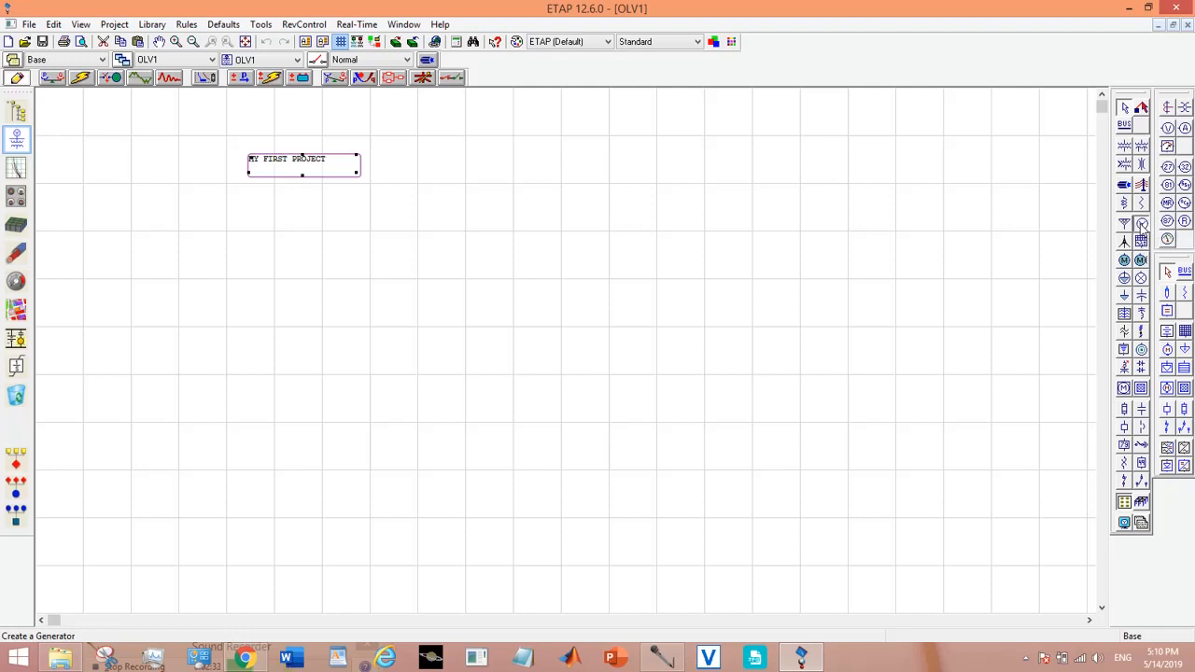
Place generator Gen1 at the top and synchronous motor Mtr1 below Bus2 from the AC Edit toolbar.
left_click(661, 124)
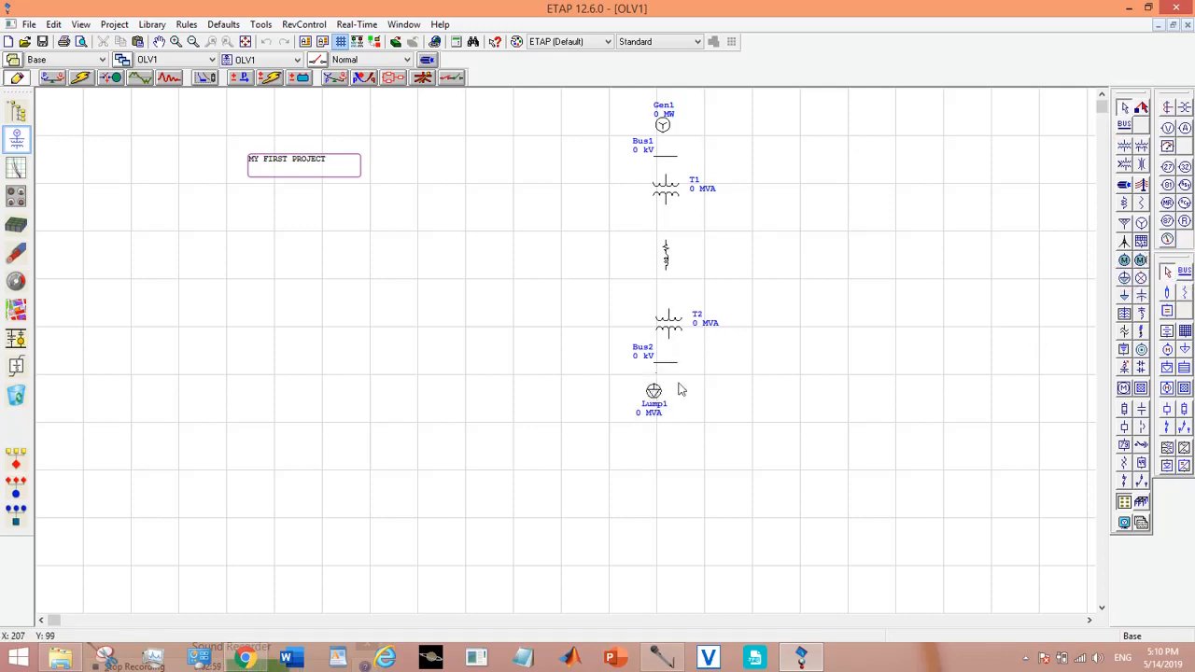
mouse_move(1141, 262)
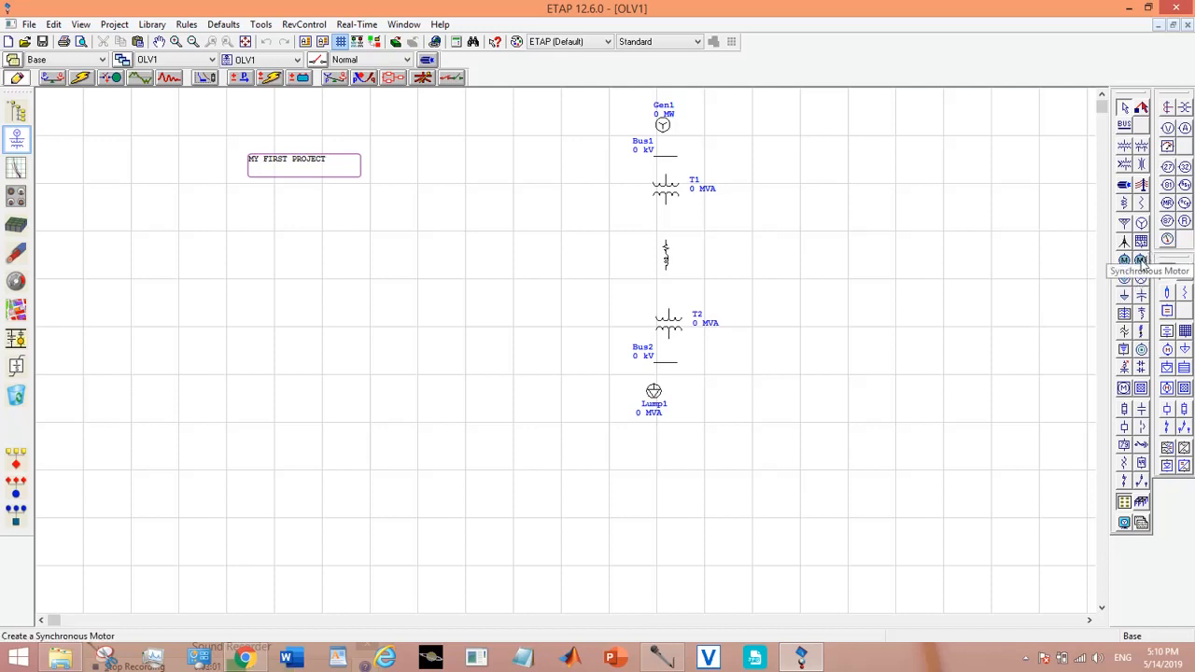
left_click(684, 391)
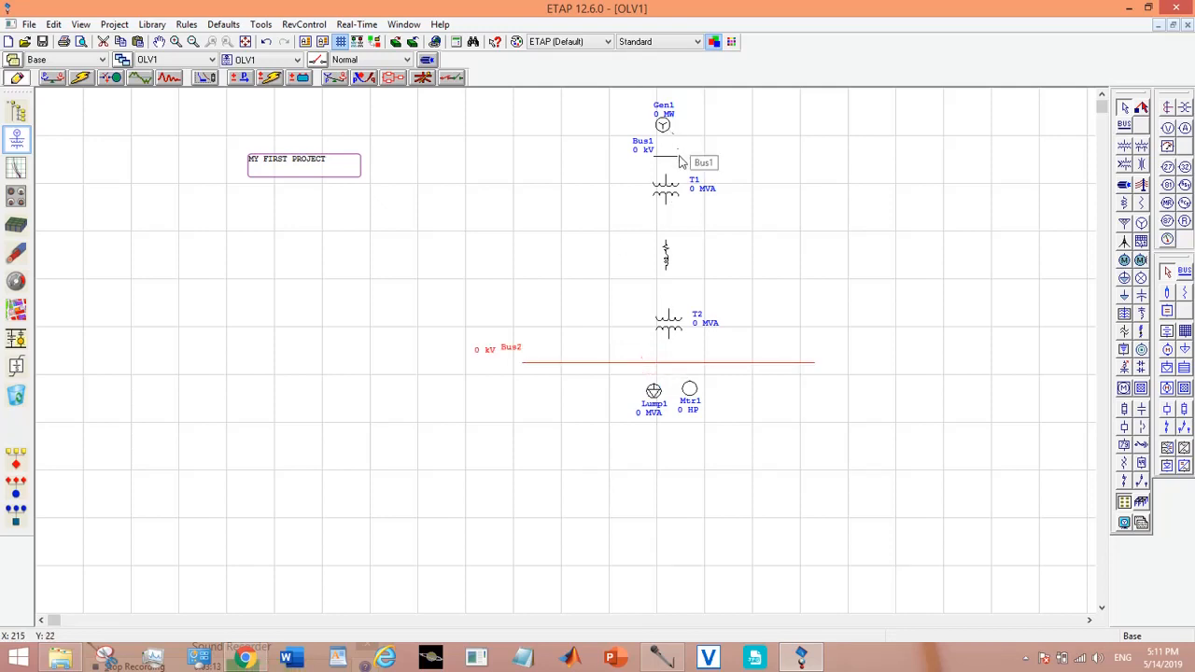
Drop Bus3 below transformer T1 and Bus4 above T2, connecting both to the cable.
left_click(676, 158)
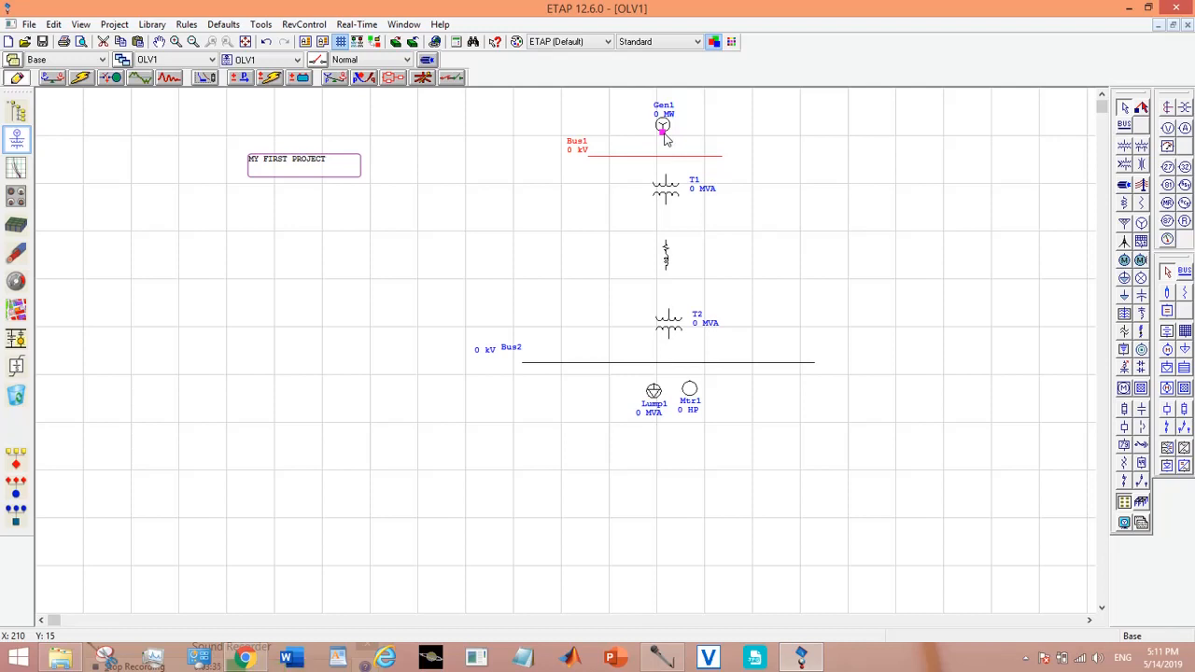
mouse_move(665, 148)
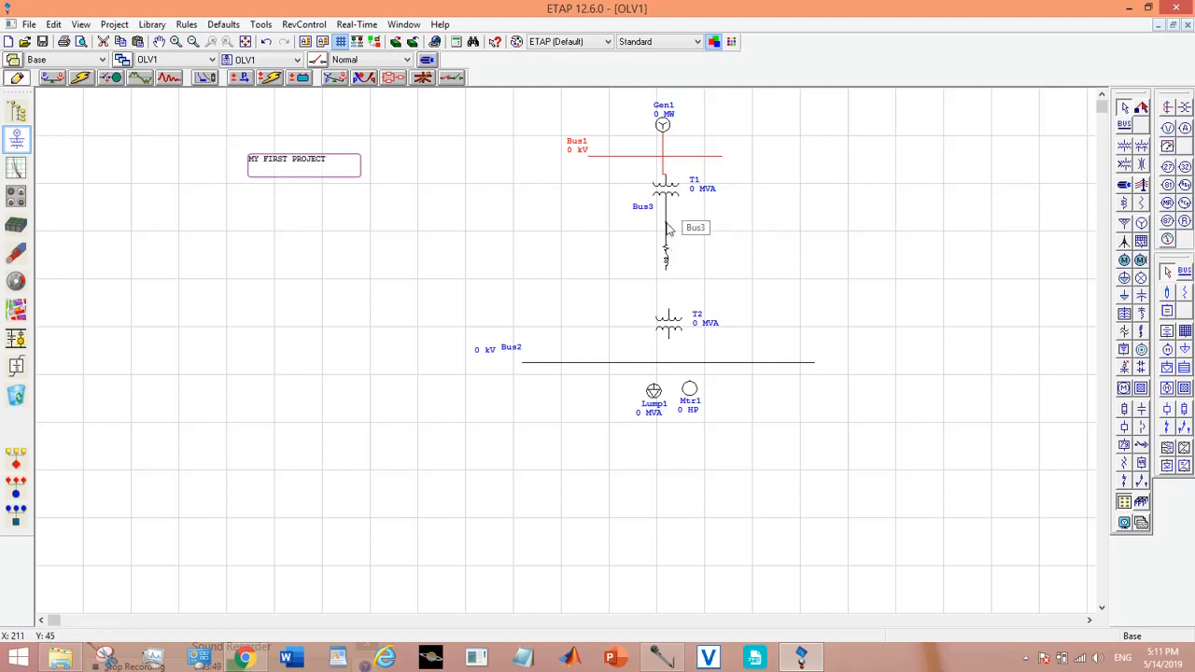
mouse_move(1059, 142)
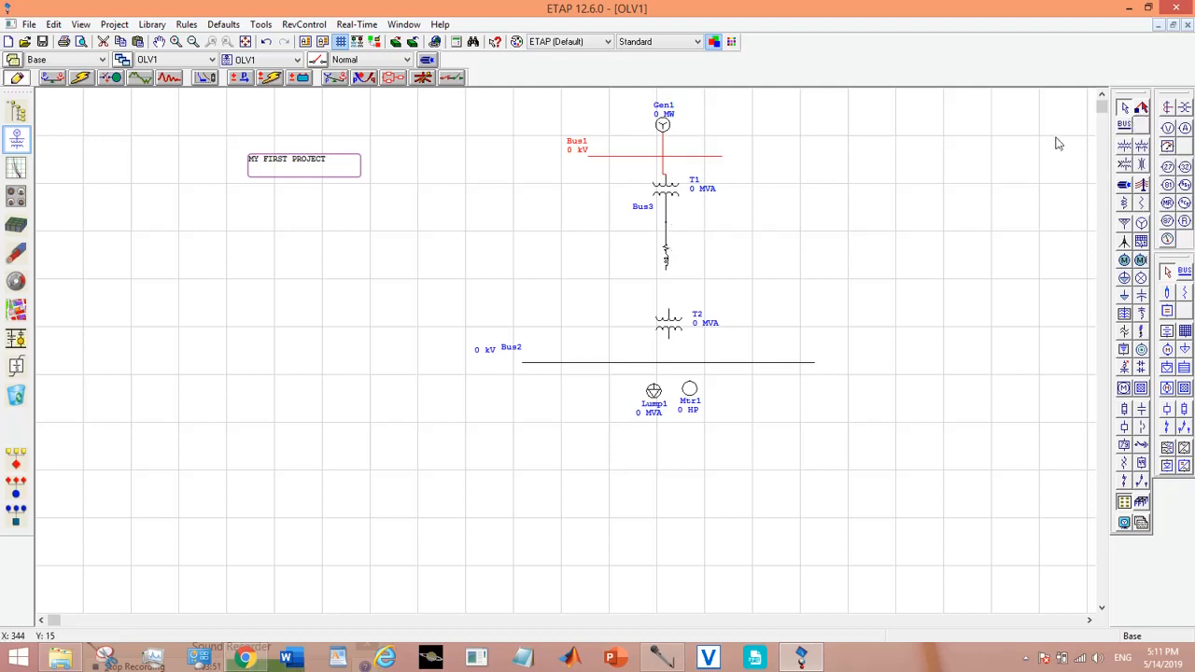
mouse_move(668, 204)
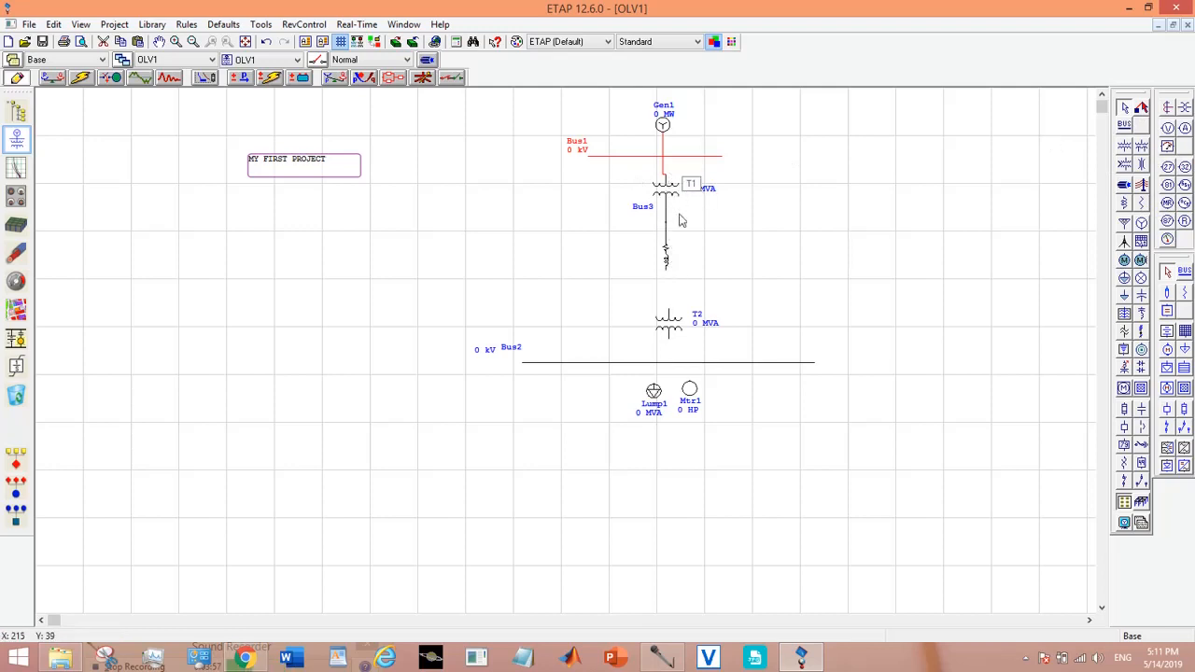
mouse_move(669, 228)
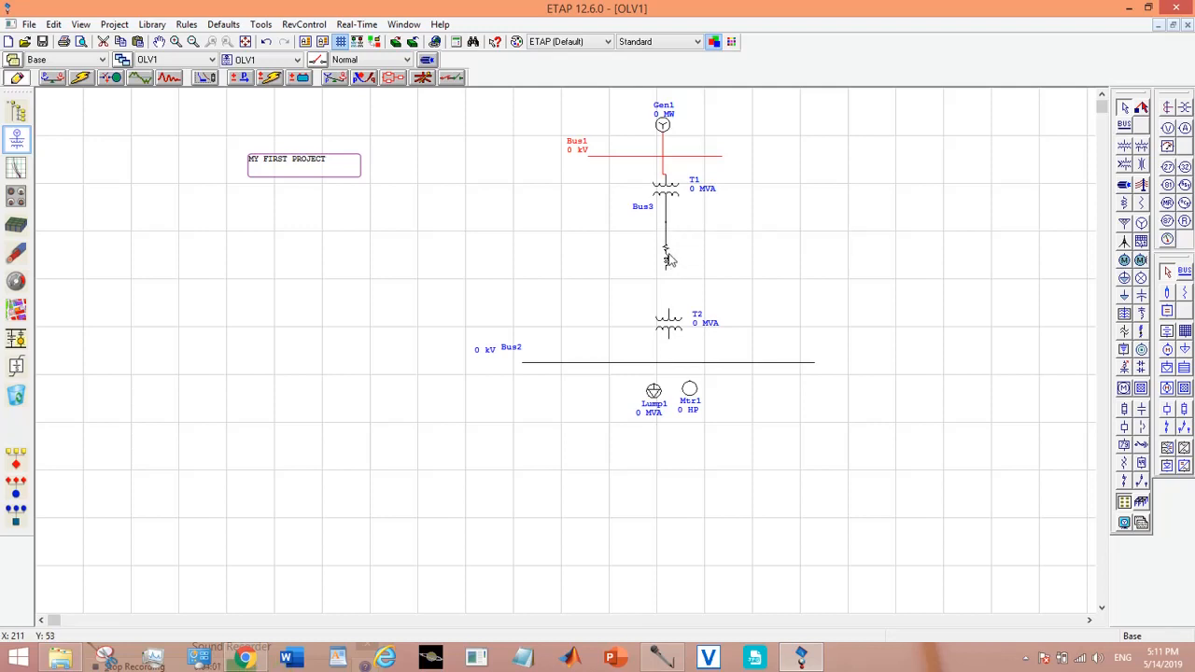
left_click(665, 269)
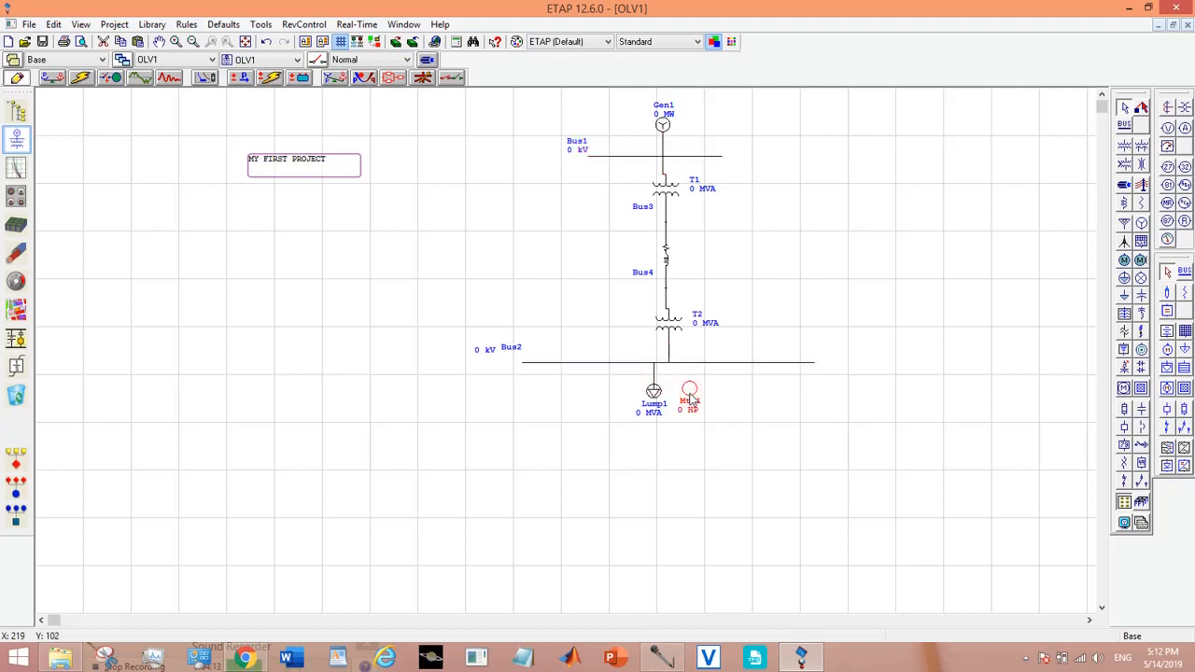
Select transformer T2 and Bus2 on the diagram to make their connection.
left_click(689, 387)
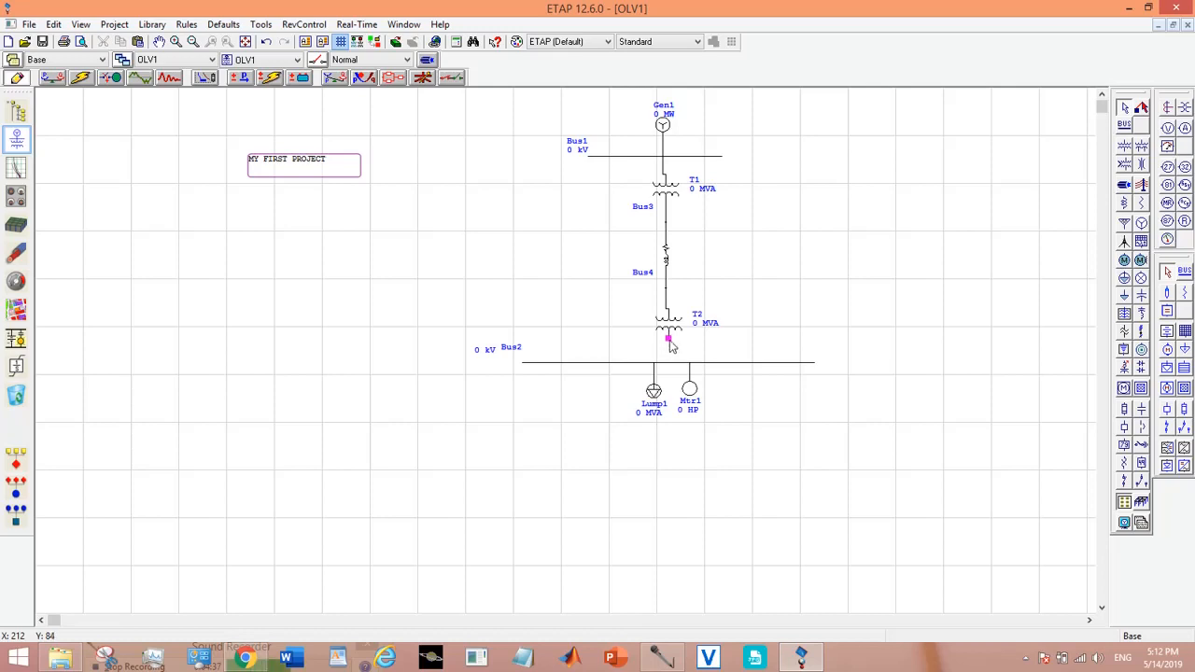
left_click(666, 321)
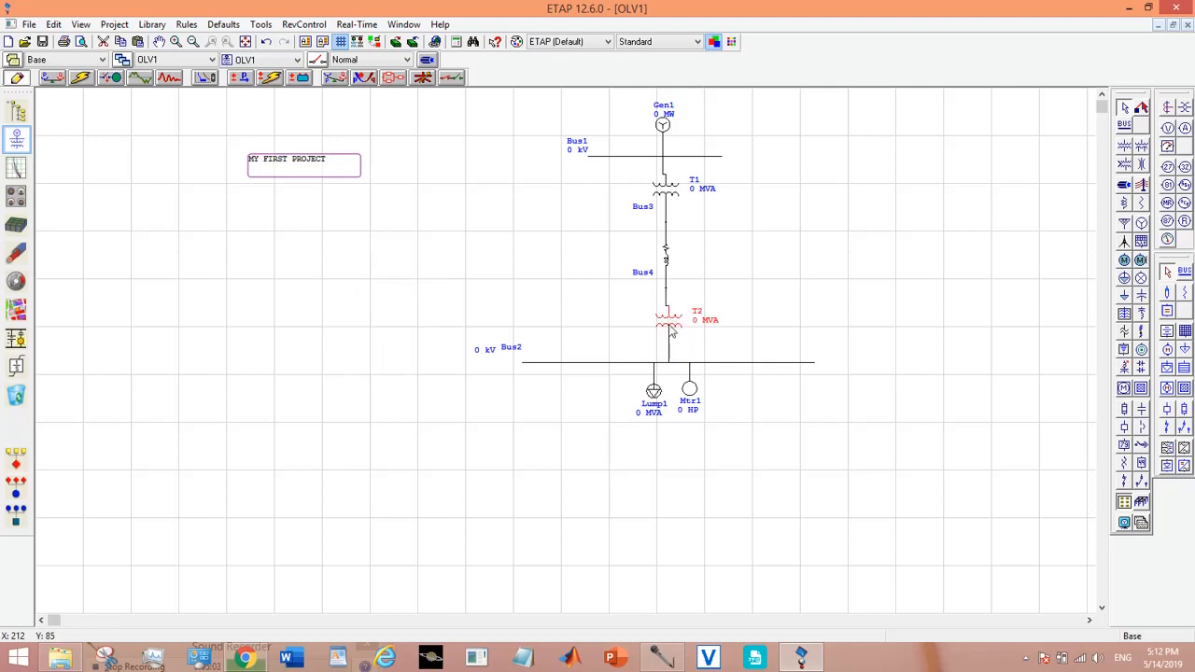
mouse_move(643, 375)
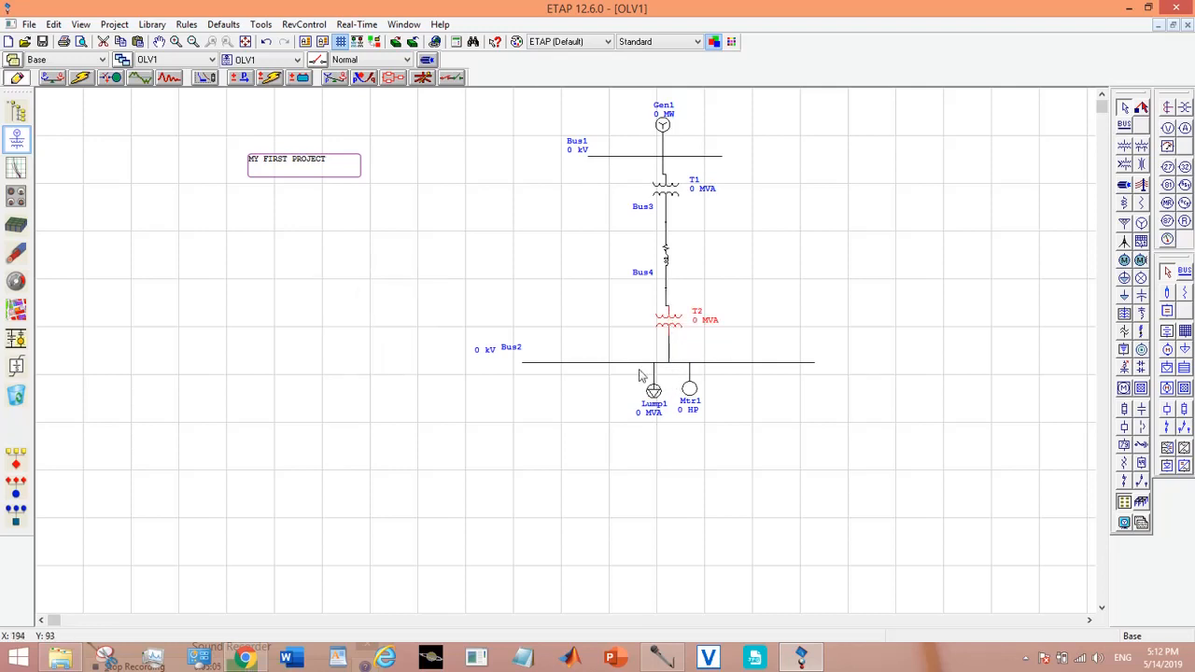
mouse_move(478, 398)
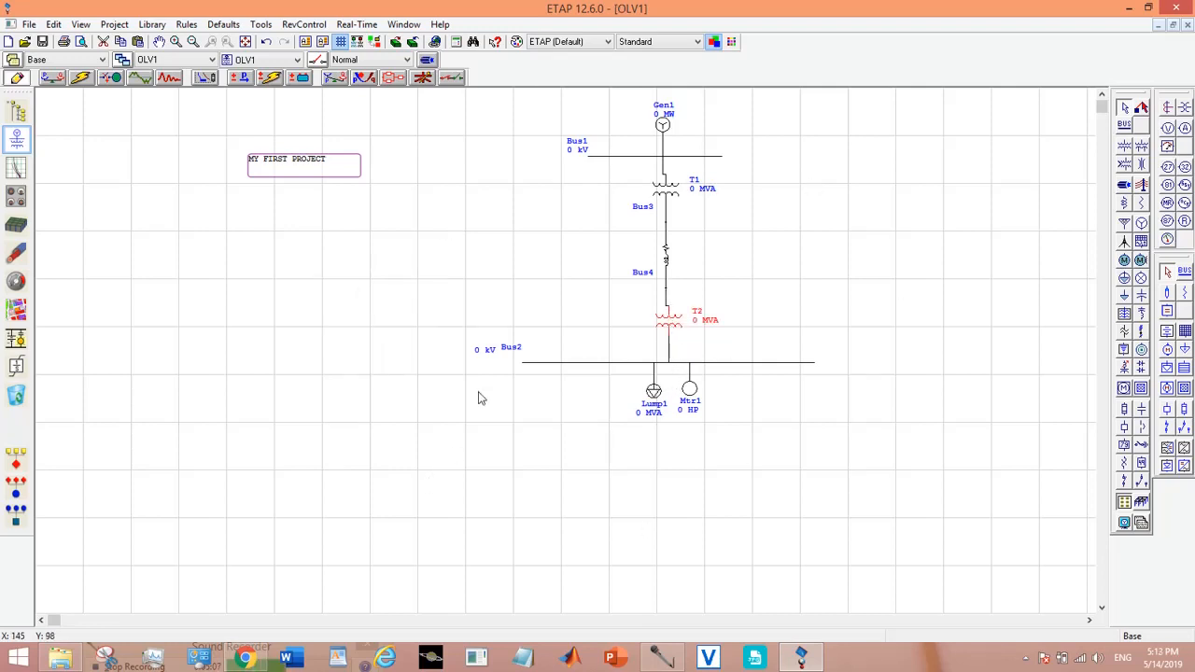
left_click(508, 362)
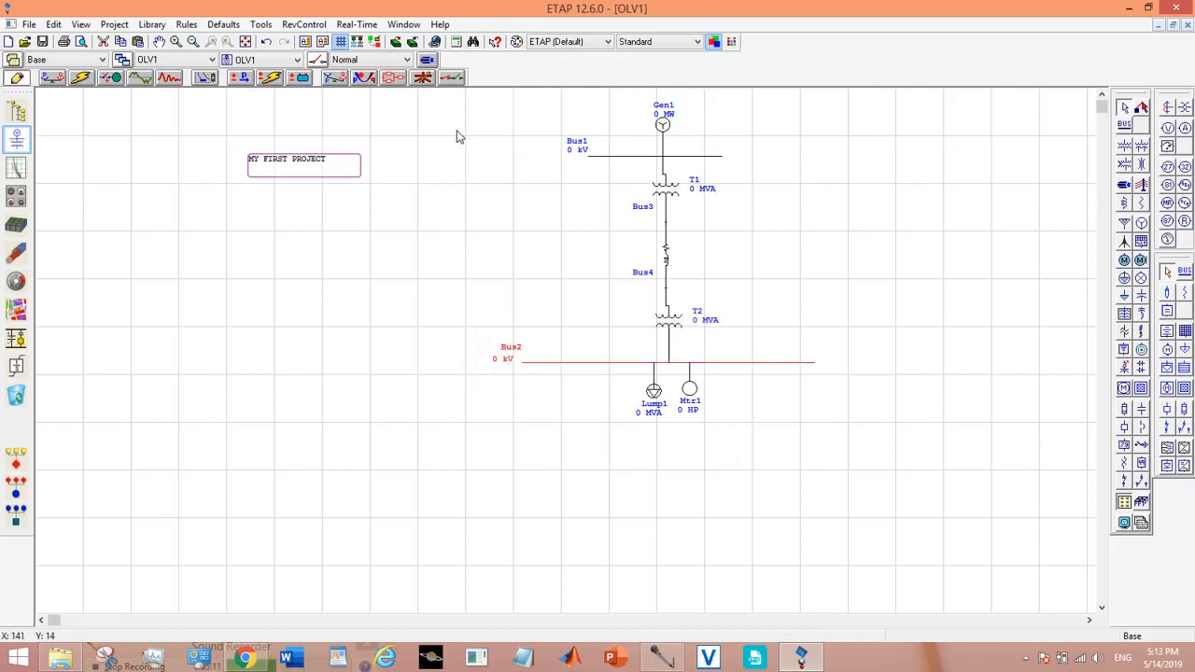
mouse_move(796, 209)
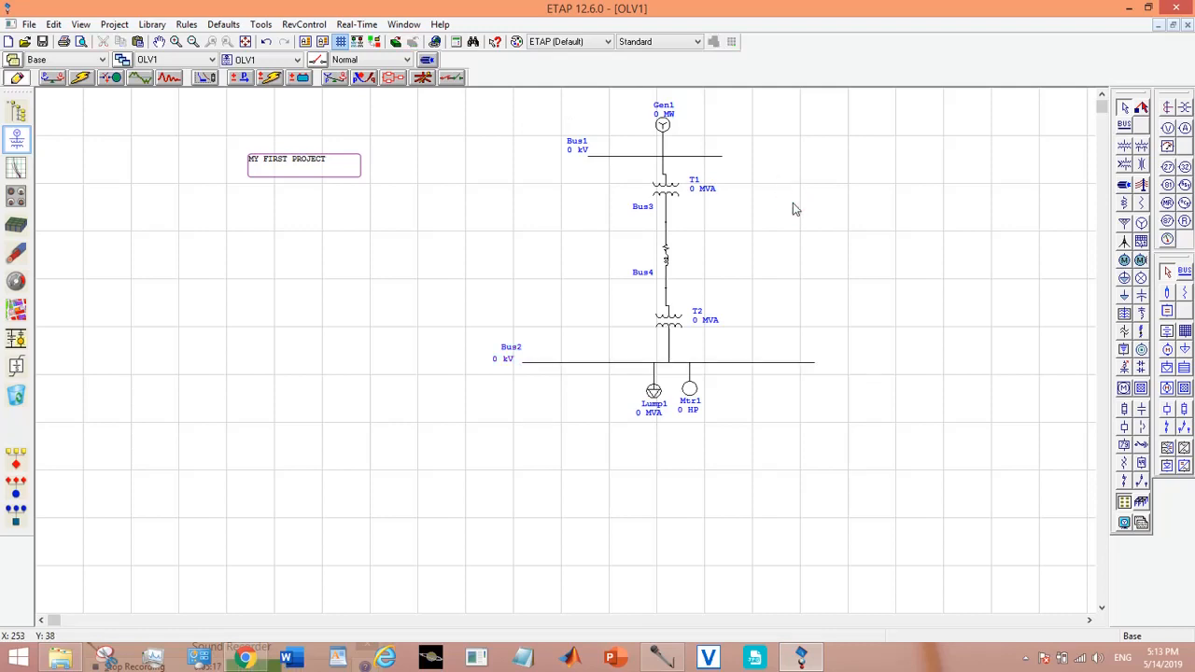
In Gen1's Rating settings enter 5 MW and correct the voltage entry to 33 kV.
left_click(663, 125)
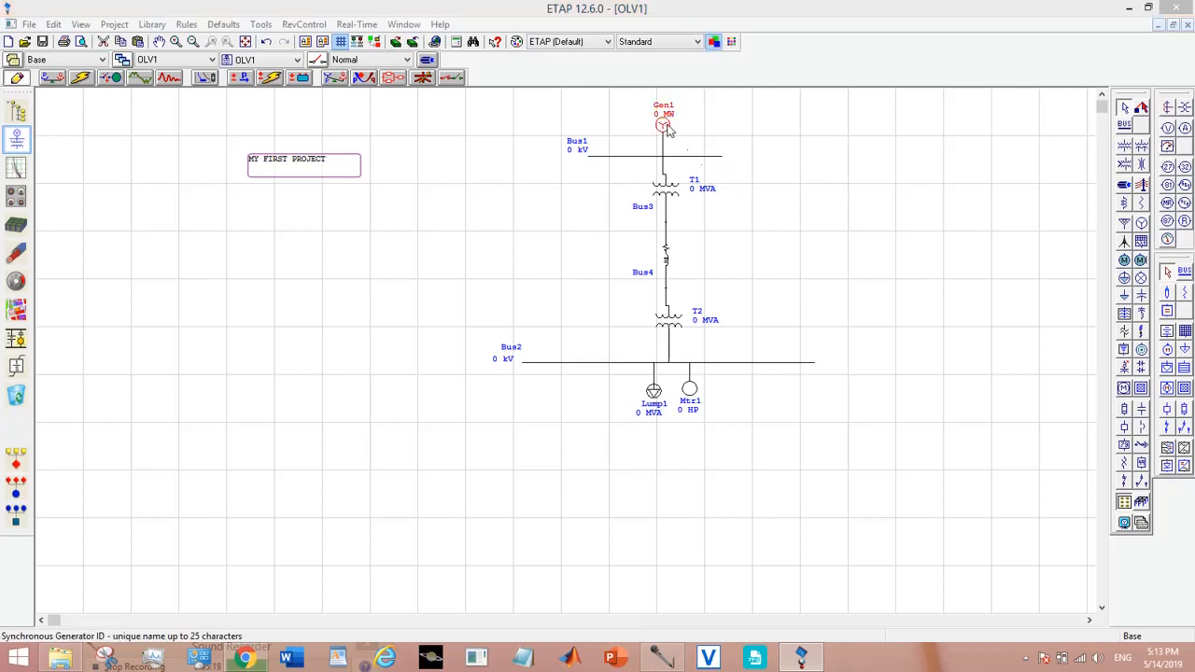
double_click(663, 123)
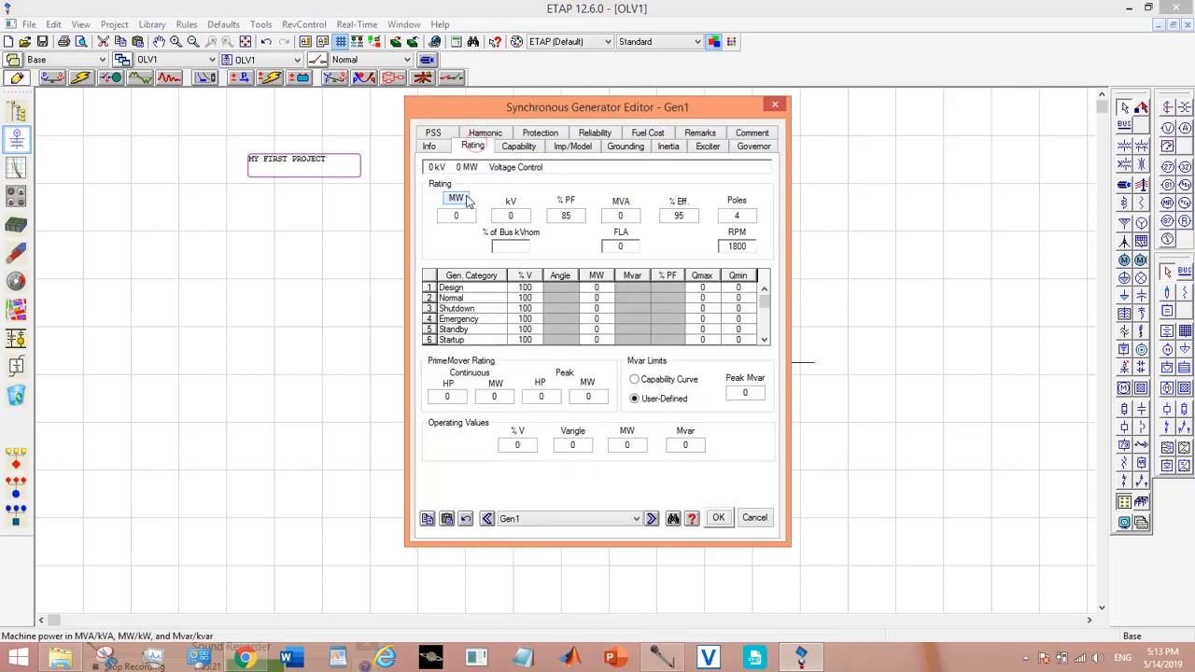
left_click(456, 216)
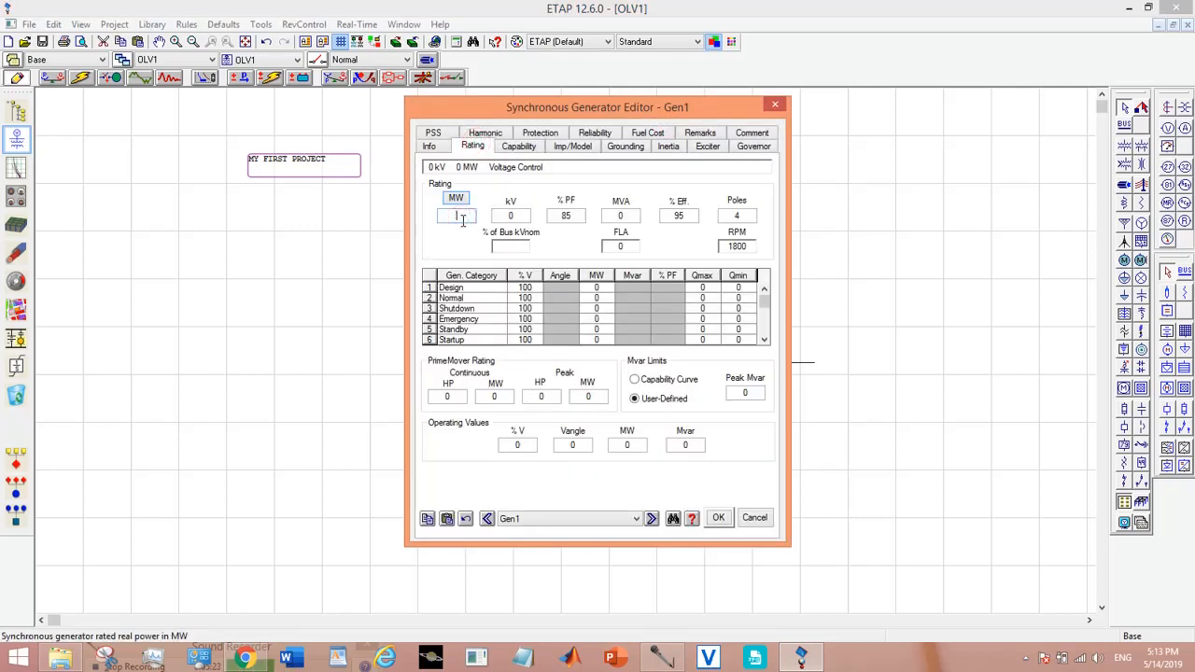
type("5")
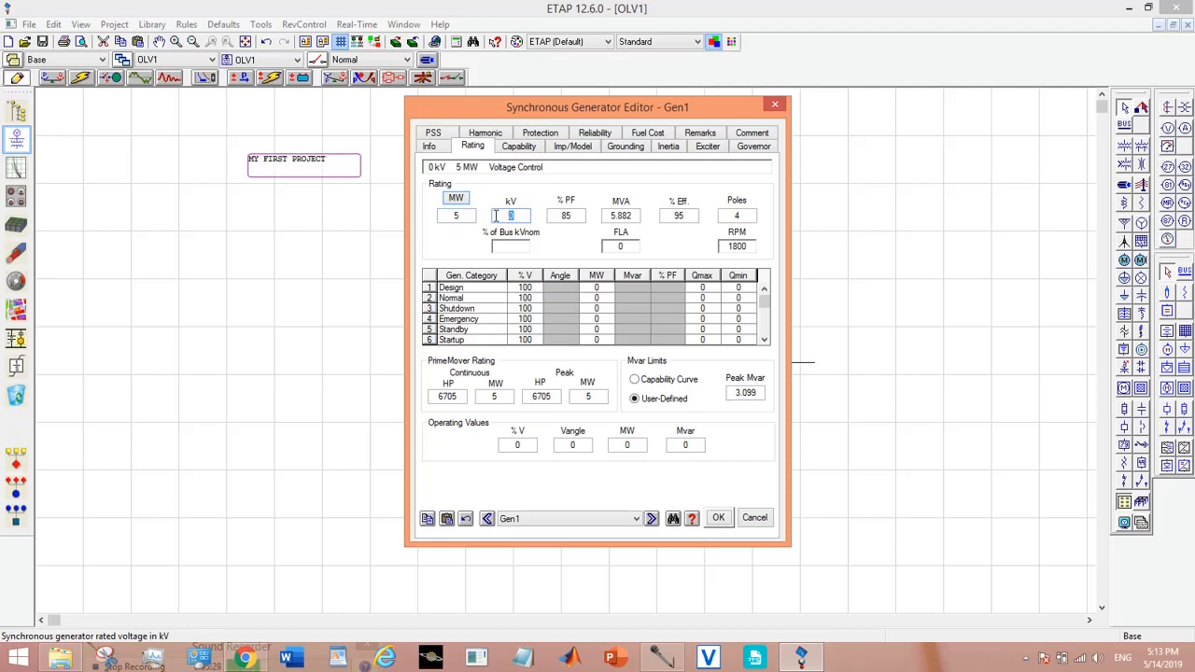
type("11")
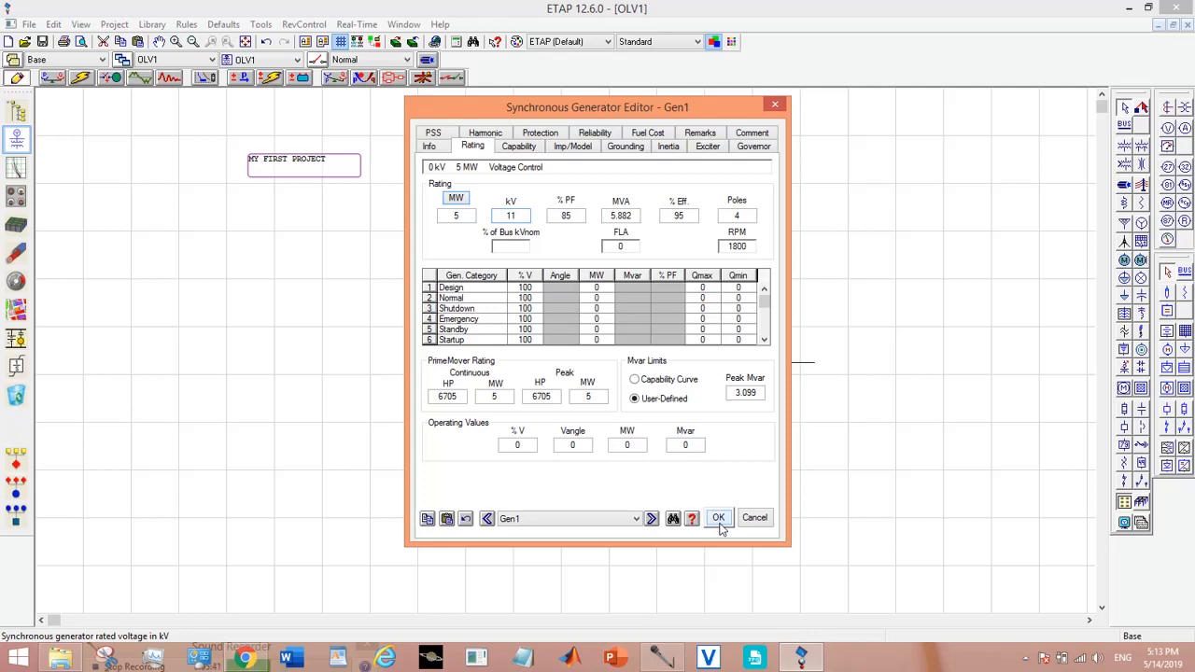
left_click(512, 217)
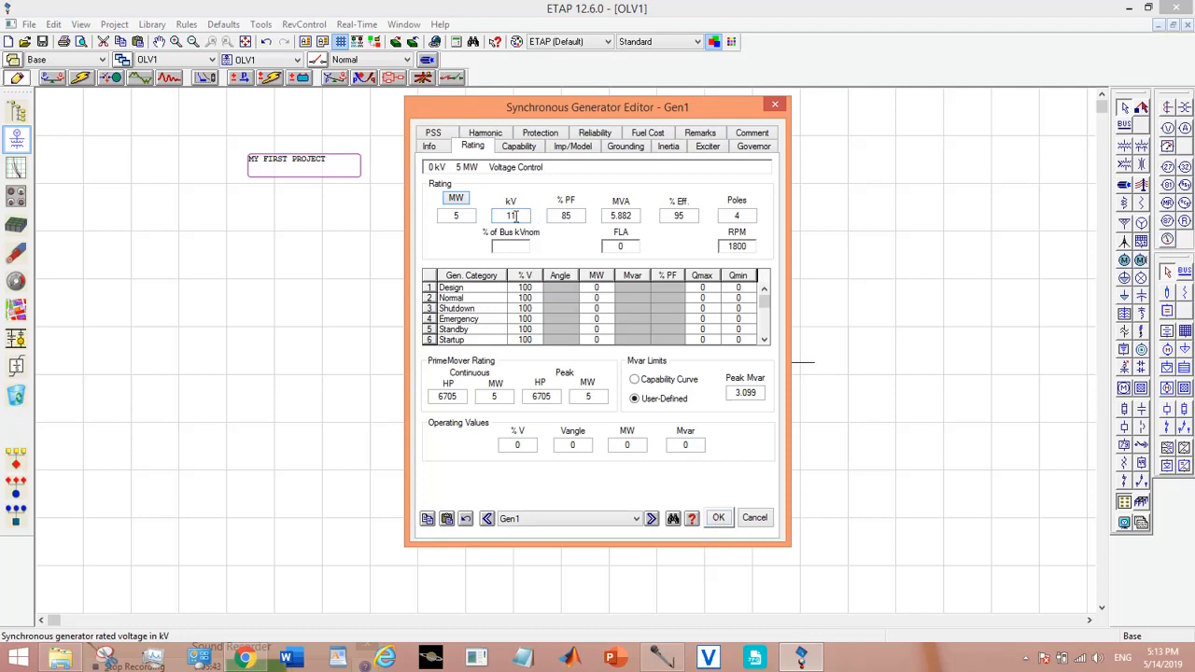
type("33")
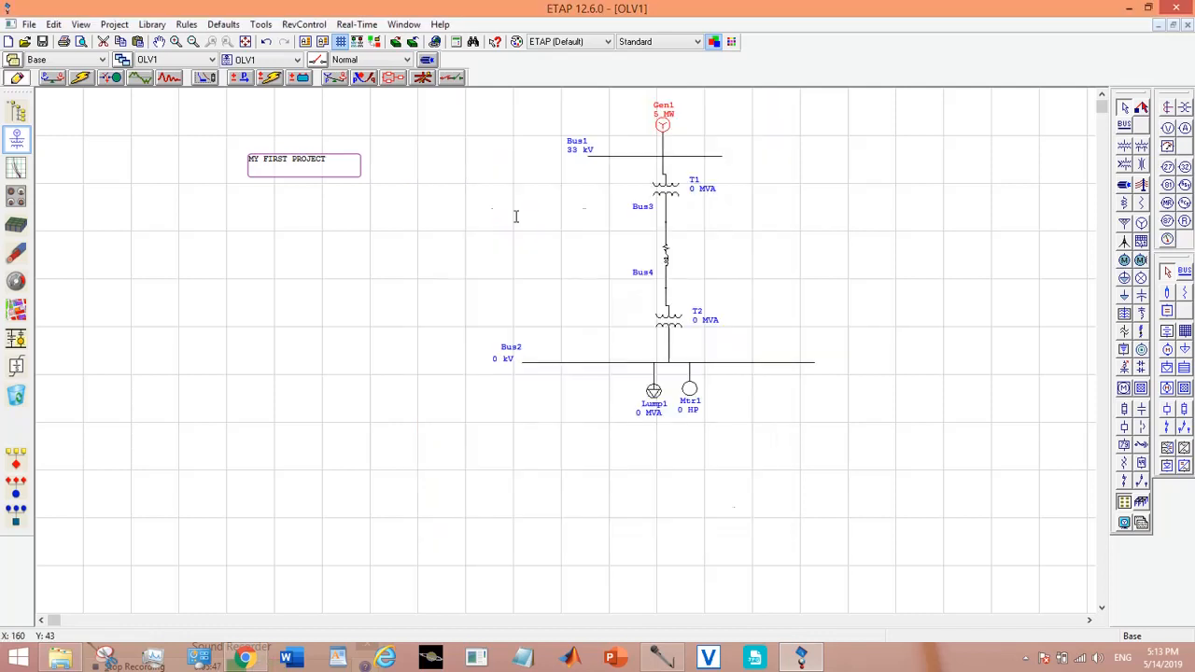
mouse_move(602, 165)
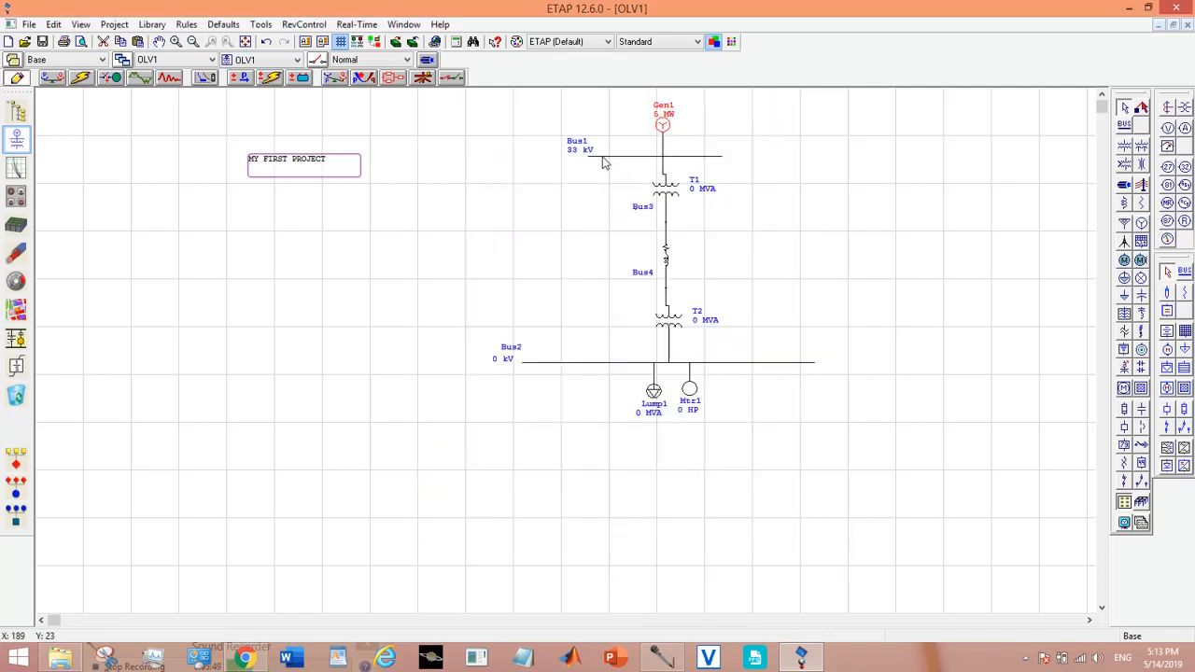
mouse_move(581, 157)
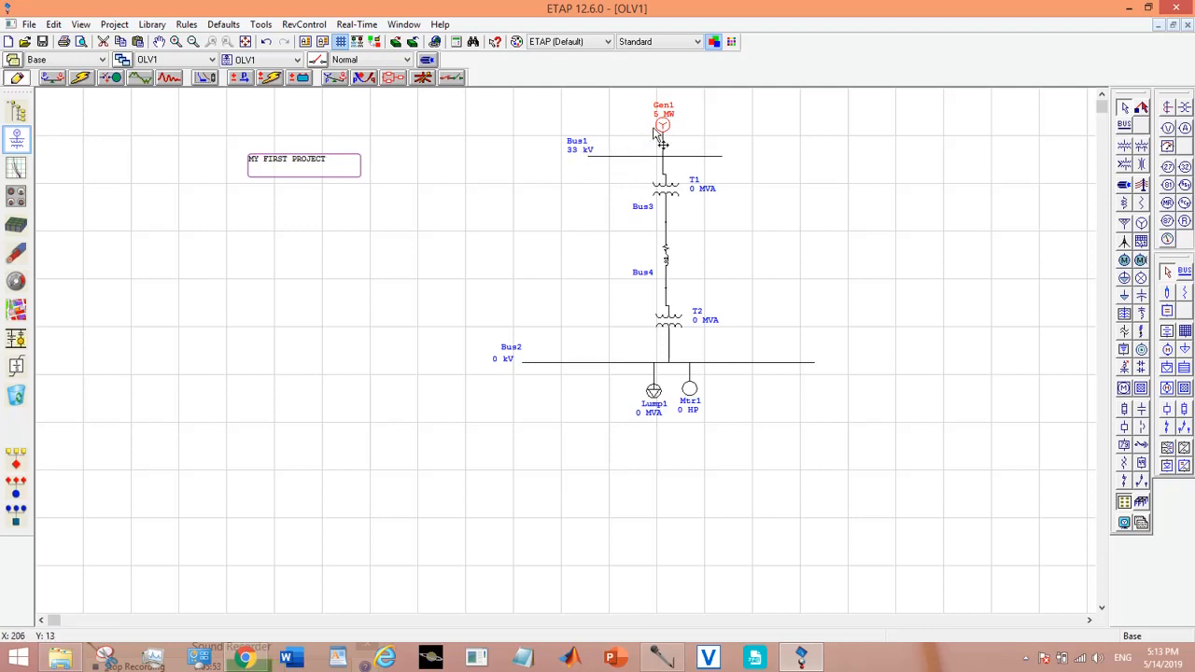
mouse_move(665, 198)
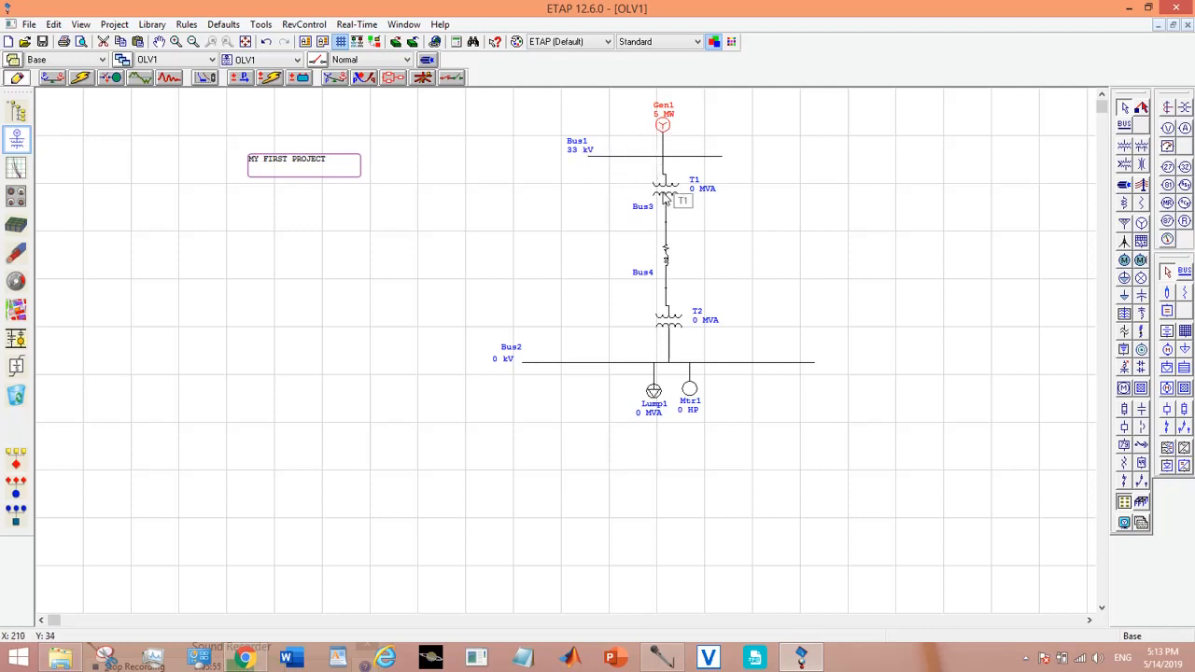
In T1's Rating settings enter 132 Sec. kV and 8 Rated MVA, then confirm.
double_click(665, 196)
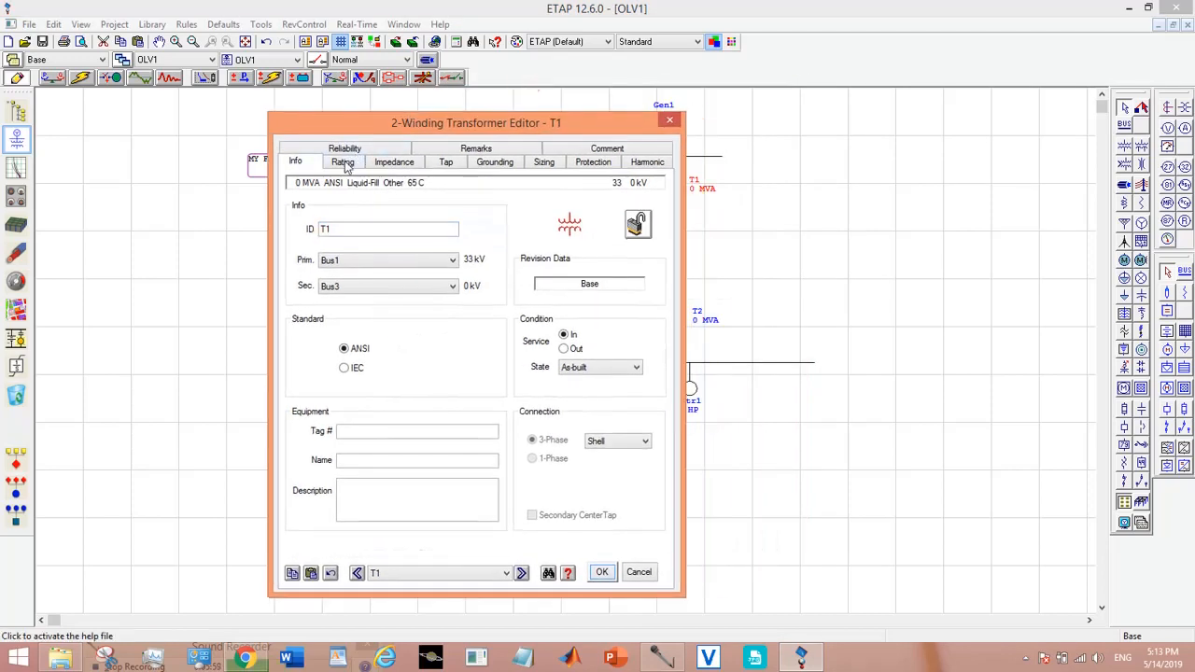
left_click(344, 161)
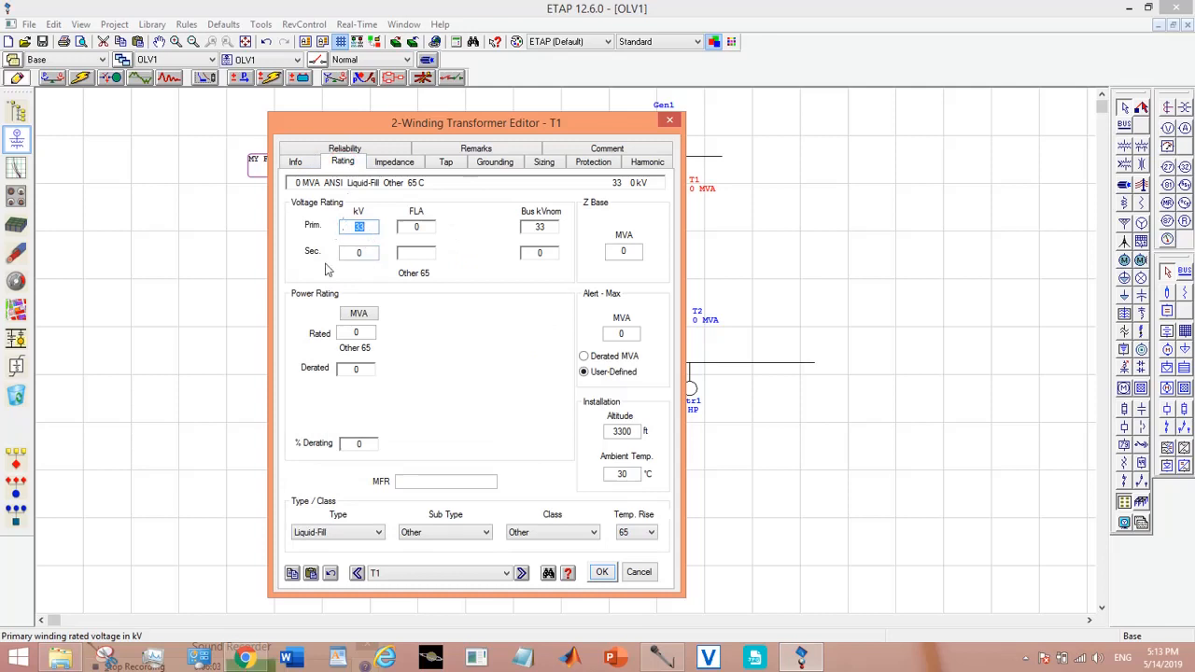
mouse_move(375, 306)
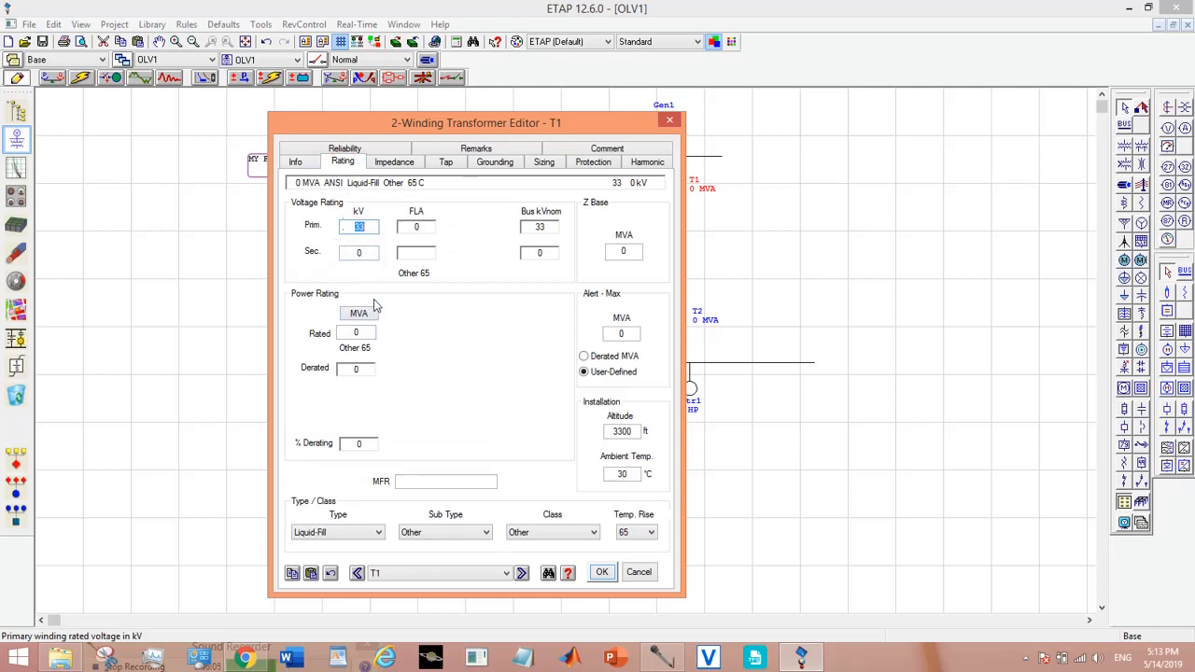
left_click(359, 252)
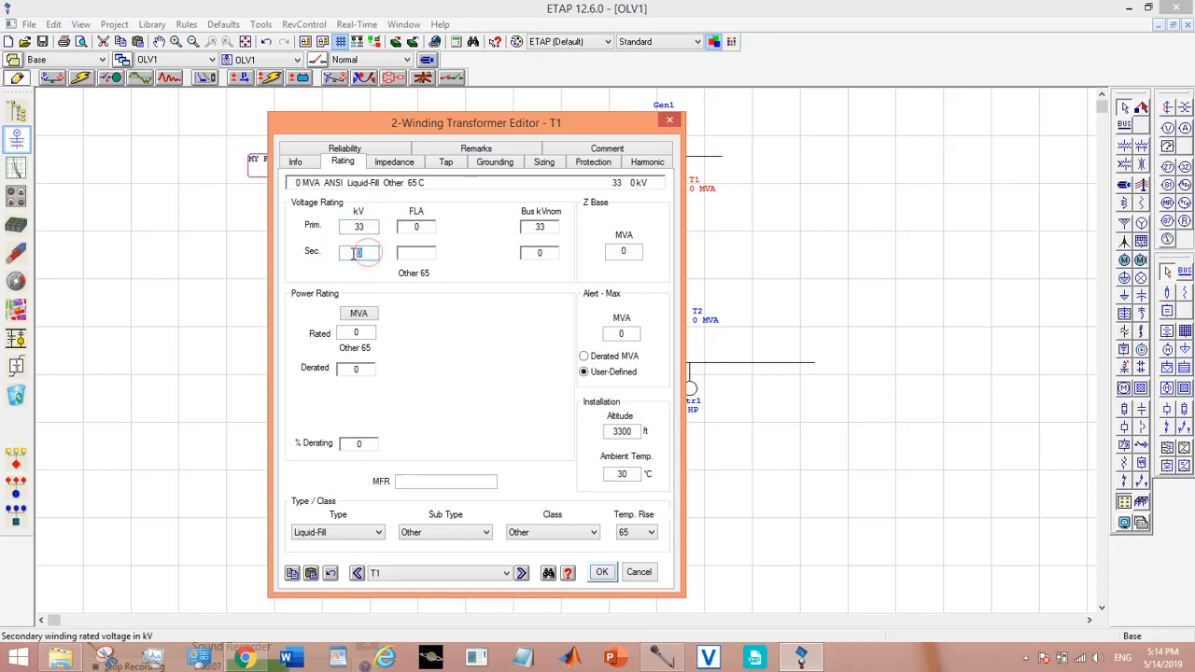
type("132")
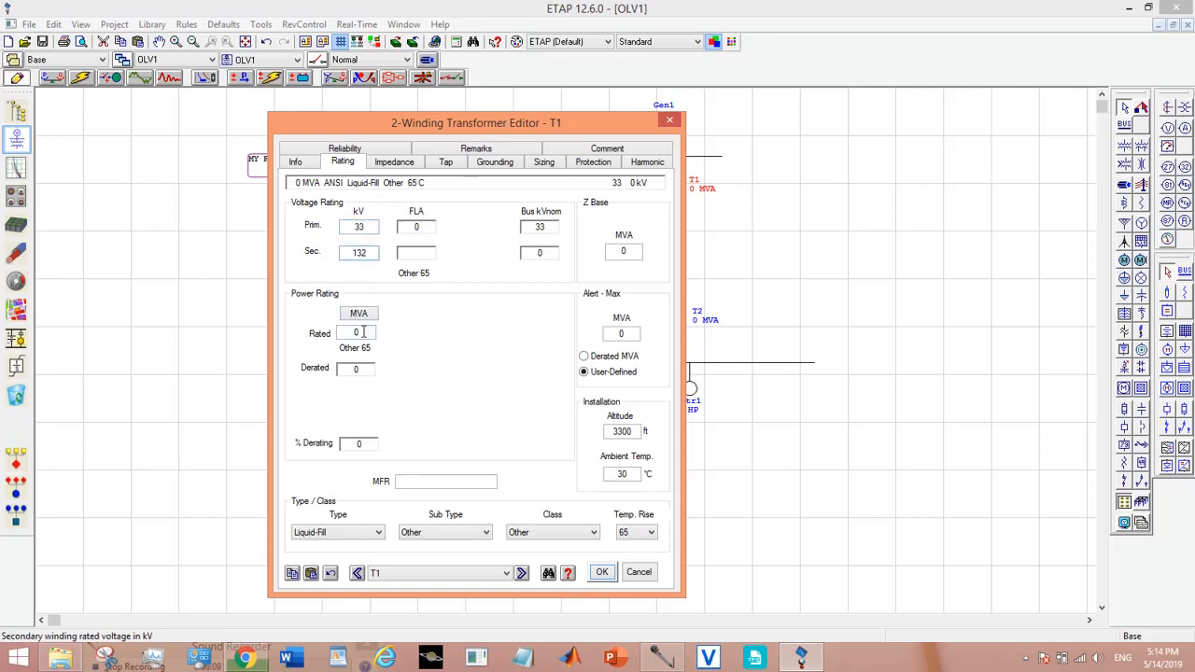
left_click(356, 332)
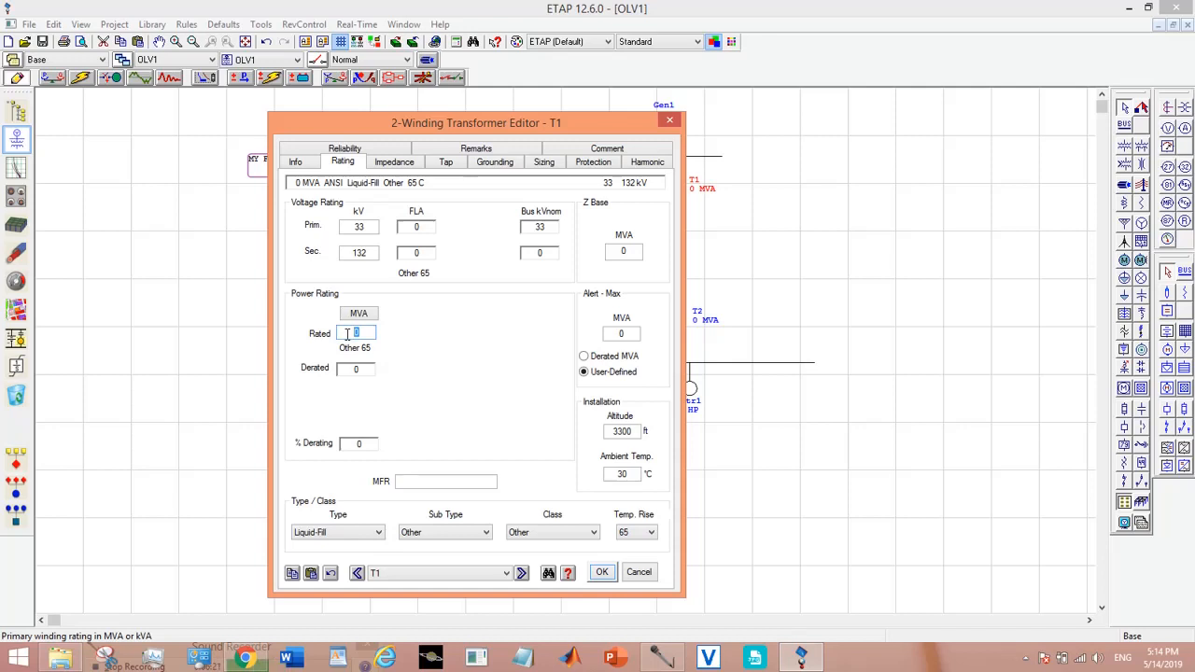
type("8")
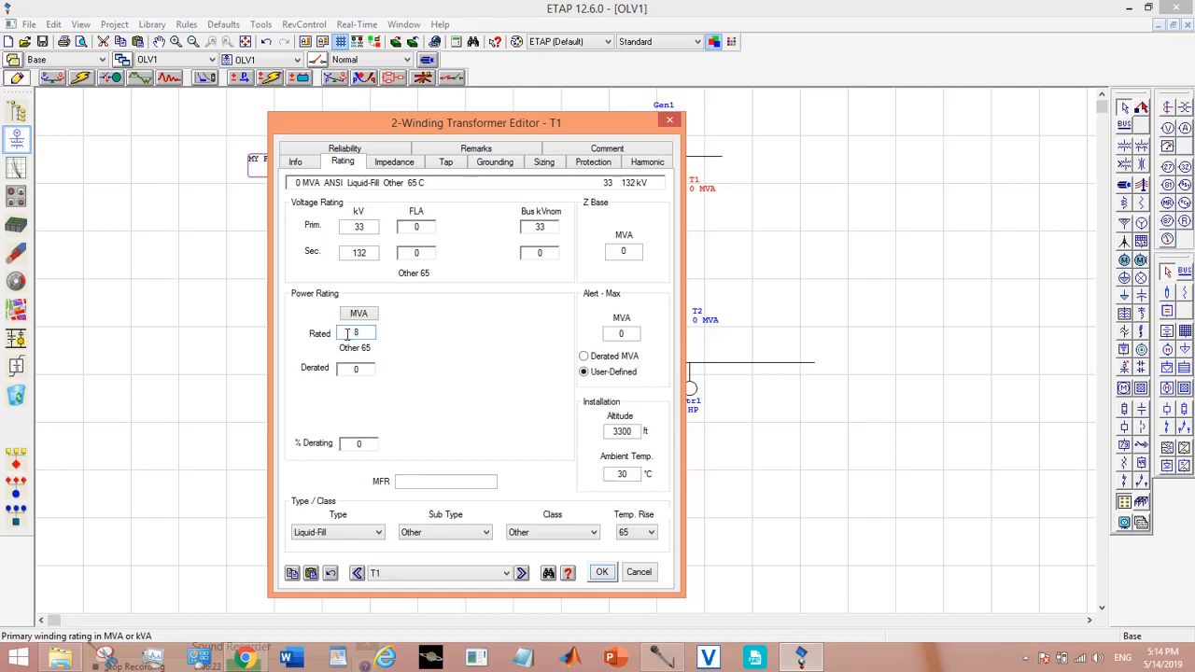
left_click(601, 572)
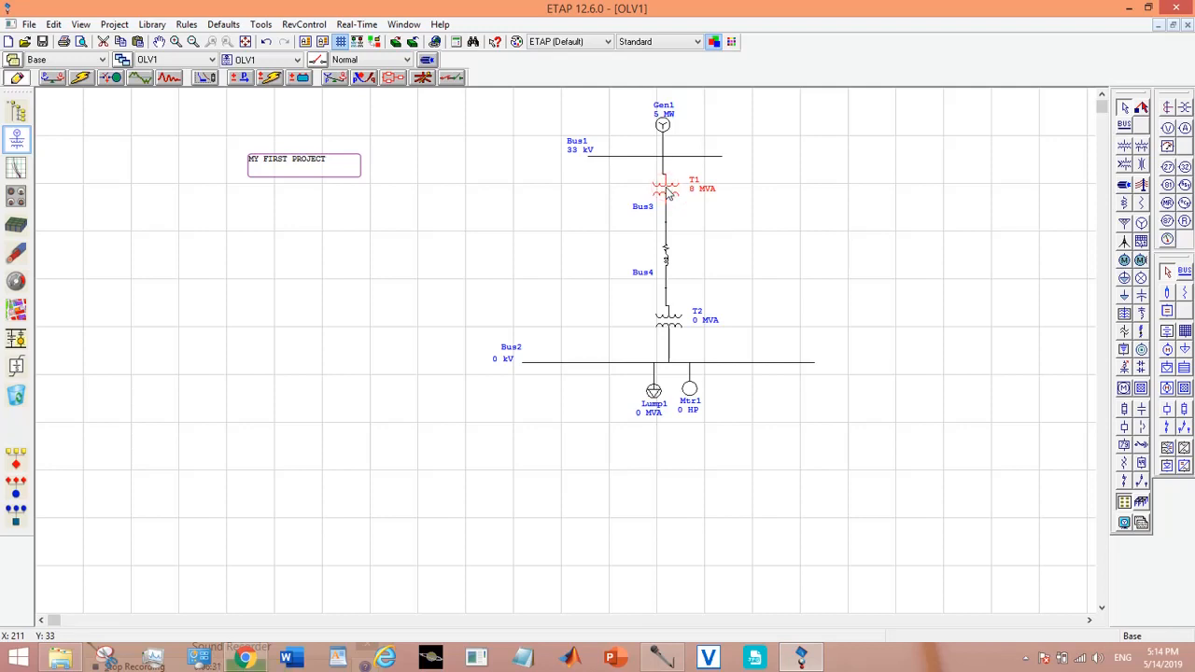
Check T1's saved ratings and fill typical impedance values (9 %Z, X/R 14.23).
double_click(665, 189)
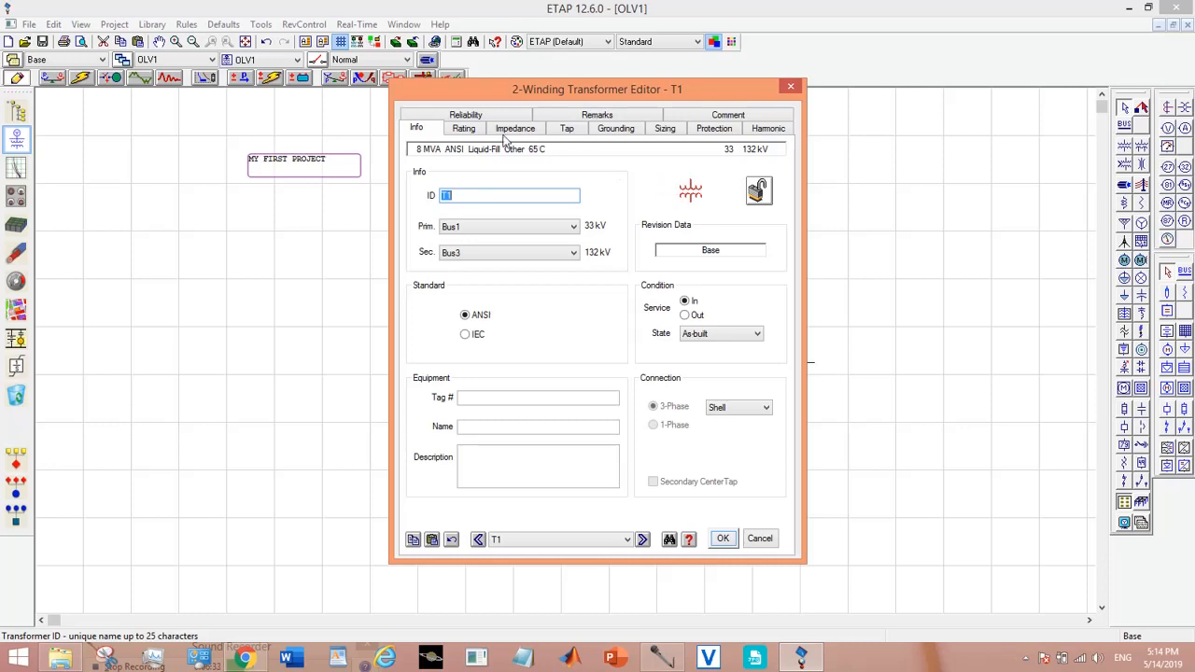
left_click(464, 127)
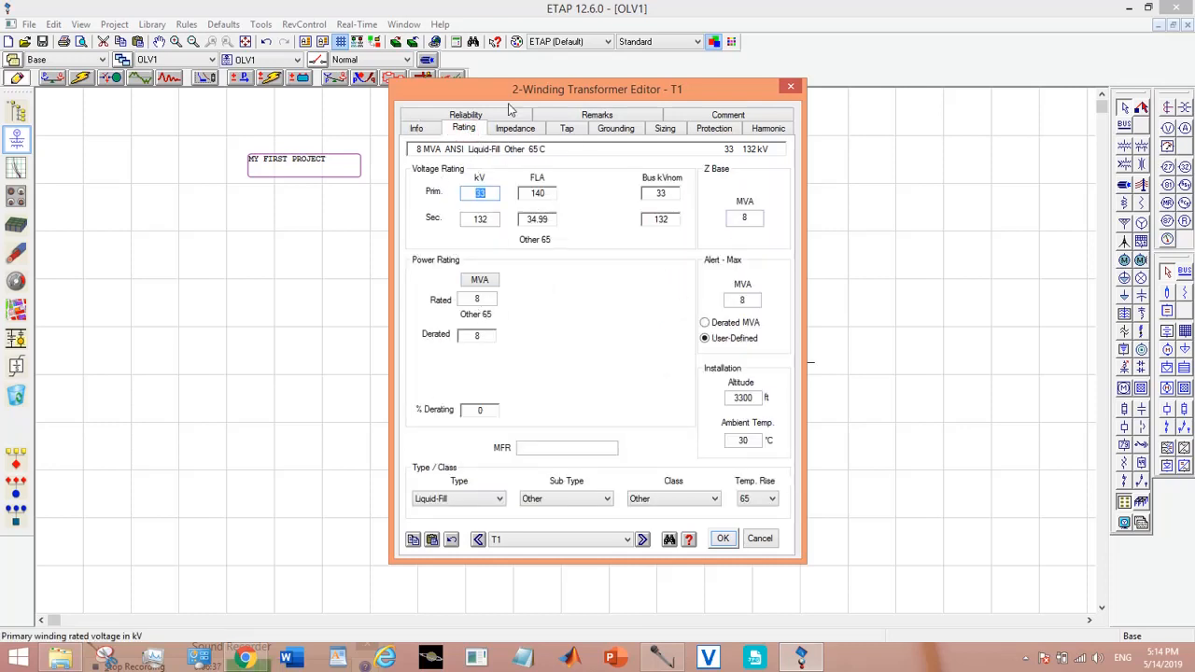
mouse_move(501, 157)
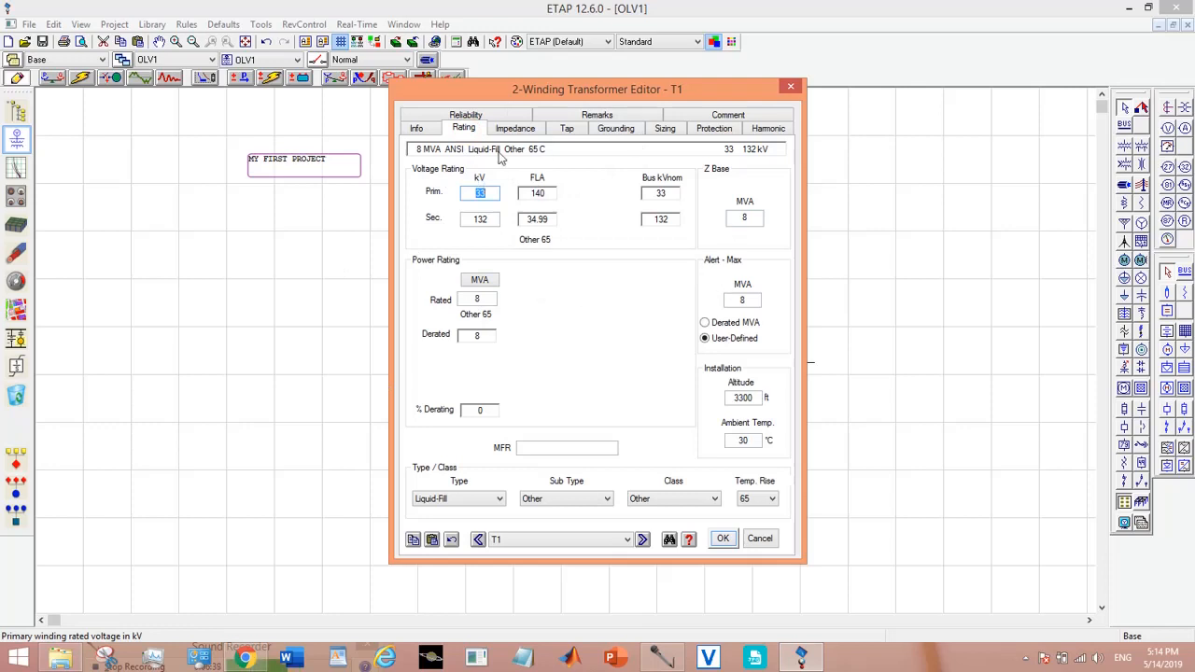
left_click(515, 127)
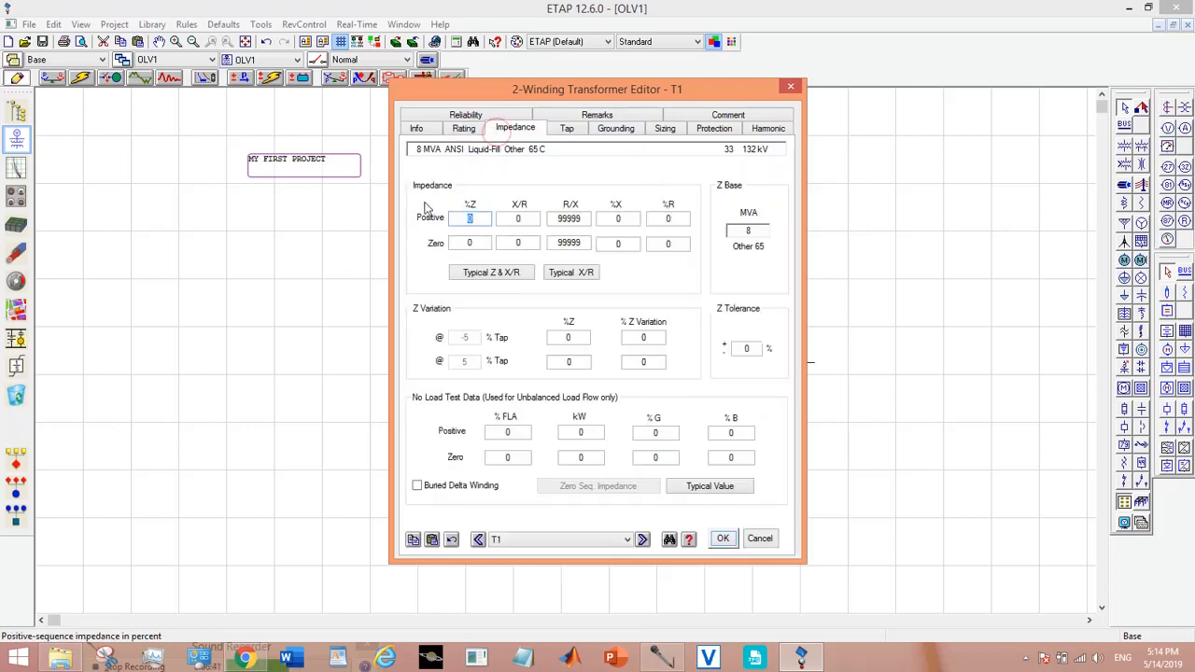
mouse_move(657, 347)
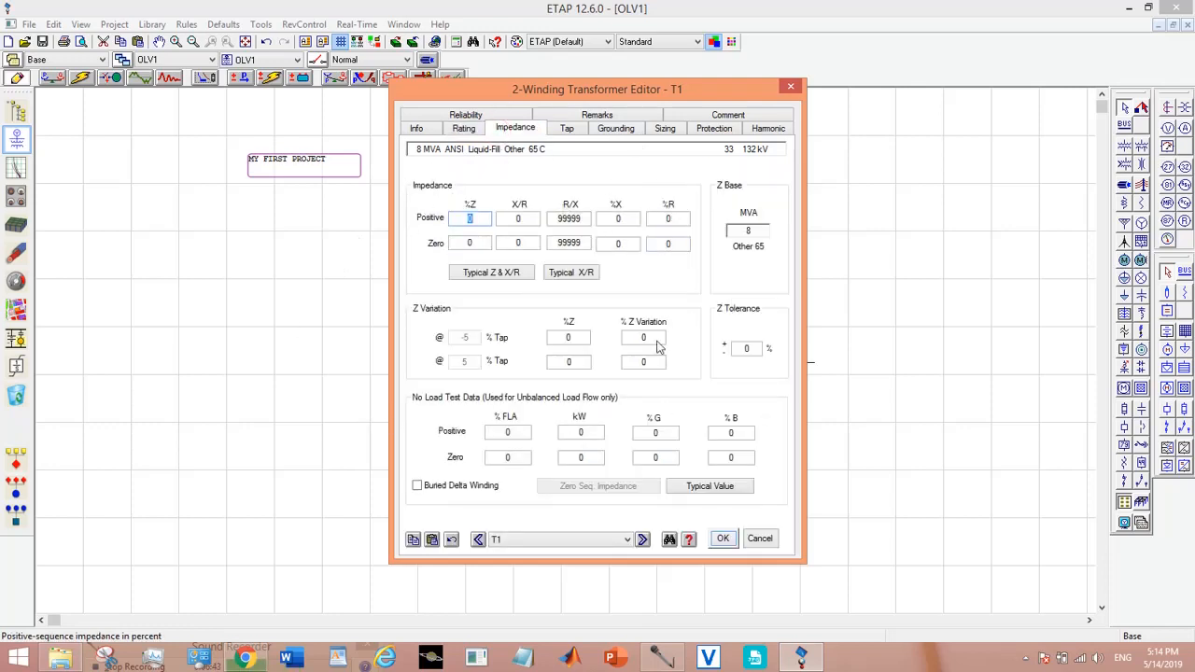
left_click(490, 273)
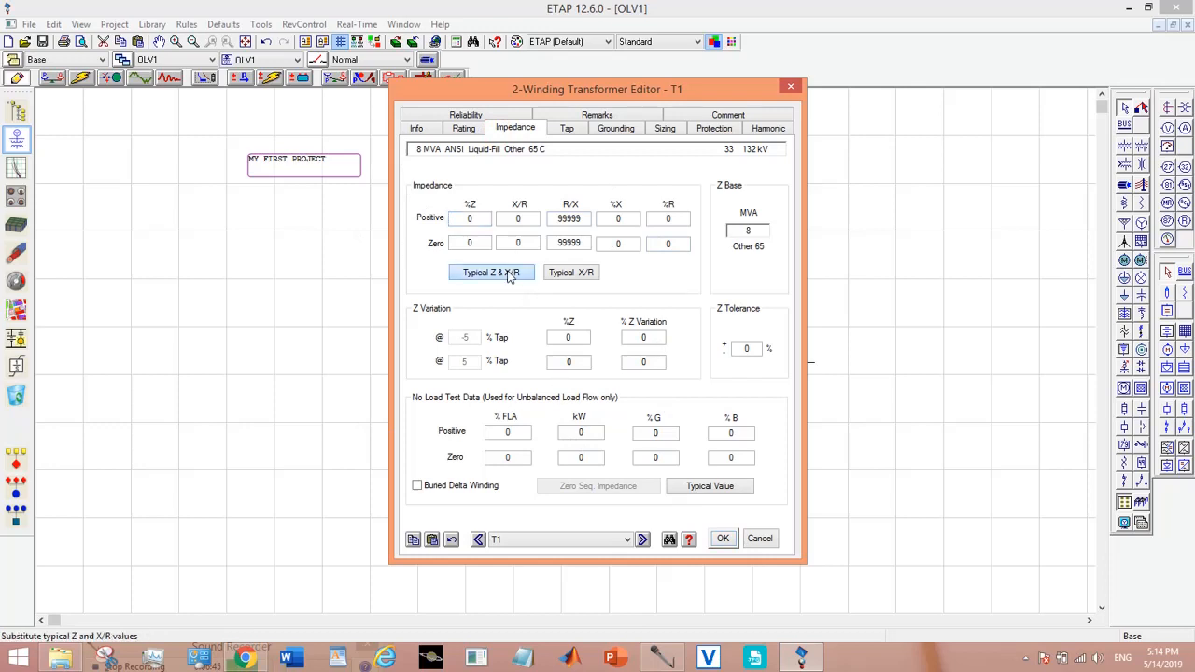
left_click(491, 273)
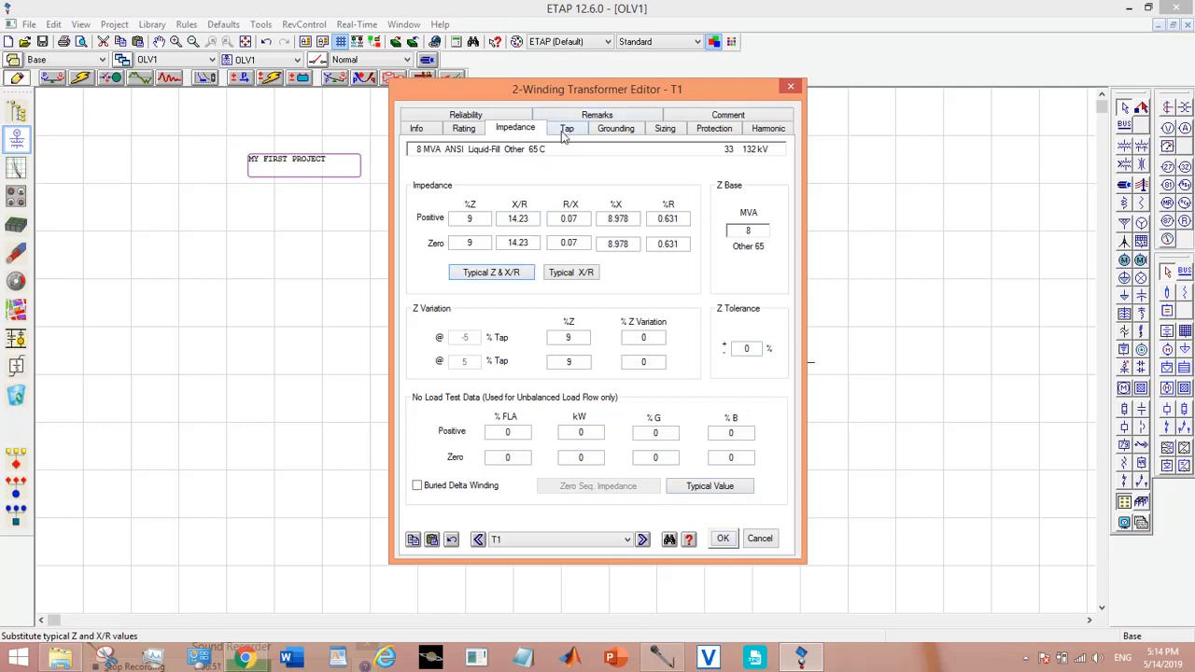
left_click(568, 127)
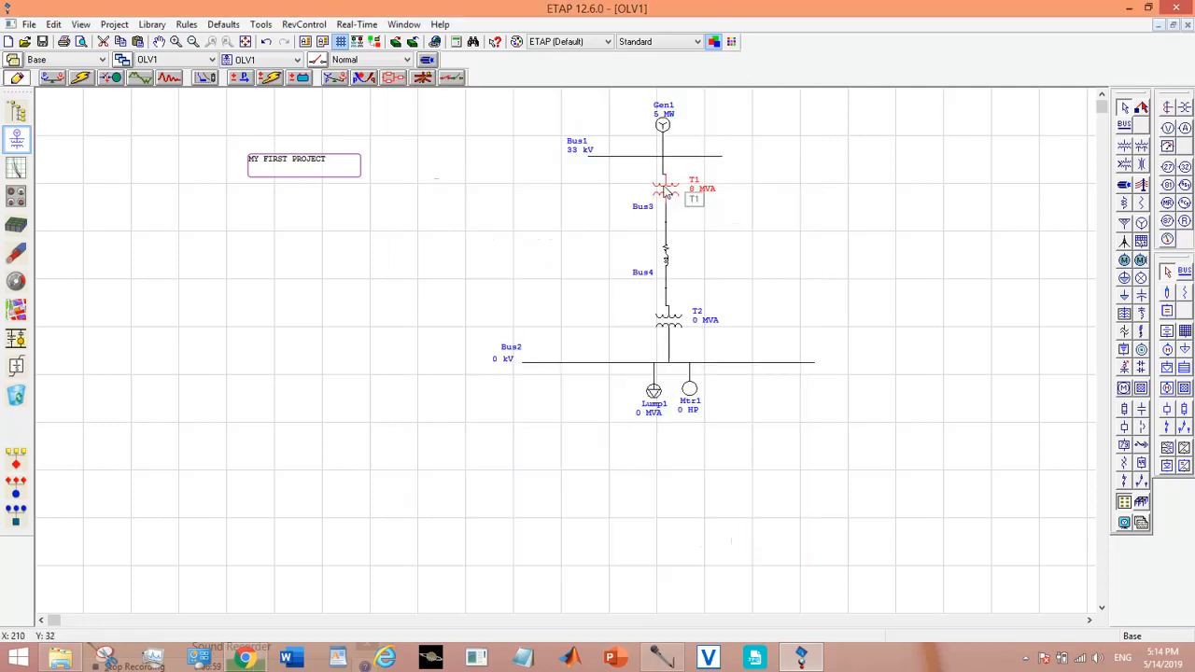
Reapply Typical Z & X/R on T1's Impedance settings and close the editor with OK.
double_click(665, 191)
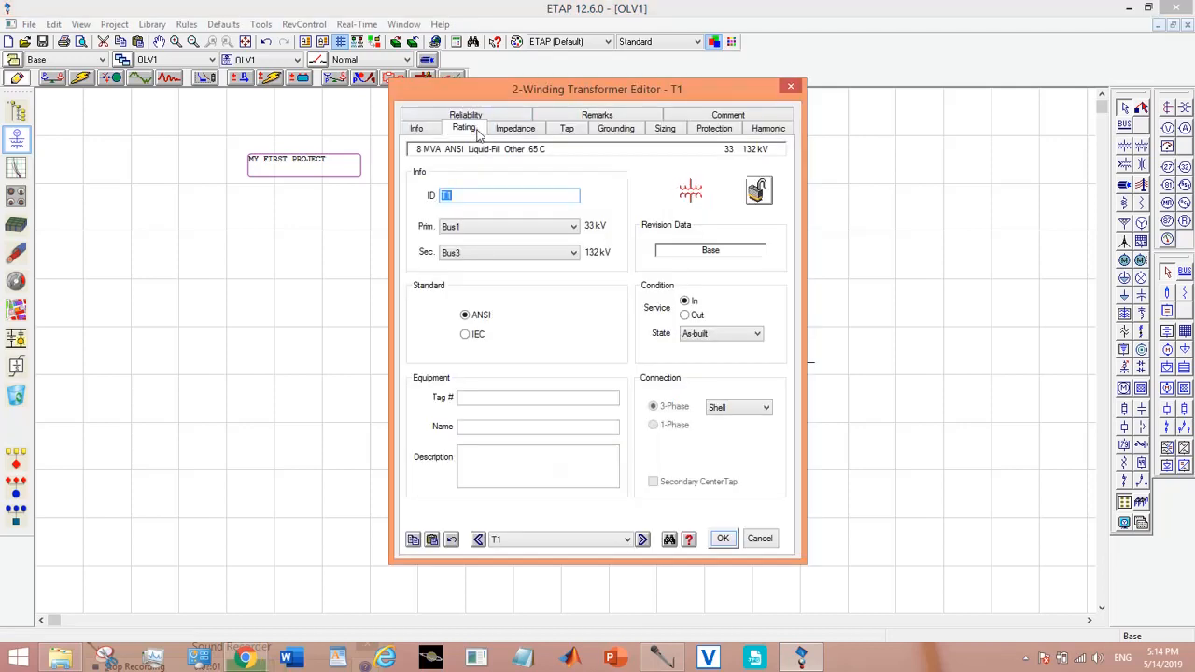
left_click(515, 127)
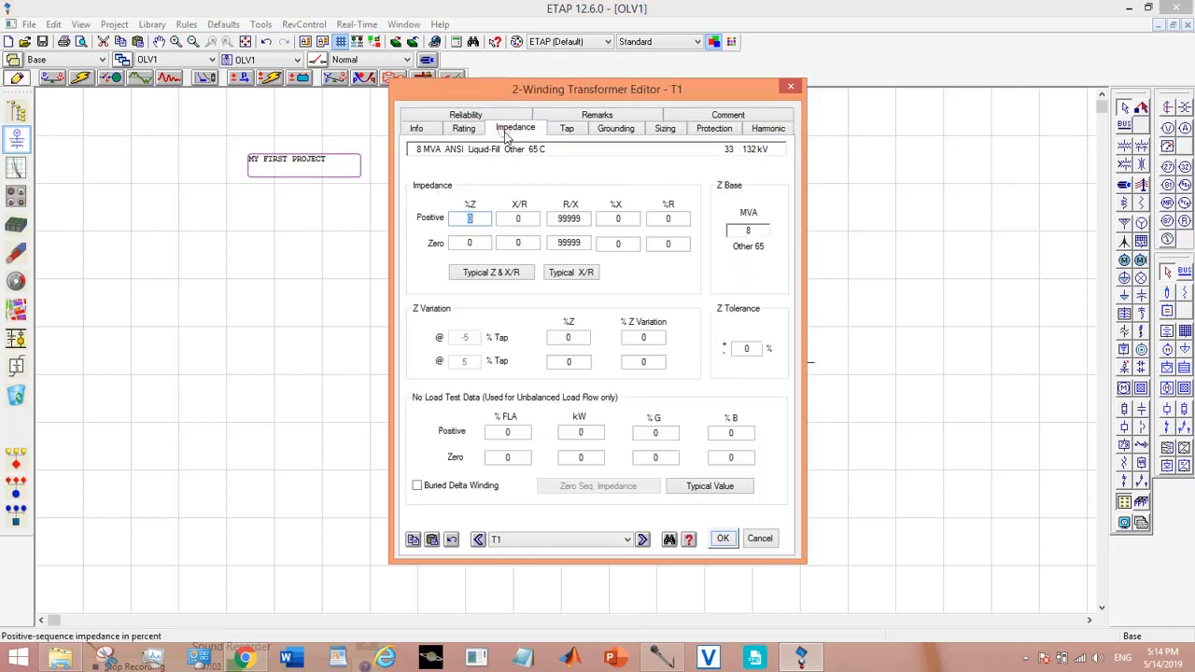
left_click(489, 273)
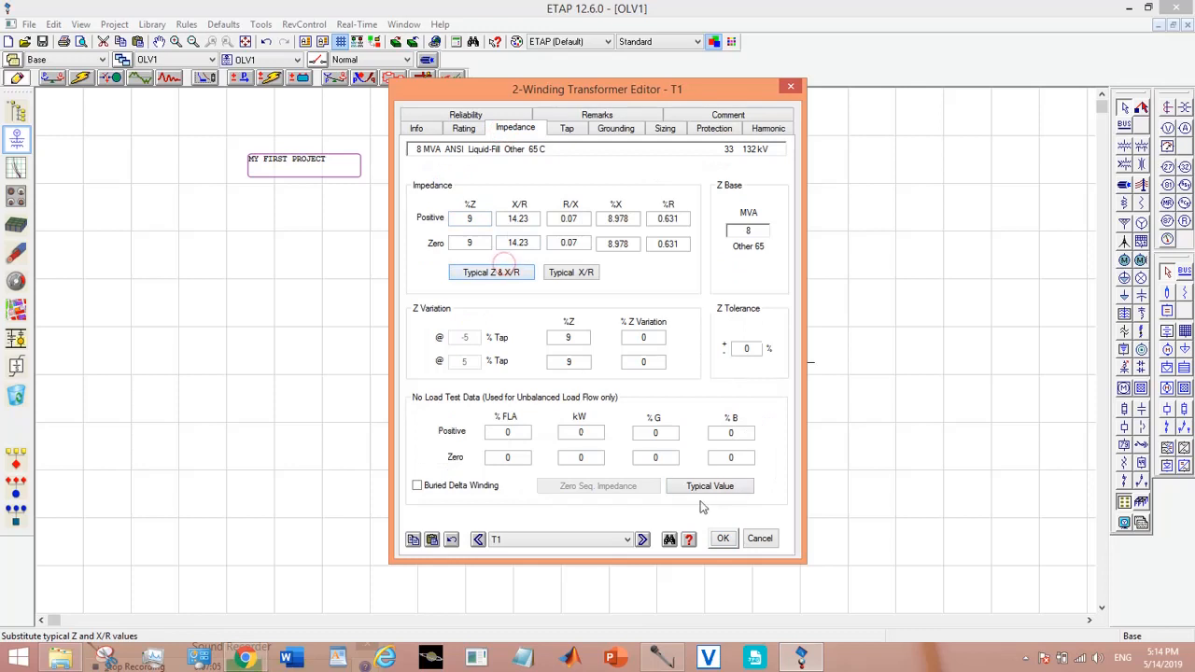
left_click(723, 538)
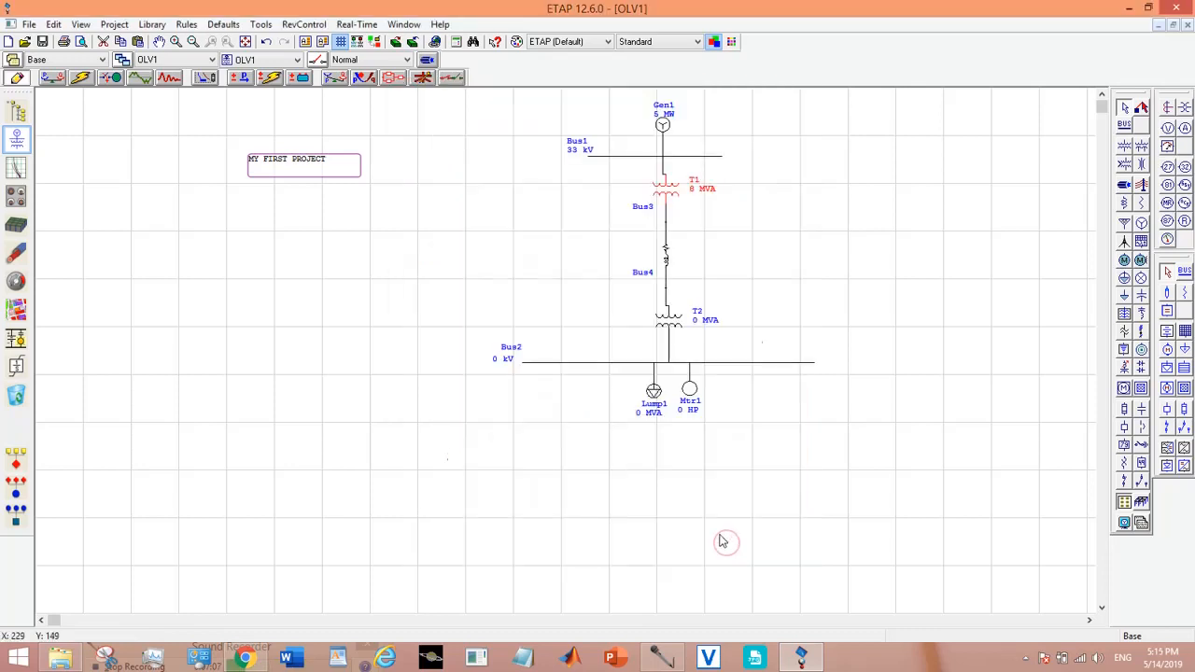
Set Line1's length to 4 miles and bring up the phase-conductor library list.
double_click(665, 246)
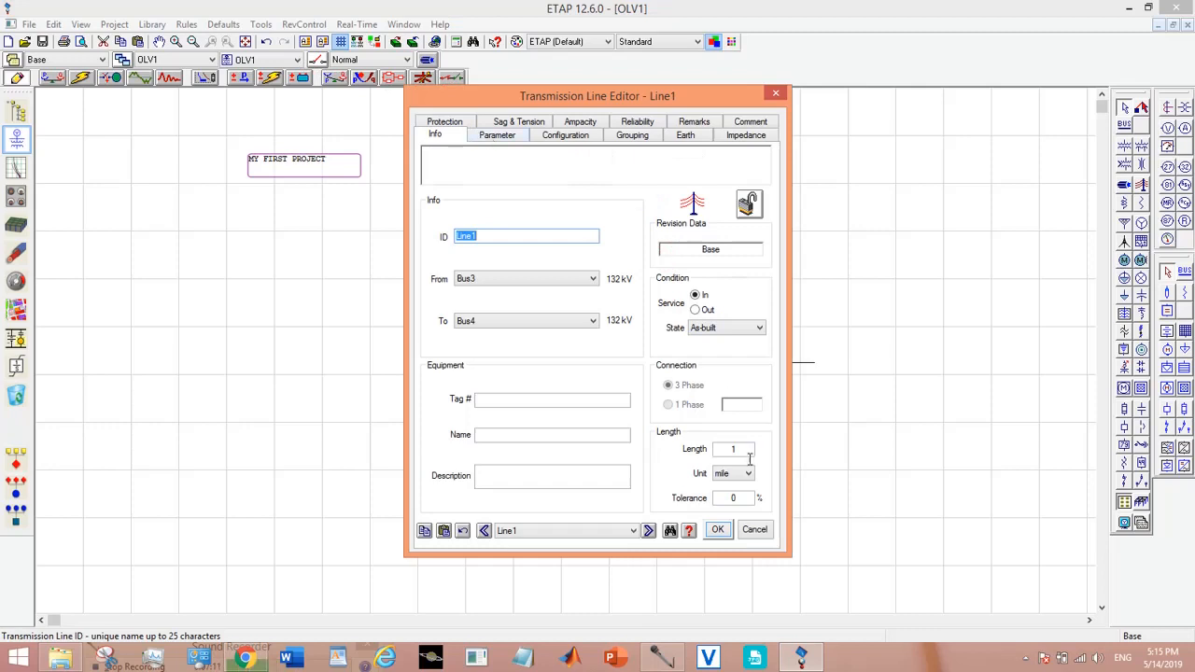
left_click(732, 449)
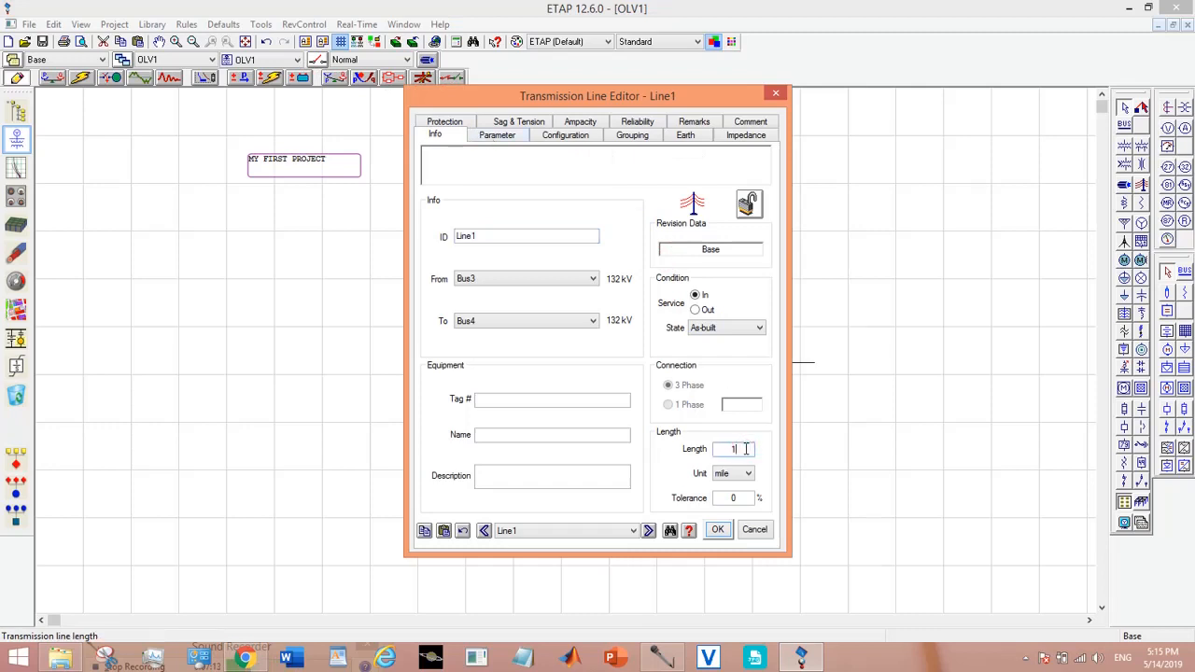
key("Backspace")
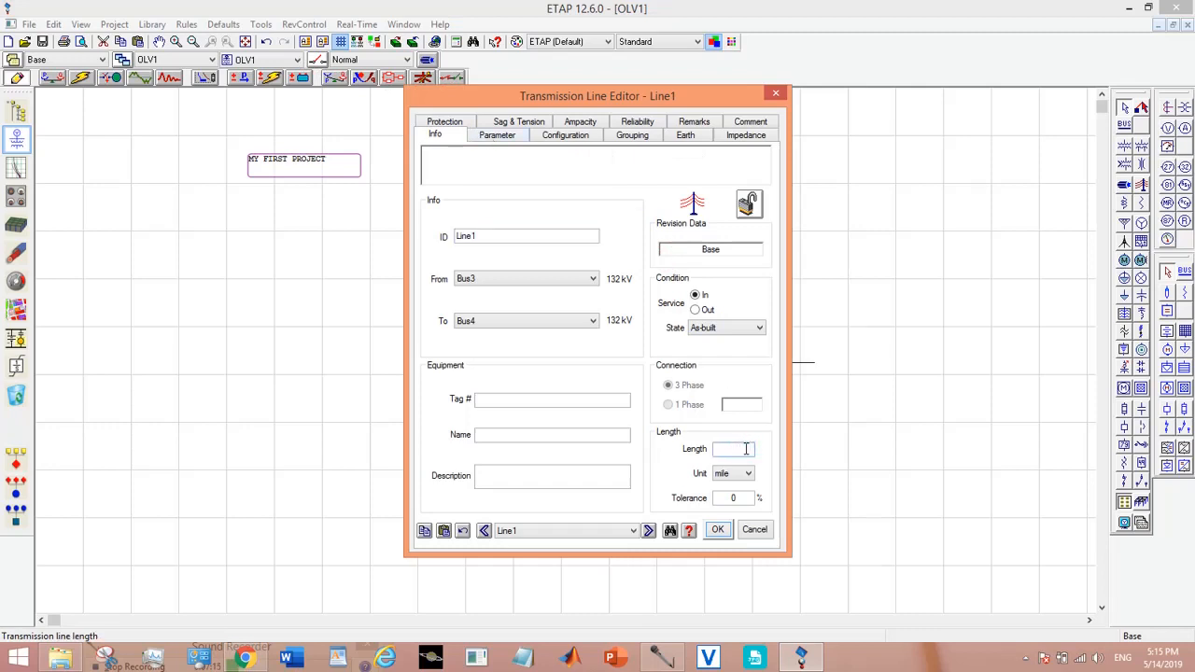
type("4")
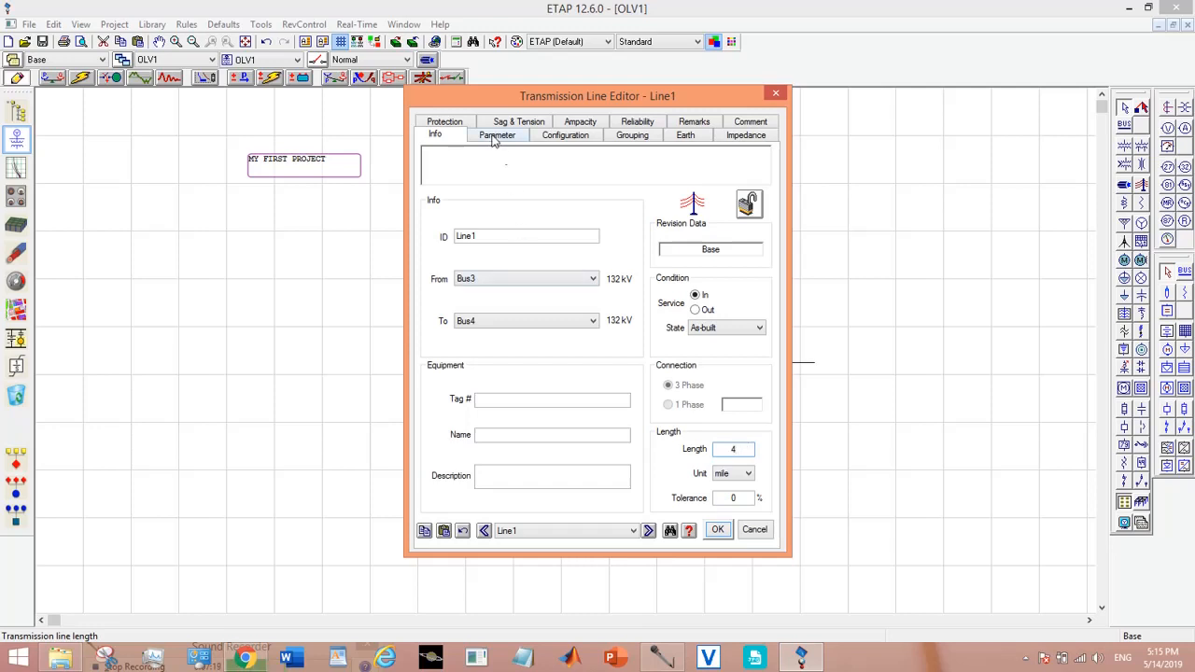
left_click(497, 134)
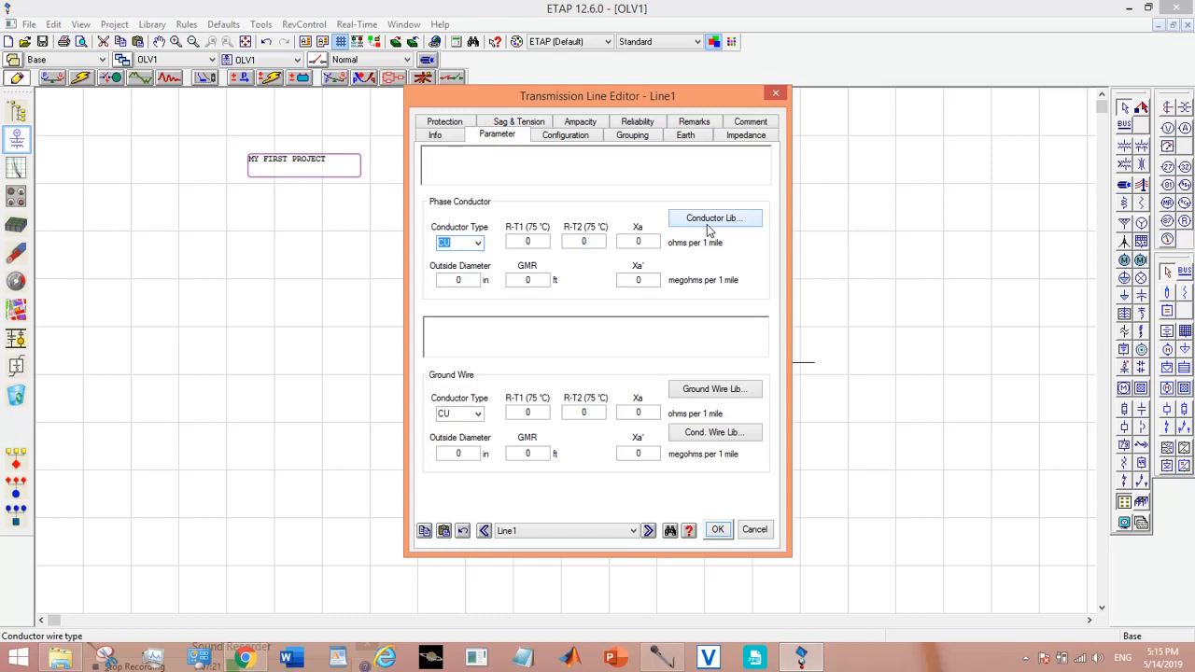
left_click(714, 217)
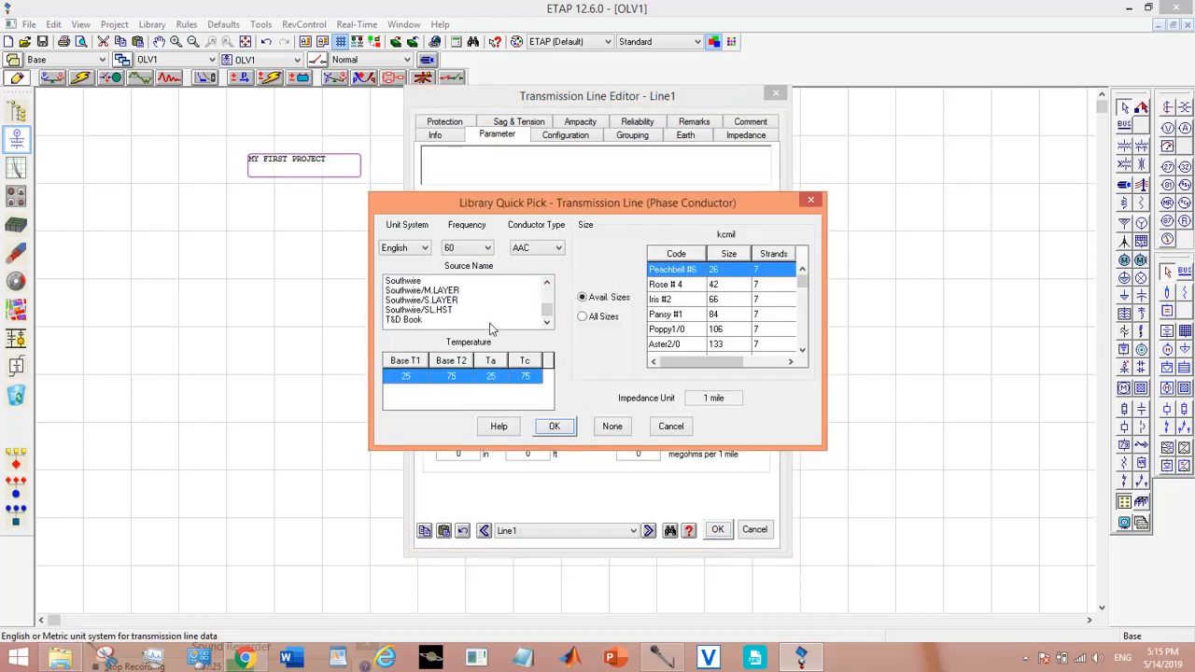
Assign ACSR Penguin 4/0 from the TSD Book library to both Line1's phase conductor and ground wire.
left_click(403, 319)
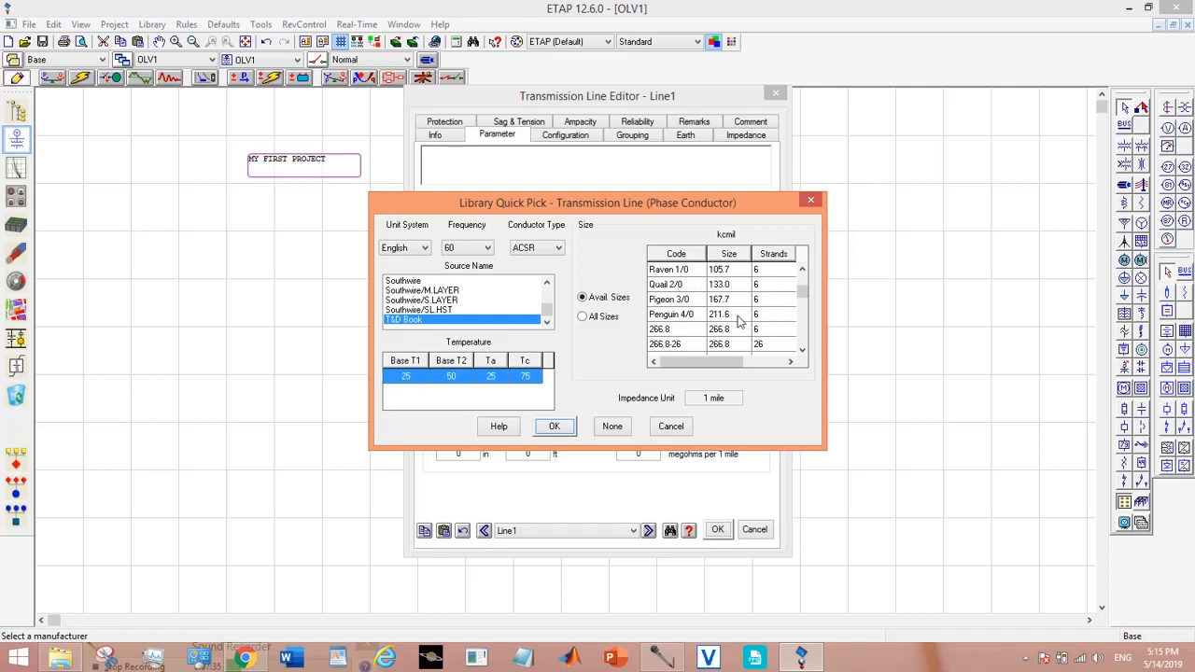
left_click(670, 314)
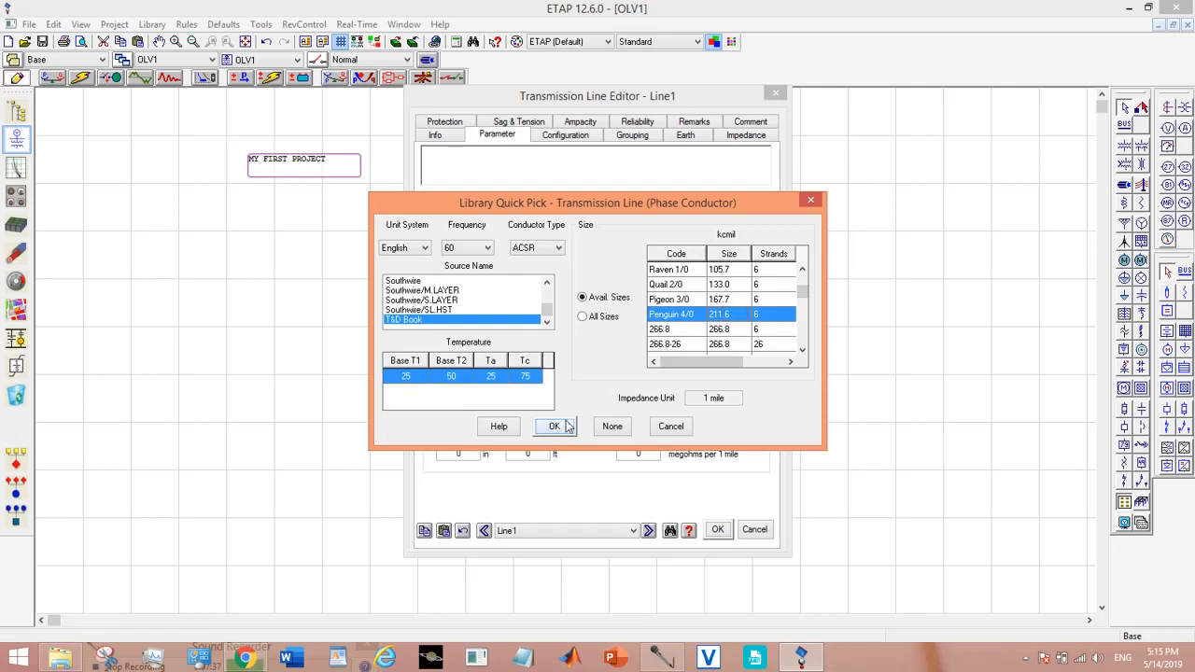
left_click(553, 426)
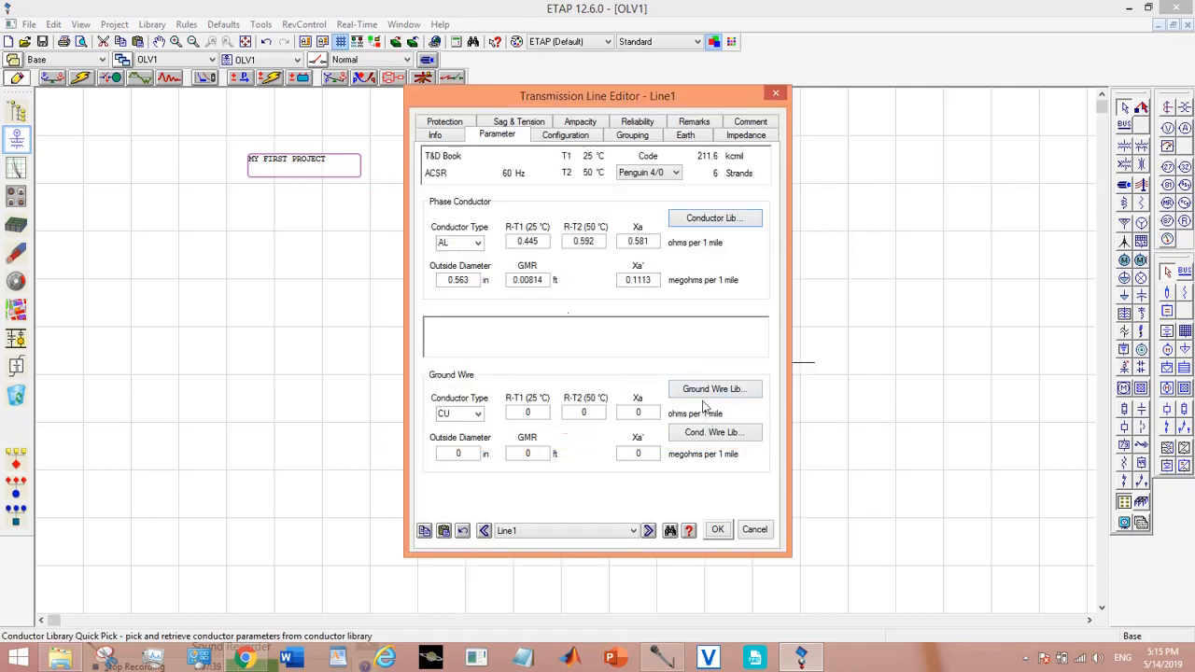
left_click(713, 217)
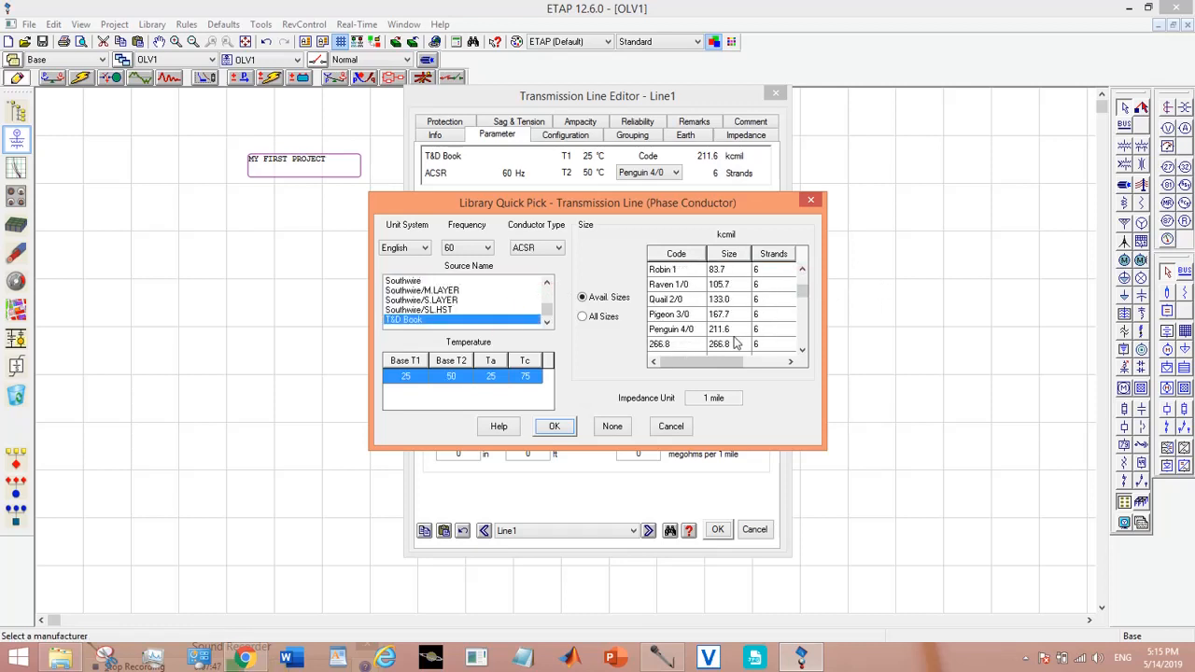
left_click(552, 425)
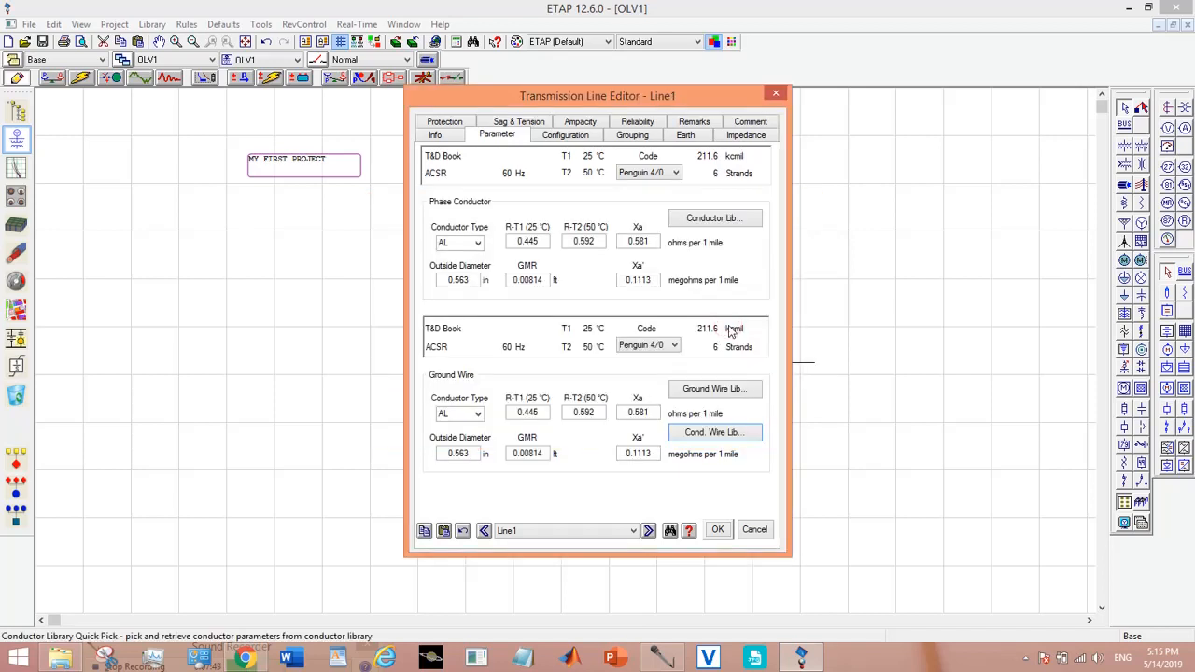
Enter Line1's configuration: phase height 28 ft, one ground wire with CG distance 4 ft.
left_click(566, 135)
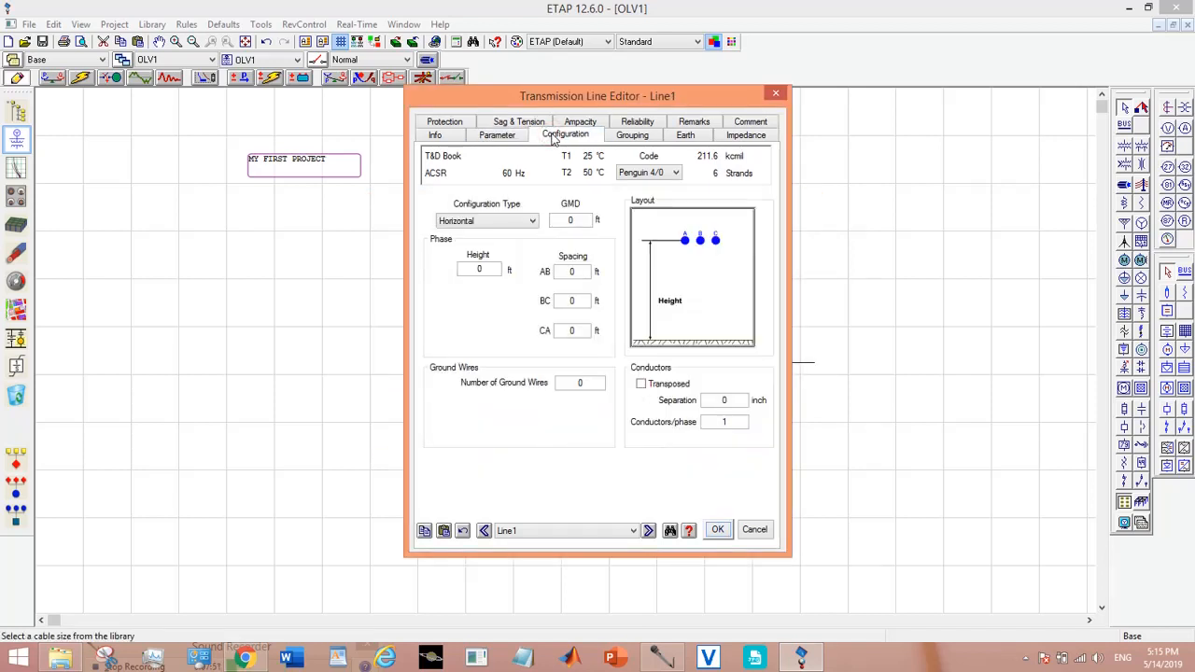
left_click(571, 270)
type("5")
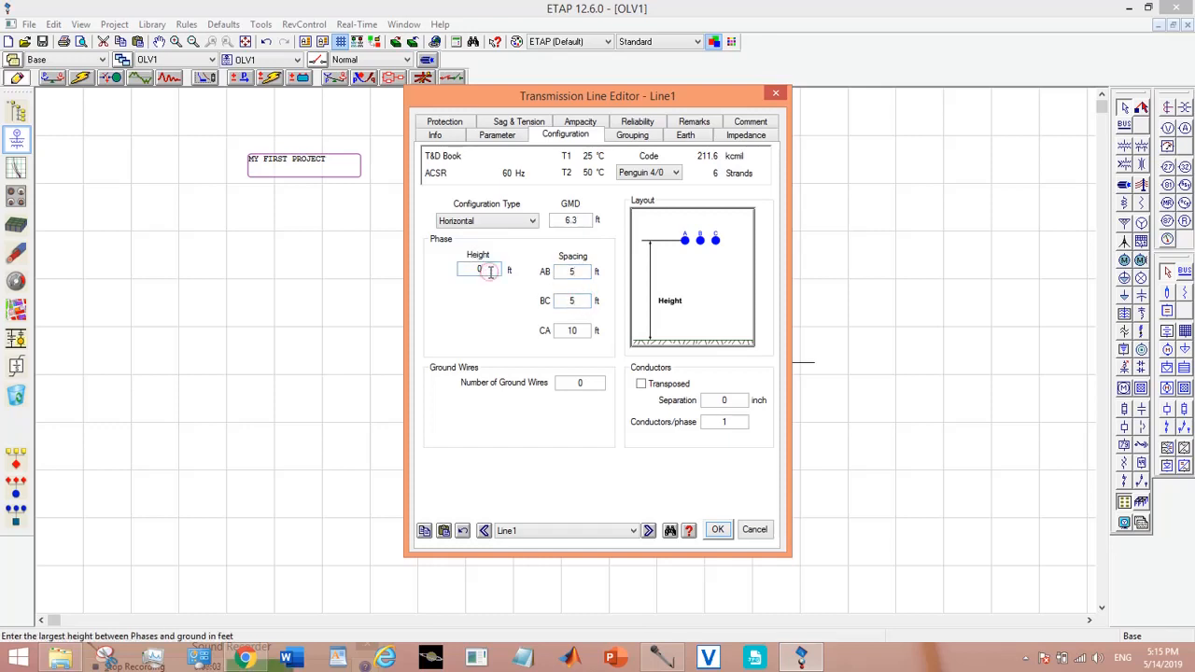
left_click(479, 269)
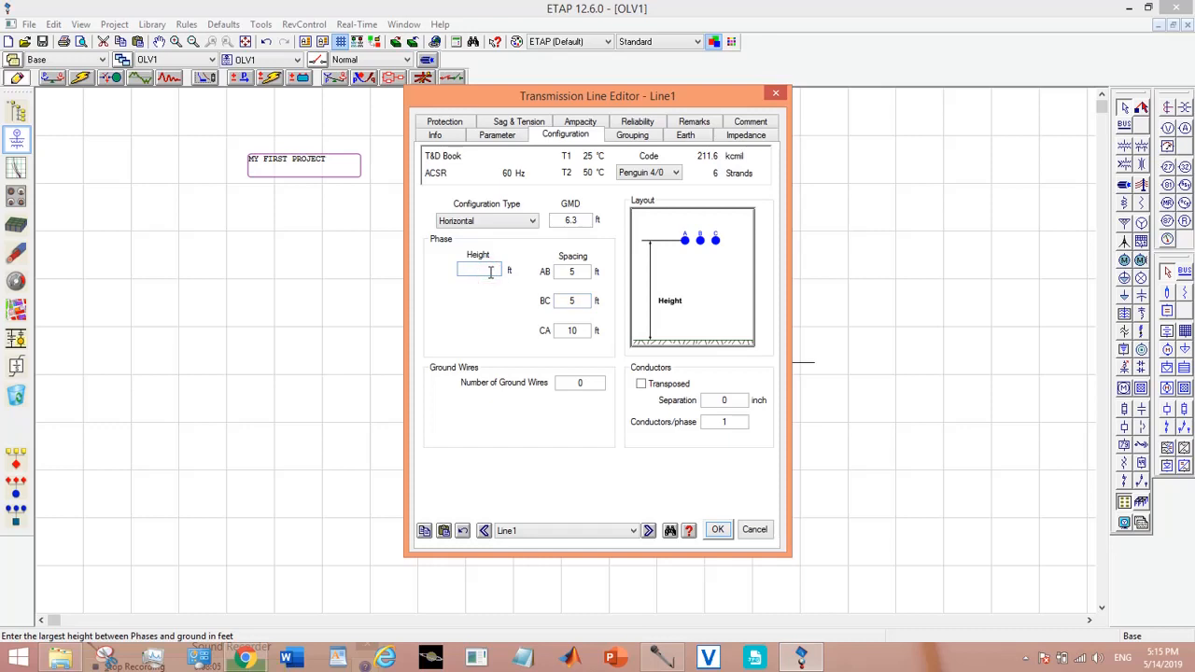
type("28")
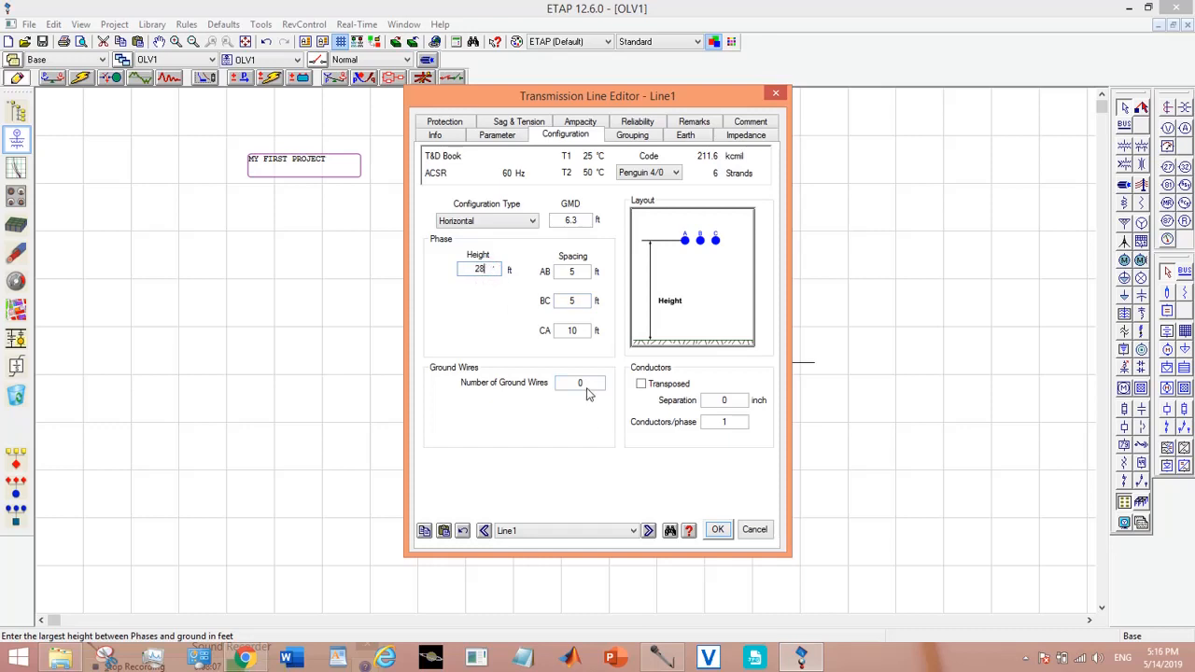
type("1")
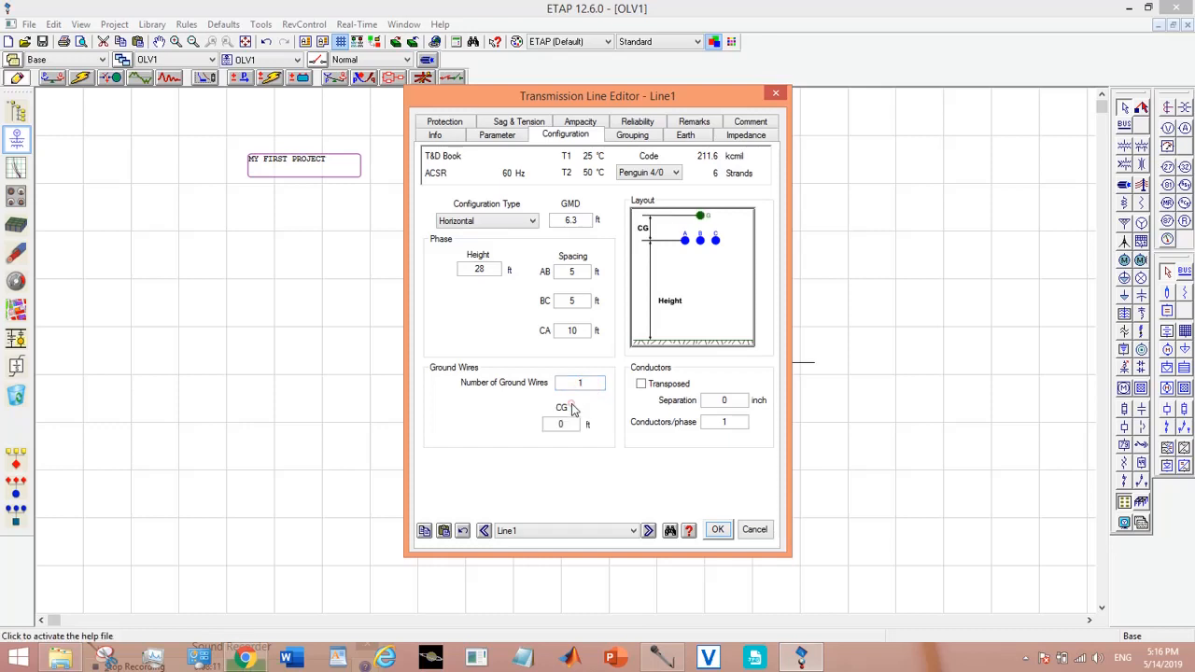
left_click(560, 422)
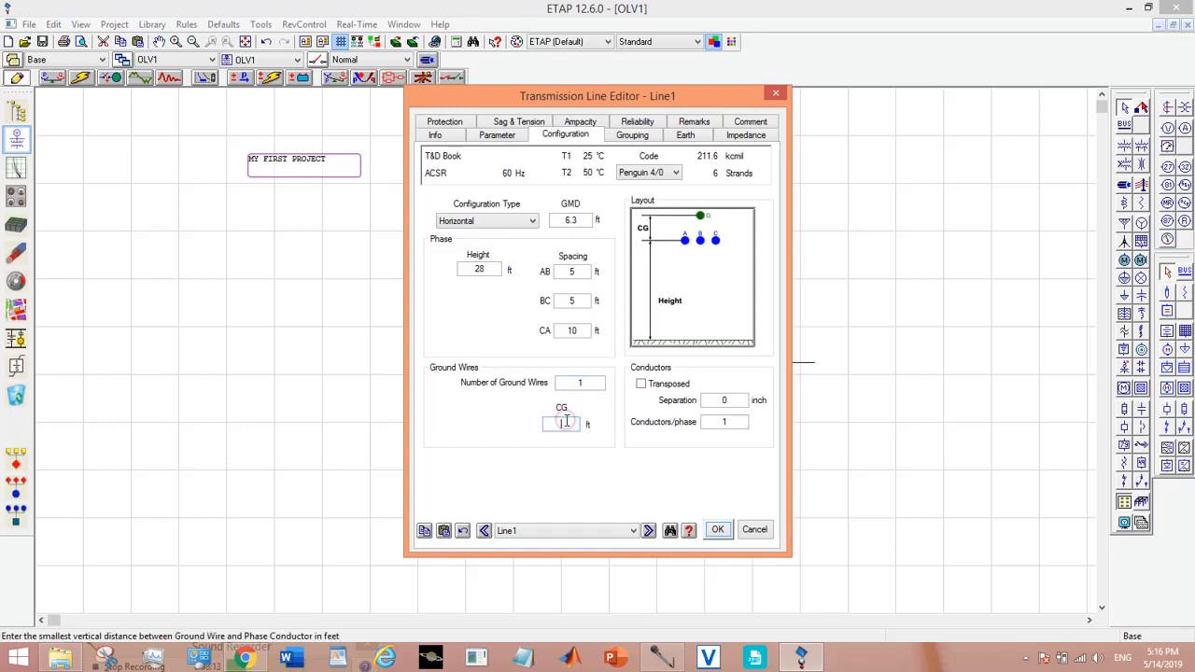
type("4")
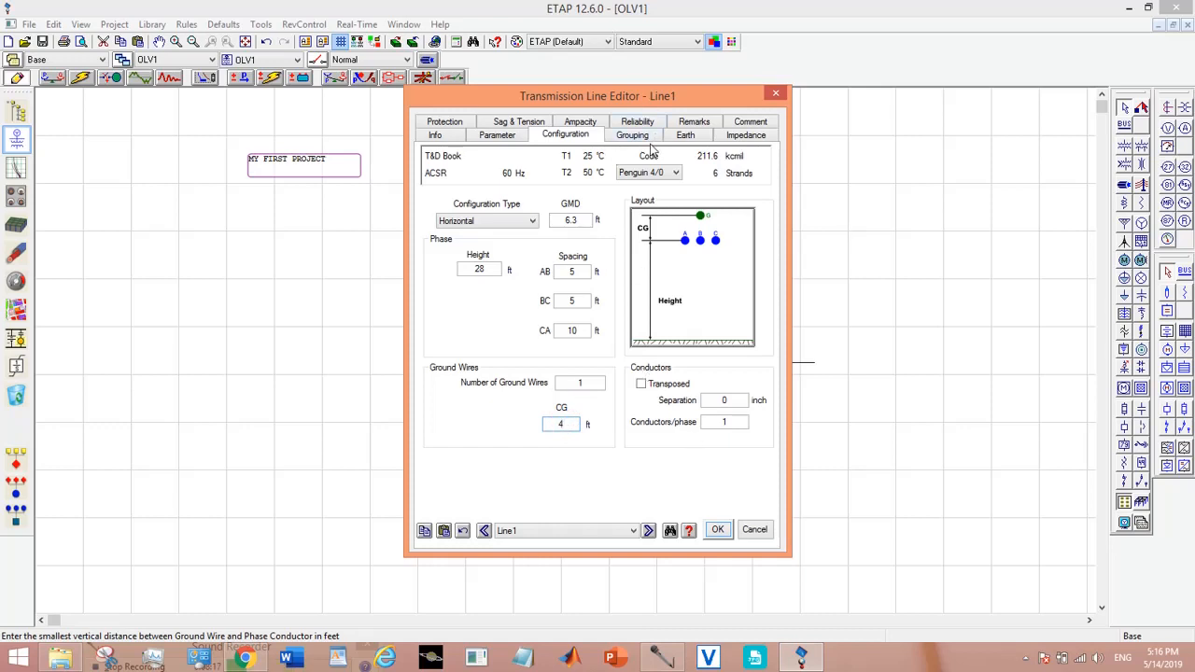
Review Line1's grouping and calculated impedance, then save and close its editor.
left_click(631, 135)
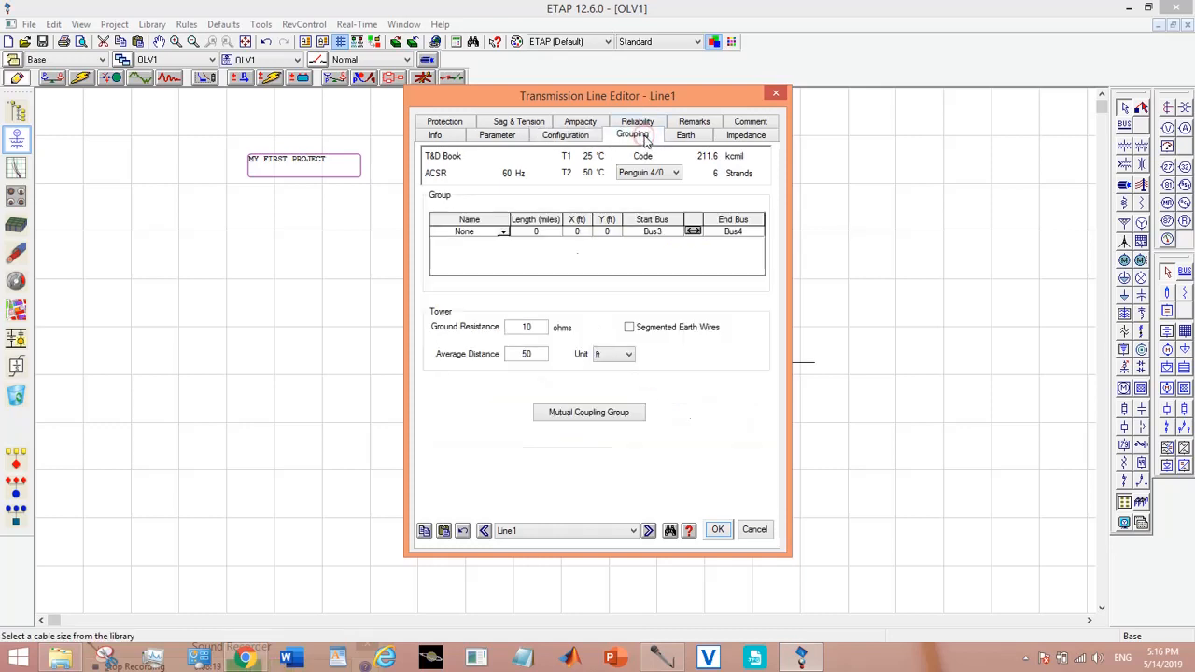
left_click(747, 135)
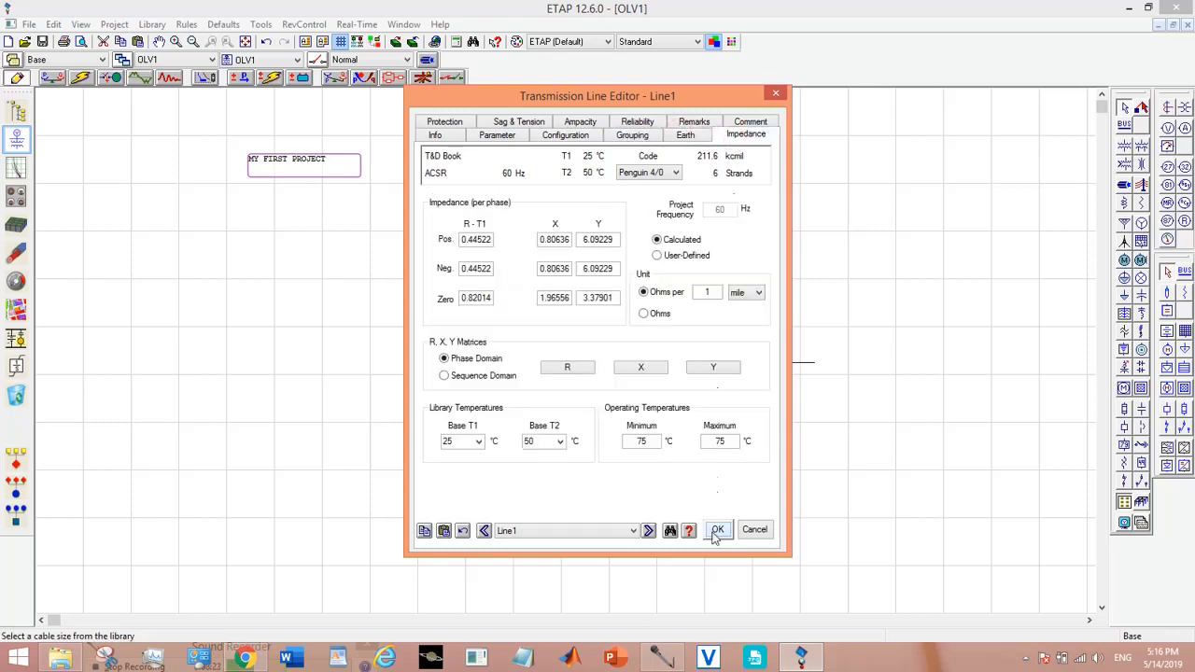
left_click(718, 530)
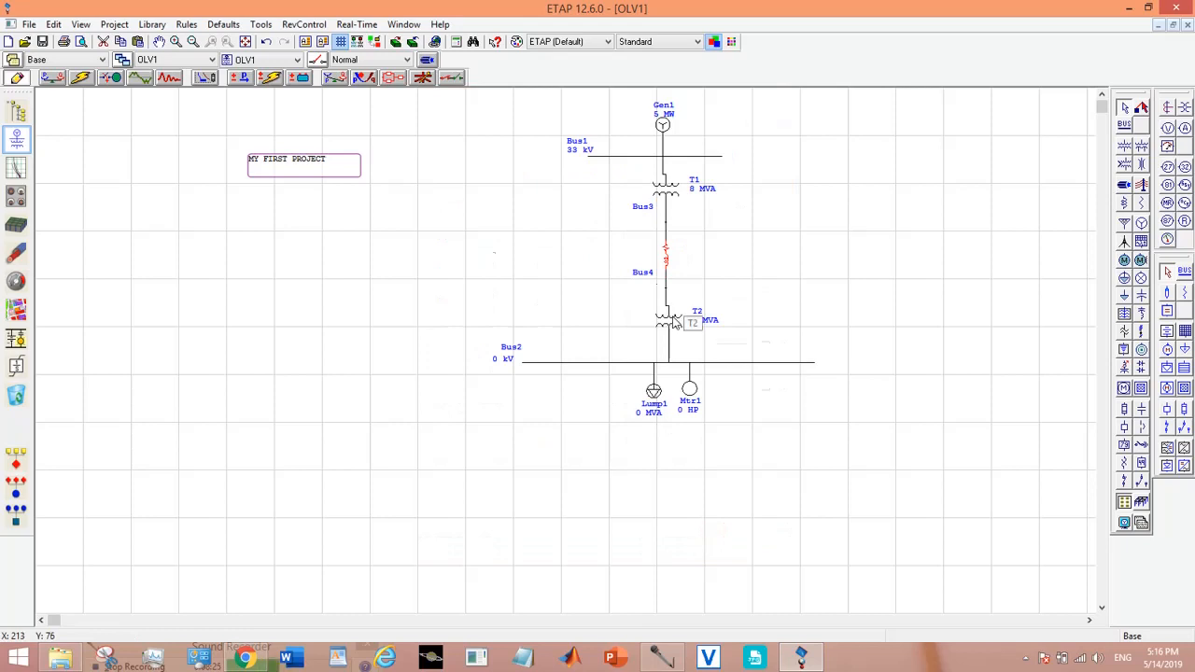
Give T2 typical impedance and X/R, secondary 11 kV and rated 8 MVA, and confirm.
double_click(665, 318)
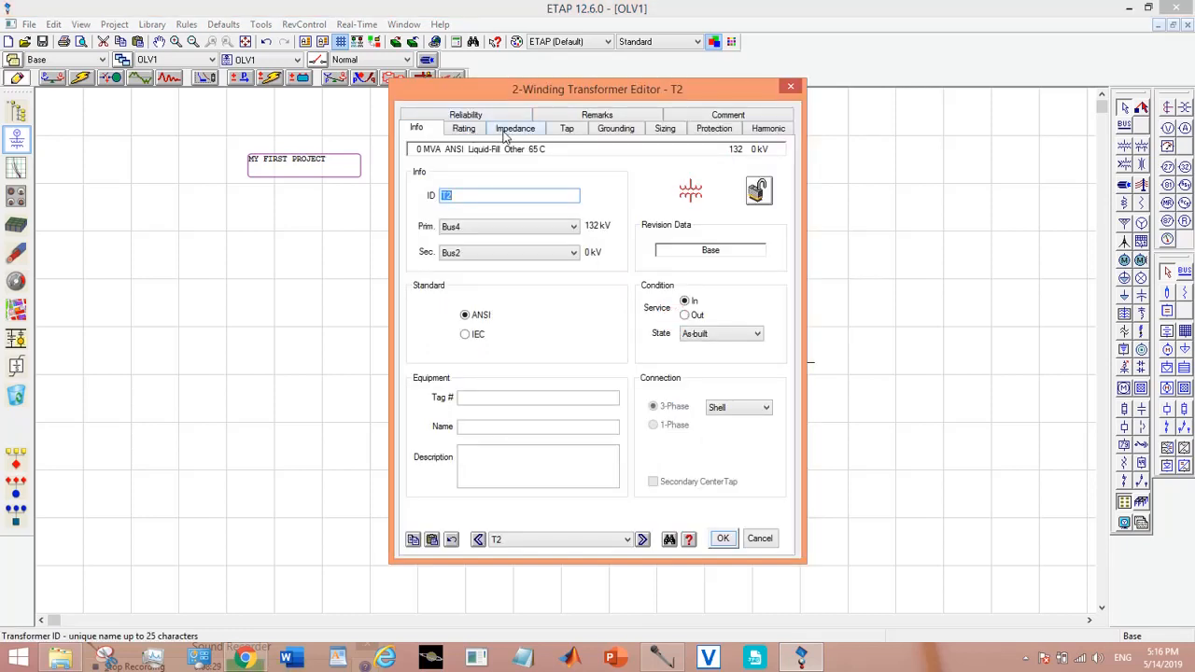
left_click(515, 127)
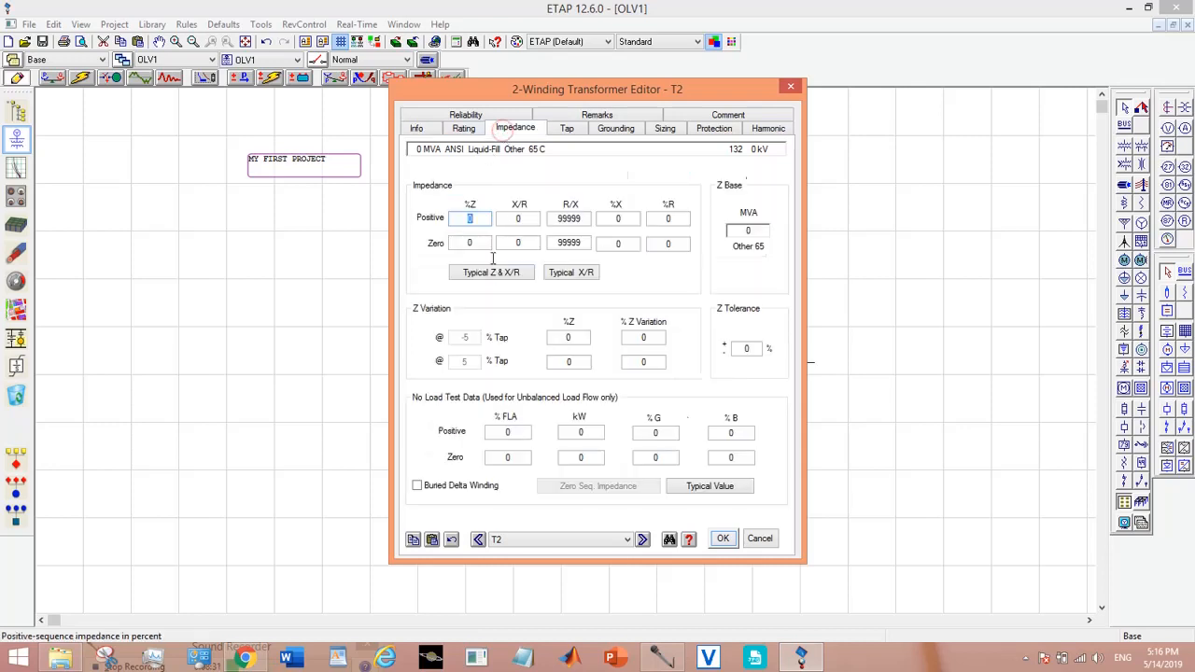
left_click(489, 273)
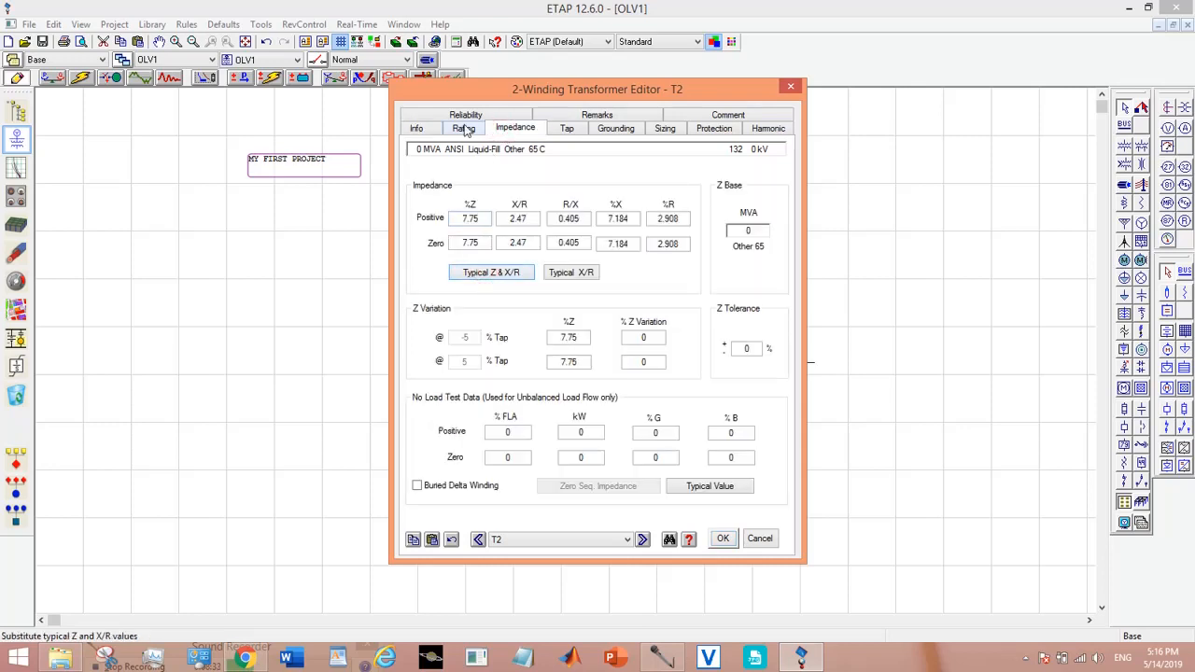
left_click(464, 127)
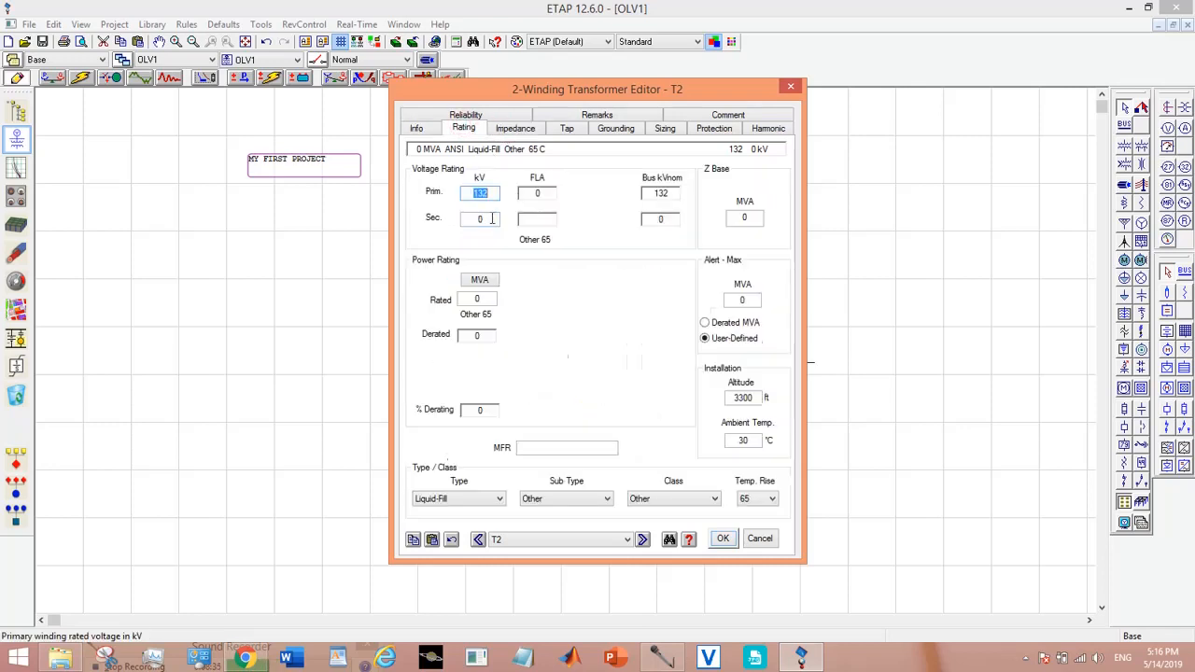
type("11")
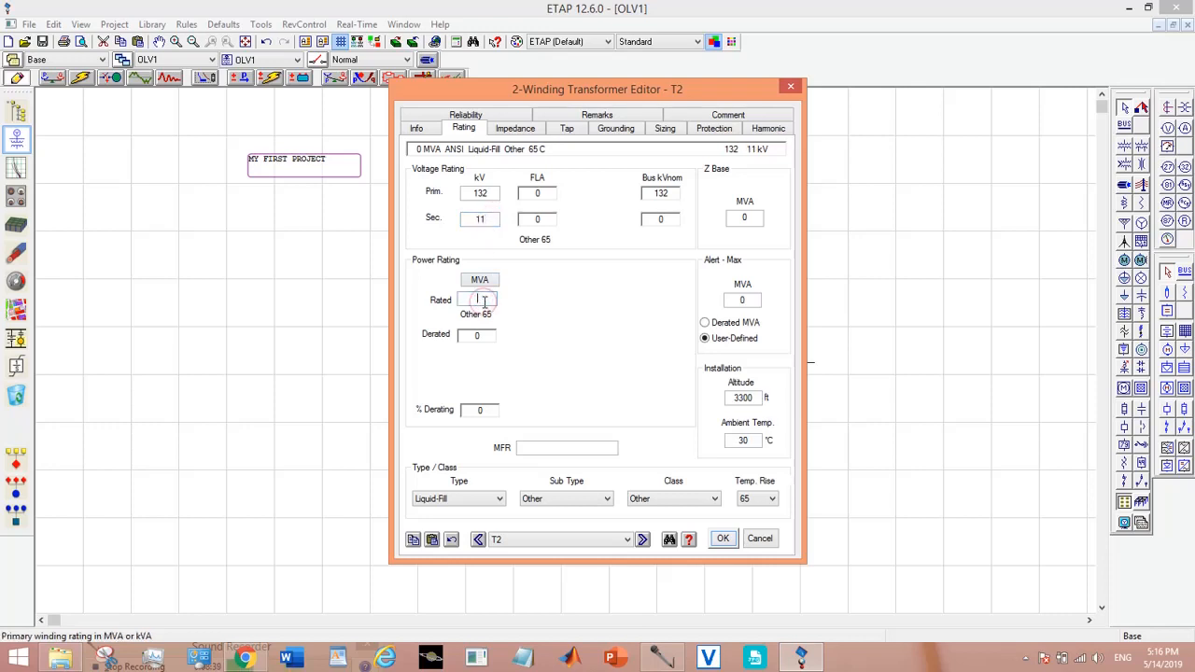
type("8")
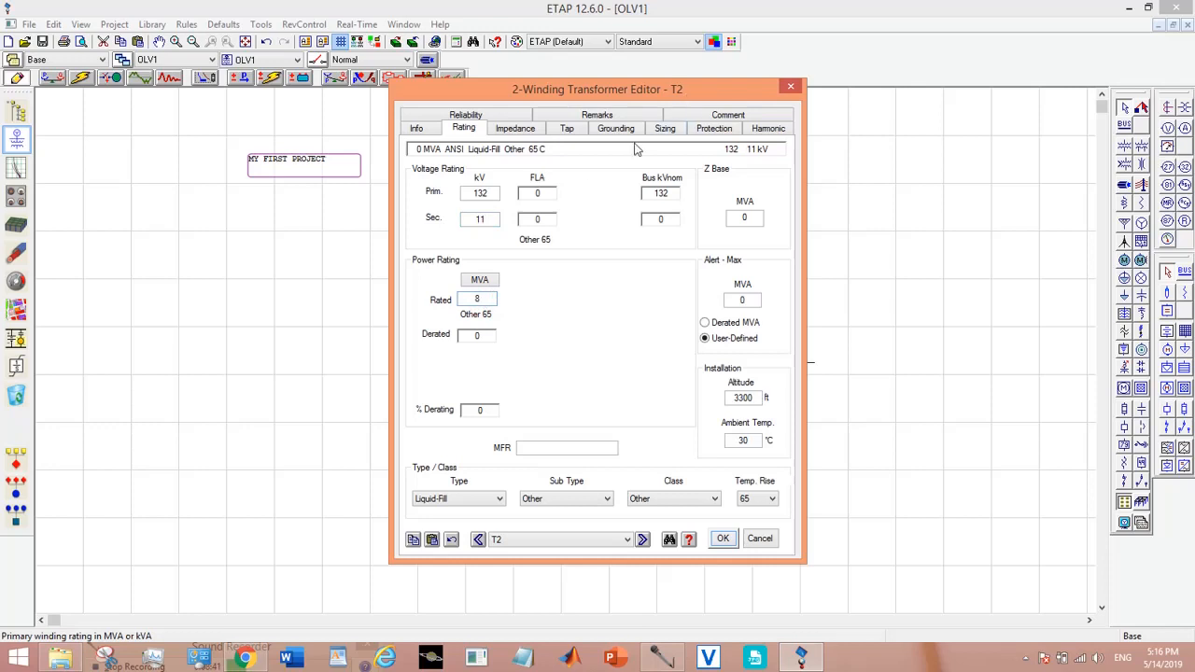
mouse_move(589, 142)
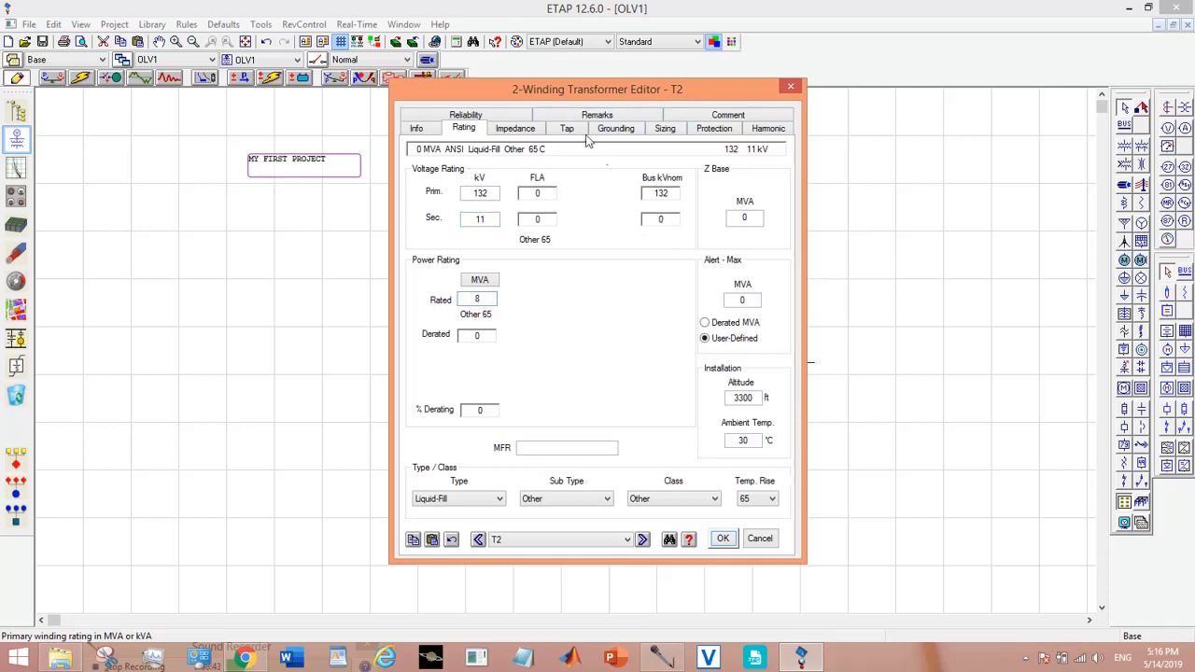
left_click(723, 538)
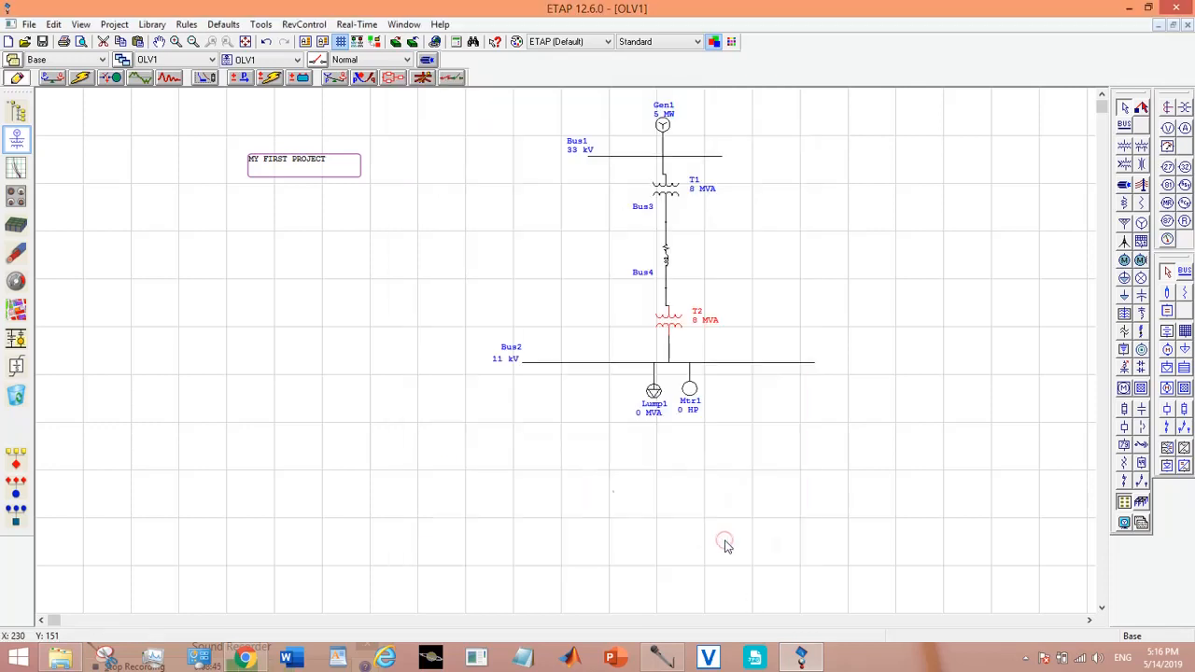
mouse_move(689, 400)
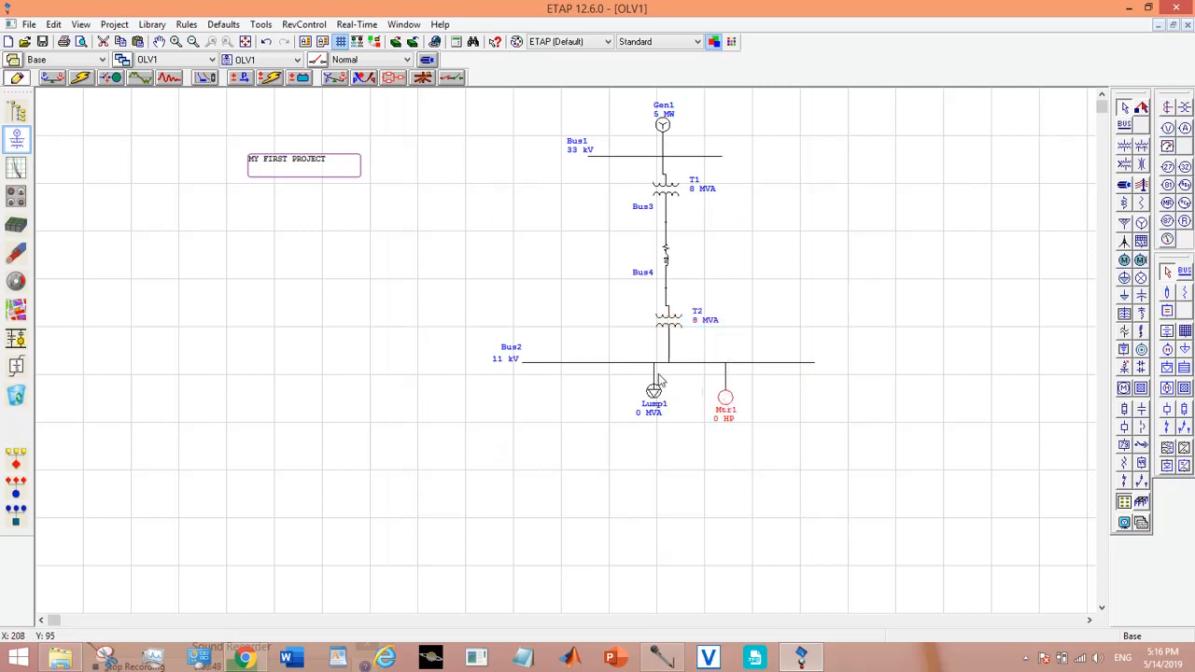
Enter 6 MVA on Lump1's nameplate and confirm the rating.
double_click(654, 392)
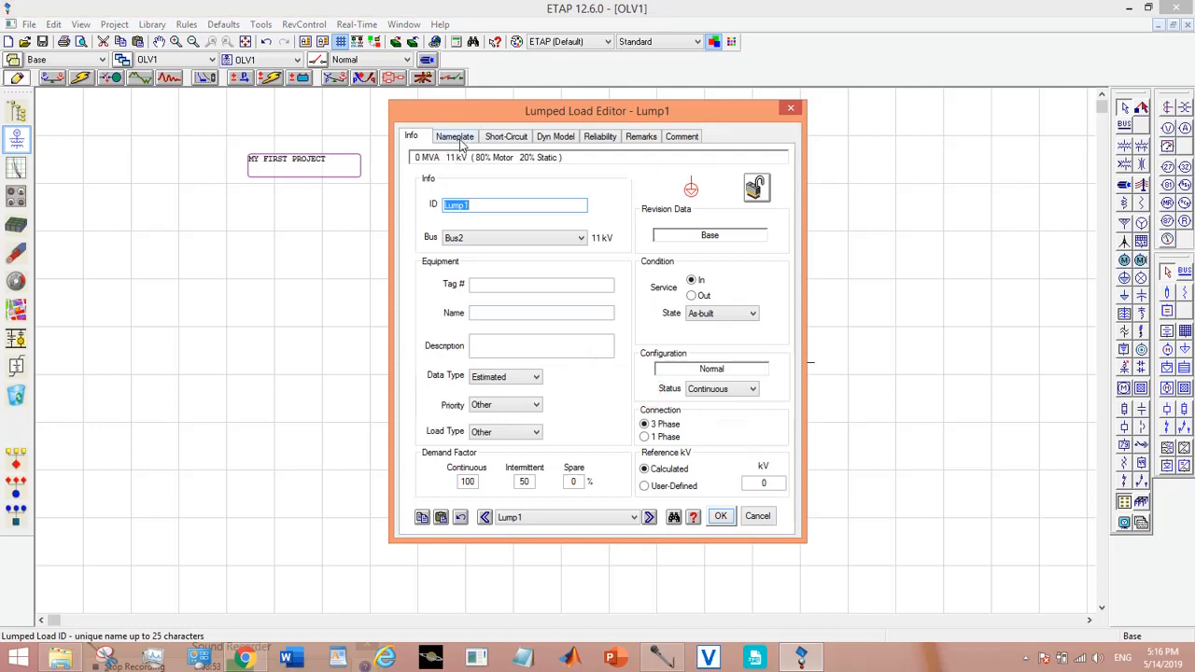
left_click(455, 136)
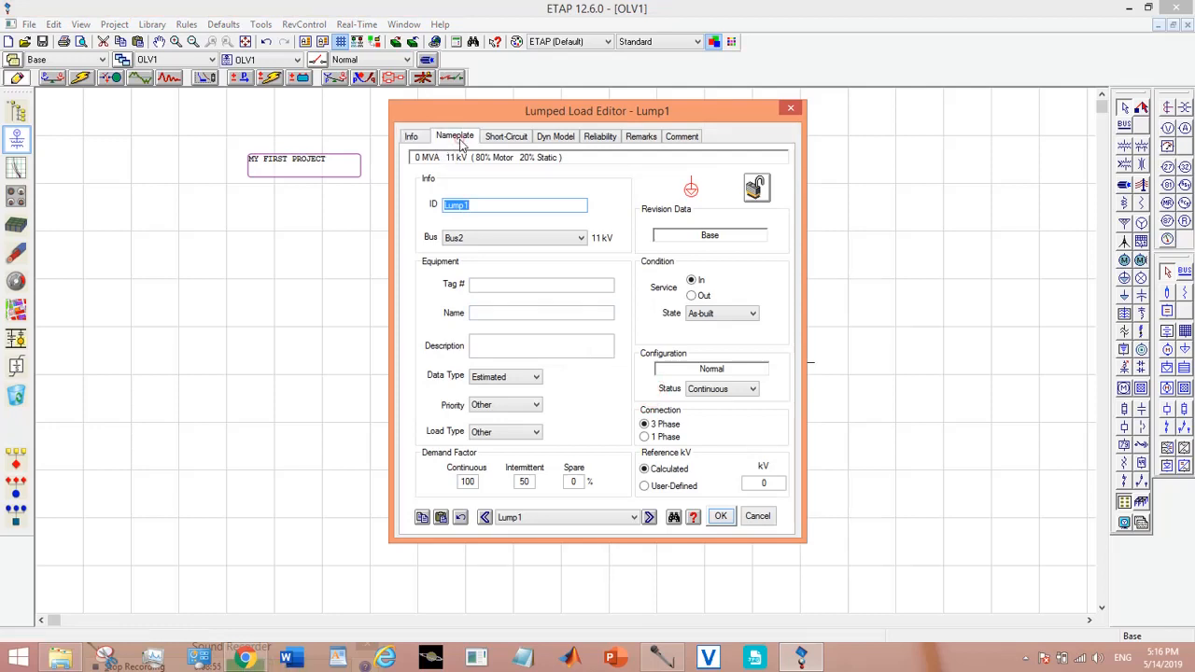
left_click(455, 136)
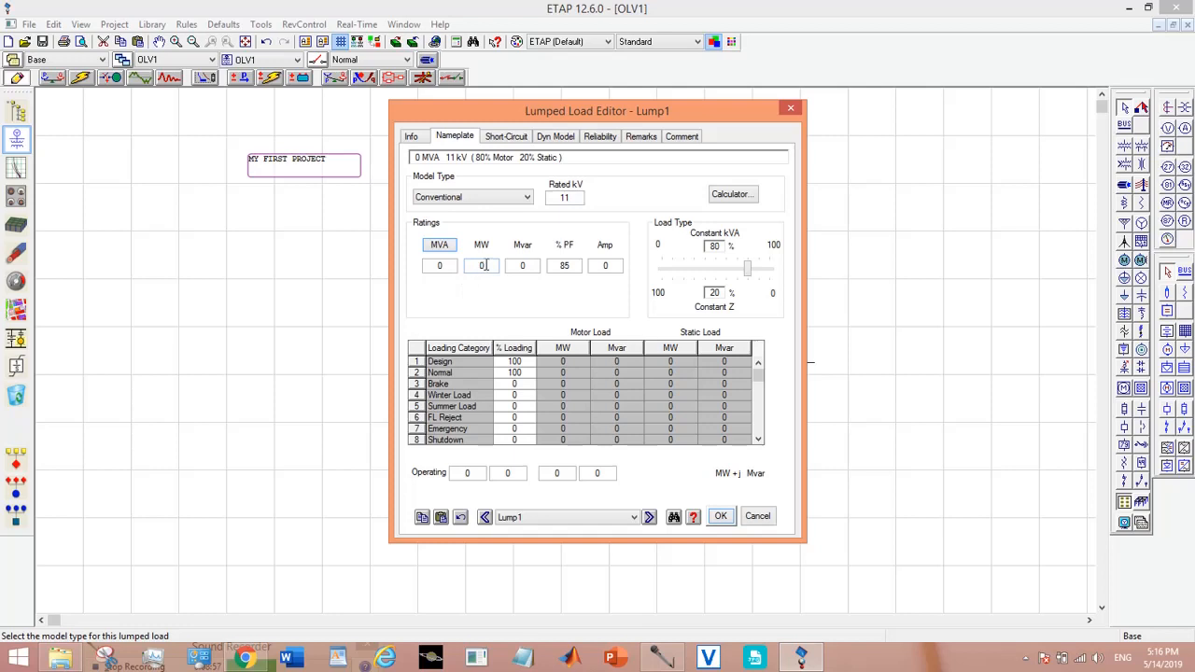
left_click(441, 266)
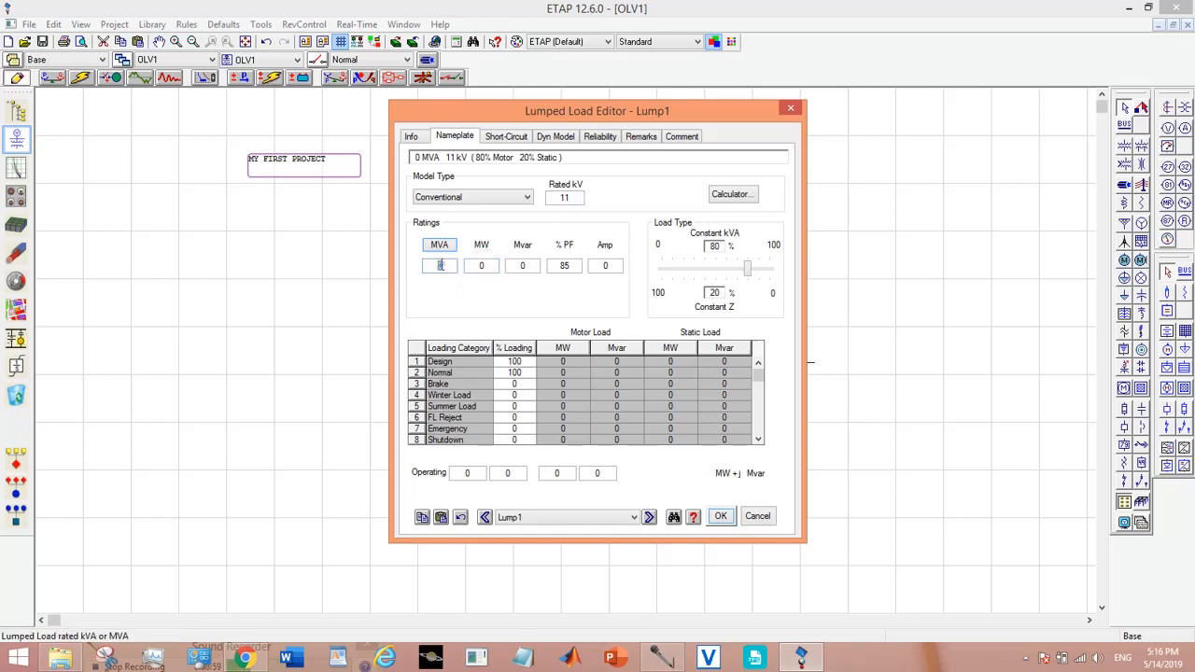
type("6")
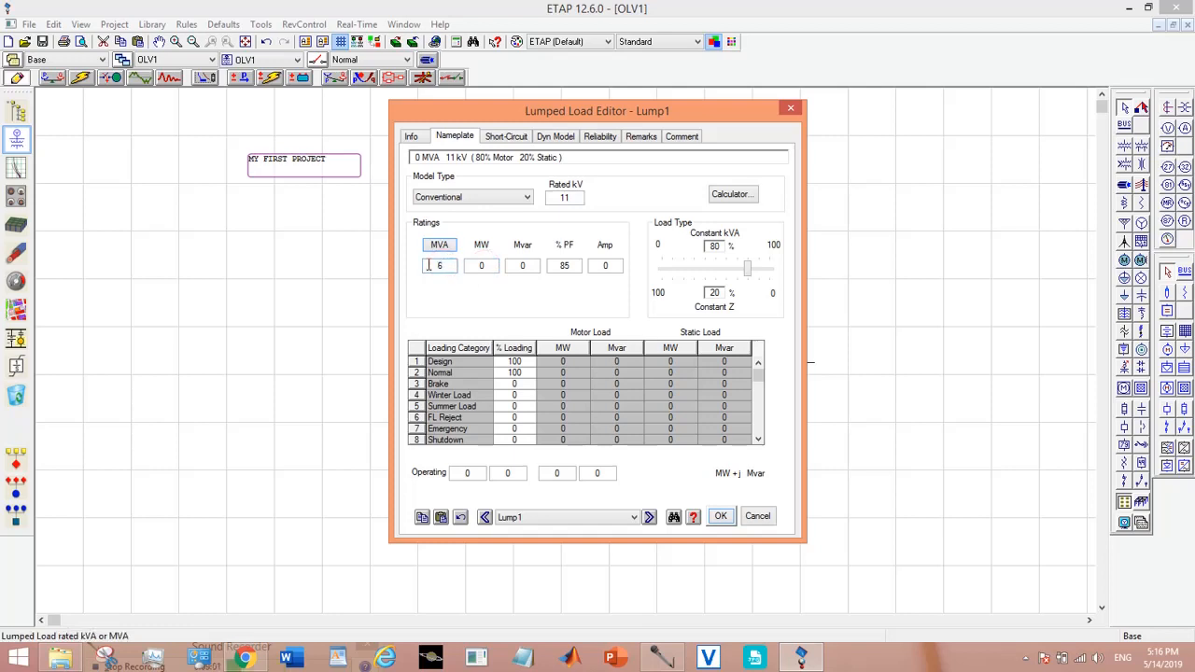
left_click(721, 516)
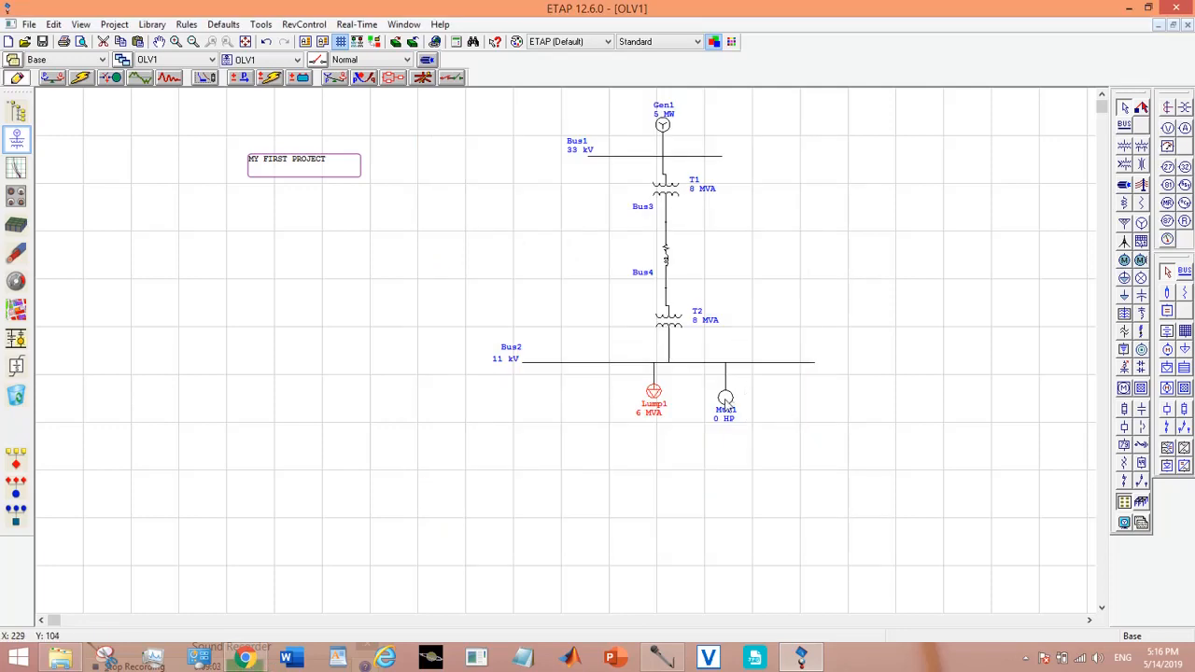
Bring up Mtr1's nameplate and start entering its 75 HP rating.
double_click(725, 396)
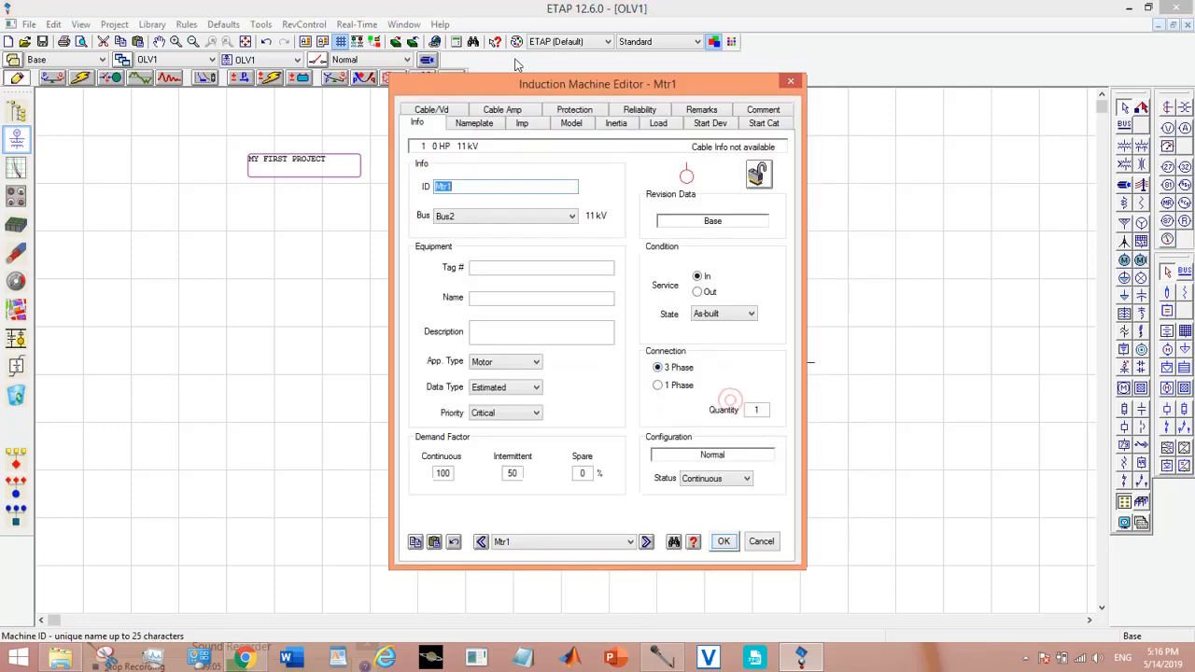
left_click(474, 123)
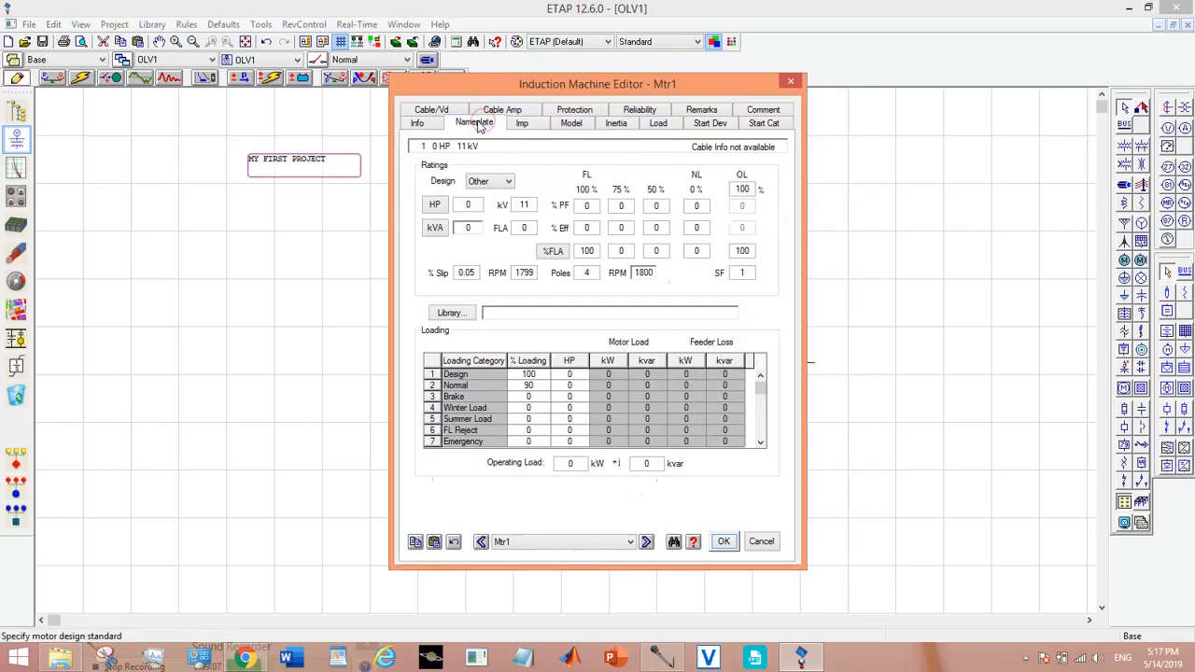
left_click(467, 204)
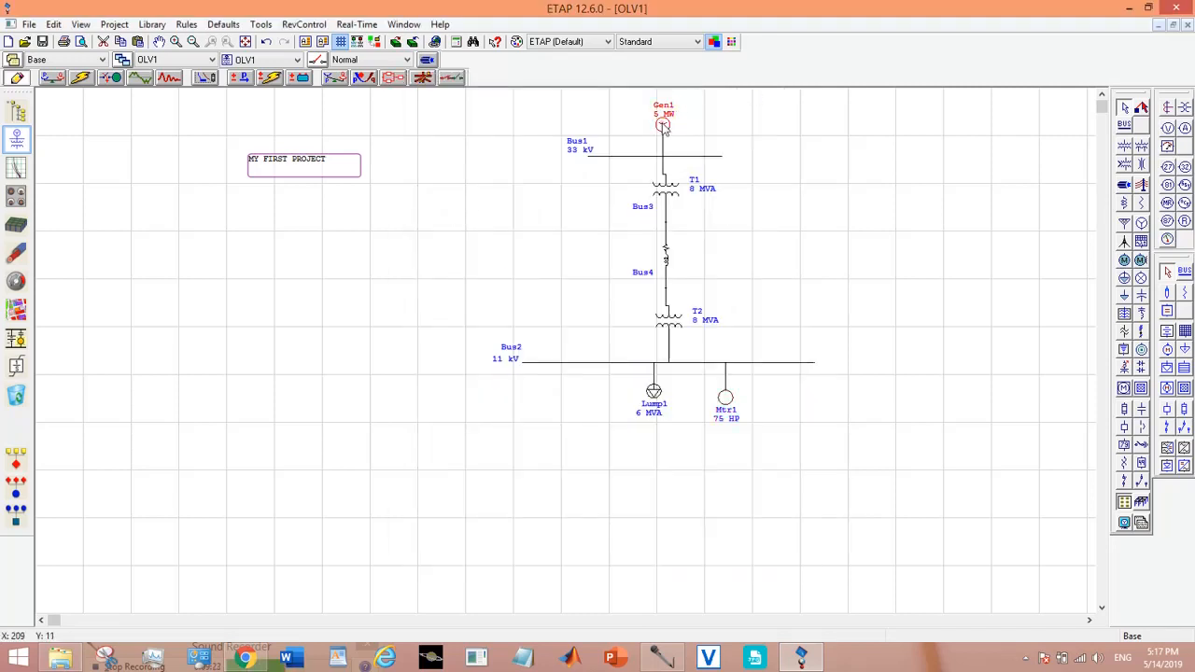
Set Gen1's operation mode to Swing and confirm.
double_click(663, 123)
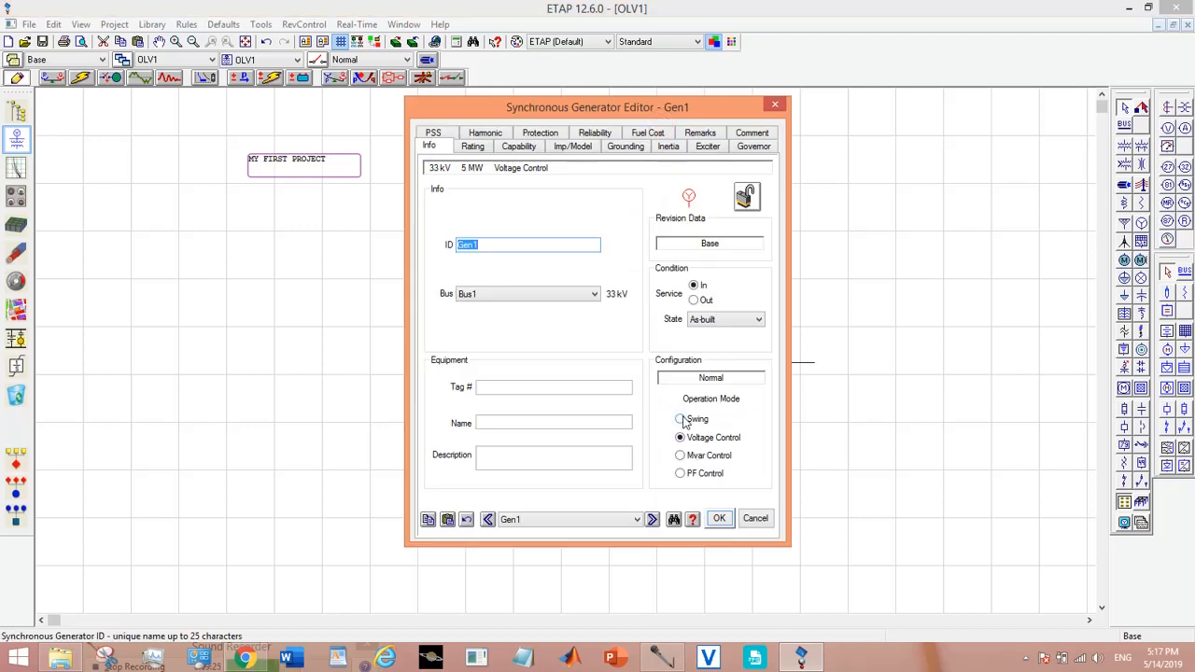
left_click(680, 418)
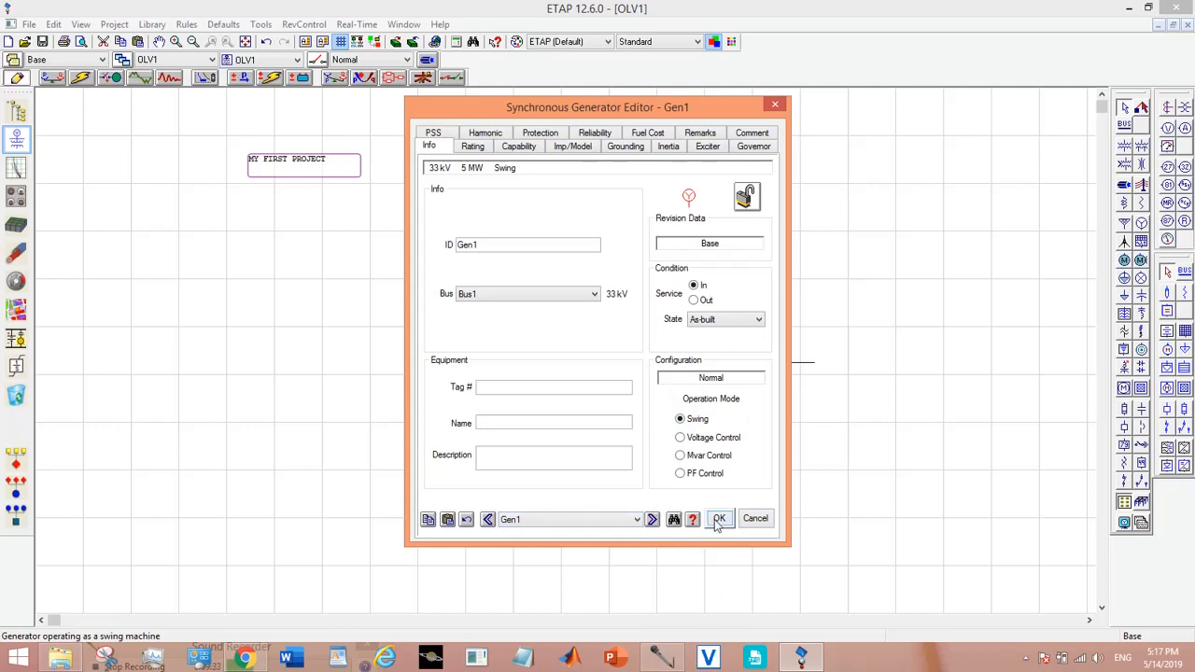
left_click(719, 519)
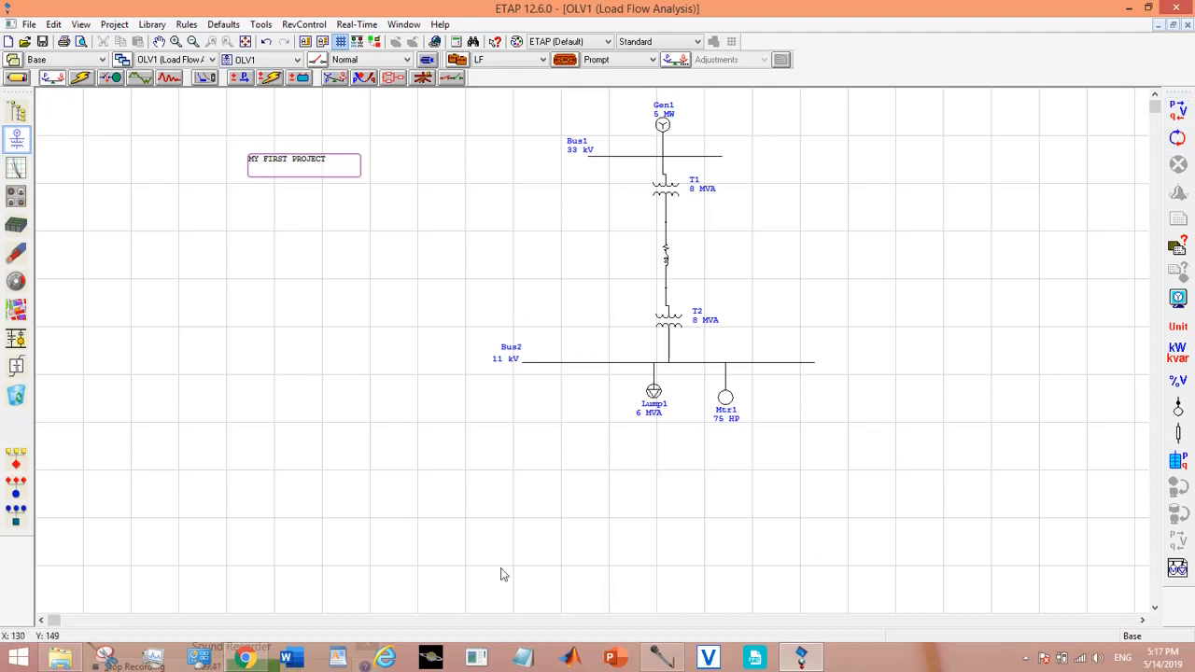
mouse_move(1178, 110)
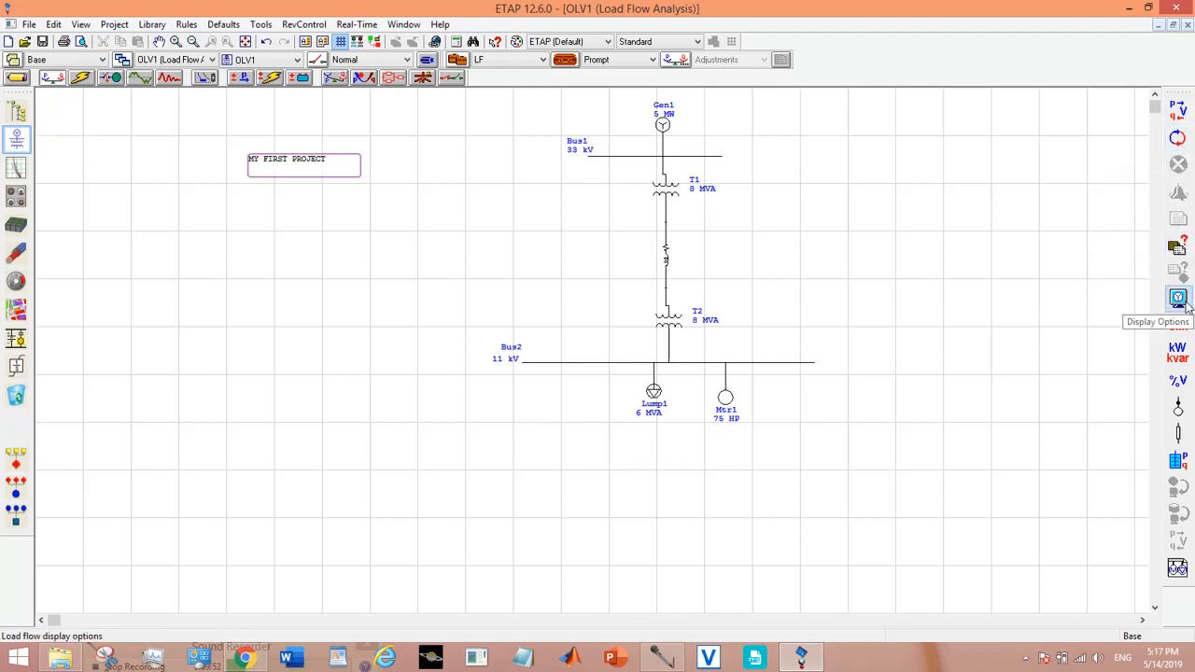
Review the load flow display options, then set power units to M (MW/Mvar).
left_click(1177, 297)
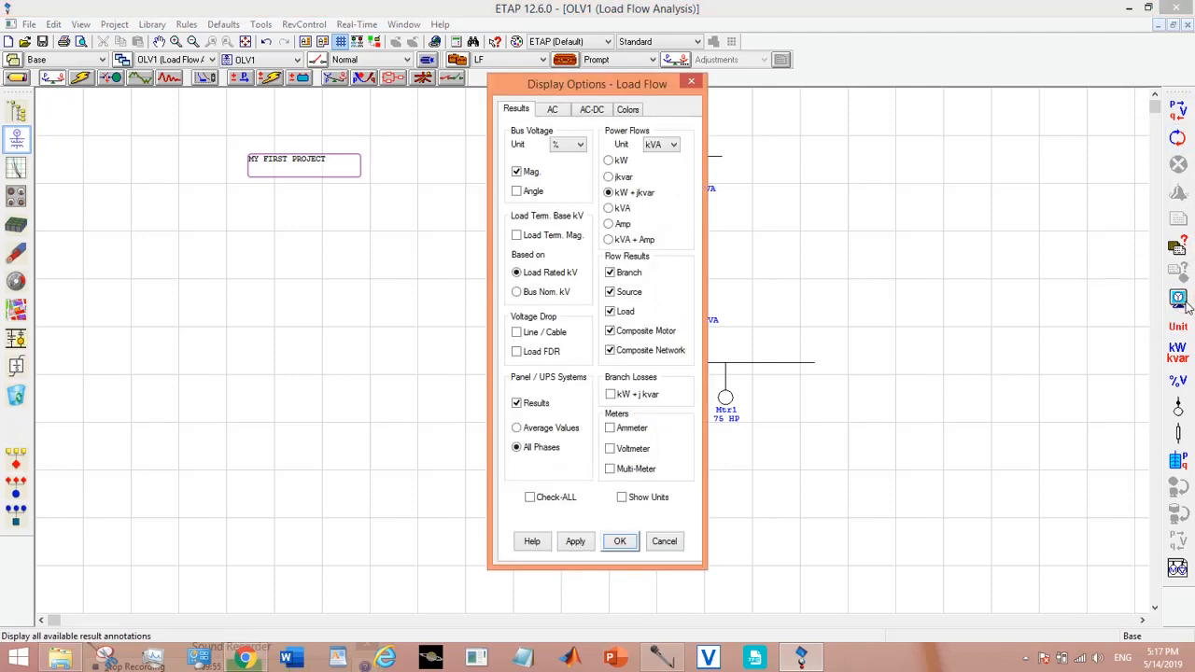
mouse_move(489, 467)
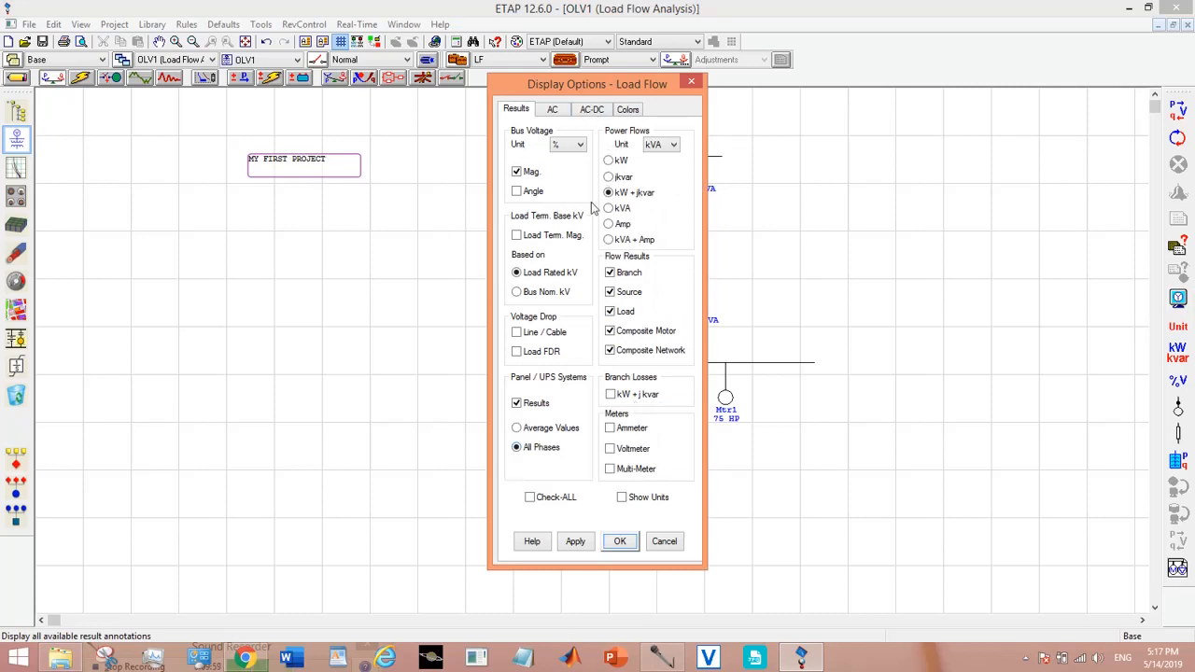
left_click(621, 541)
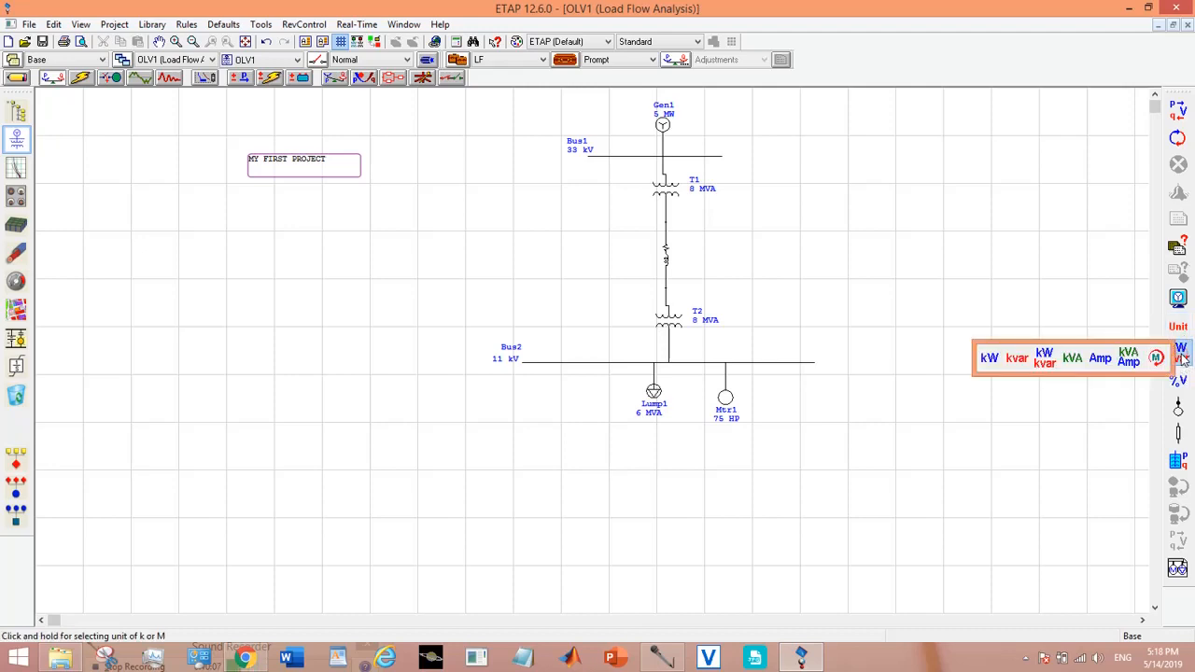
left_click(1102, 358)
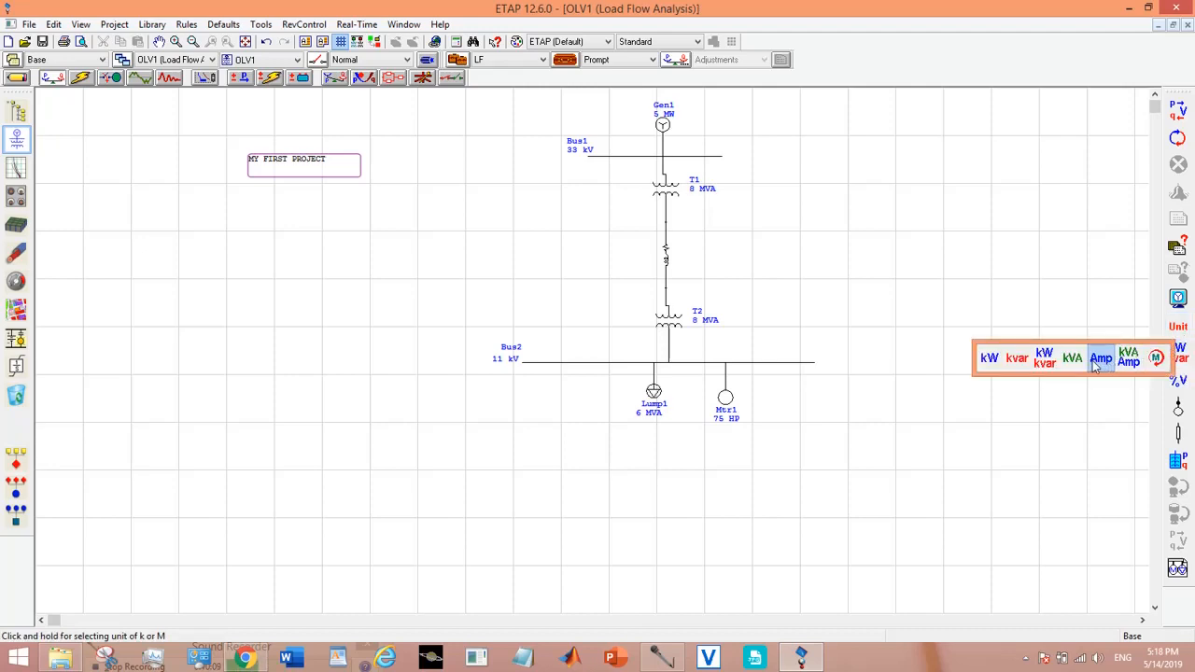
left_click(990, 359)
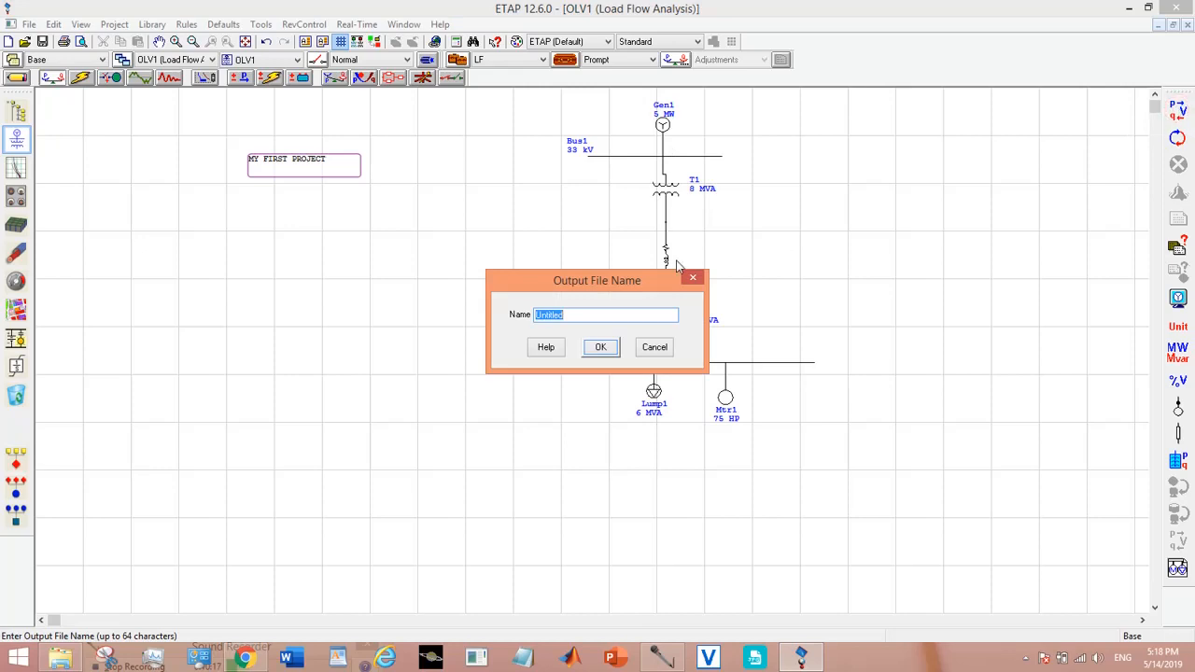
Accept the output report name to run load flow, then enable Auto Run.
left_click(601, 346)
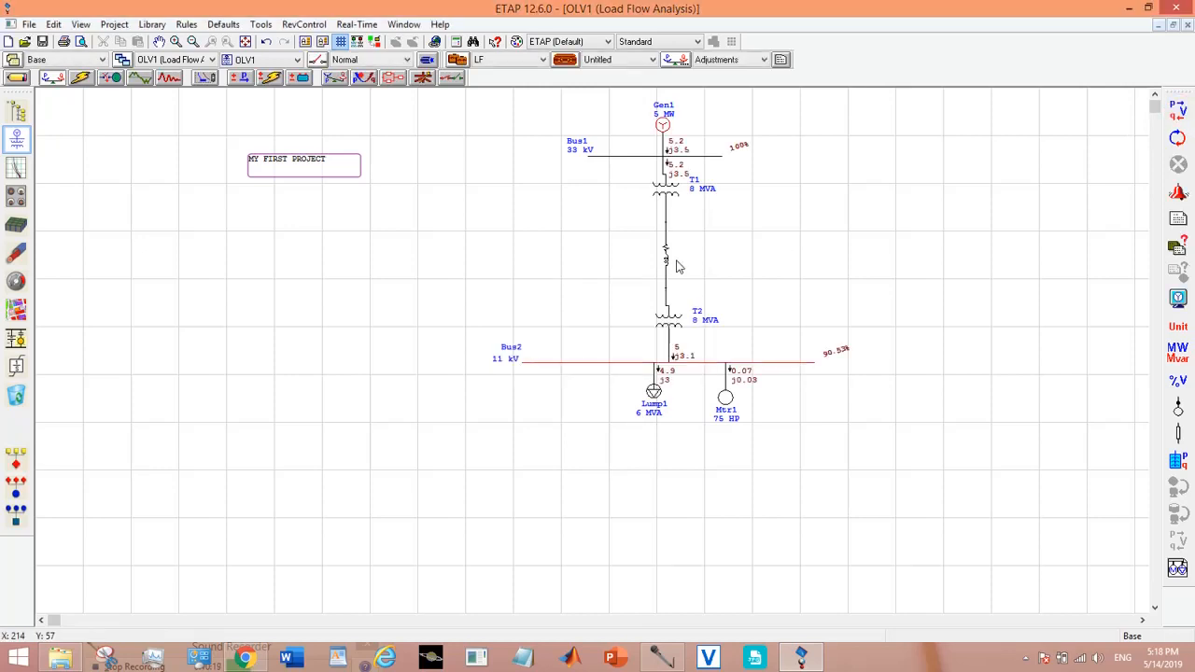
mouse_move(654, 178)
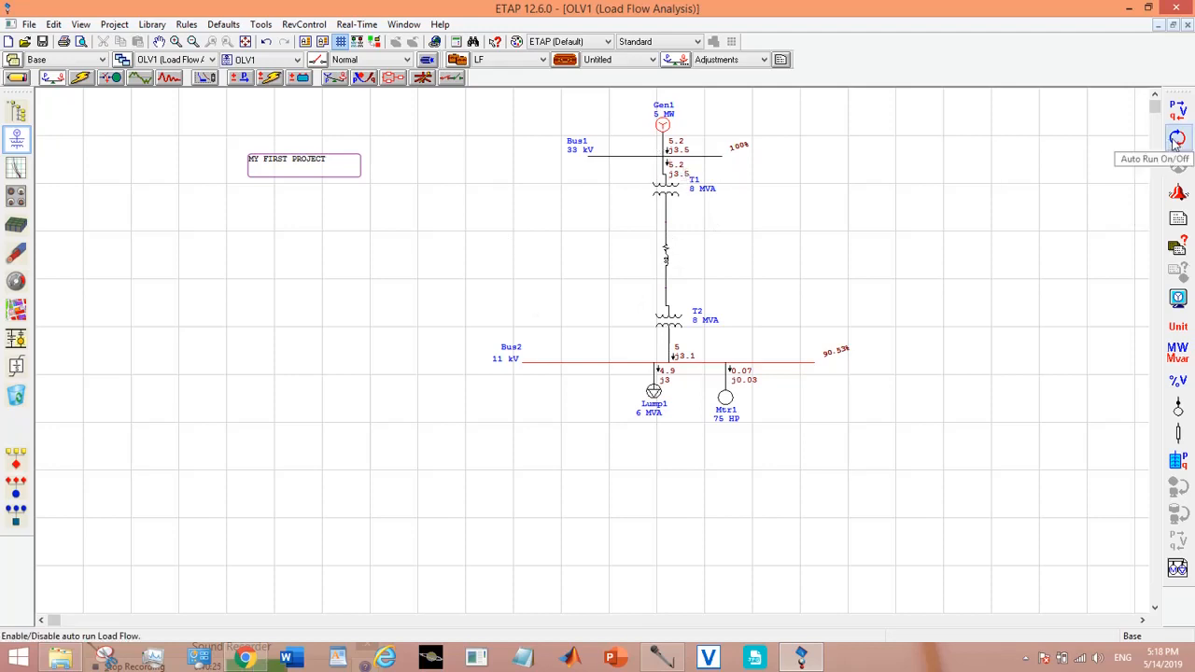
left_click(1178, 138)
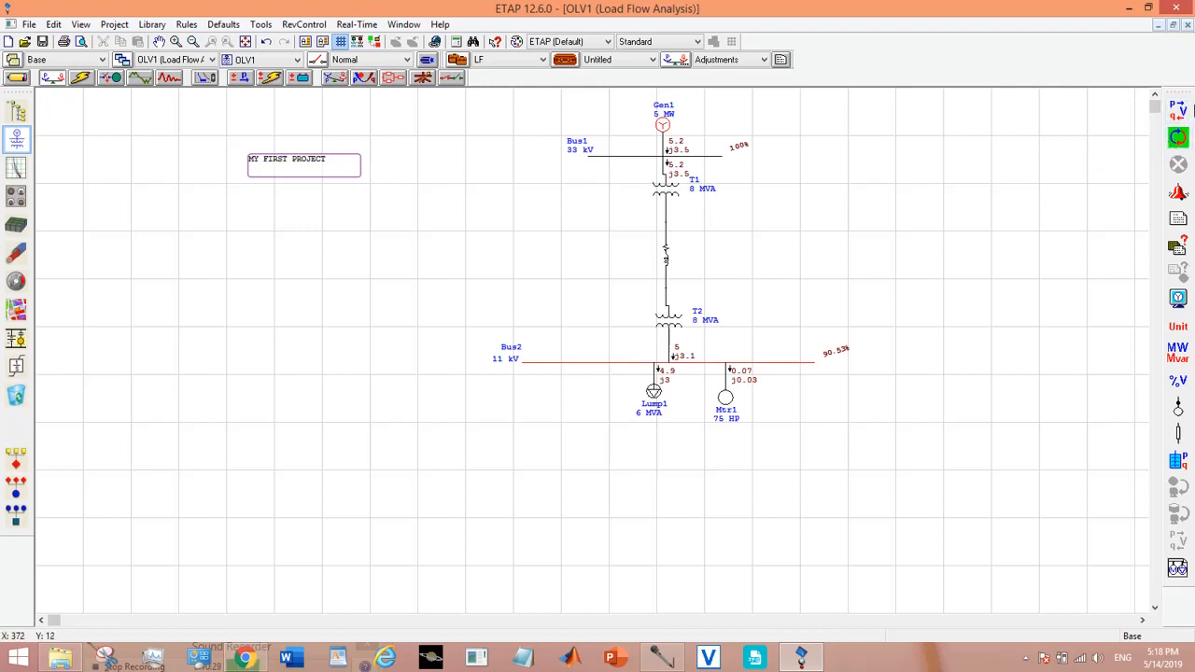
mouse_move(929, 317)
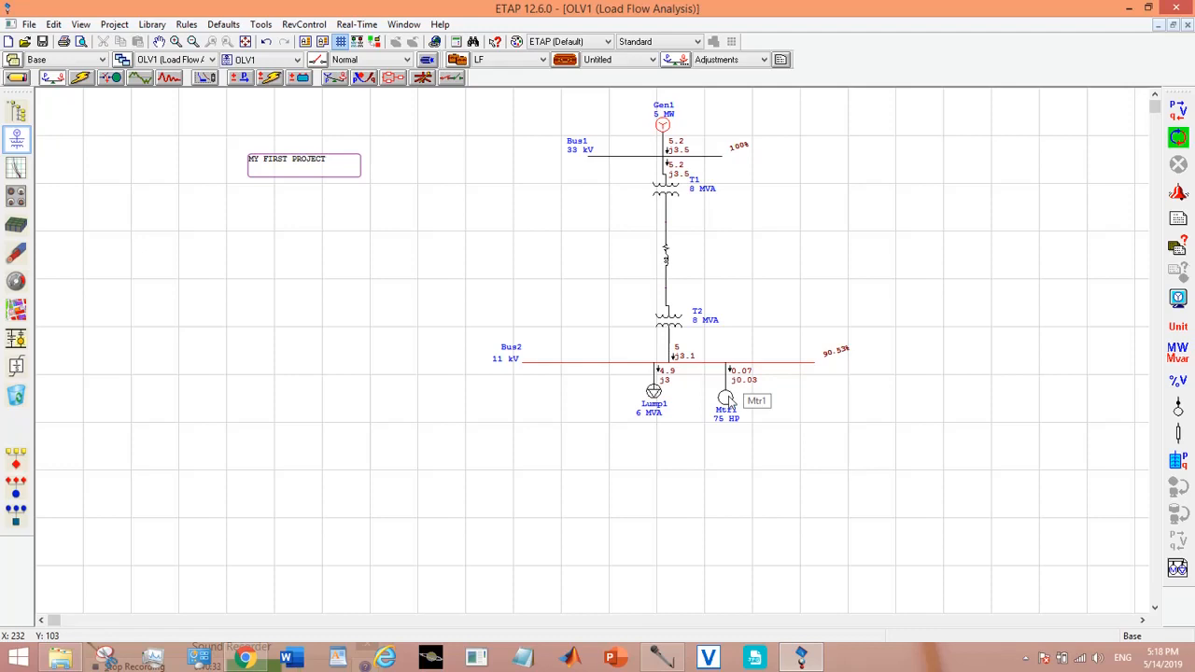
Change Mtr1's nameplate HP to 70 and close its editor keeping the change.
double_click(727, 396)
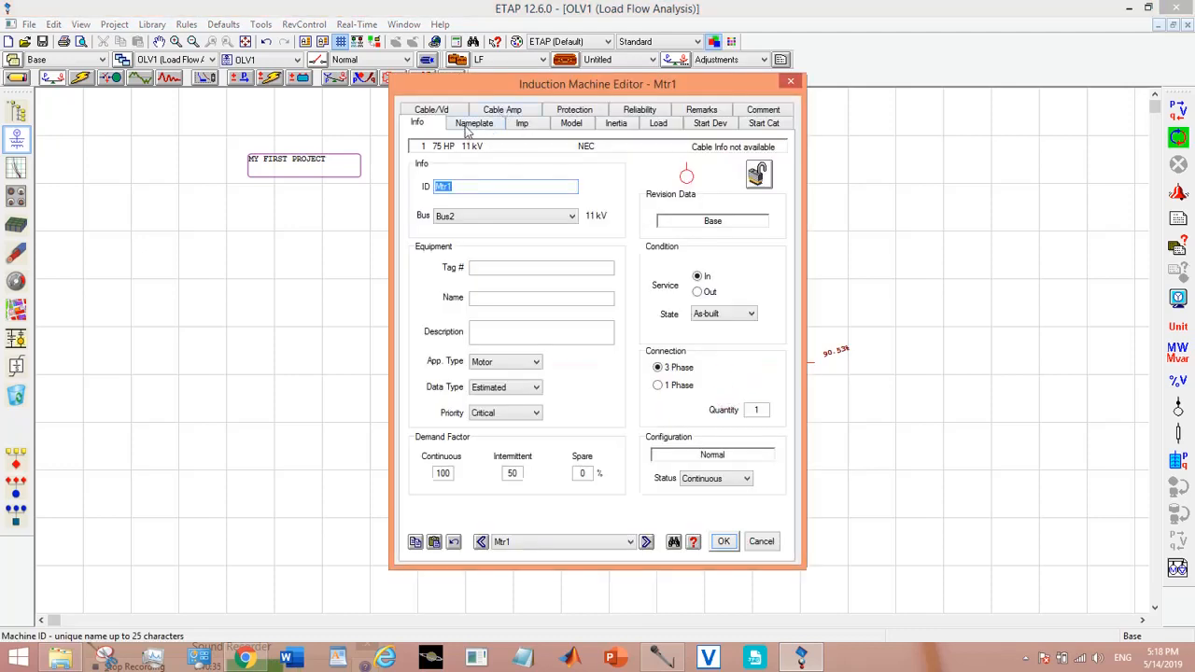
left_click(475, 124)
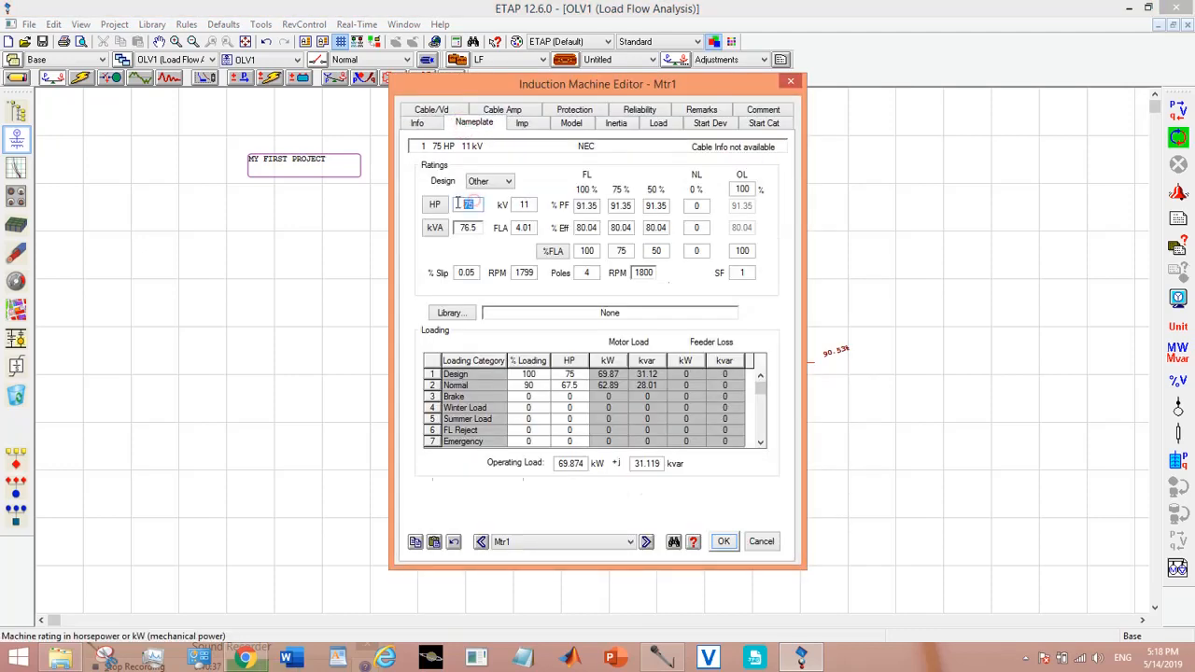
left_click_drag(598, 84, 439, 101)
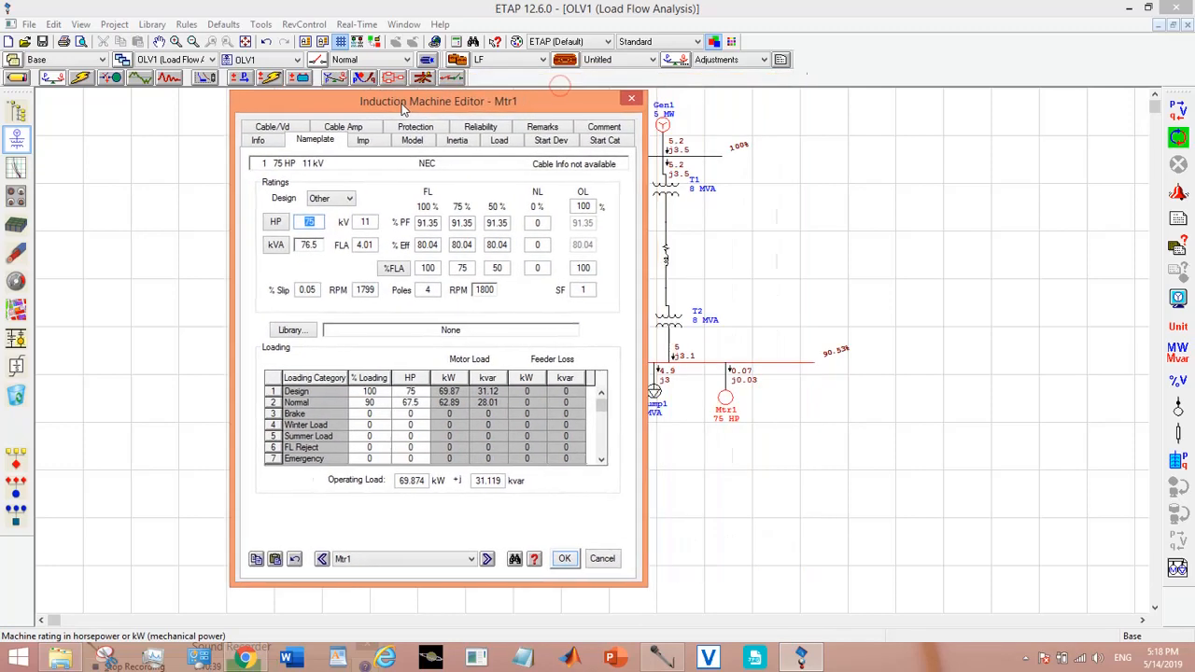
left_click_drag(439, 101, 355, 104)
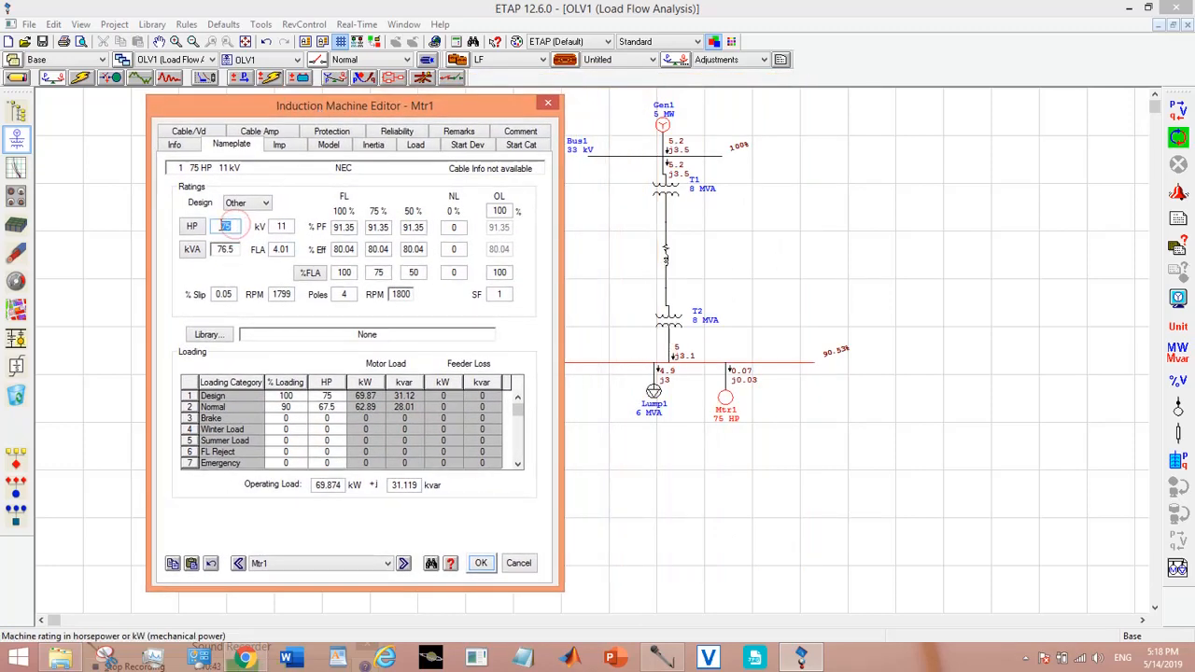
type("70")
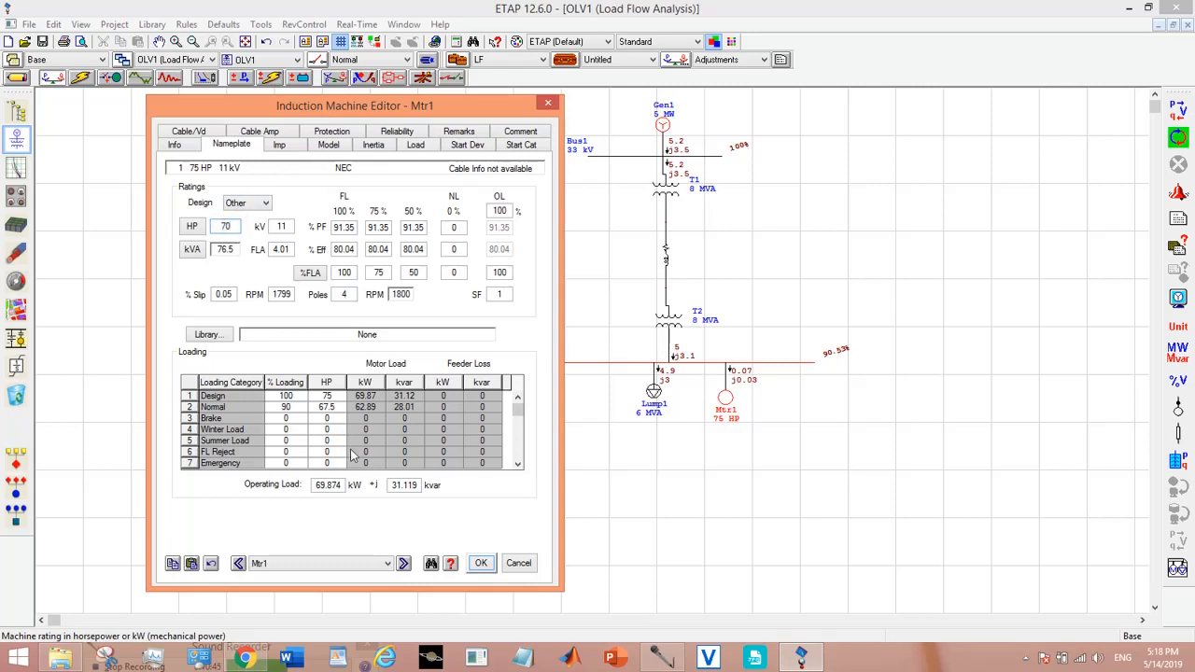
left_click(430, 564)
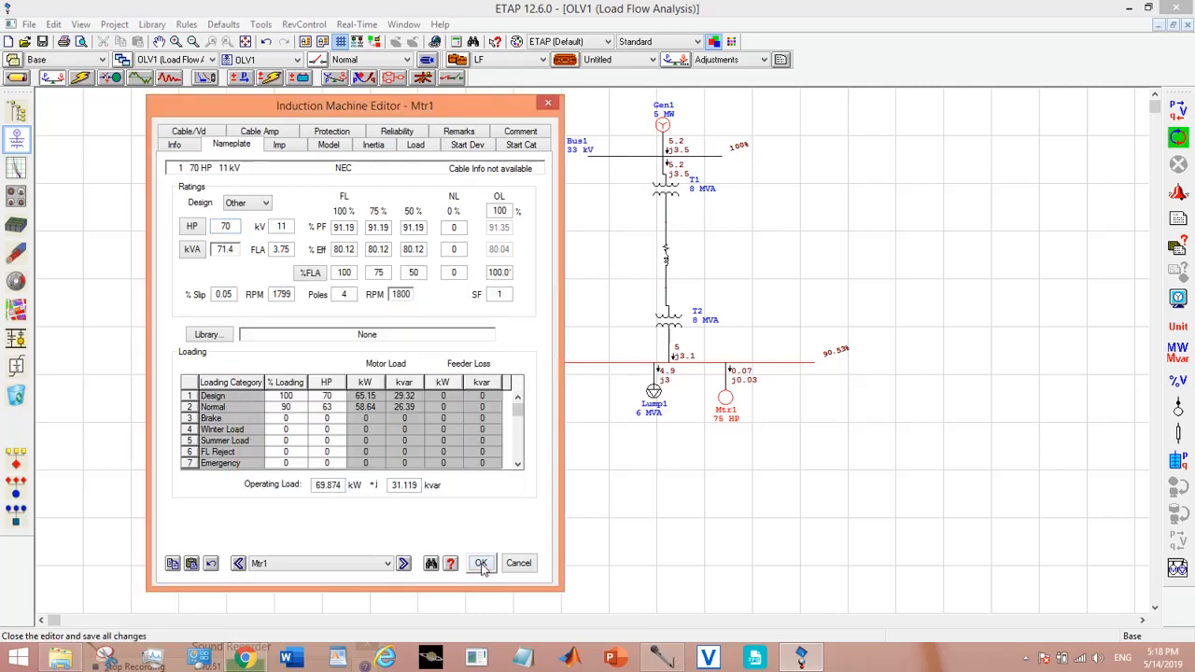
left_click(482, 564)
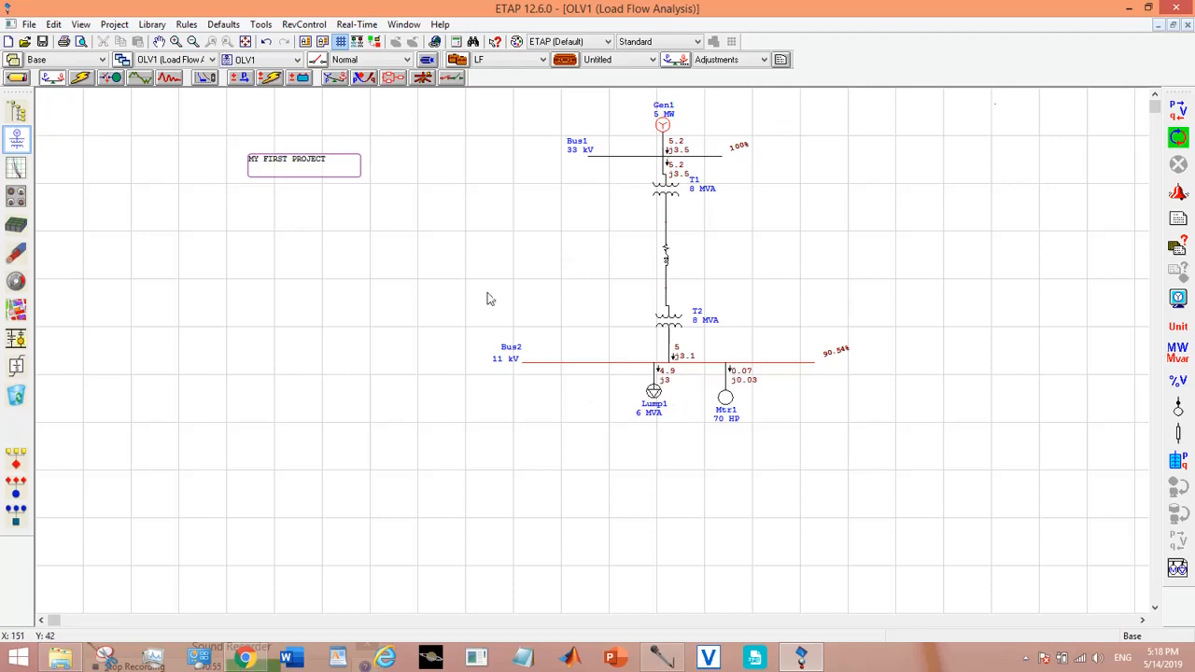
mouse_move(787, 258)
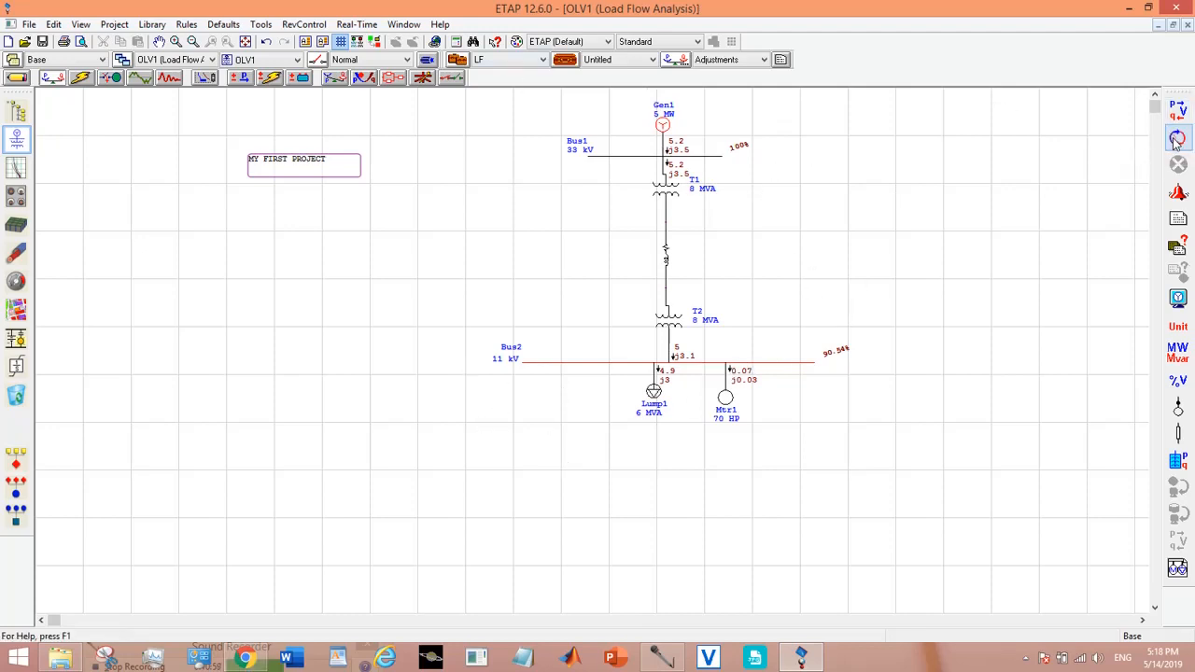
mouse_move(728, 404)
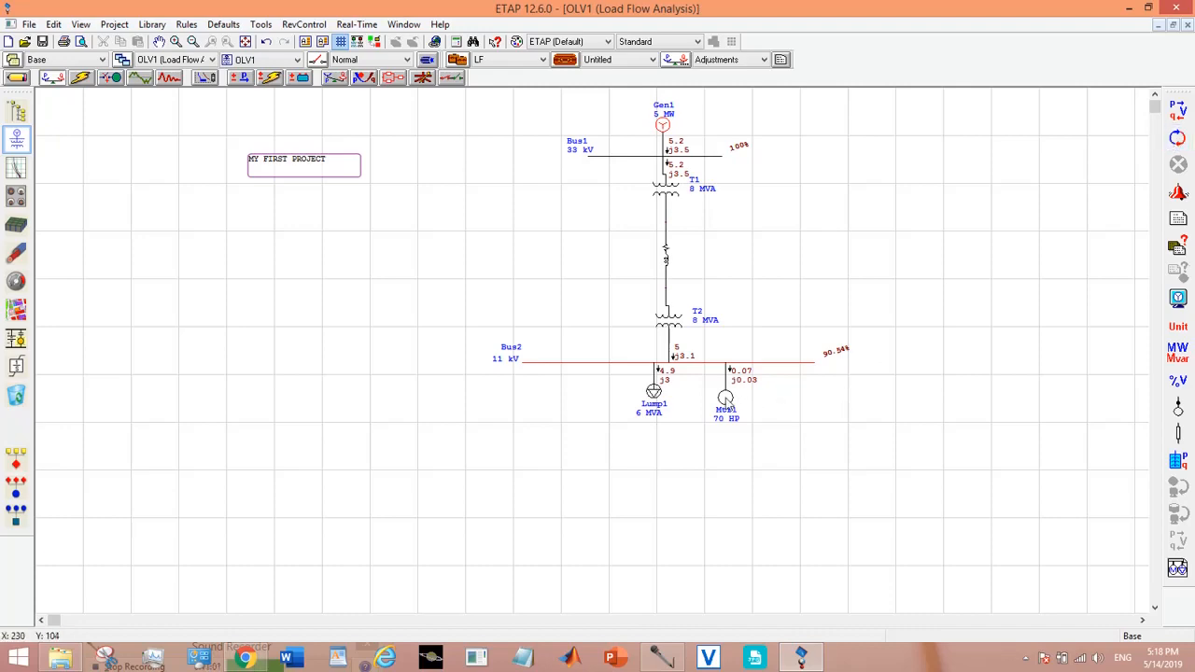
Set Mtr1's HP back to 75 and run the load flow calculation.
double_click(726, 396)
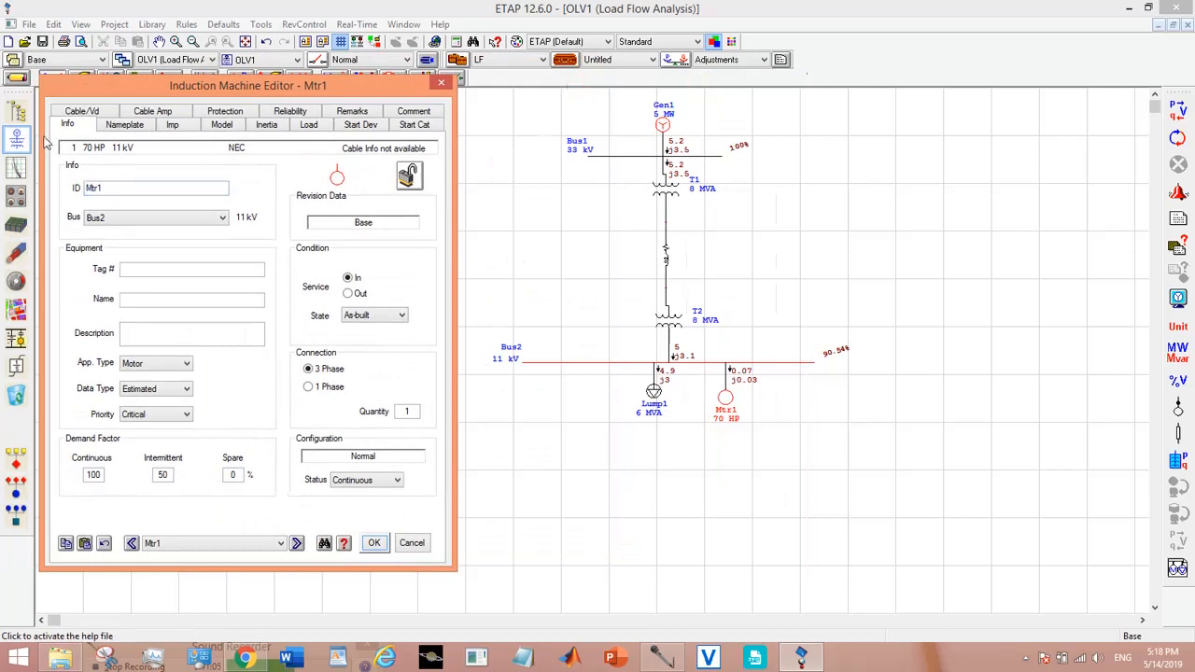
left_click(123, 123)
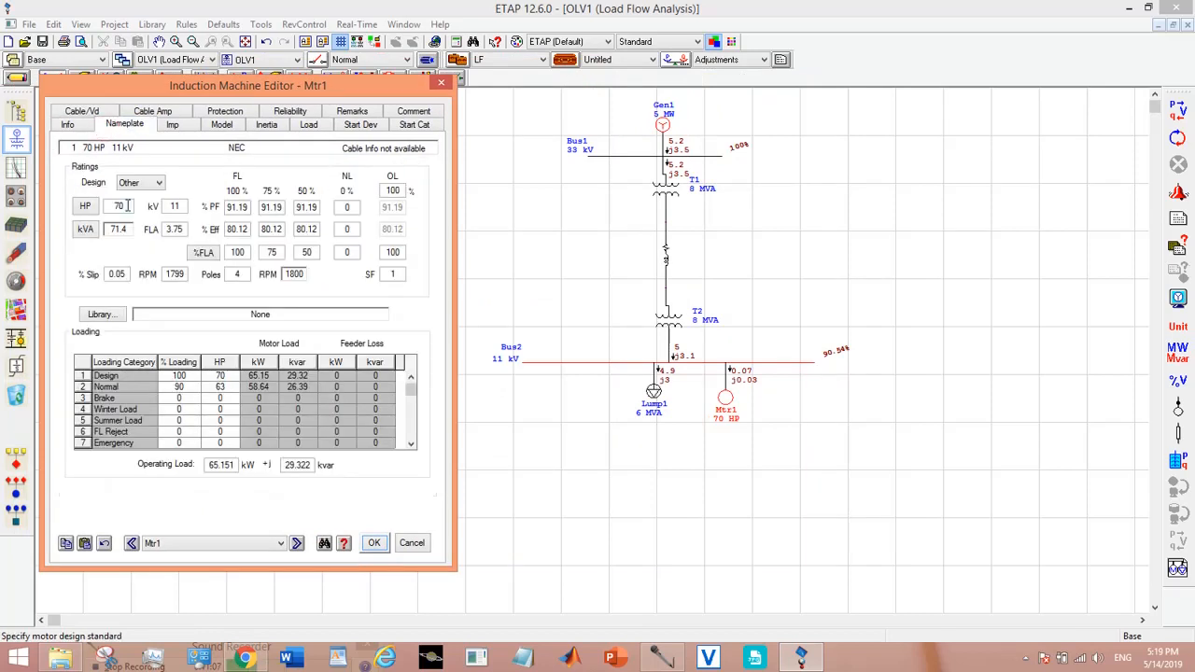
type("75")
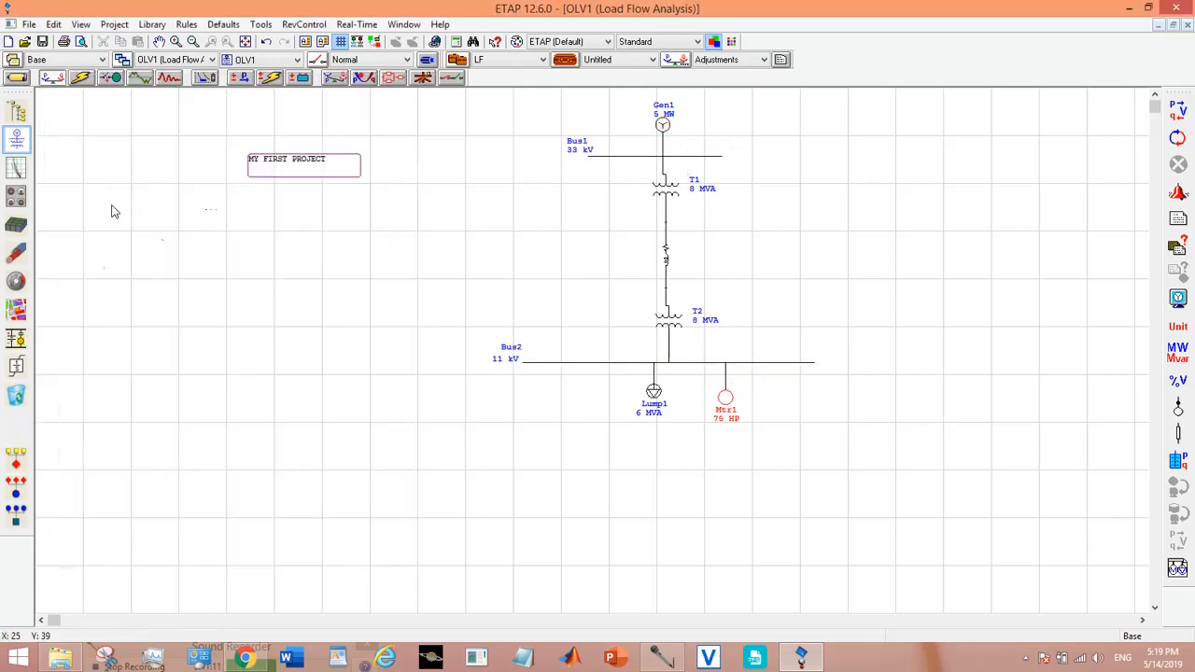
mouse_move(1178, 110)
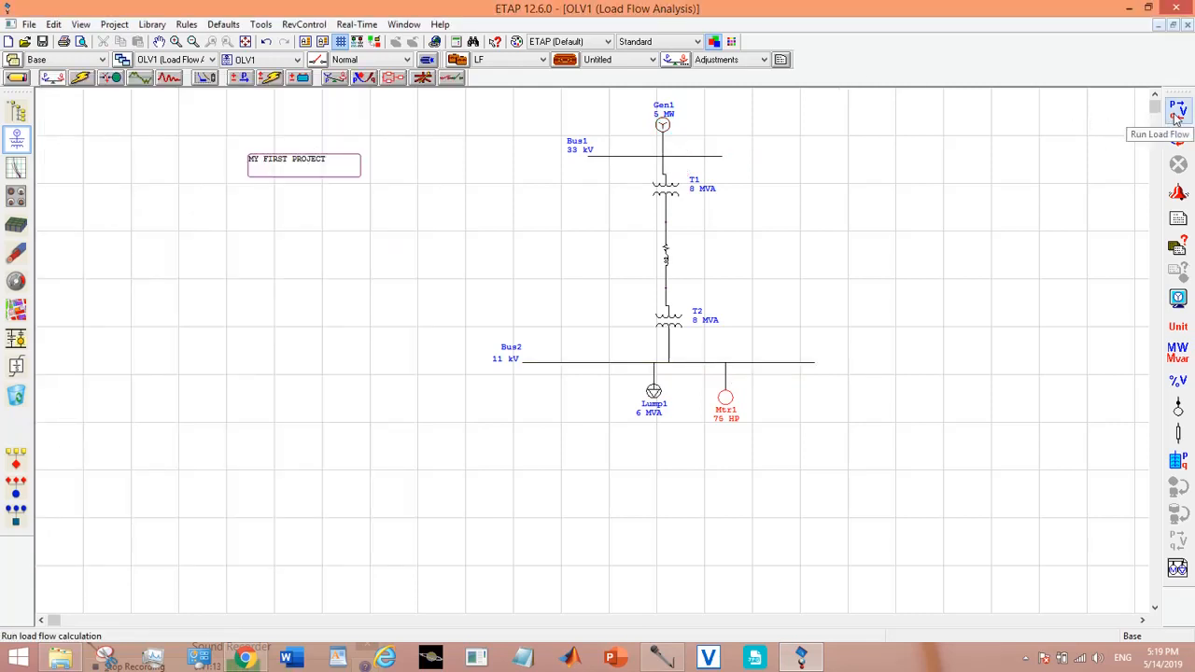
left_click(1177, 112)
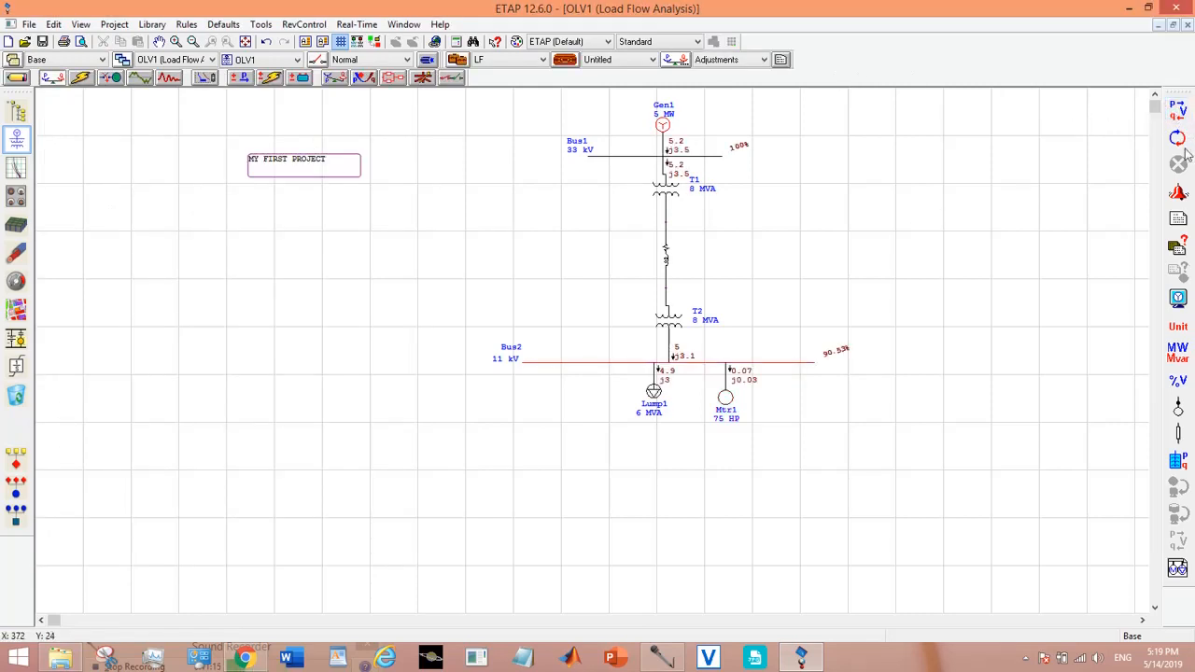
mouse_move(1179, 190)
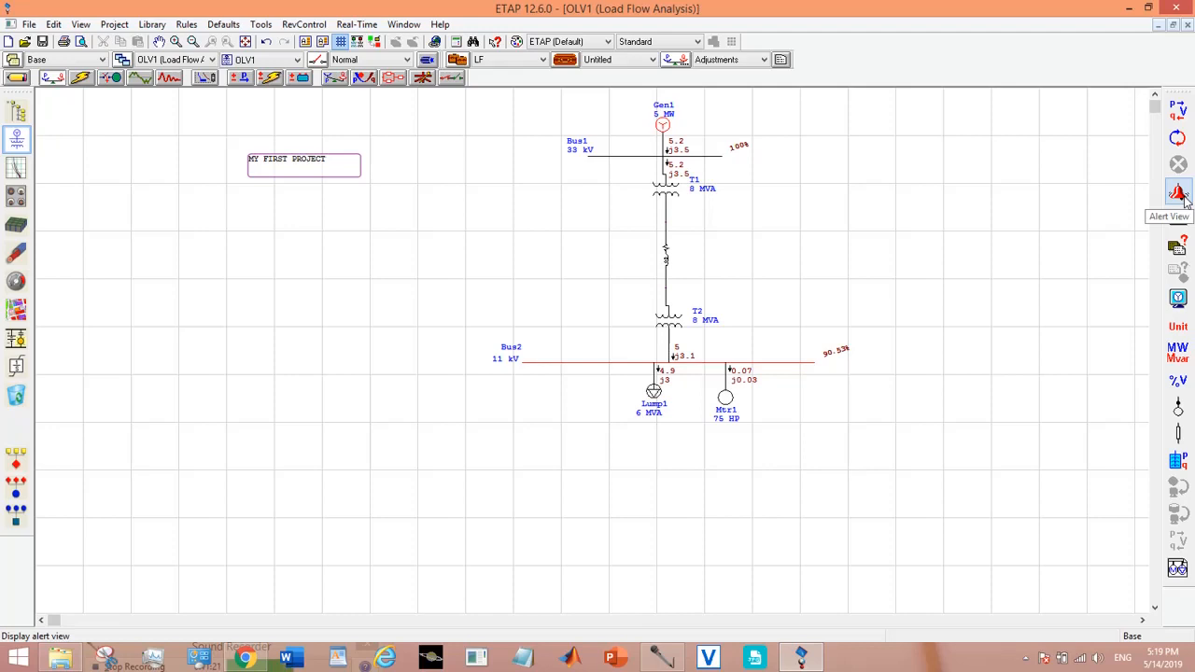
mouse_move(1178, 193)
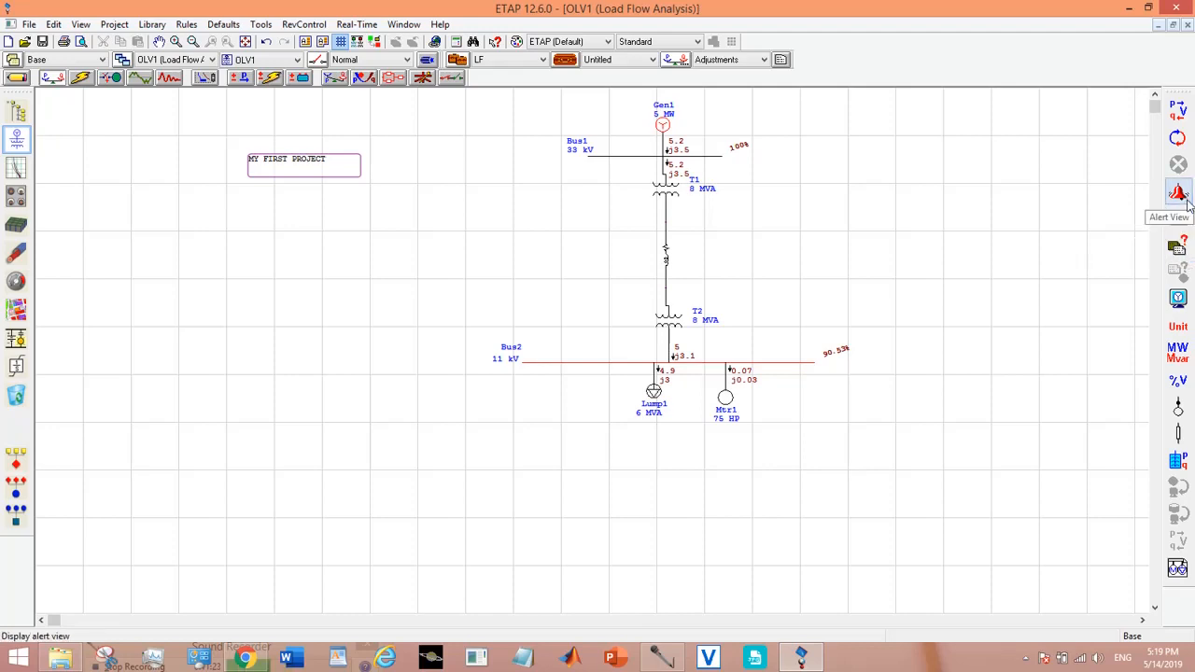
left_click(1179, 192)
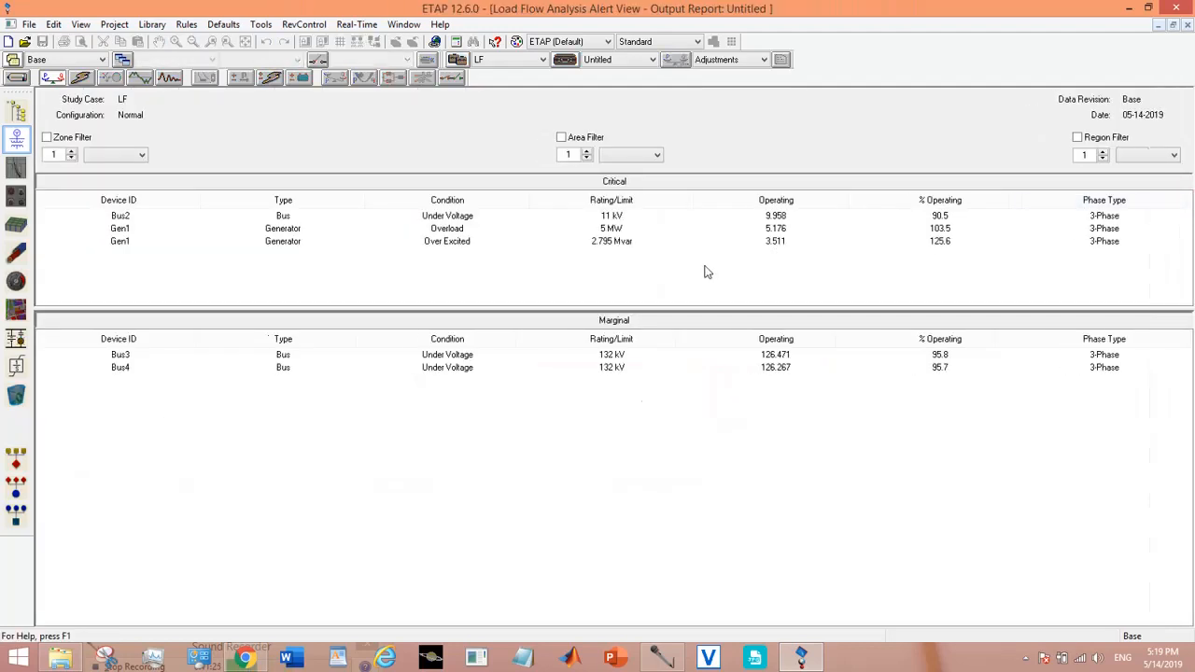
mouse_move(347, 329)
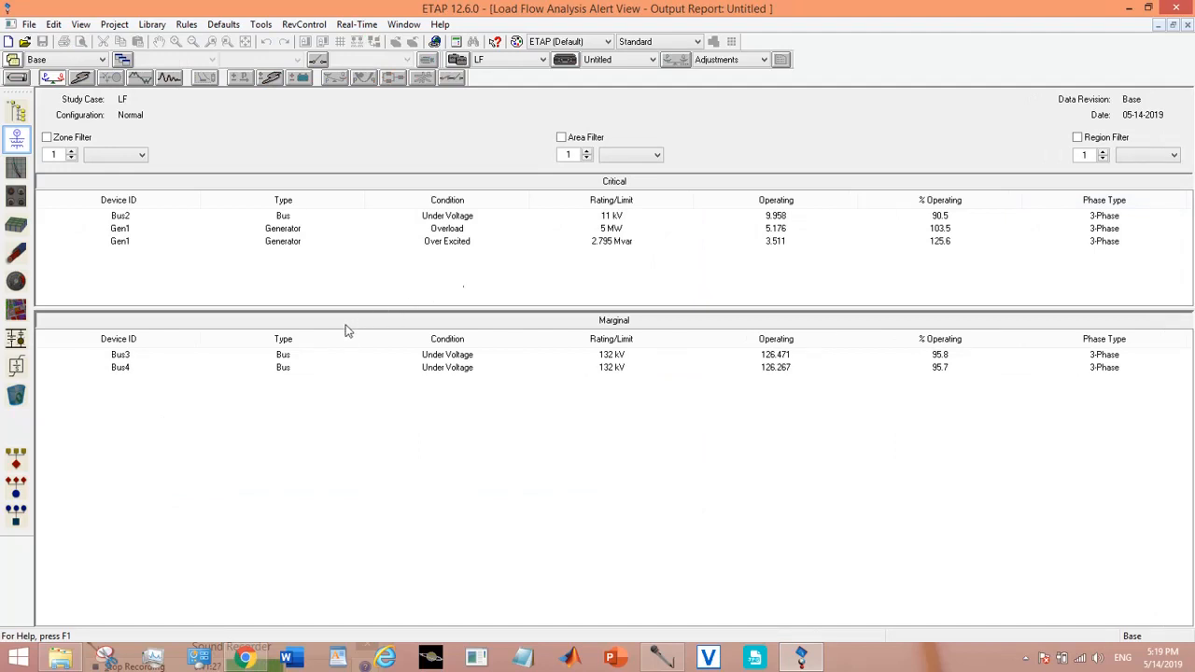
mouse_move(553, 364)
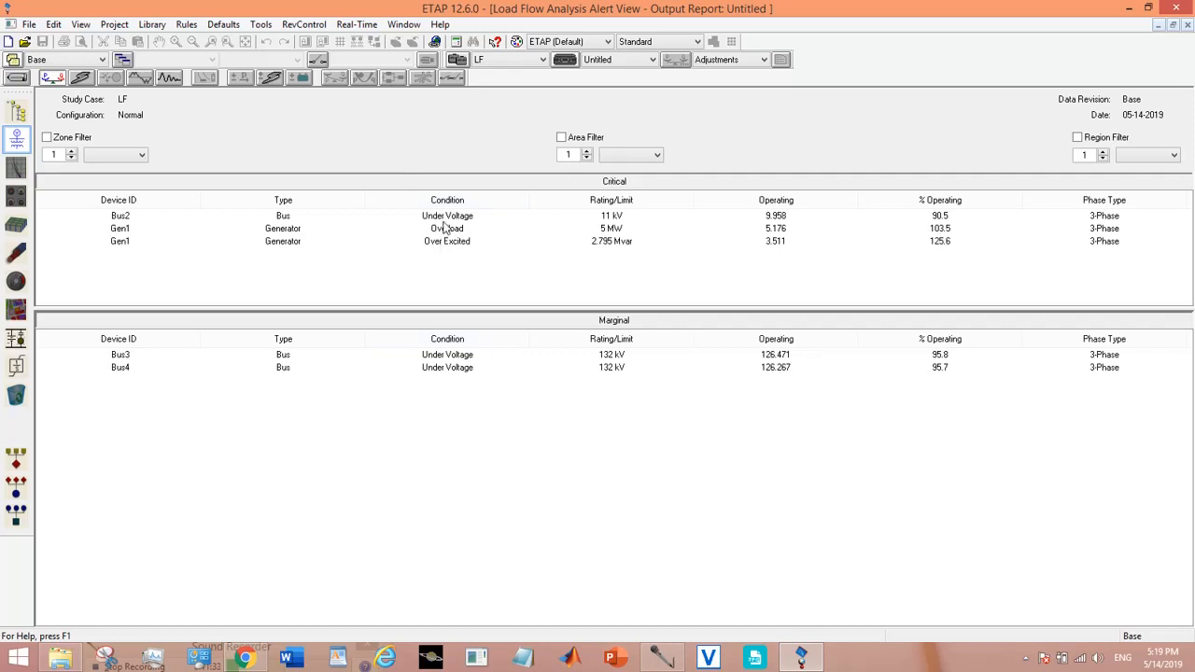
mouse_move(443, 232)
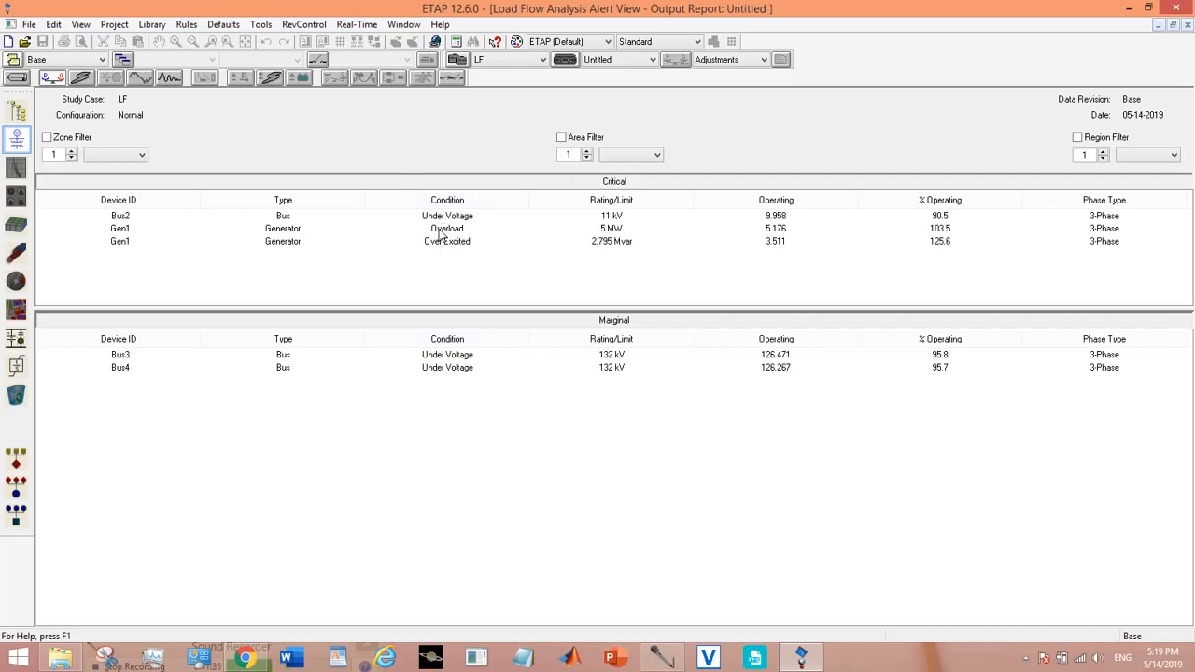
mouse_move(447, 238)
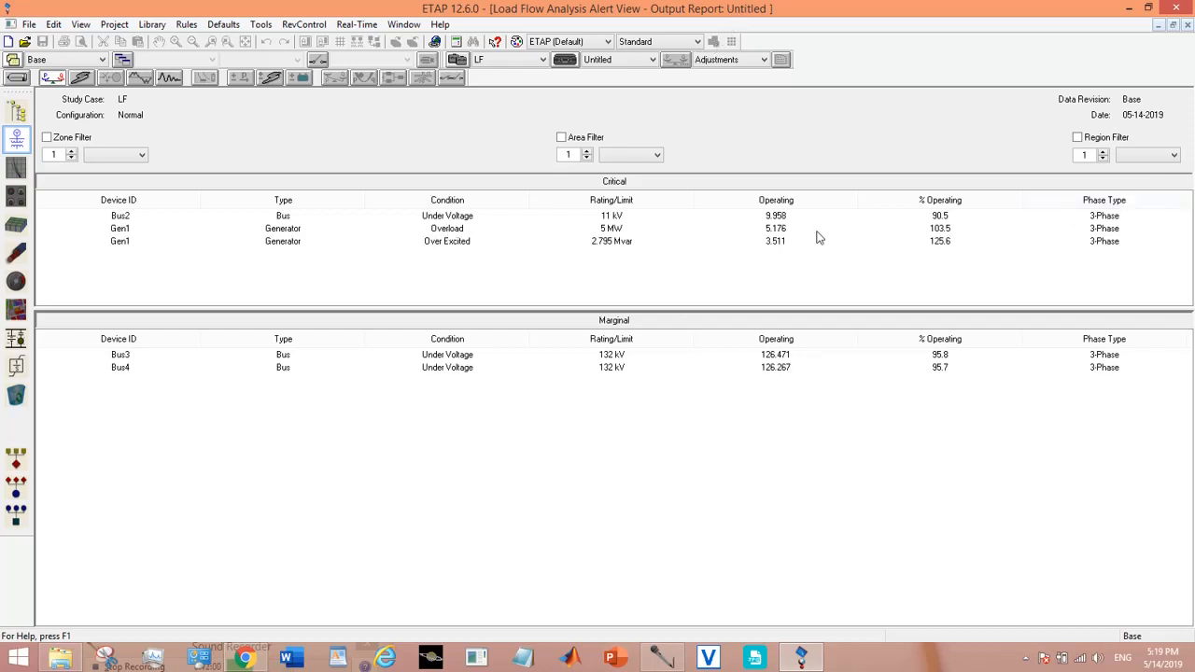
mouse_move(433, 306)
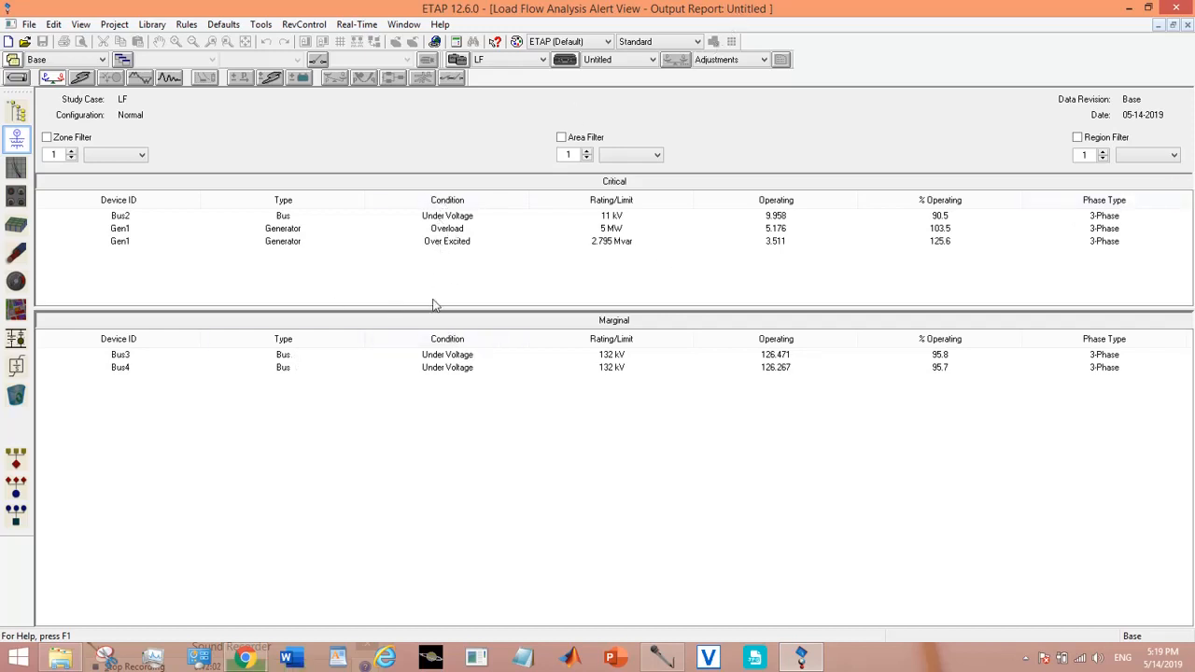
mouse_move(564, 377)
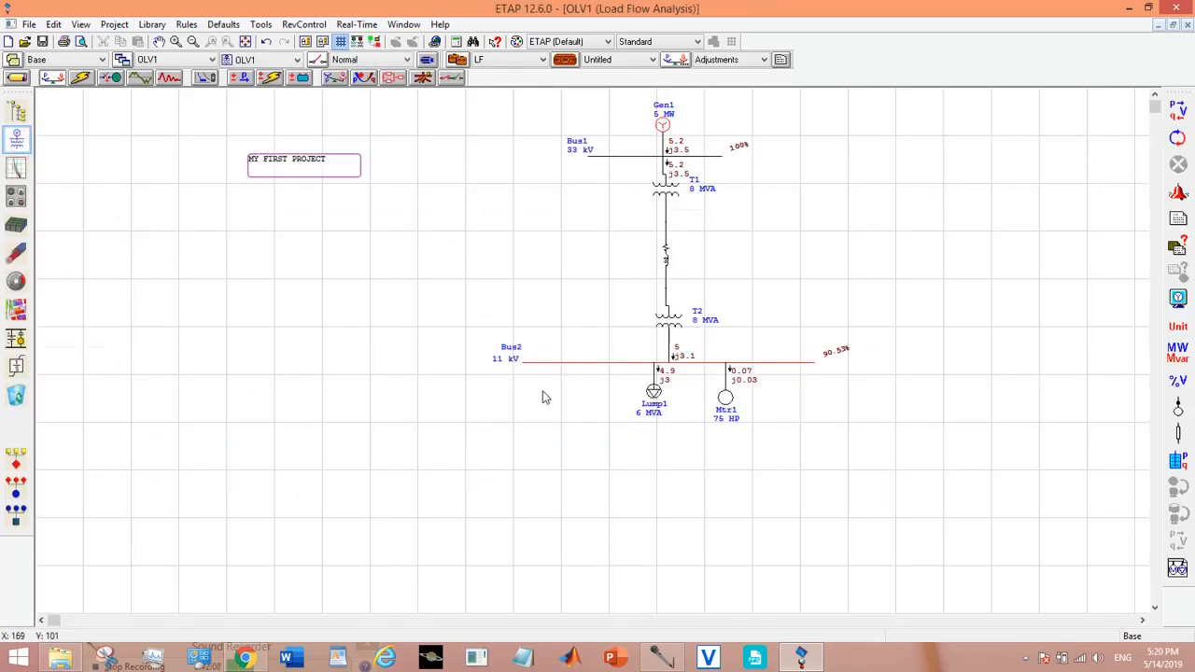
mouse_move(665, 228)
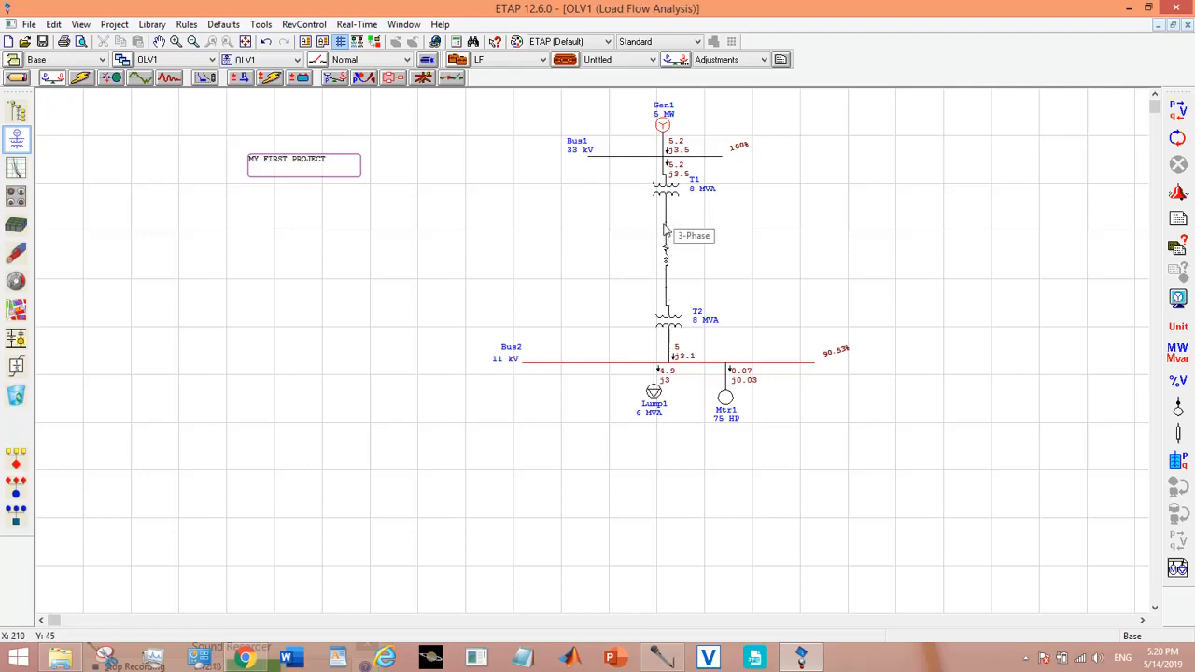
right_click(665, 247)
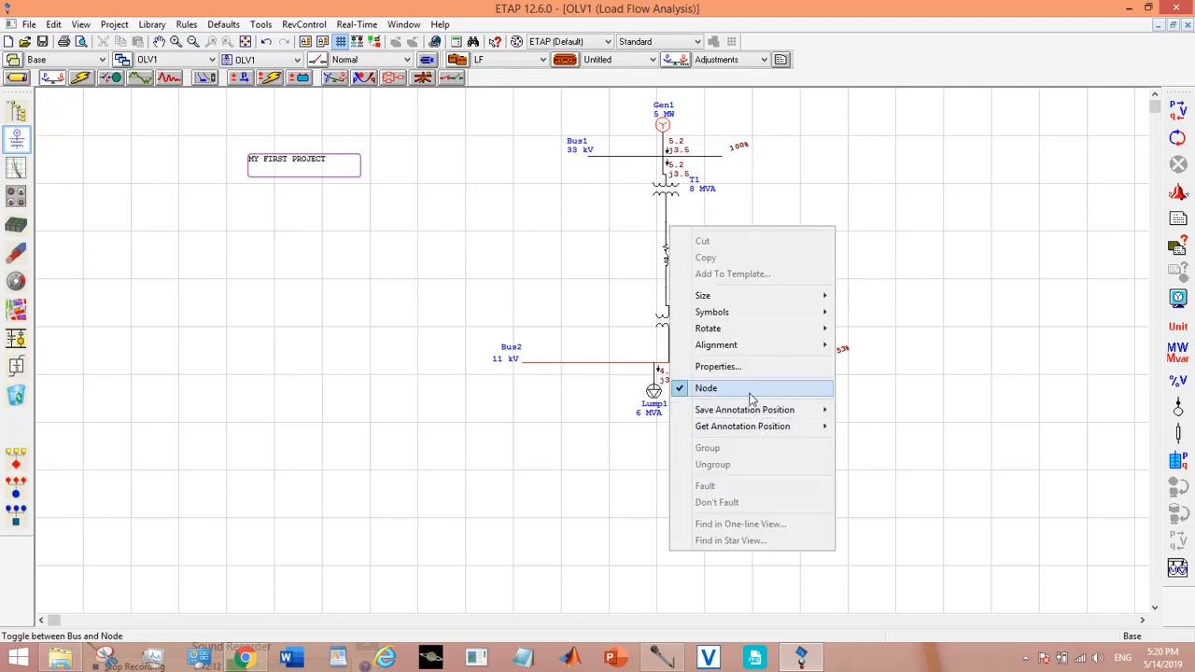
left_click(706, 387)
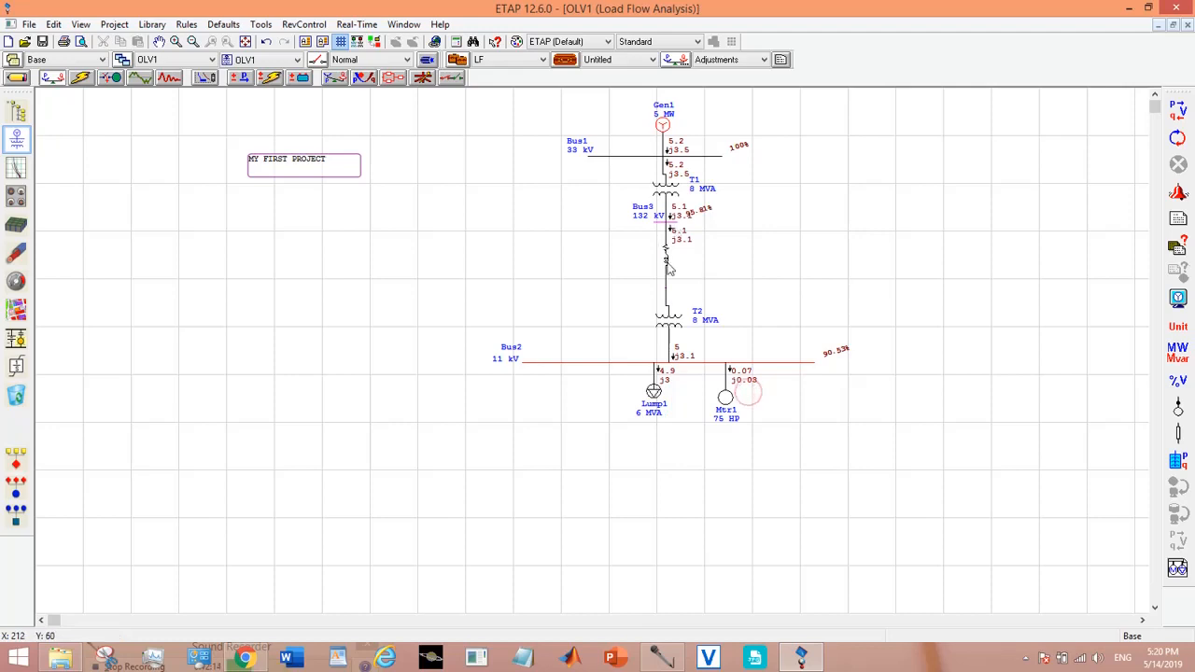
right_click(665, 284)
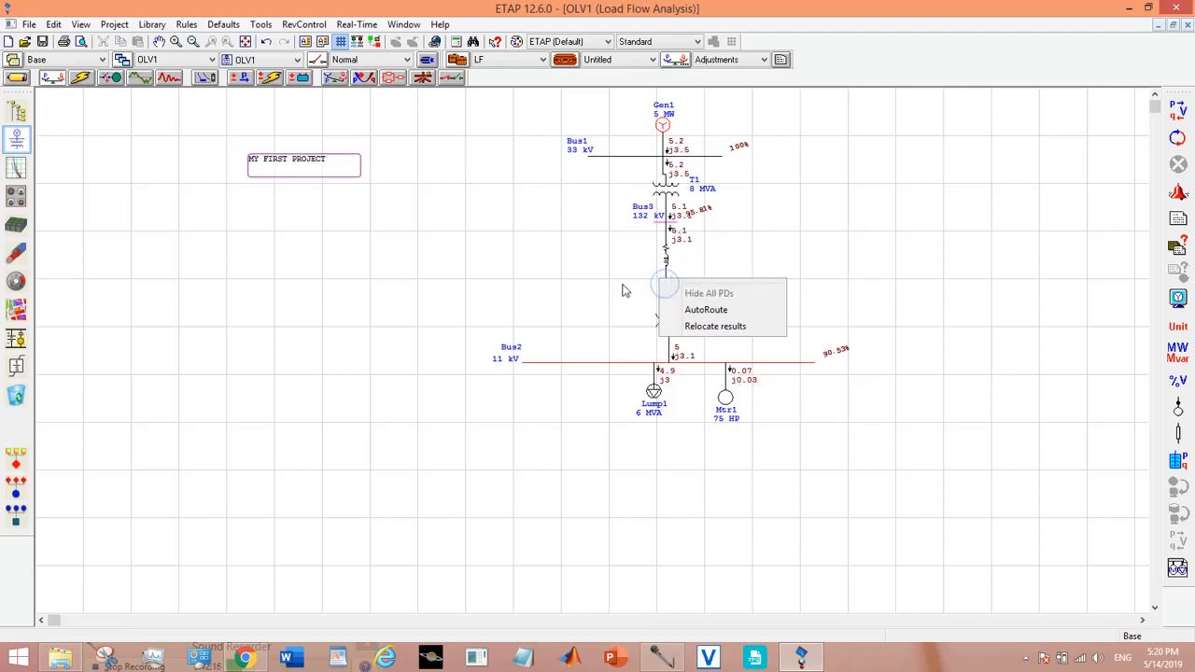
right_click(669, 292)
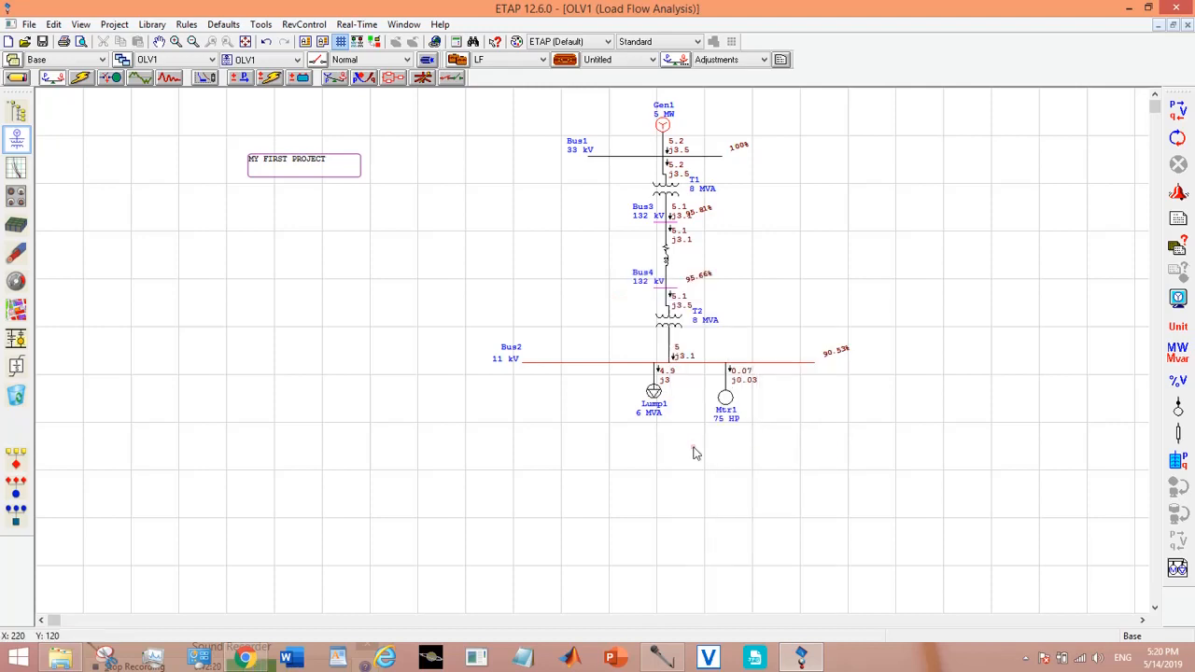
mouse_move(769, 172)
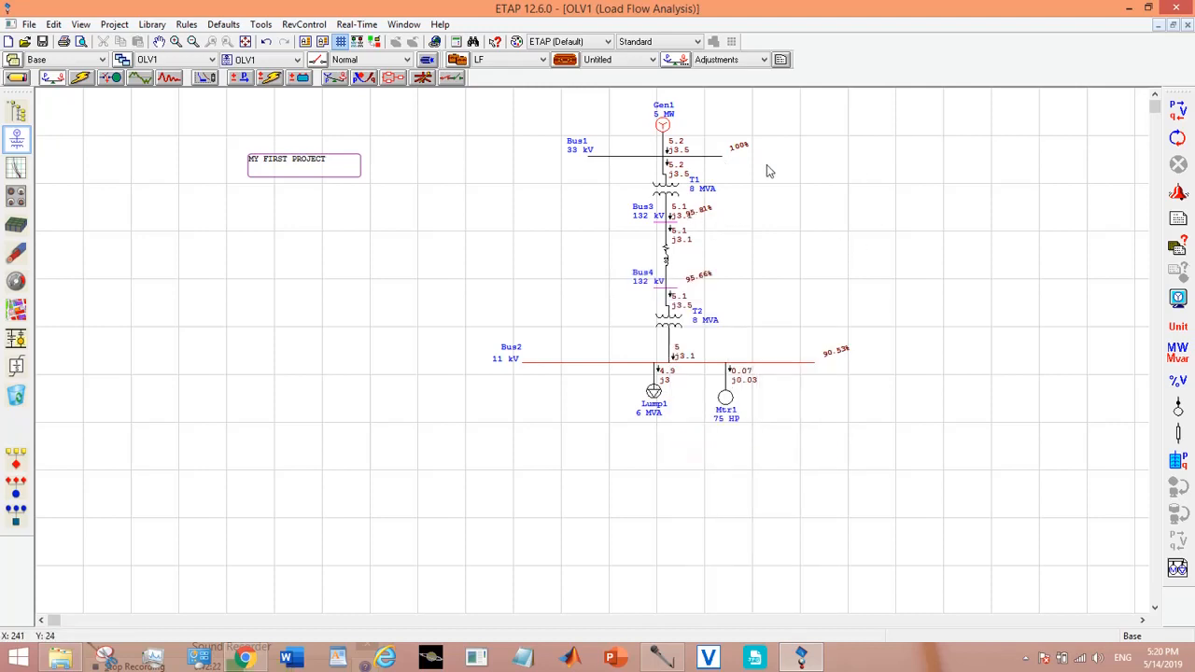
mouse_move(702, 284)
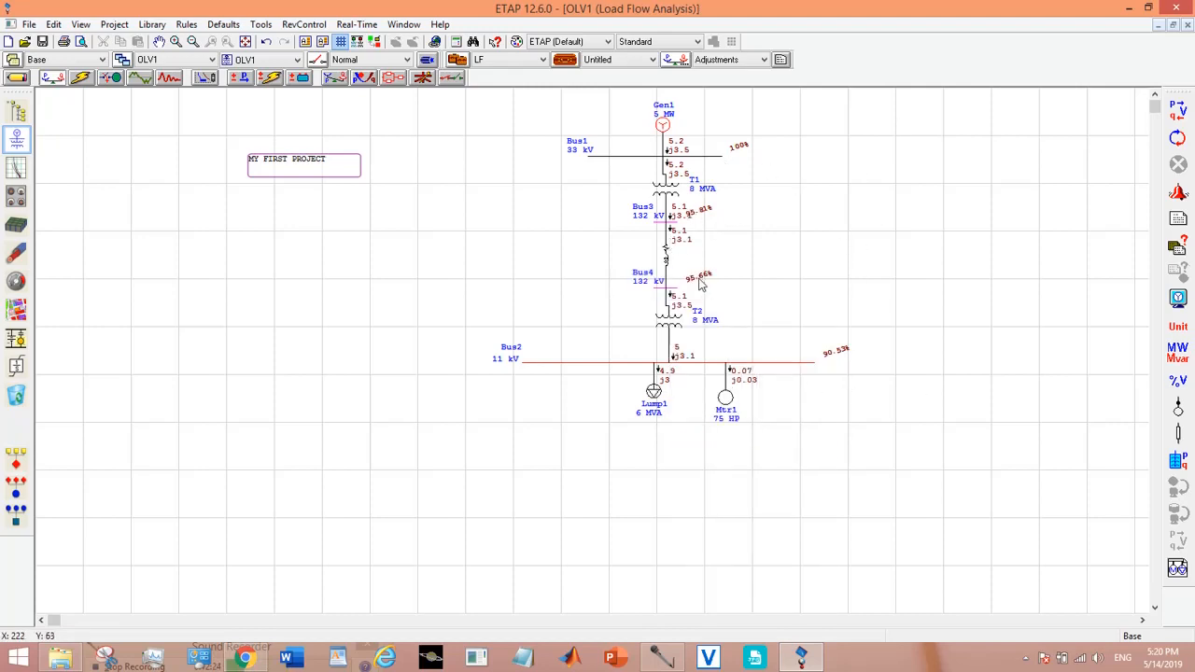
mouse_move(781, 236)
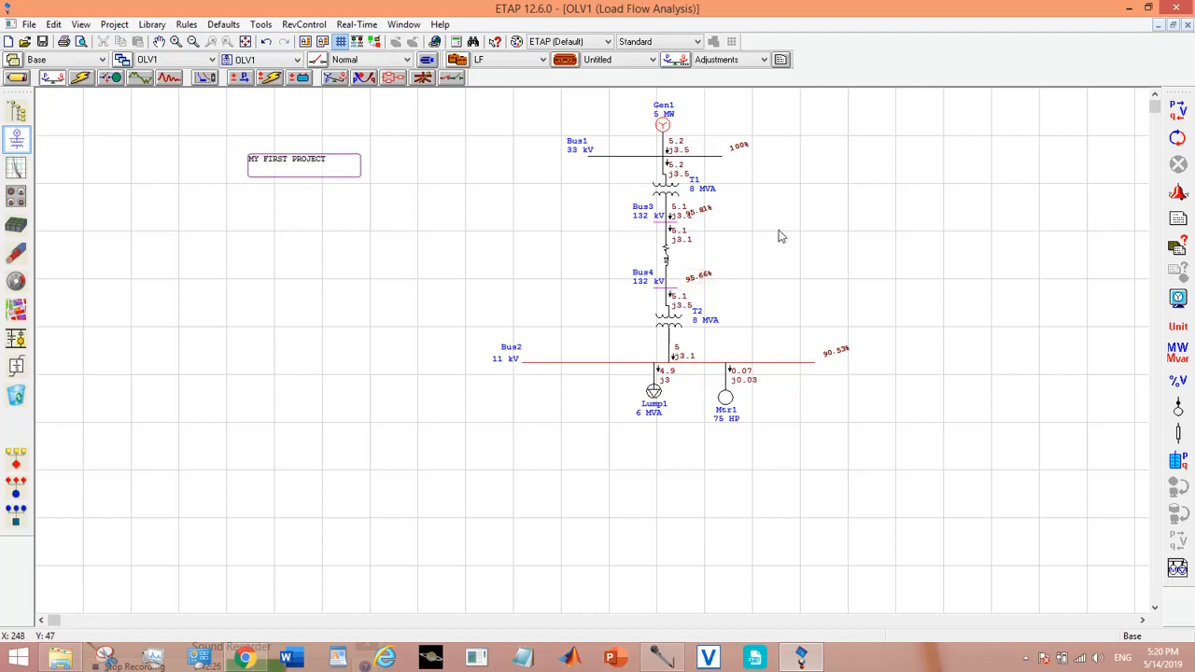
mouse_move(829, 307)
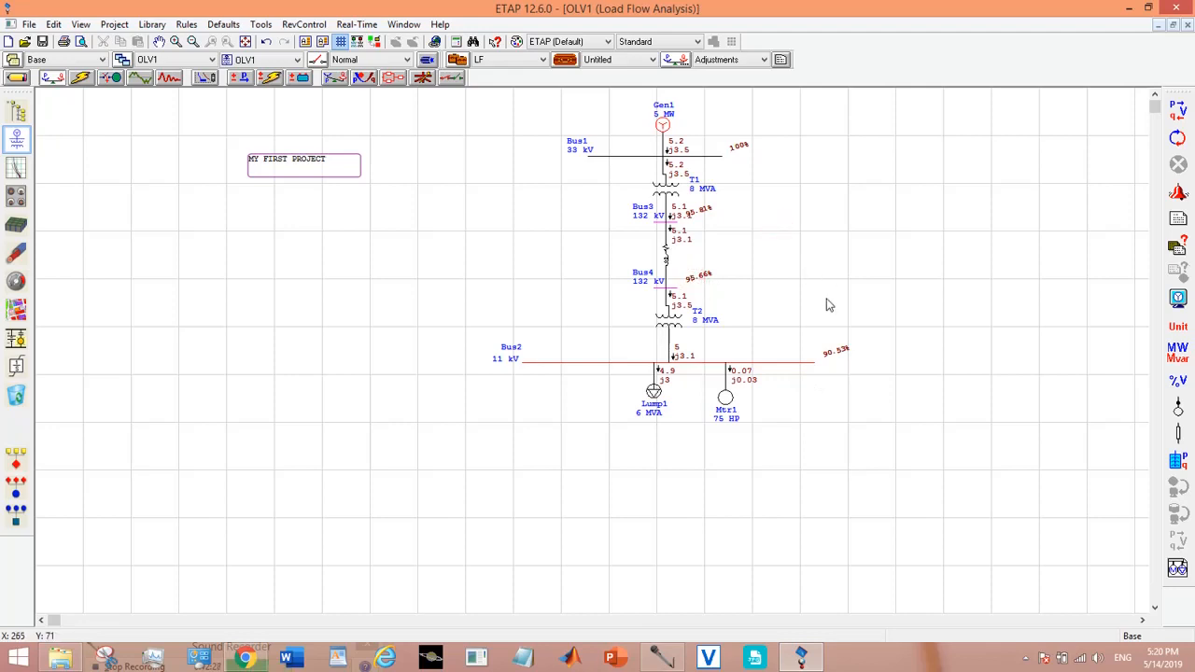
mouse_move(886, 262)
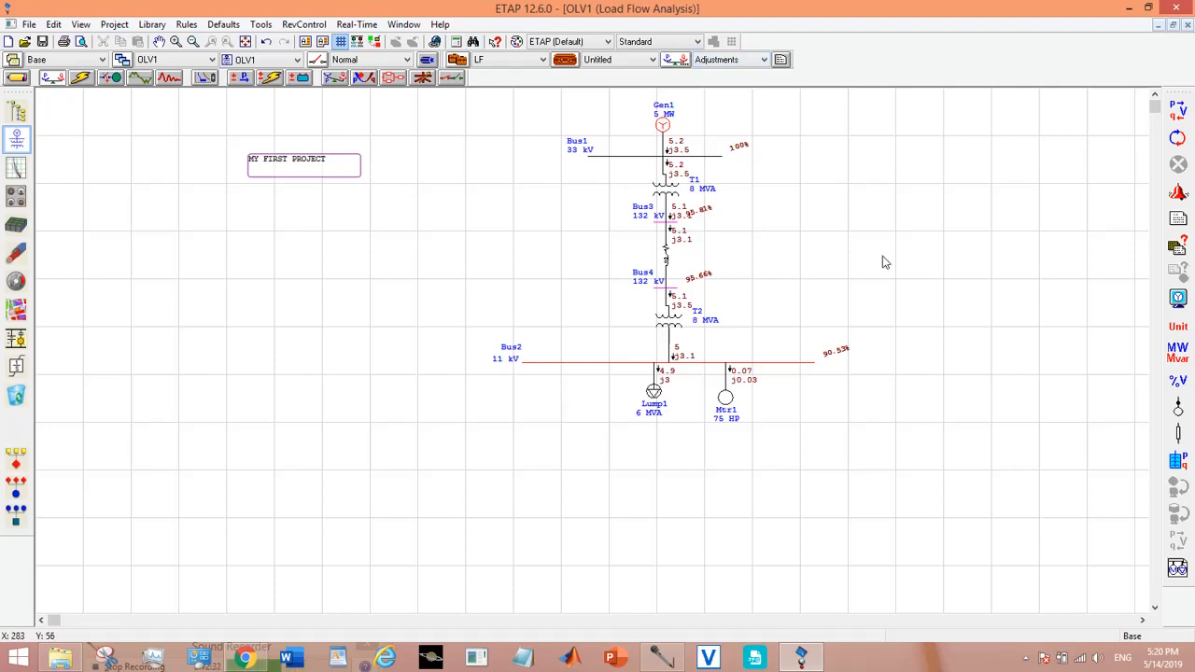
mouse_move(863, 265)
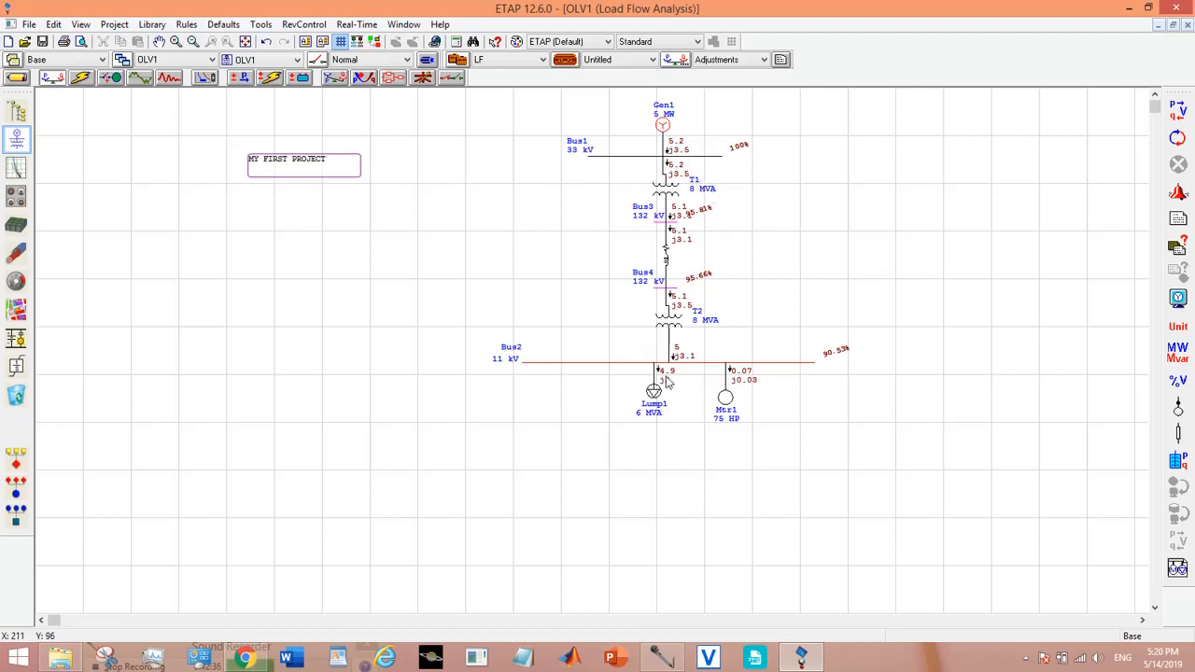
mouse_move(788, 364)
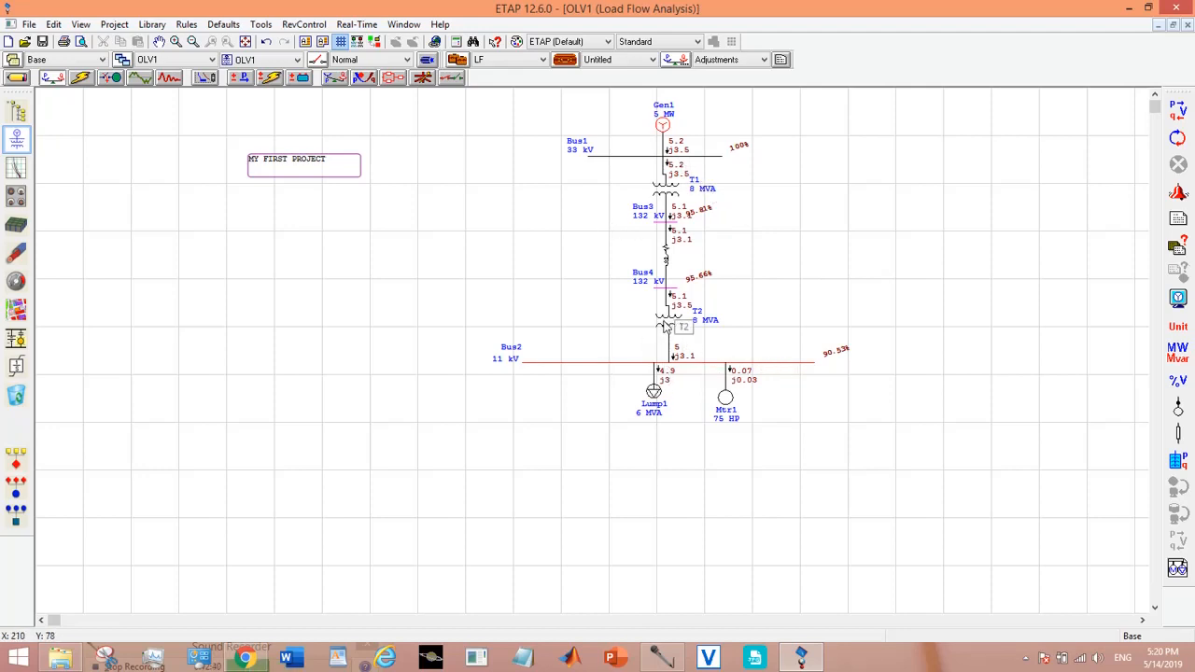
mouse_move(896, 300)
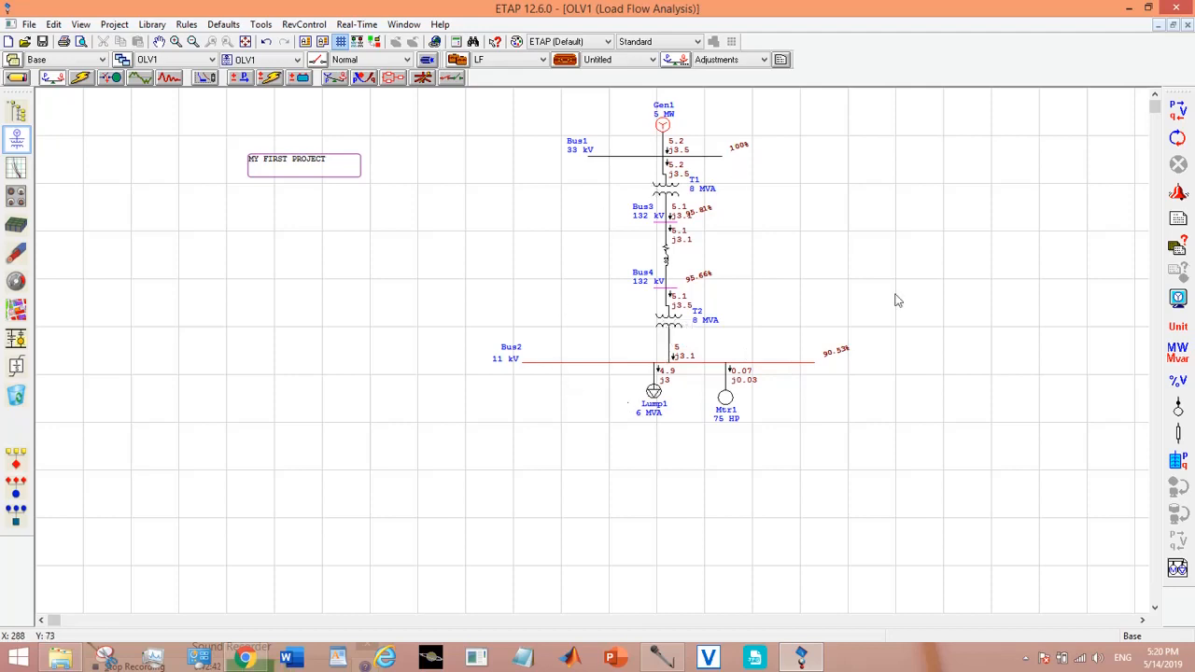
mouse_move(719, 374)
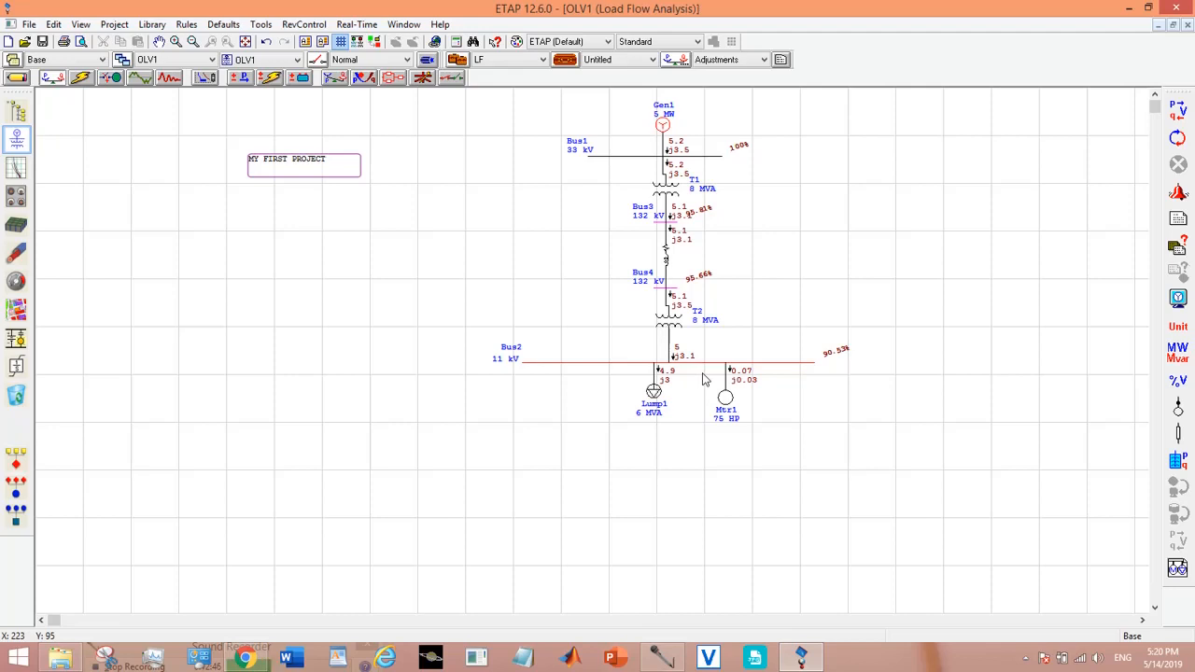
mouse_move(788, 374)
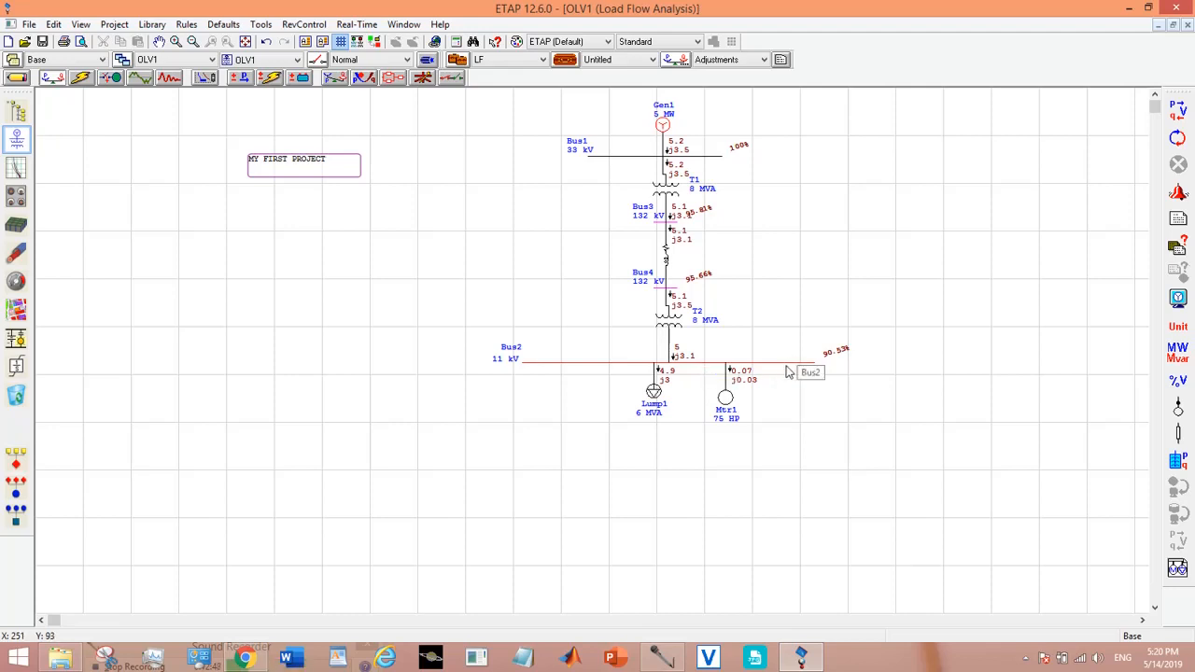
mouse_move(1137, 323)
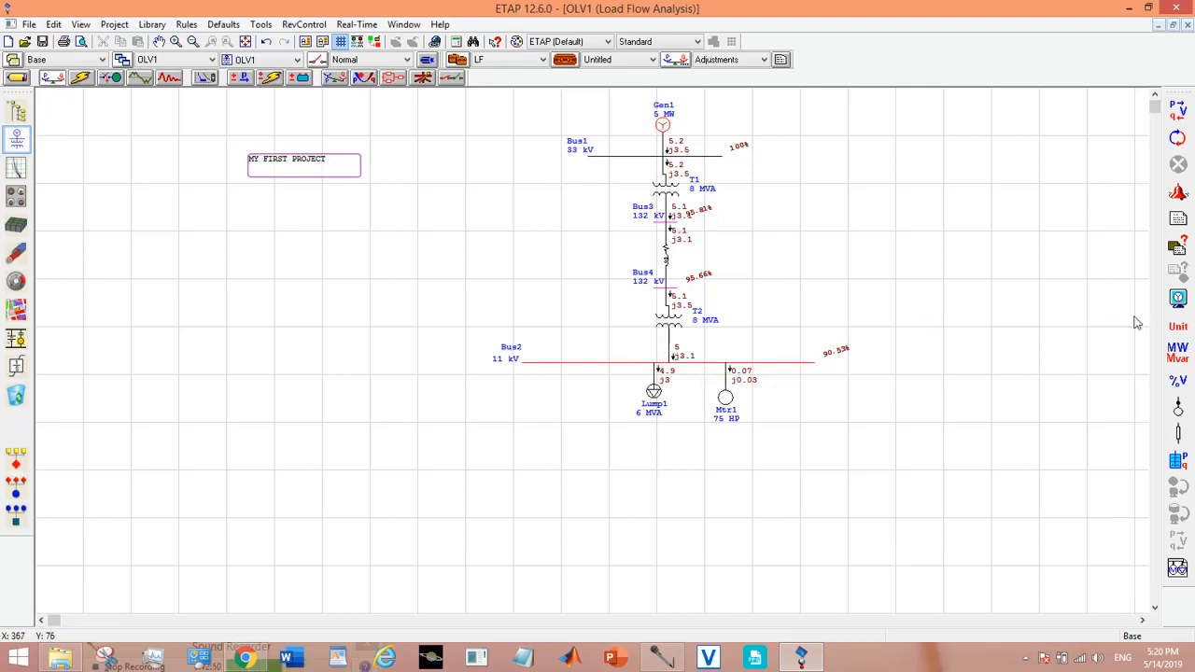
mouse_move(1179, 297)
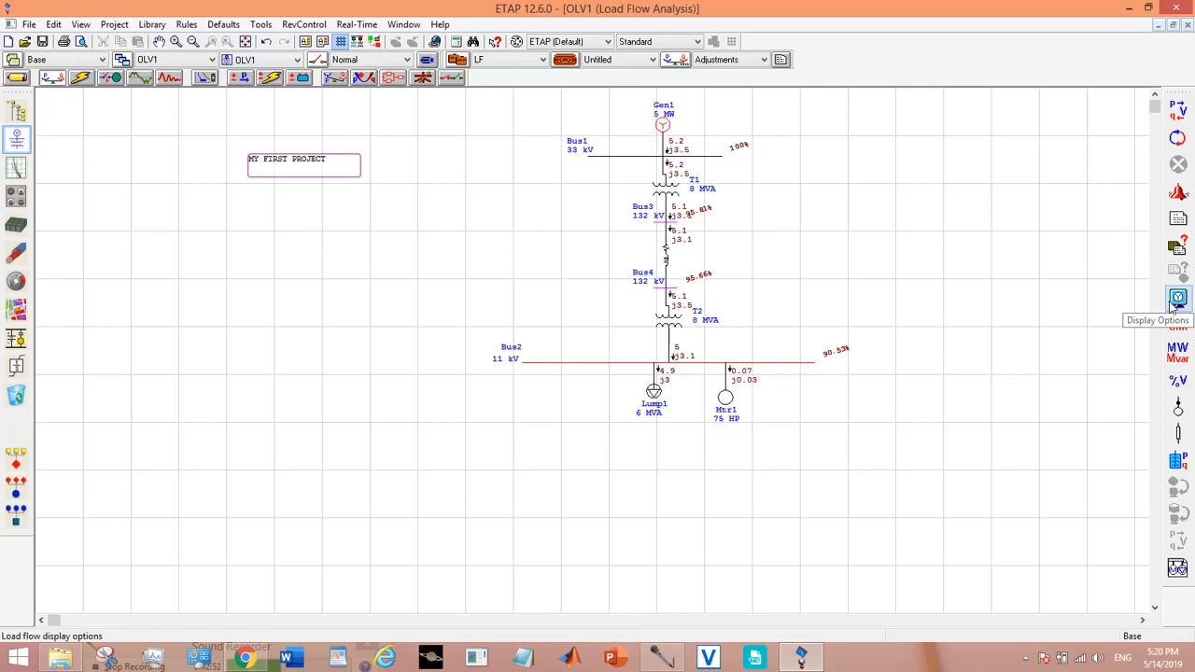
Turn on Branch Losses MW+jMvar in the load flow display options and apply.
left_click(1179, 297)
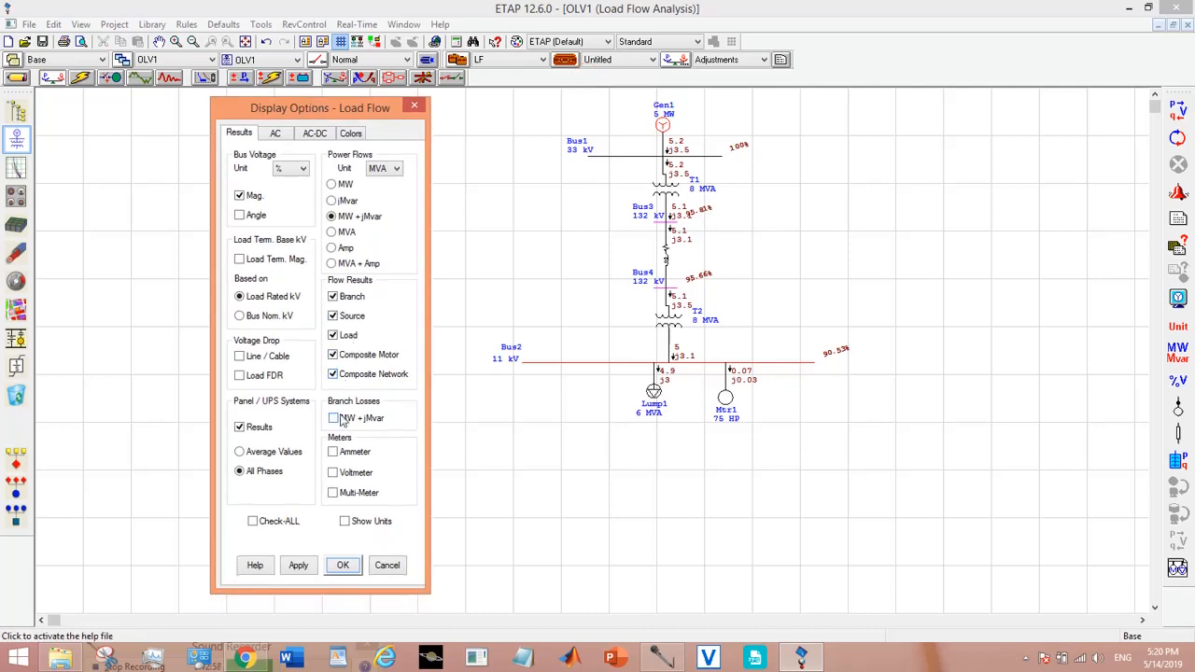
left_click(333, 418)
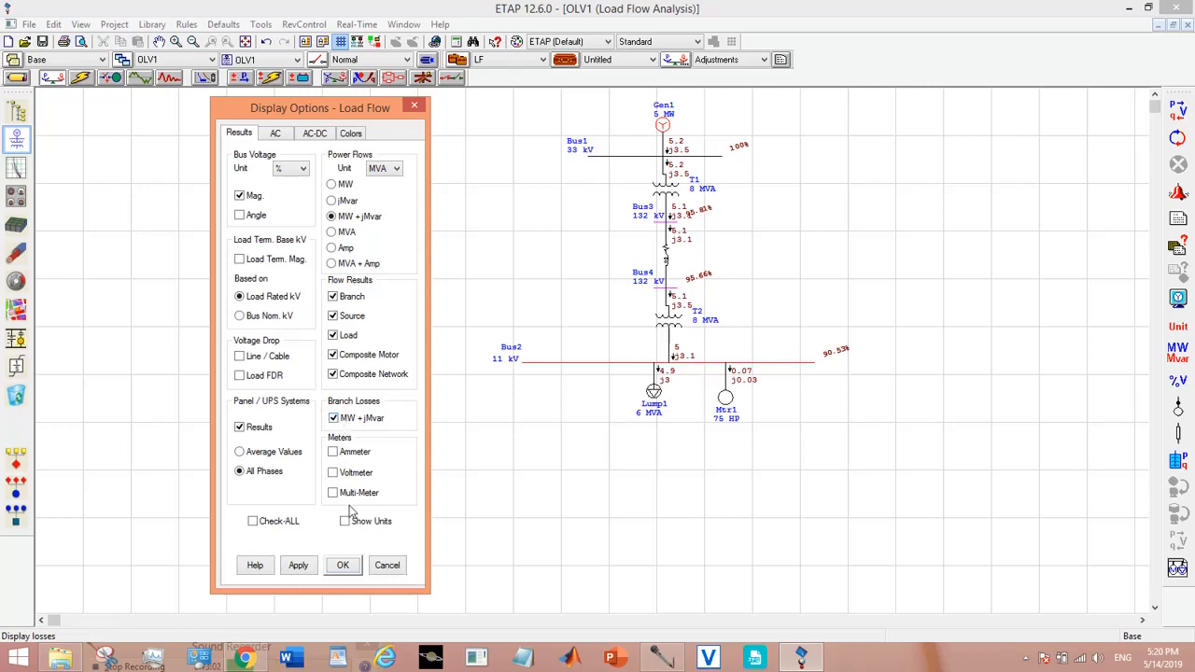
left_click(343, 564)
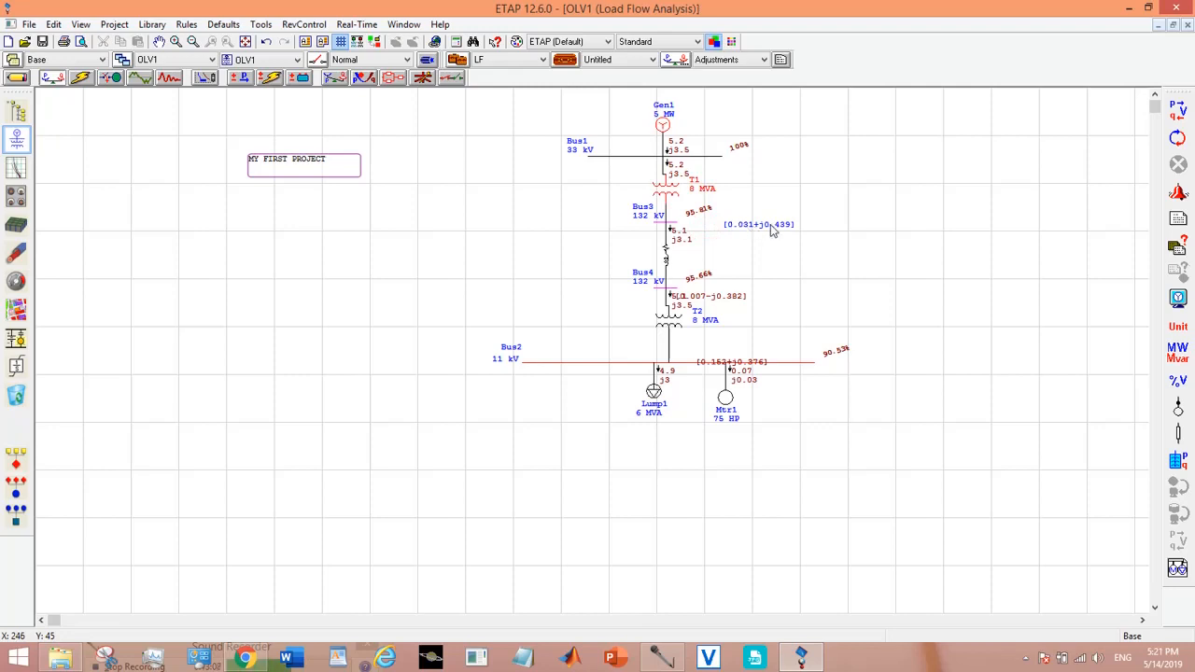
mouse_move(736, 233)
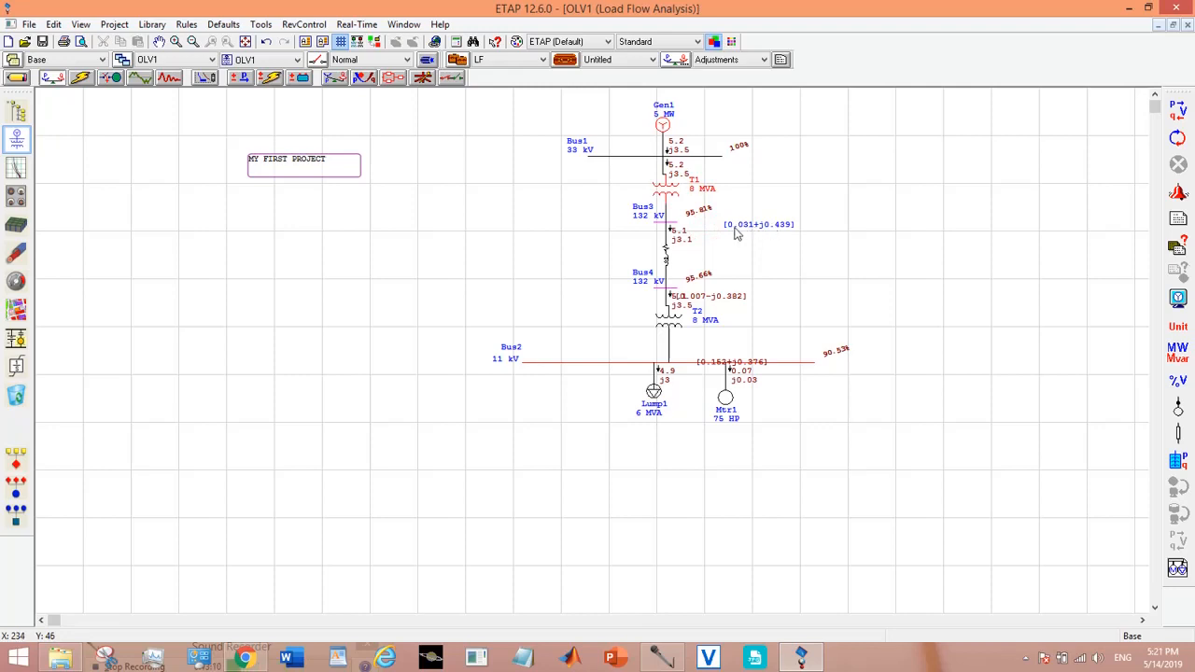
mouse_move(754, 344)
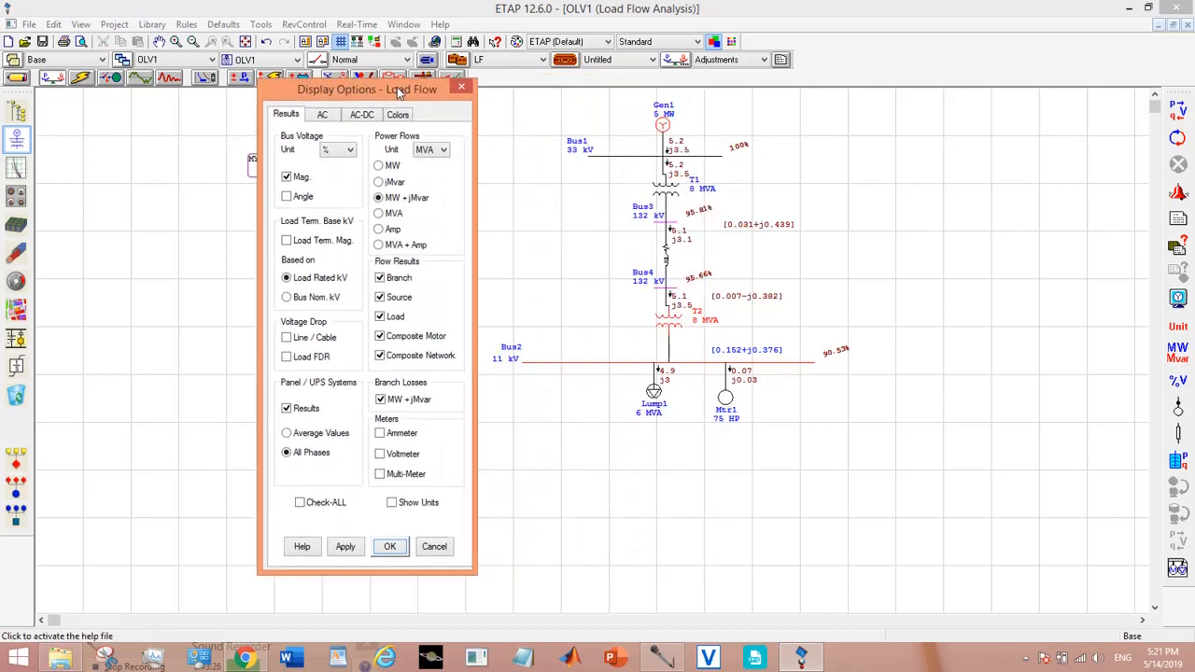
mouse_move(626, 247)
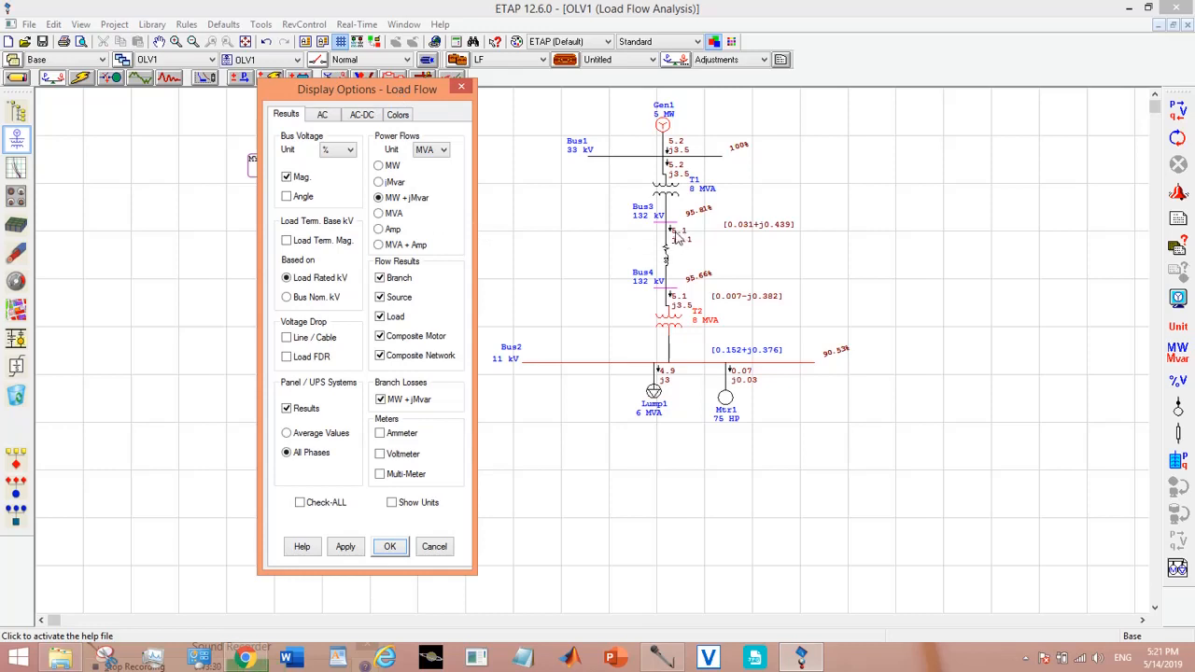
mouse_move(678, 247)
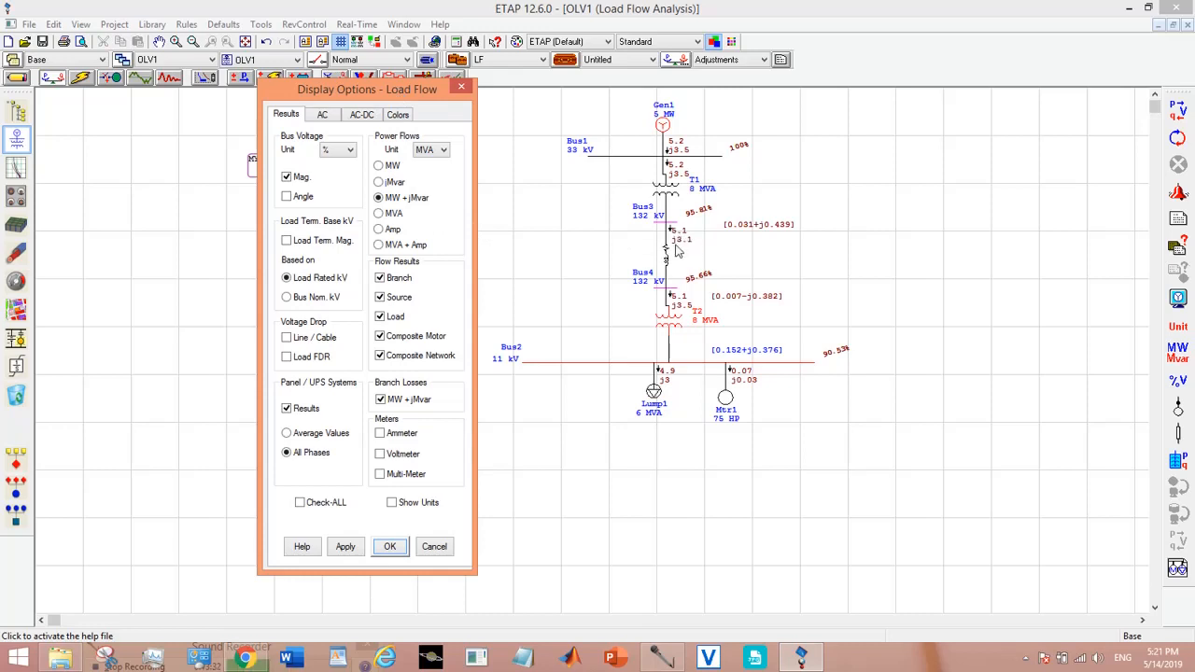
Apply the display options and toggle branch flows between MVA and amps.
left_click(388, 546)
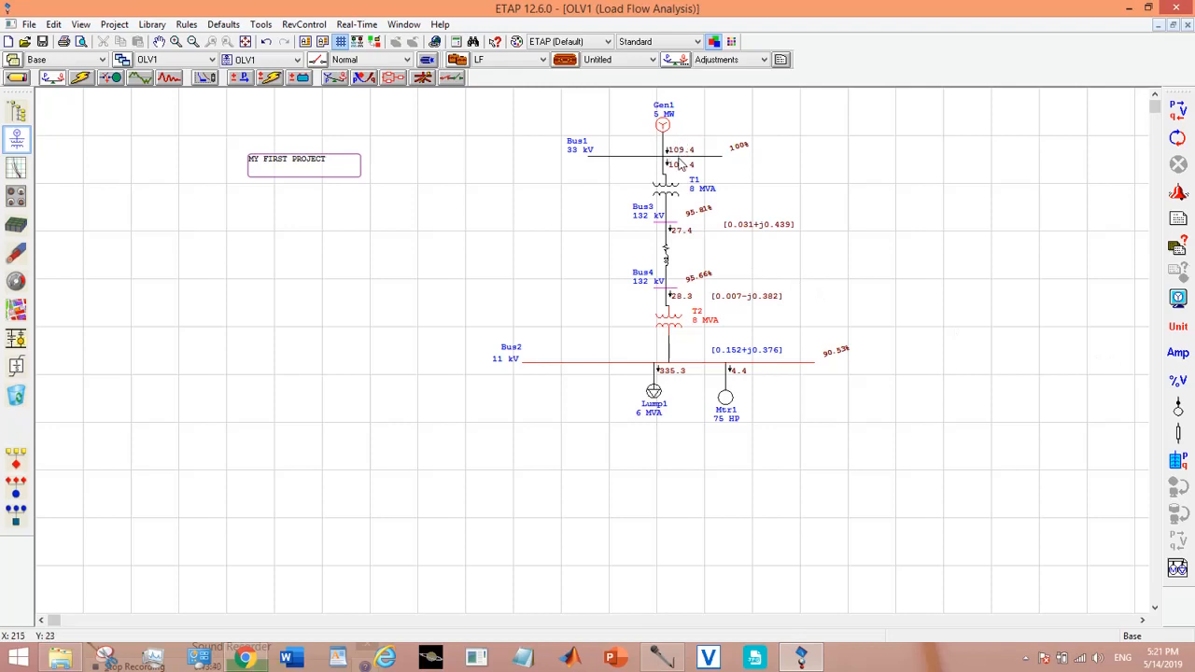
mouse_move(688, 142)
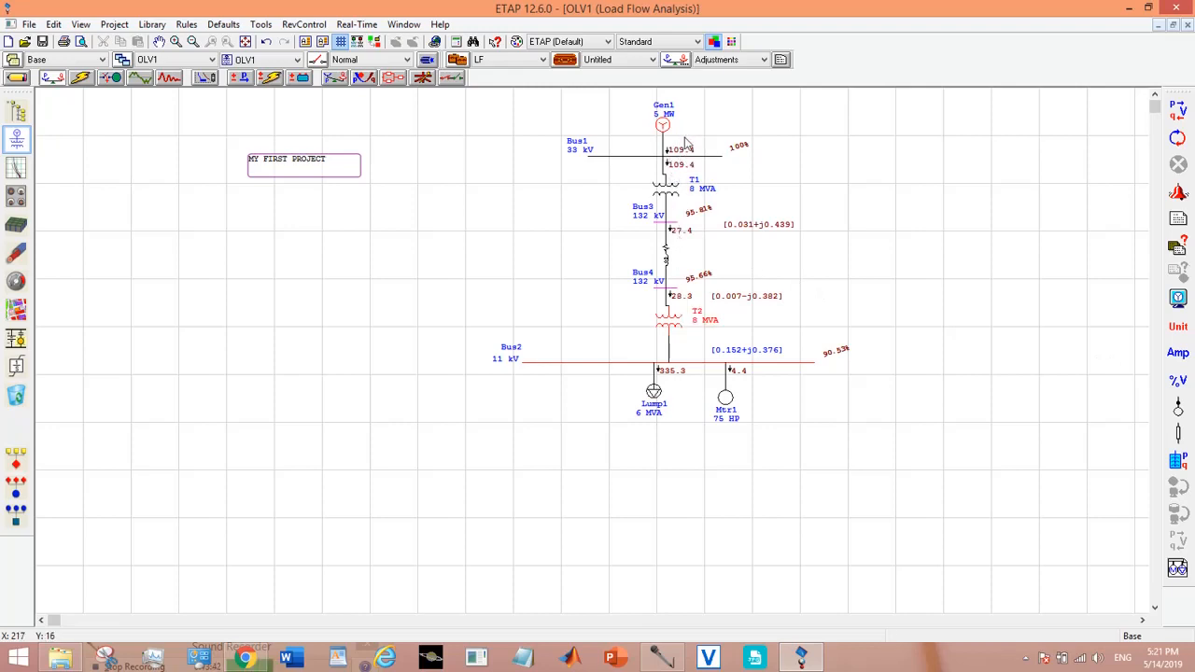
mouse_move(979, 269)
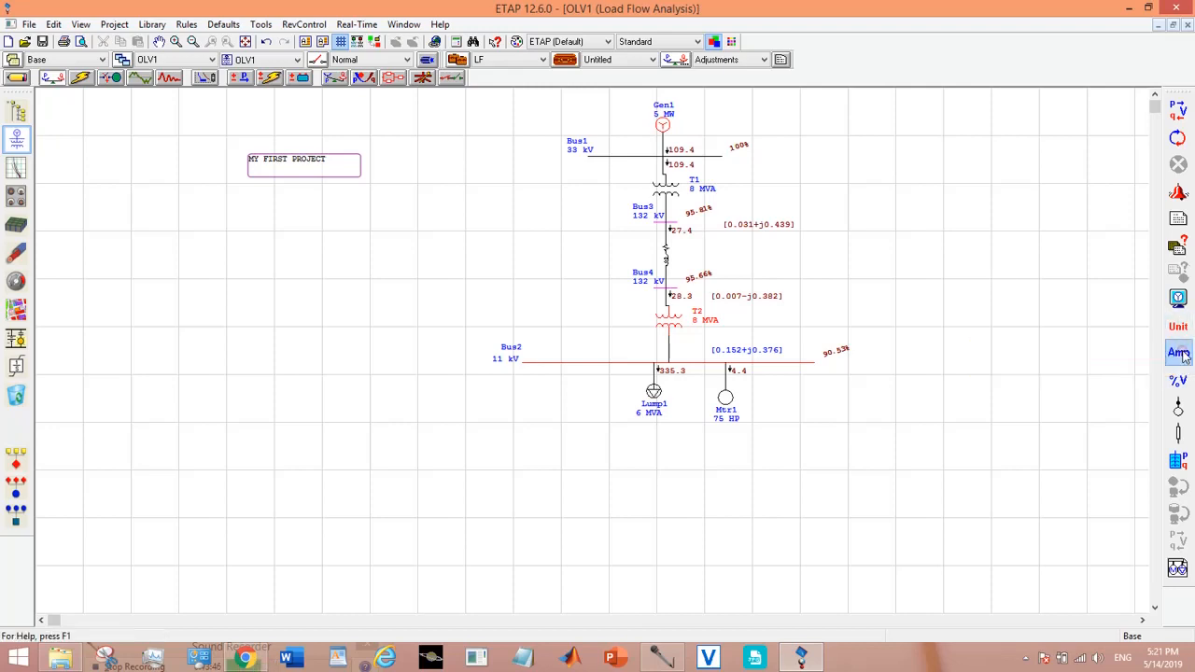
left_click(1178, 353)
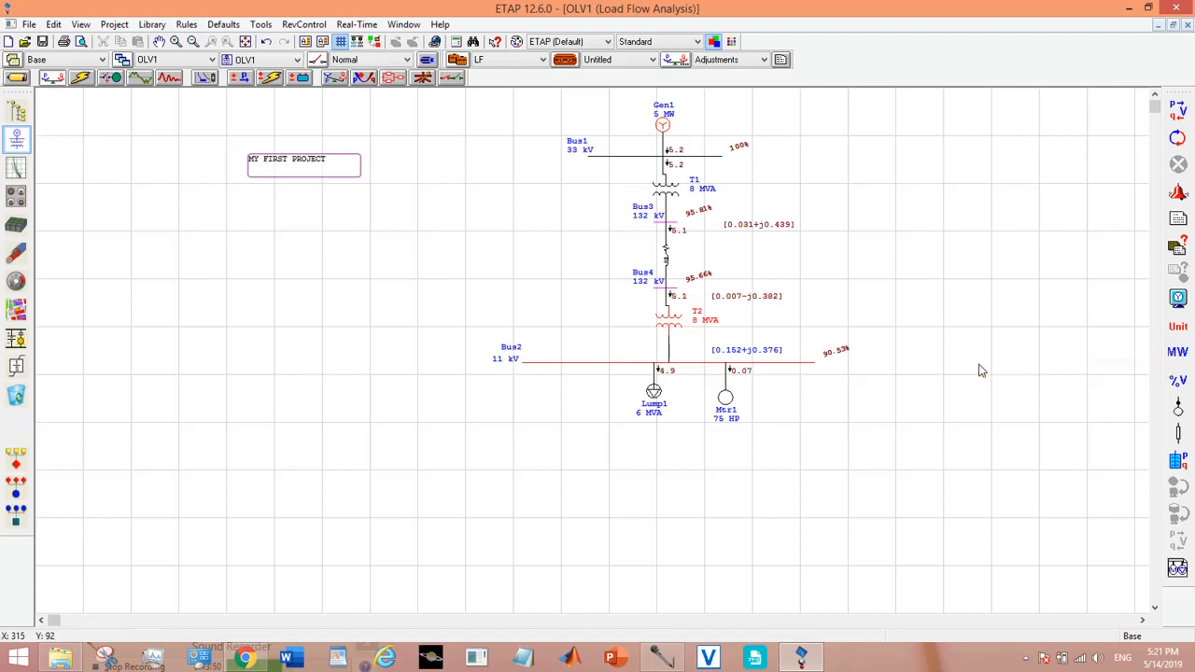
mouse_move(964, 370)
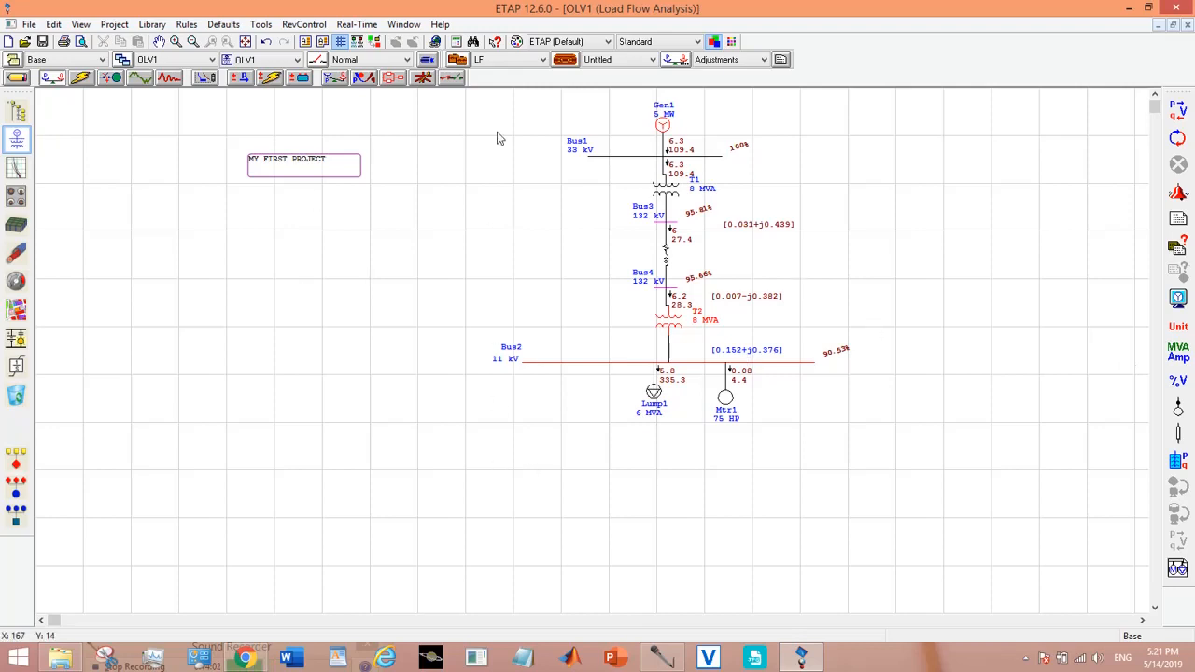
mouse_move(660, 391)
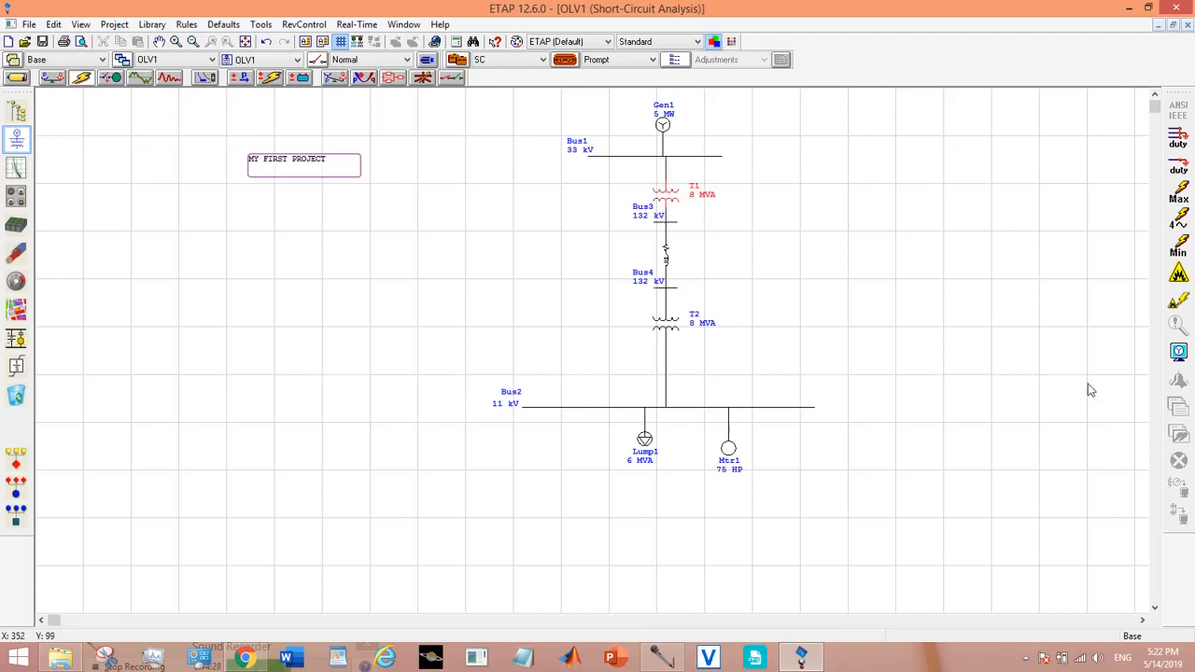
mouse_move(702, 418)
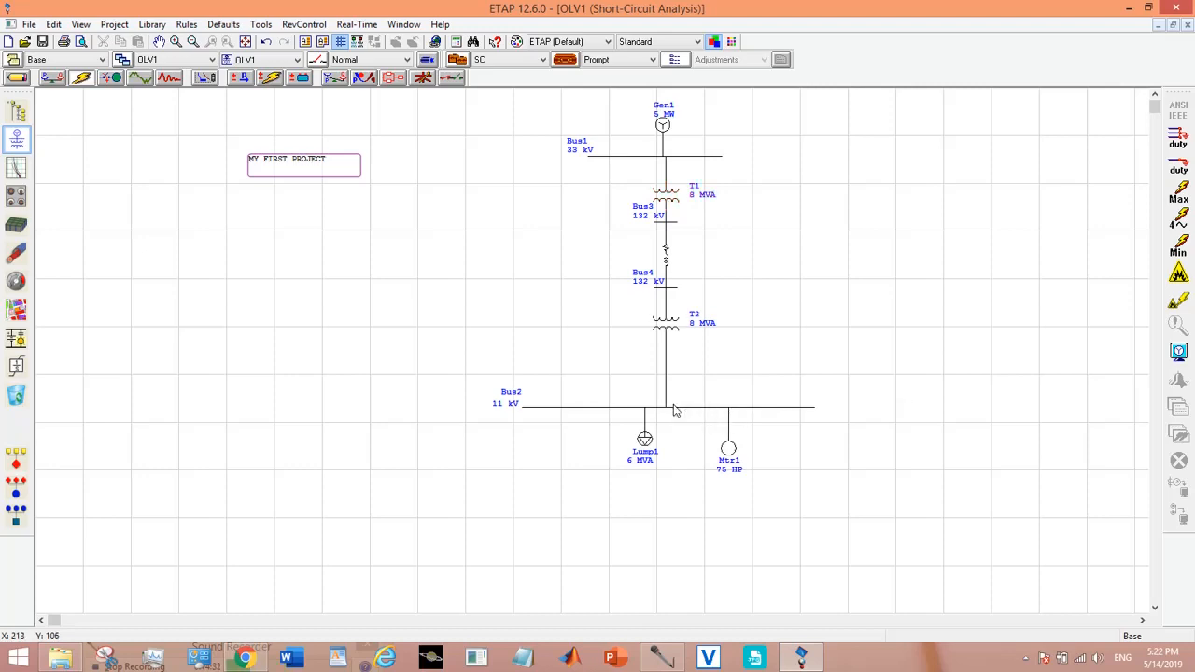
Select Bus2 as the faulted bus for the short-circuit study.
left_click(669, 407)
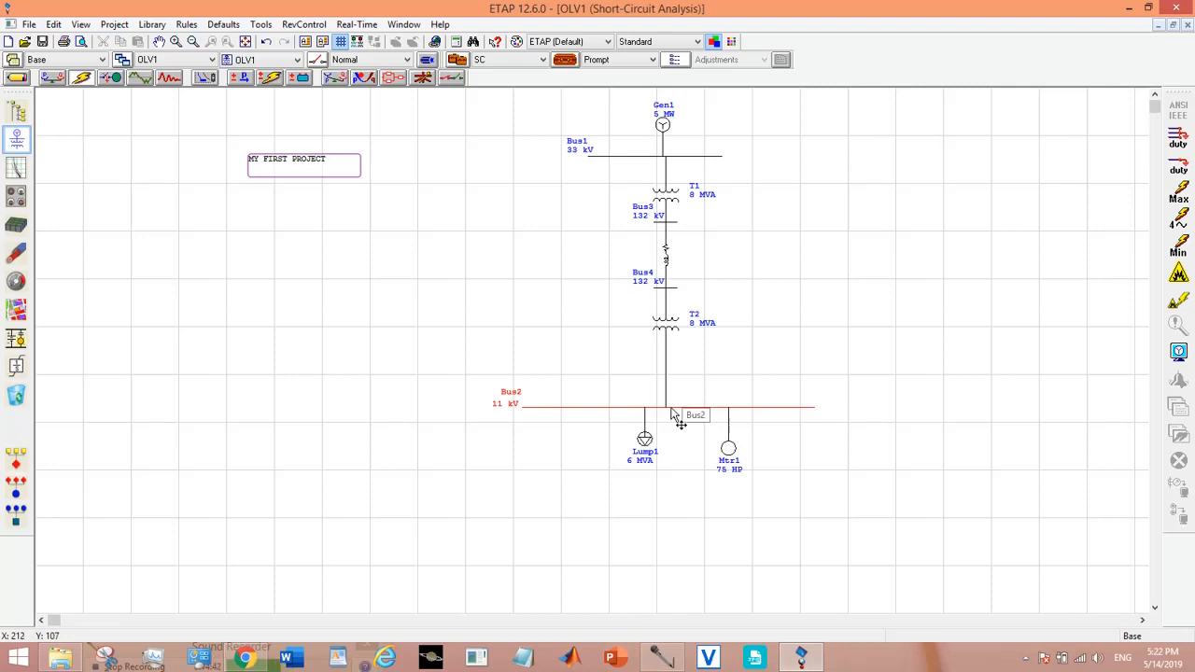
right_click(669, 415)
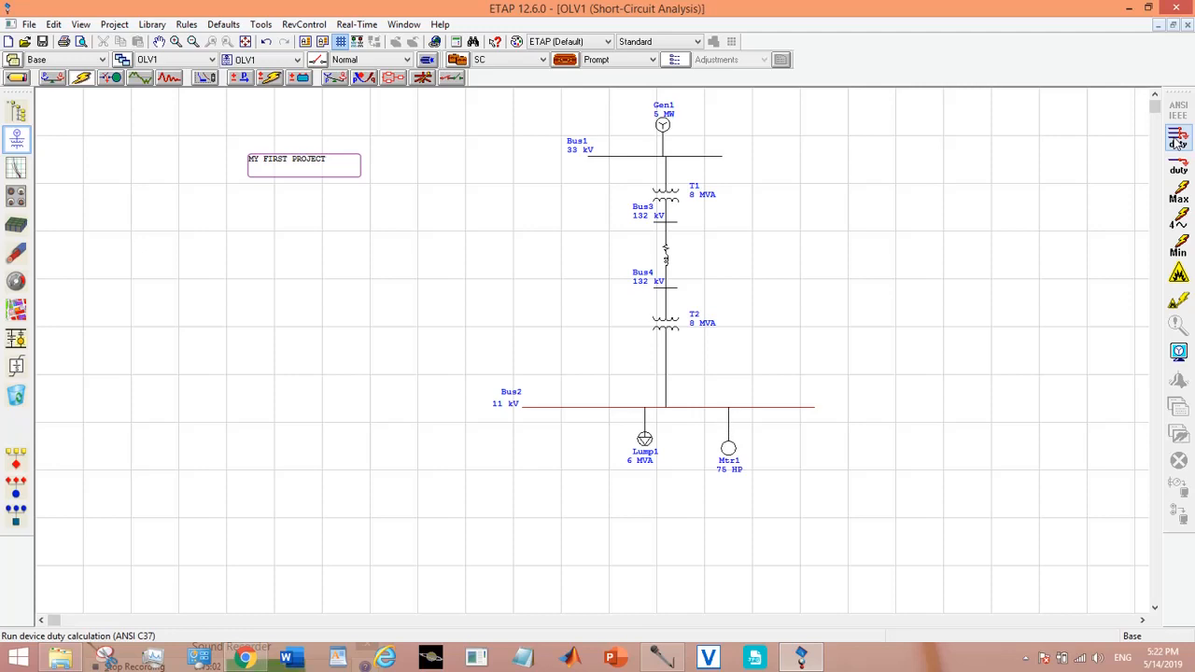
Run the ANSI device duty study; it errors on Gen1's zero X/R and reactances.
left_click(1176, 138)
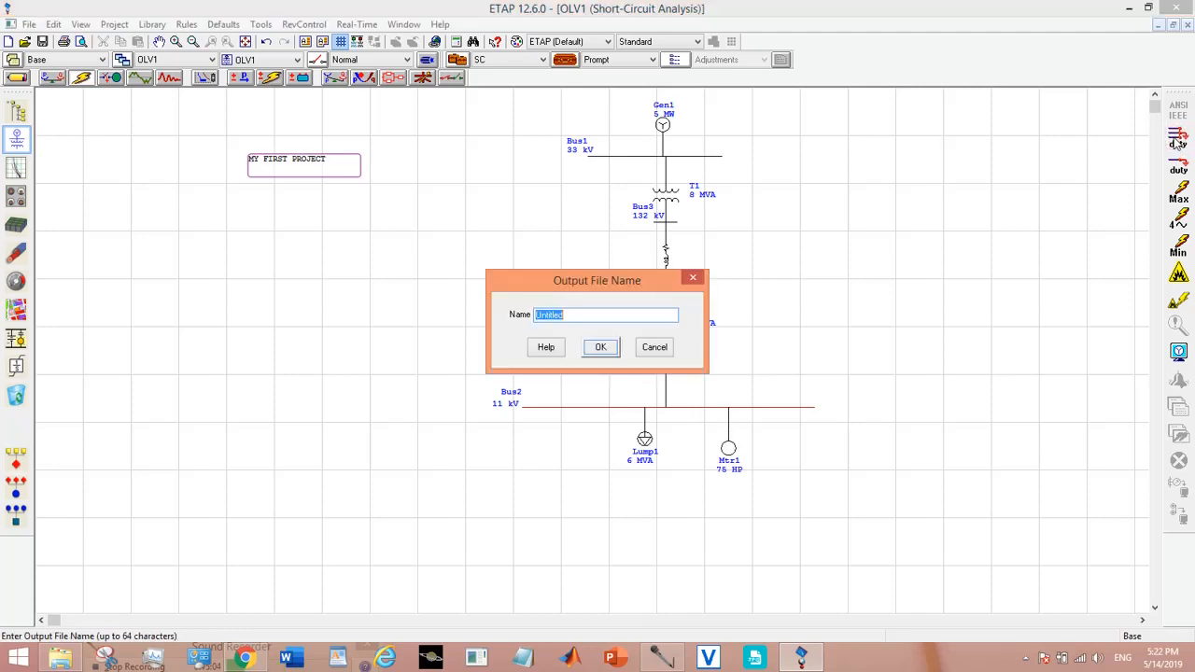
left_click(602, 345)
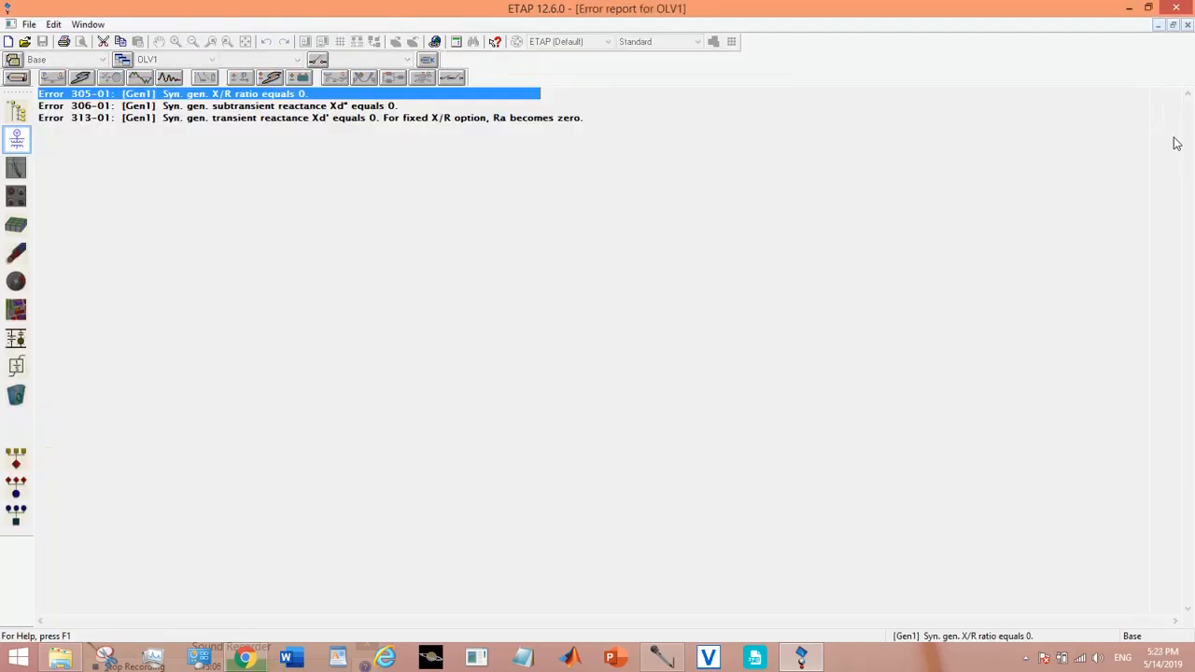
mouse_move(15, 138)
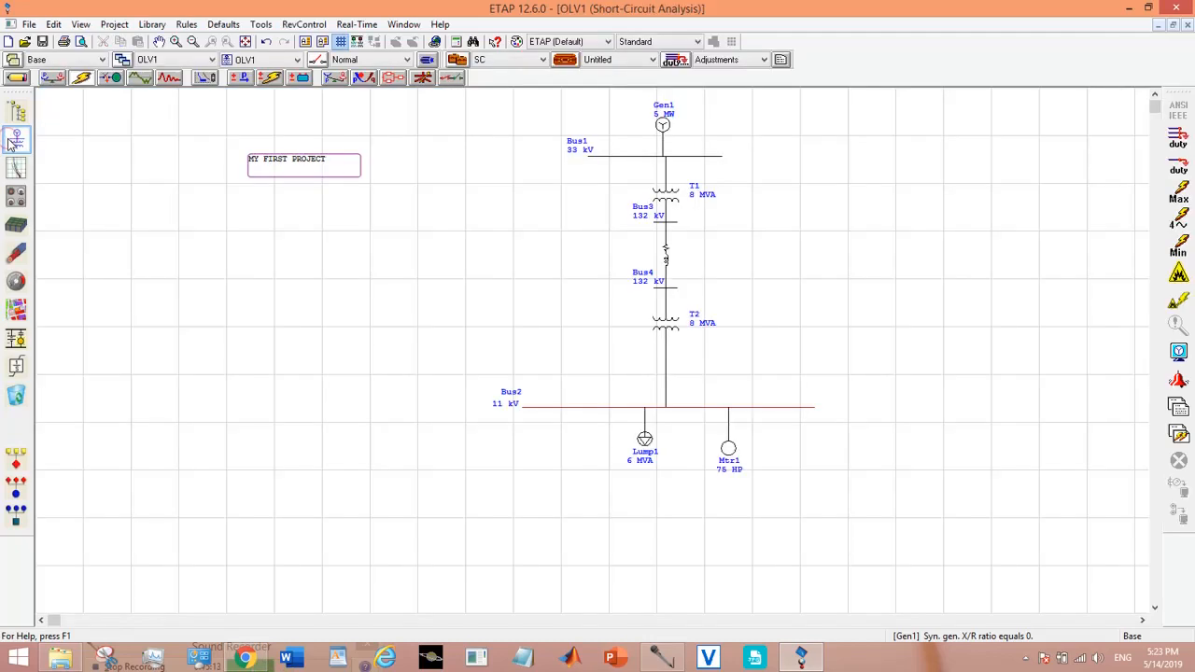
Fill Gen1's Imp/Model data with typical values (Xd'' 19%, X/R 19) and save.
double_click(663, 124)
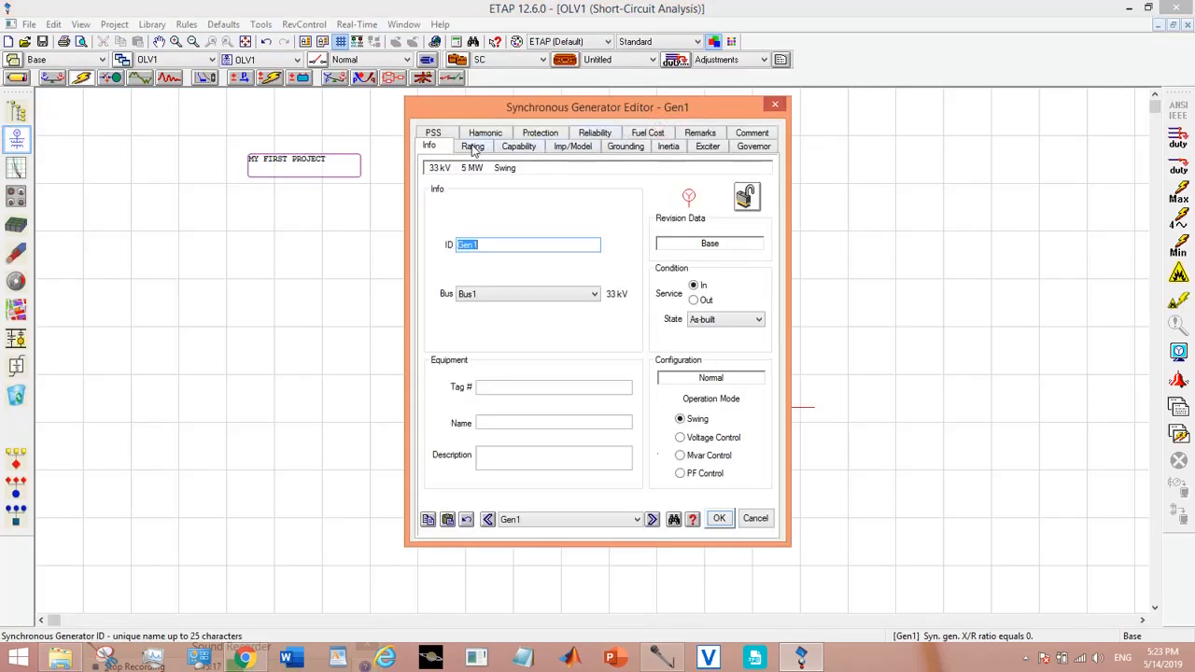
left_click(473, 146)
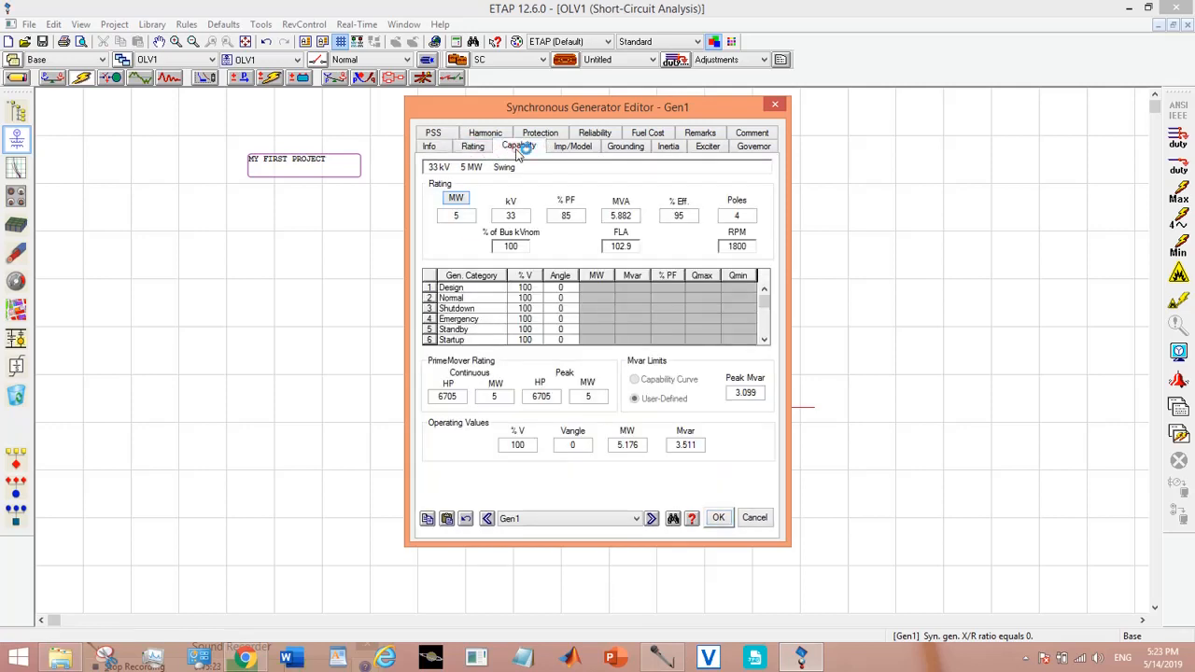
left_click(571, 146)
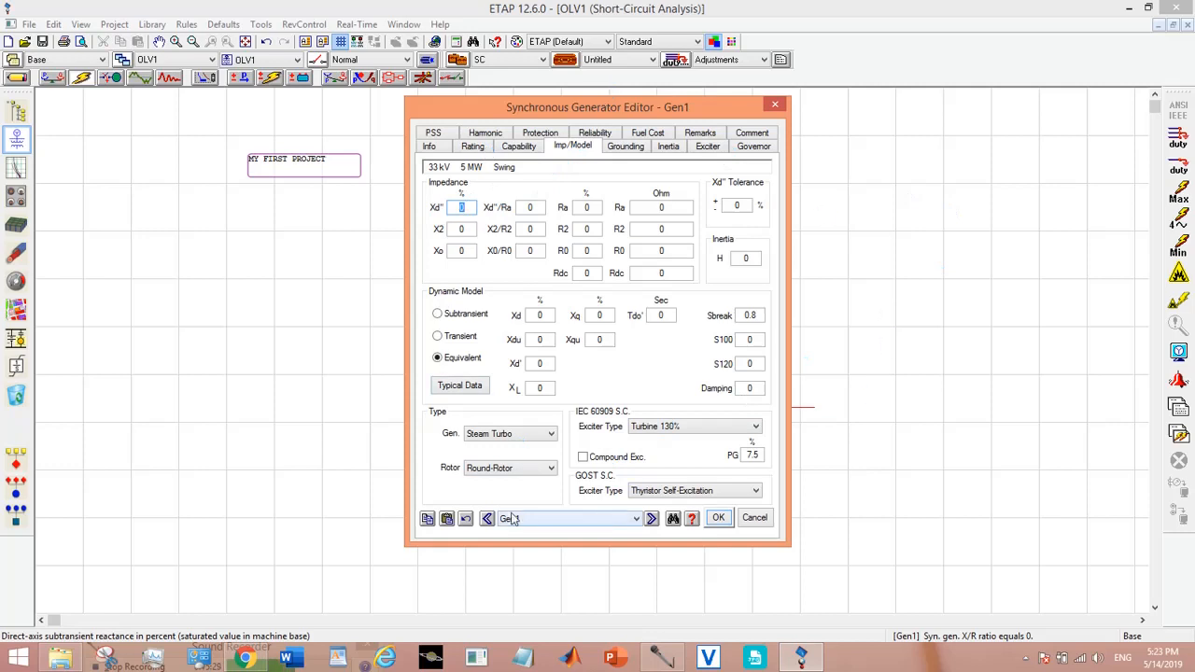
left_click(459, 385)
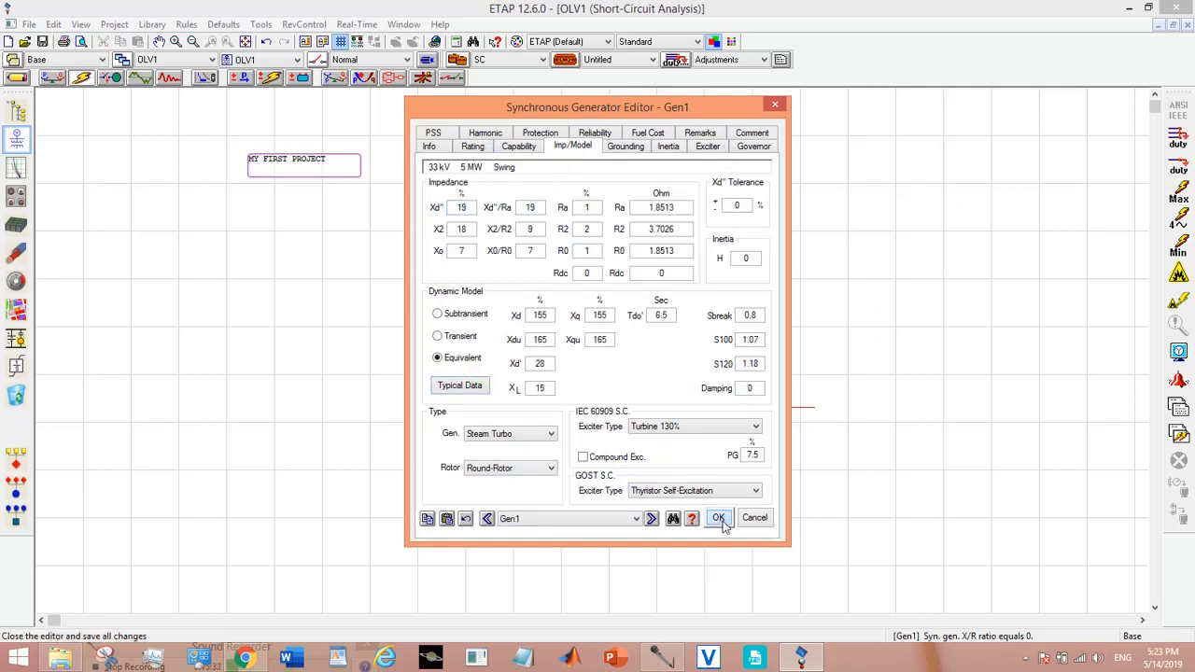
left_click(717, 517)
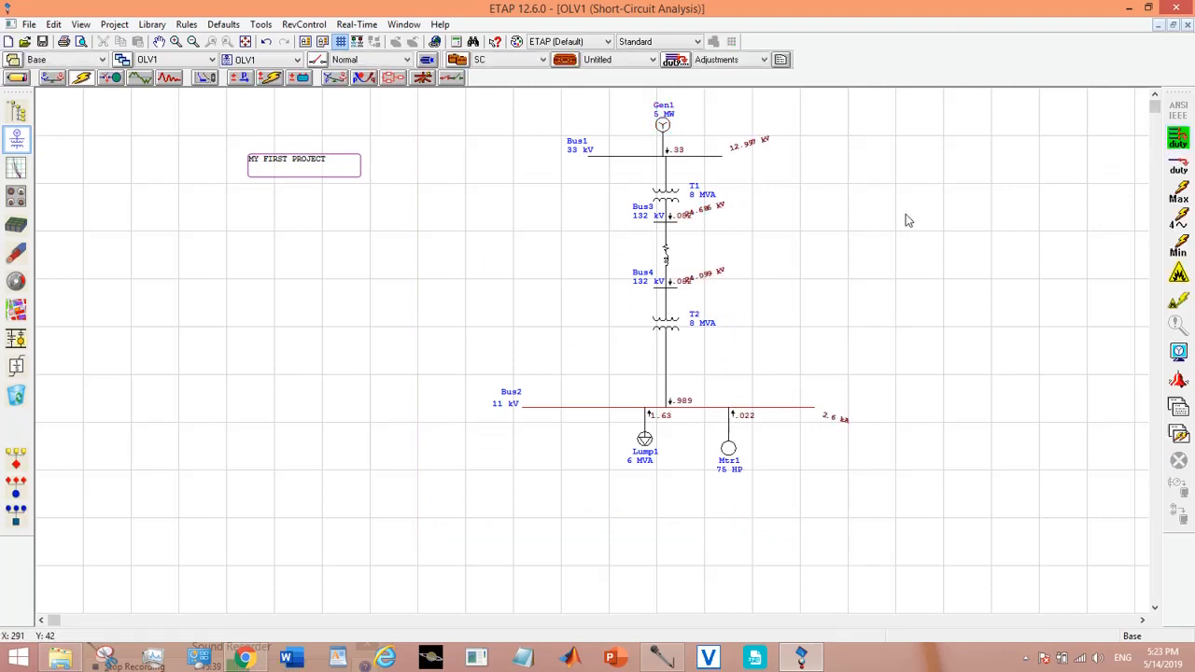
mouse_move(708, 213)
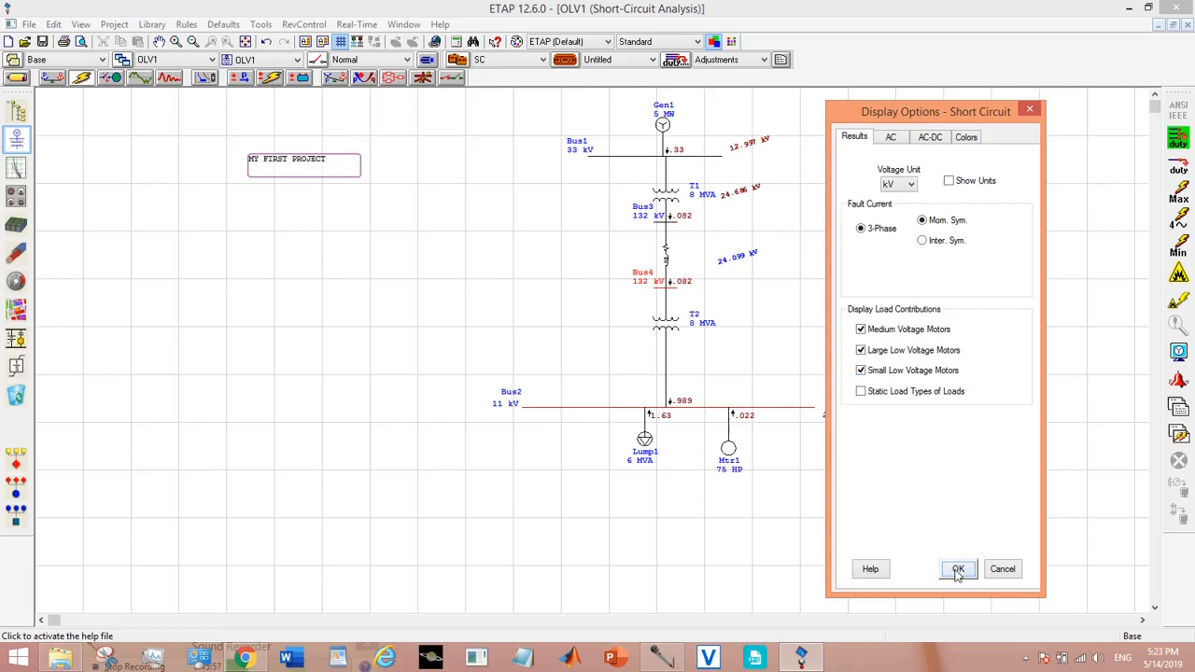
Confirm the short-circuit display options, then review Lump1's editor and close it.
left_click(958, 567)
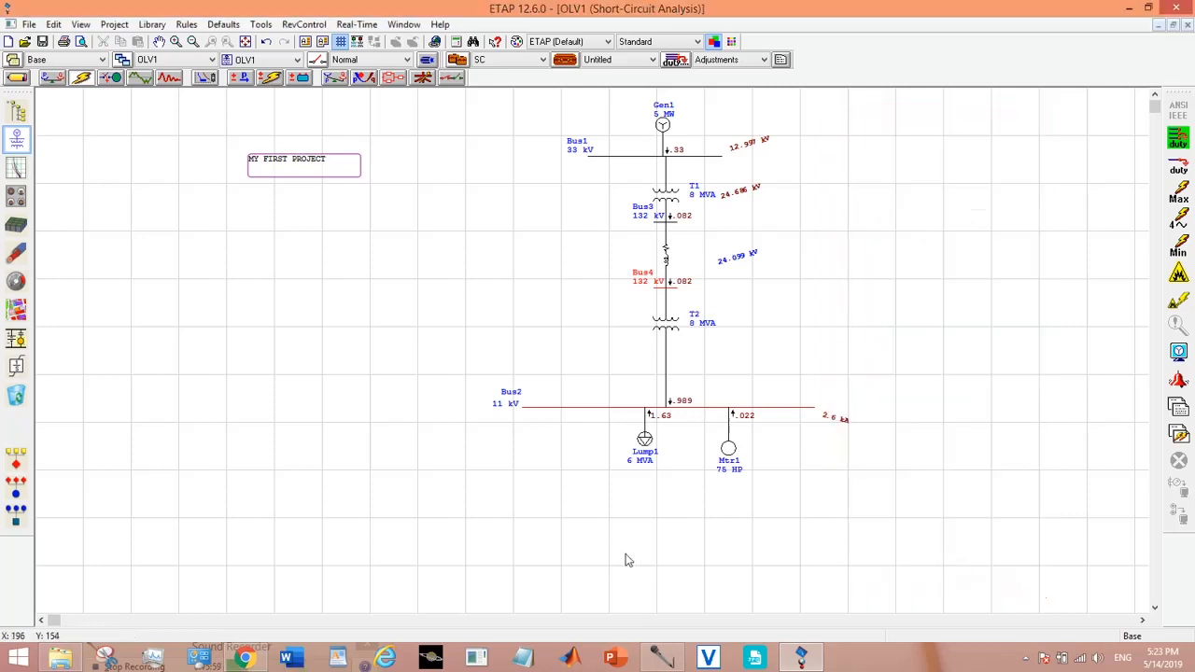
mouse_move(663, 453)
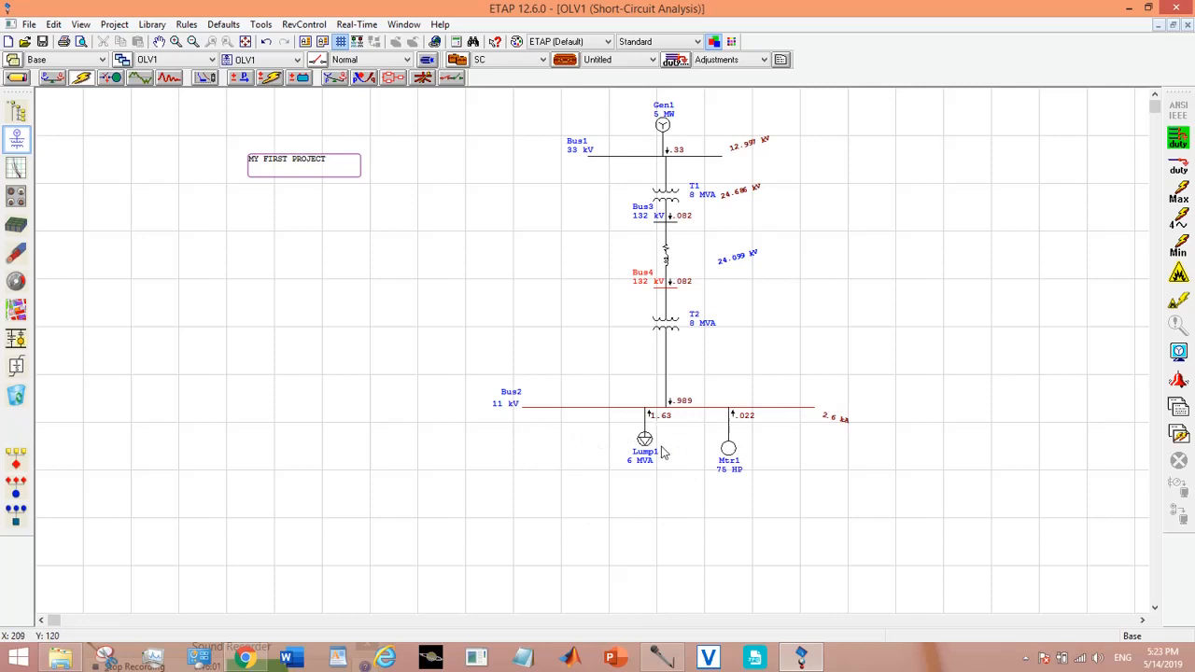
left_click(644, 441)
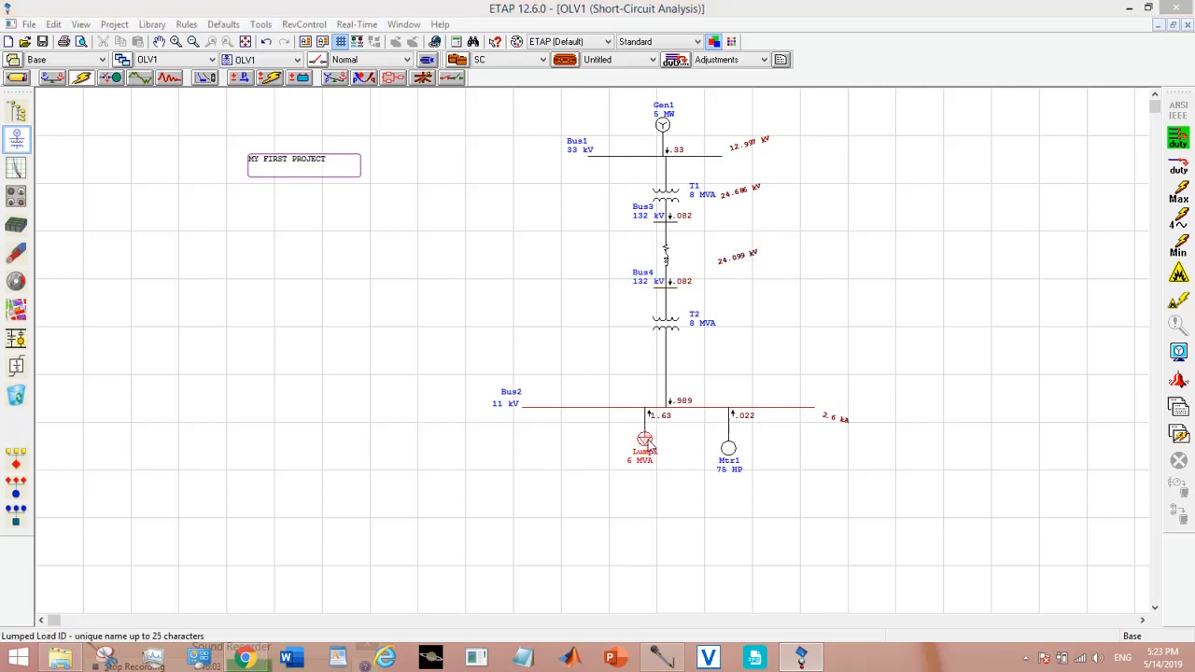
double_click(646, 439)
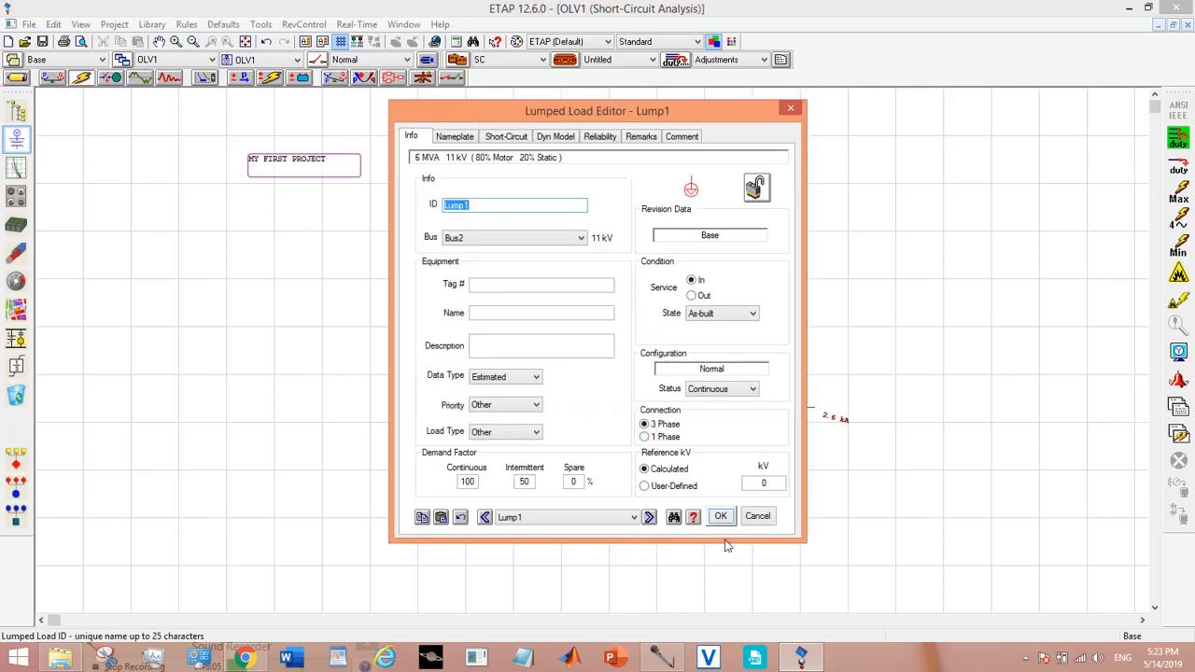
left_click(721, 516)
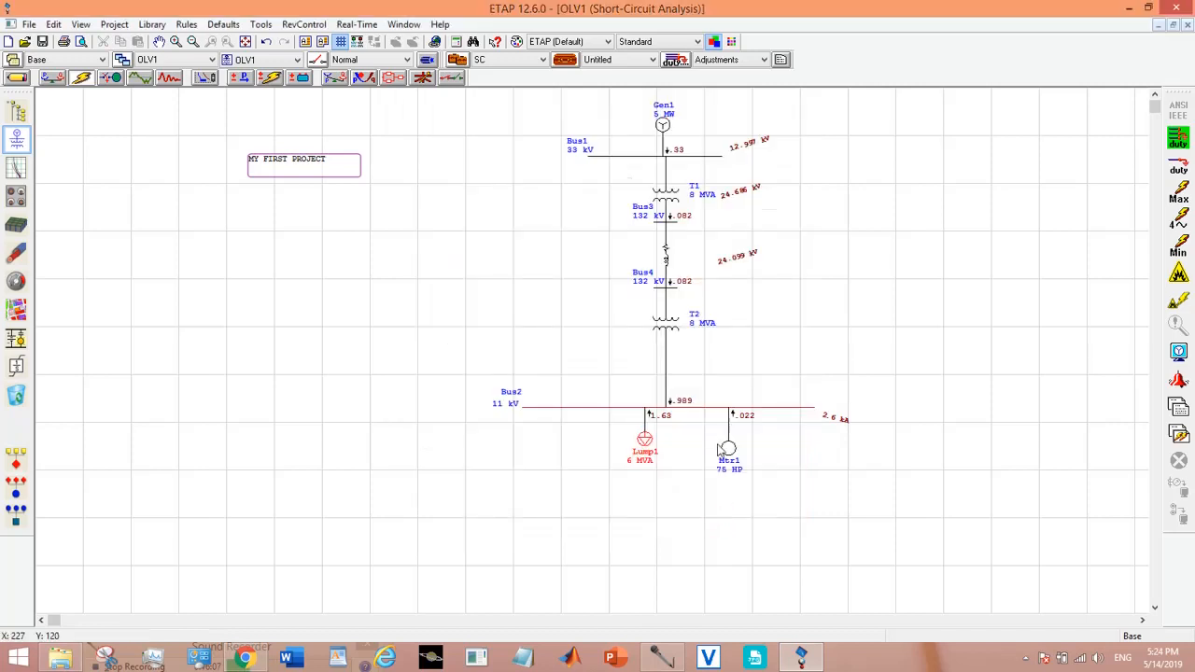
mouse_move(729, 450)
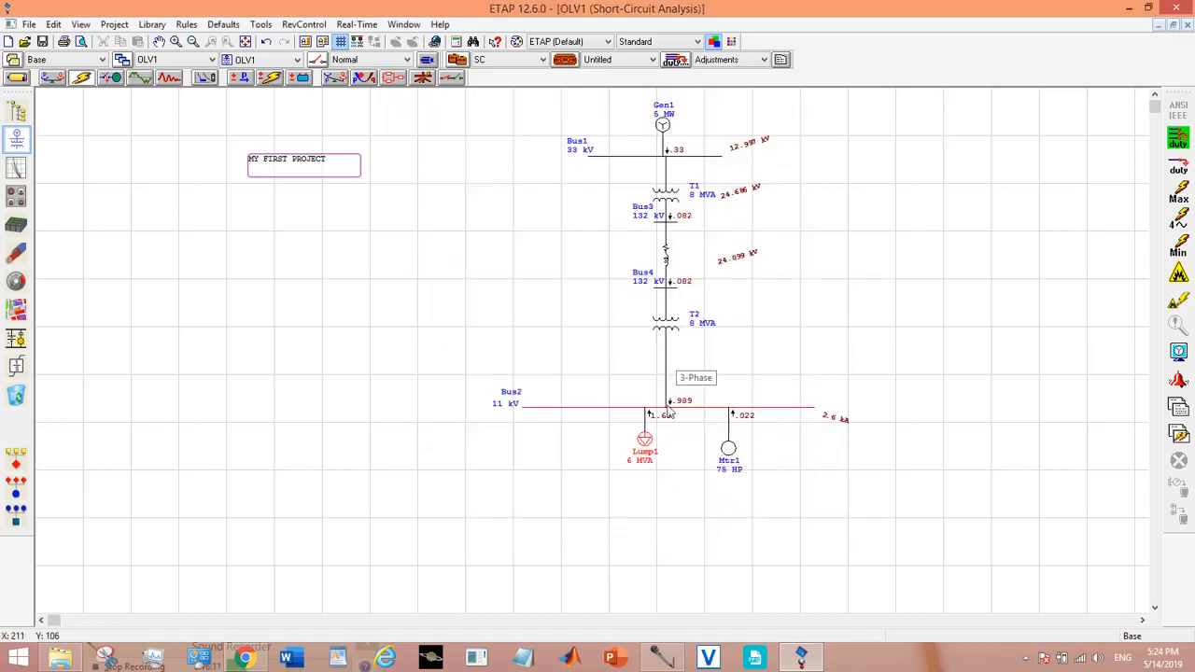
mouse_move(676, 388)
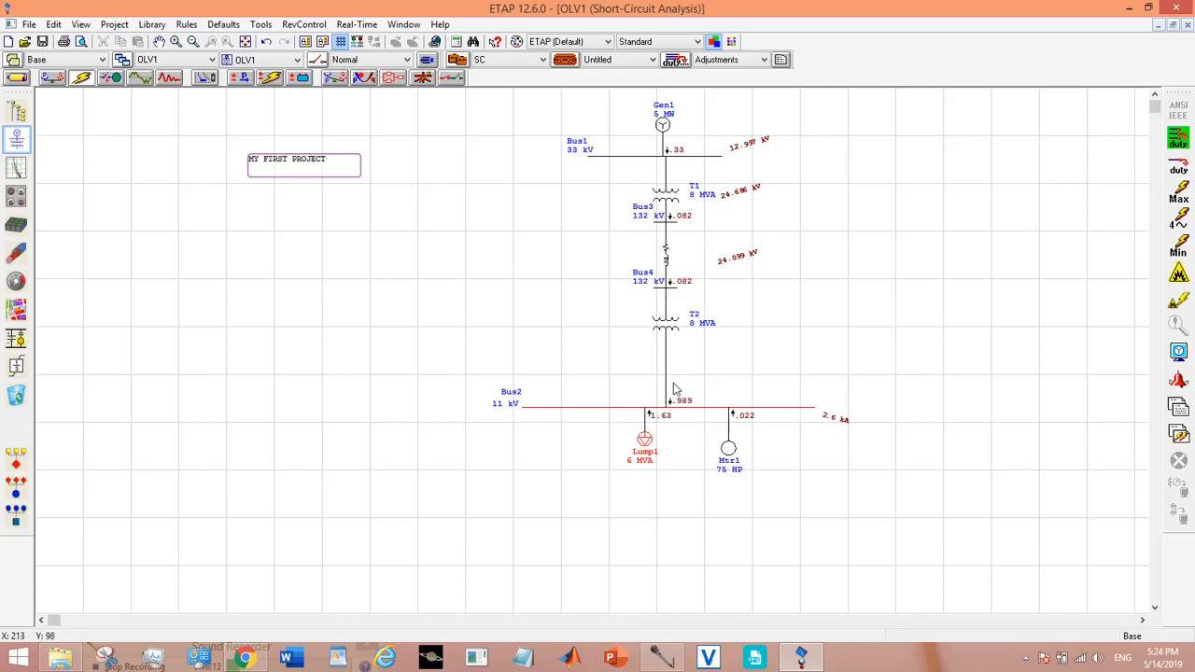
mouse_move(684, 414)
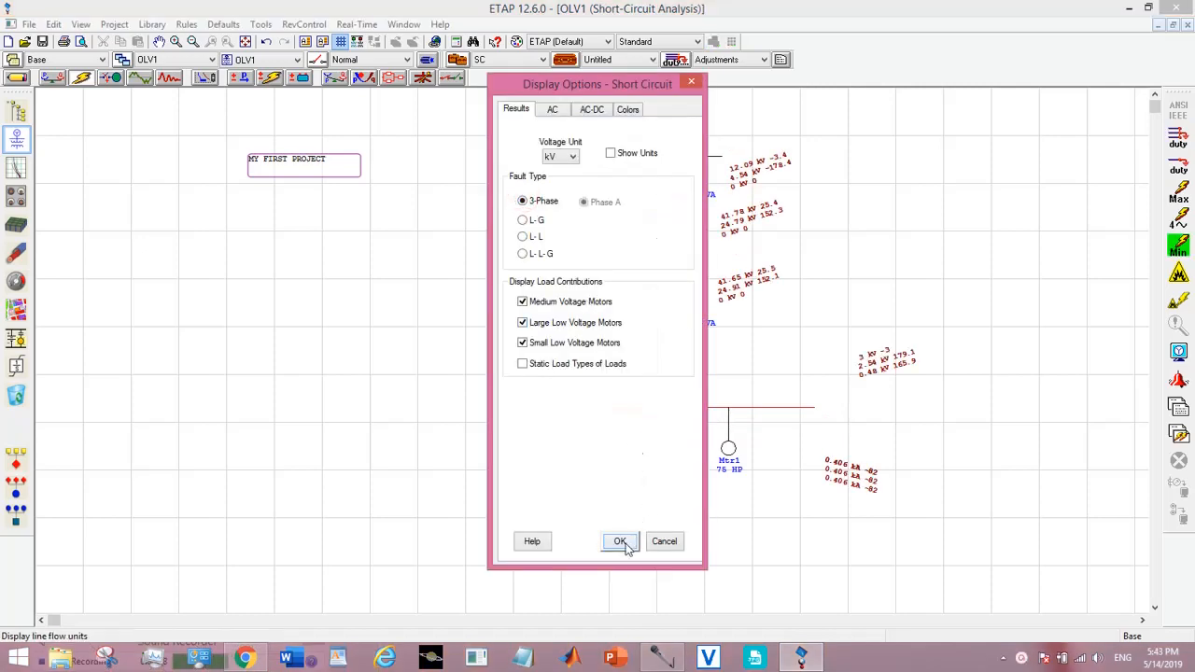
Apply the 3-phase display and run the 1.5-4 cycle and device duty studies.
left_click(620, 542)
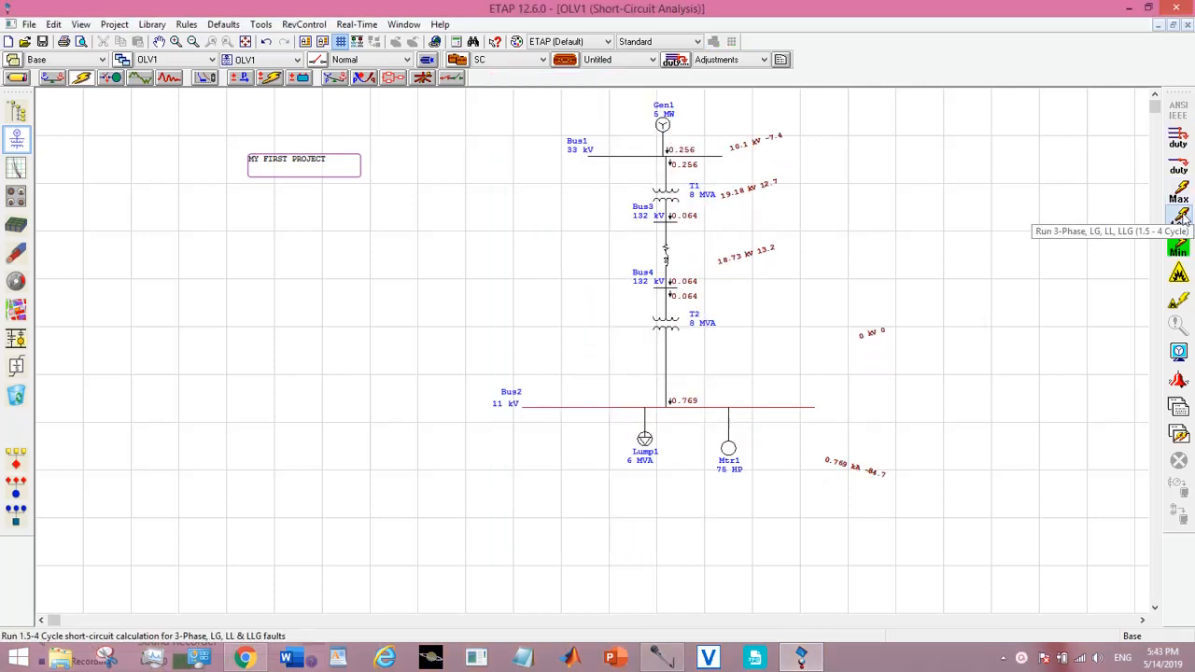
left_click(1179, 191)
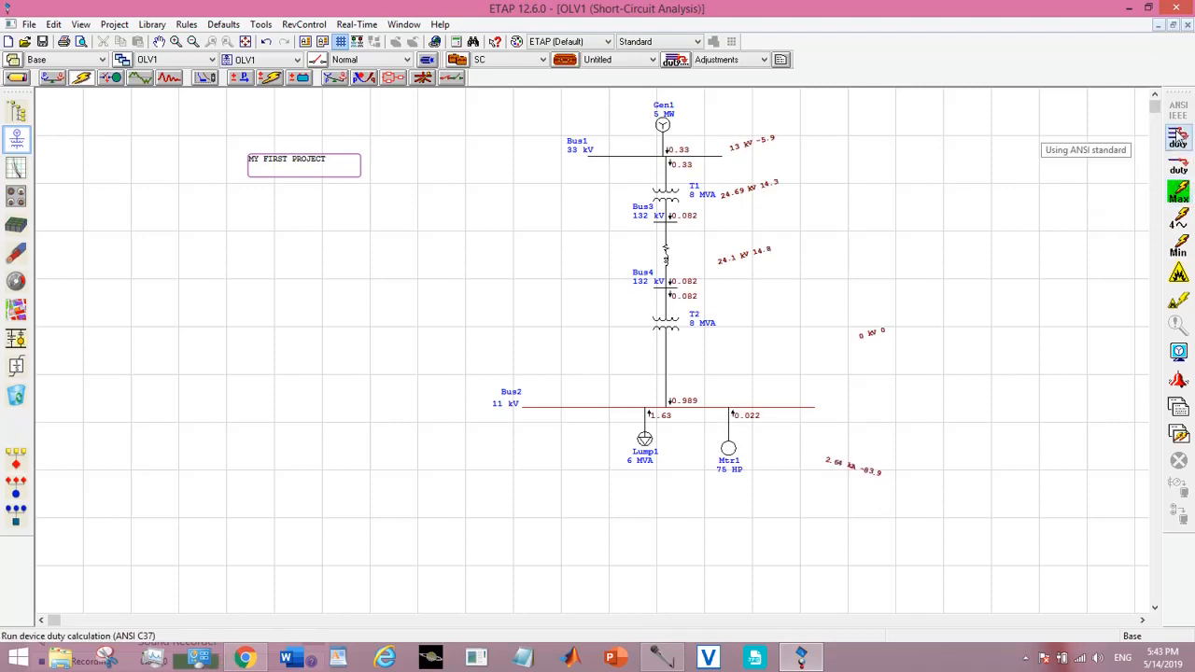
left_click(1179, 138)
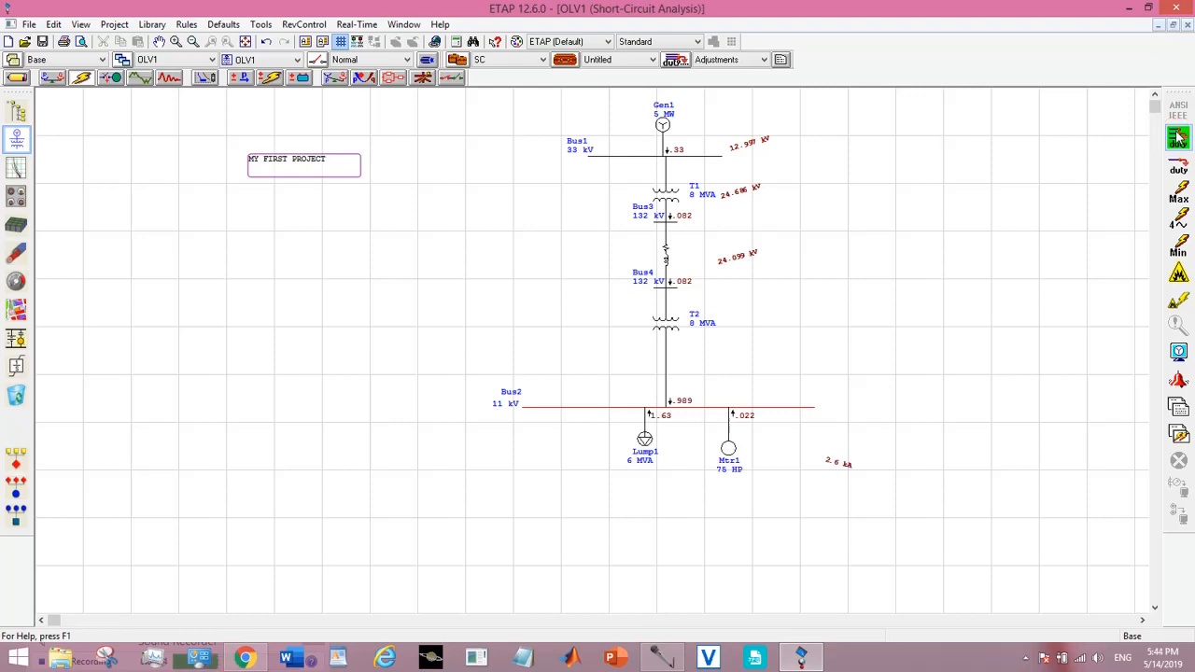
mouse_move(1178, 191)
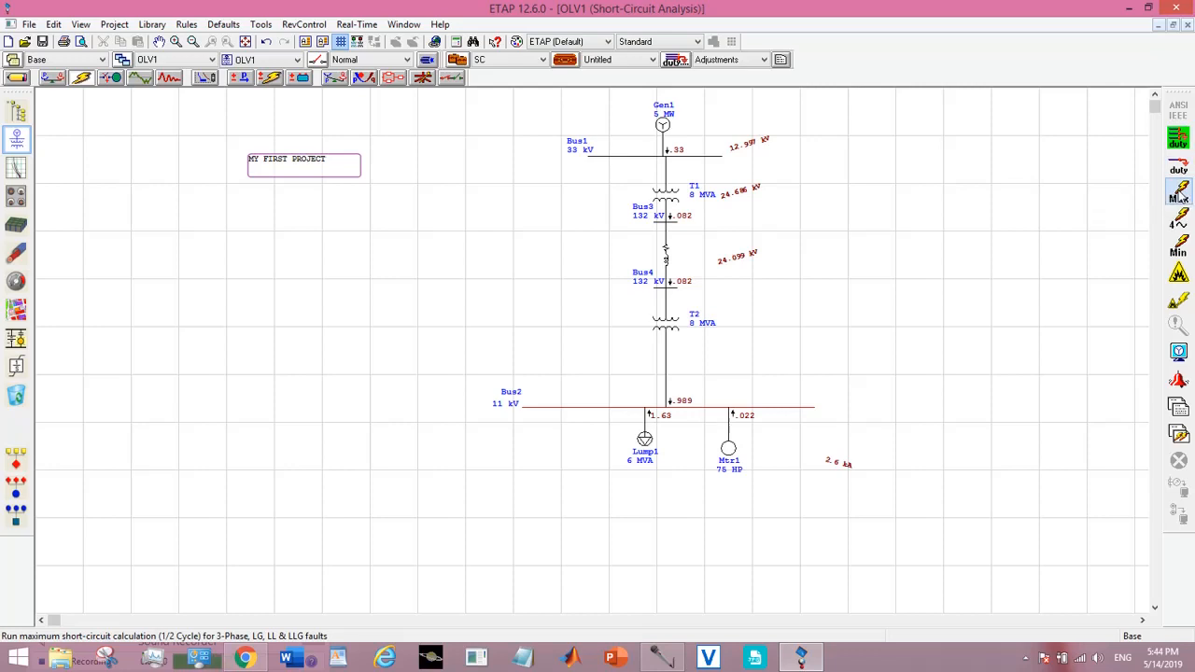
mouse_move(1181, 213)
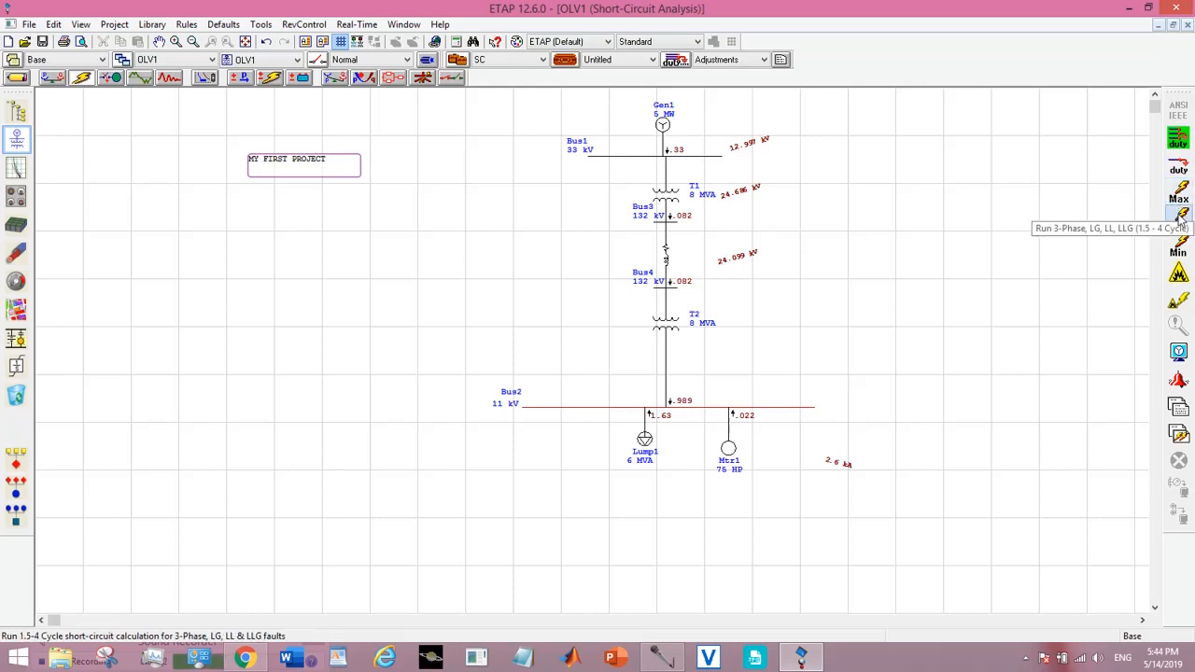
mouse_move(1179, 244)
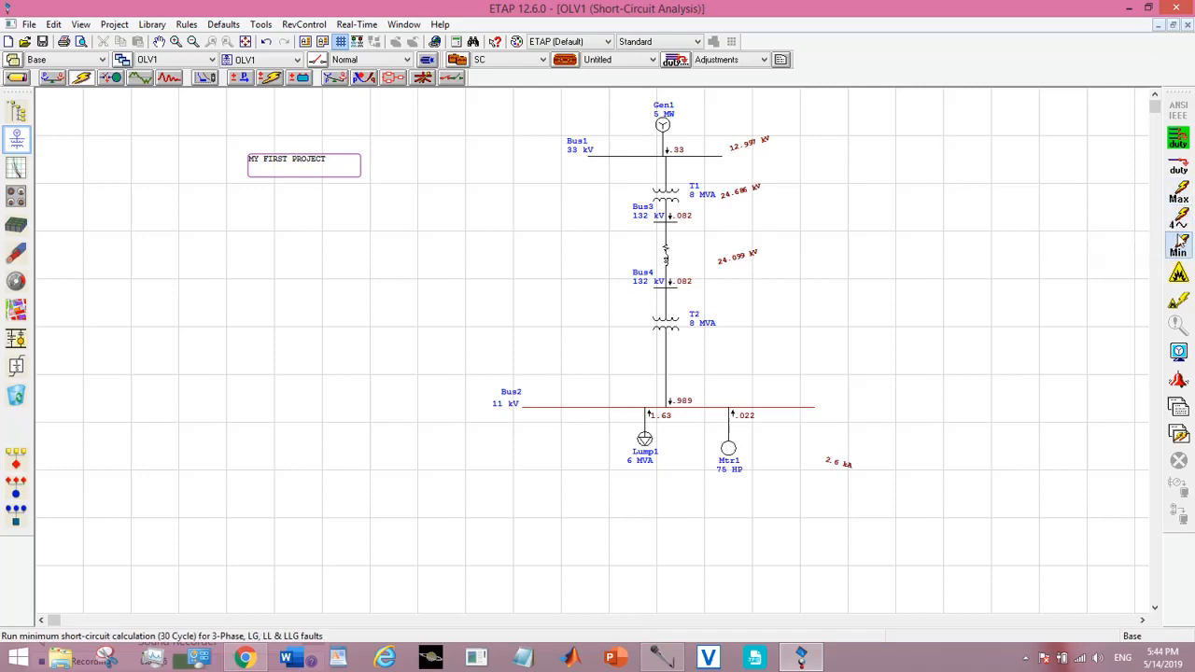
Run the 30-cycle minimum study and reopen the short-circuit display options.
left_click(1180, 191)
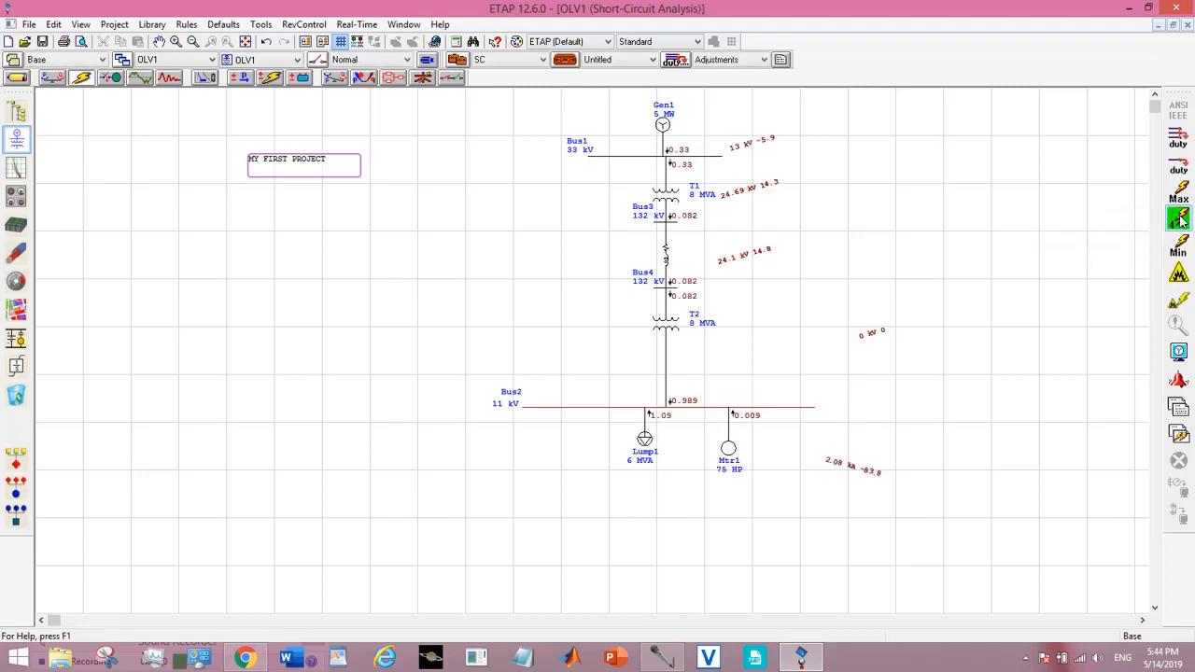
left_click(1178, 239)
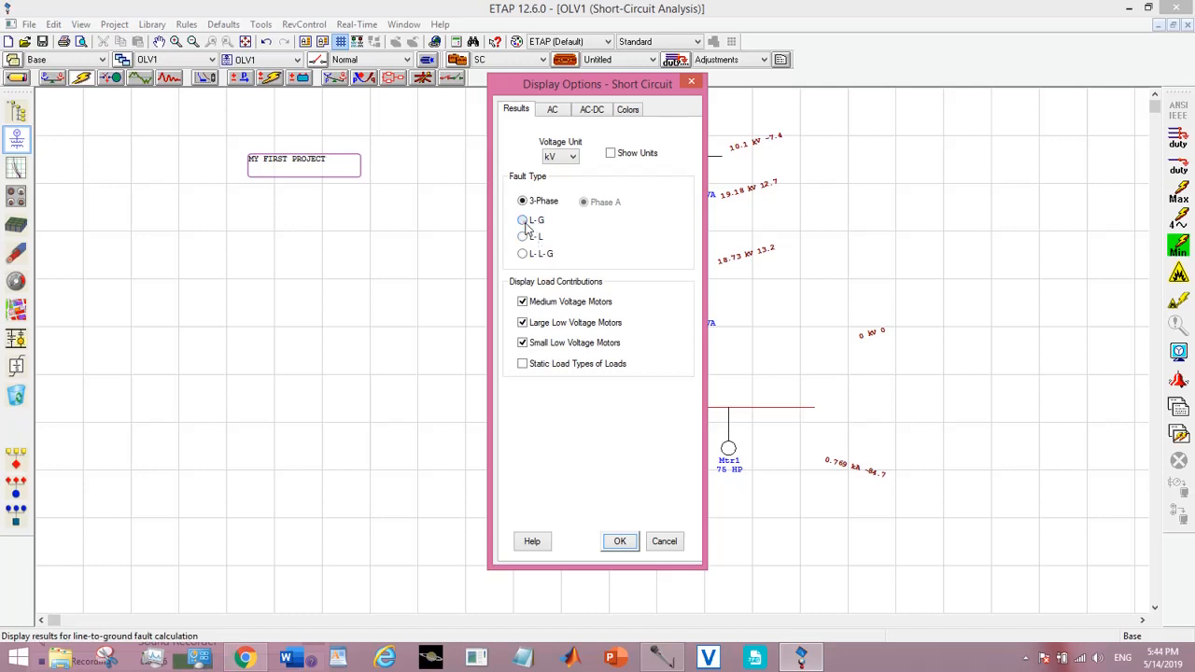
Show L-G fault results on the diagram as phase values.
left_click(523, 221)
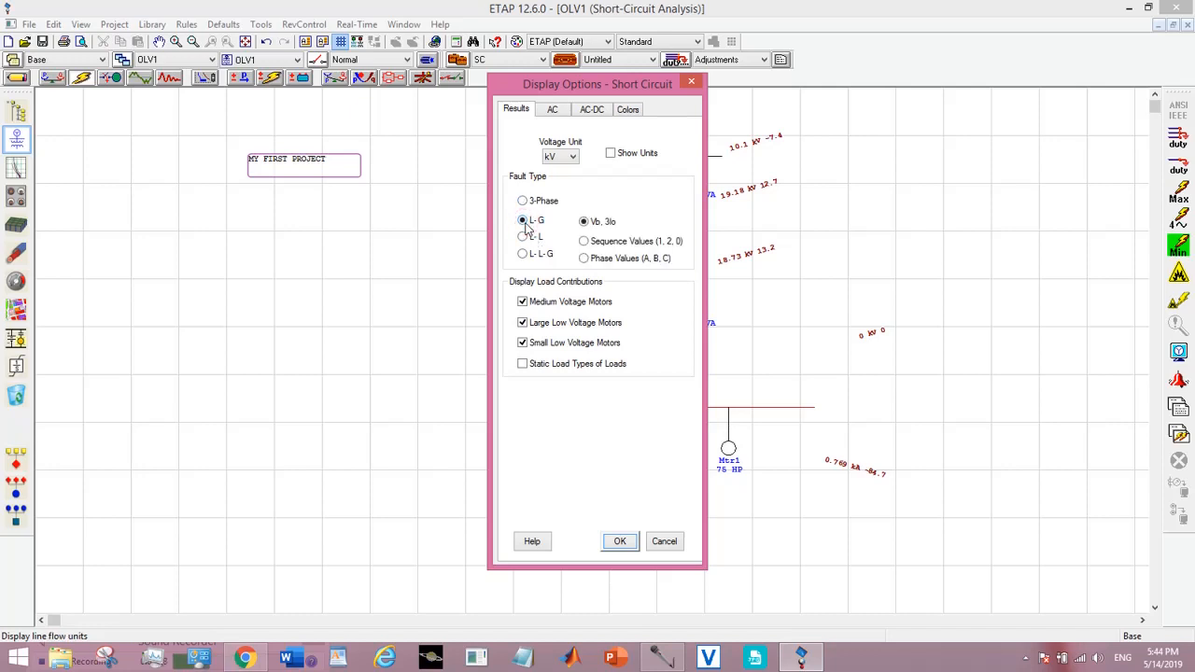
left_click(583, 241)
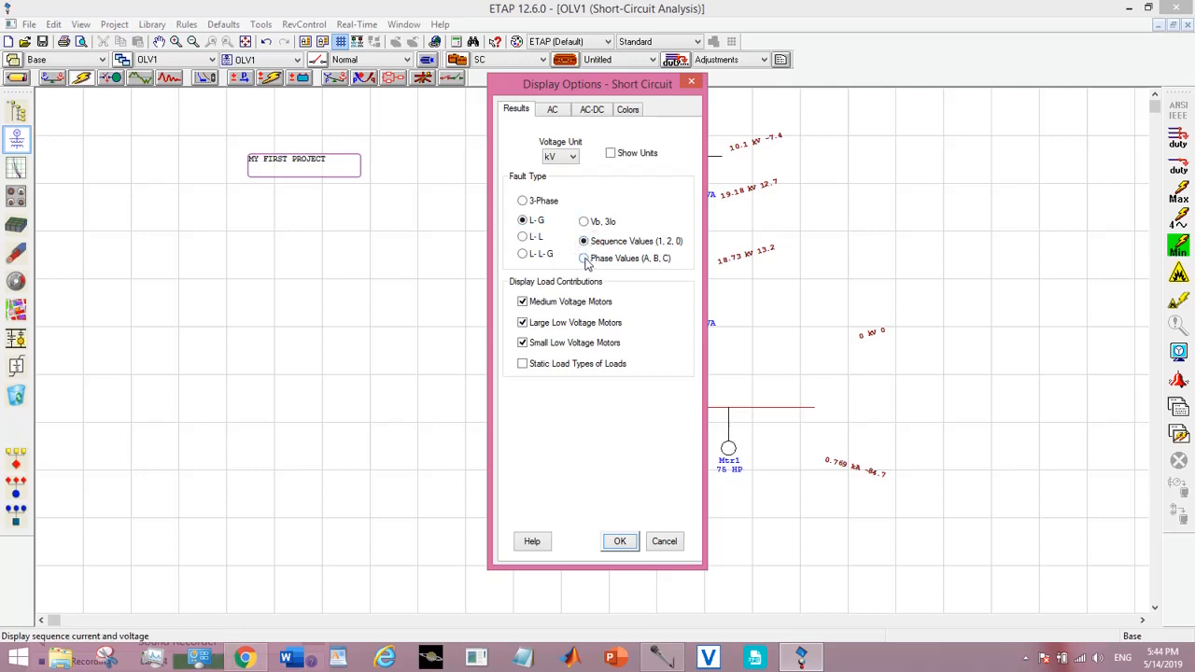
left_click(583, 257)
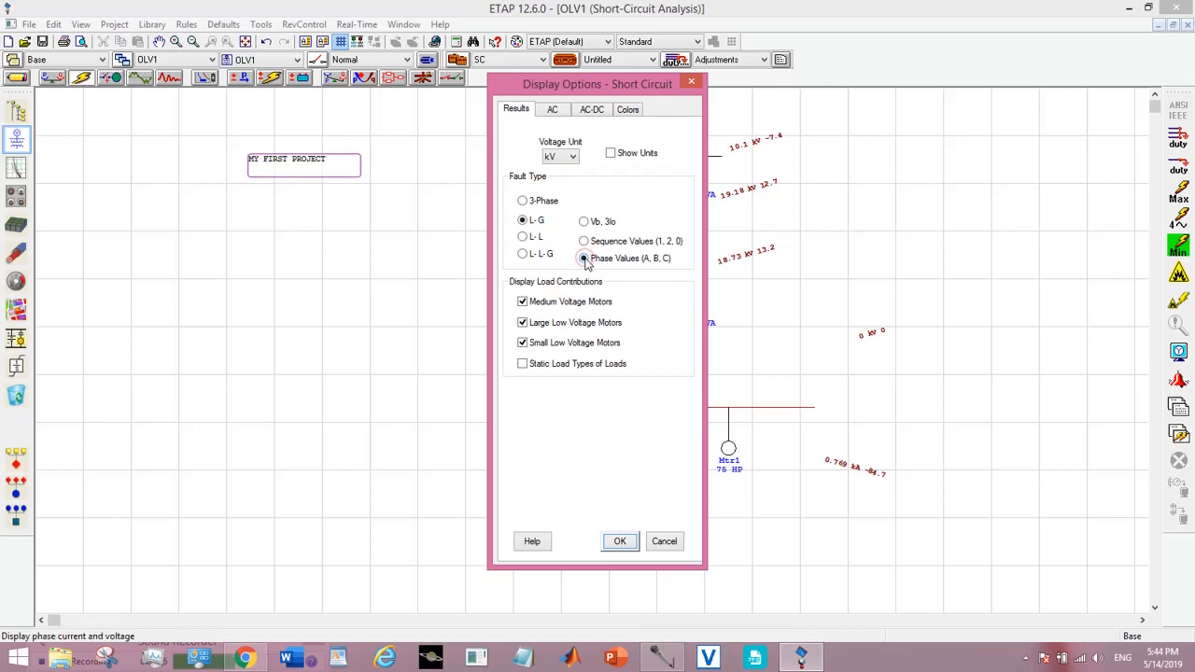
left_click(620, 541)
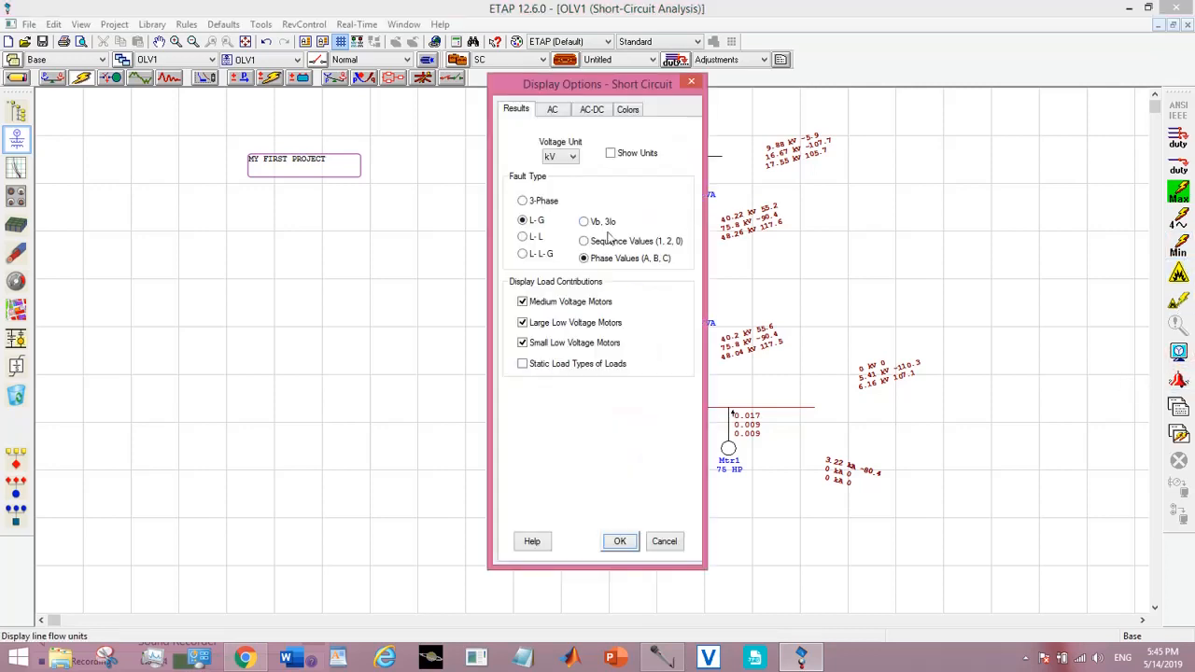
Switch the L-G fault display to sequence values (1, 2, 0).
left_click(583, 241)
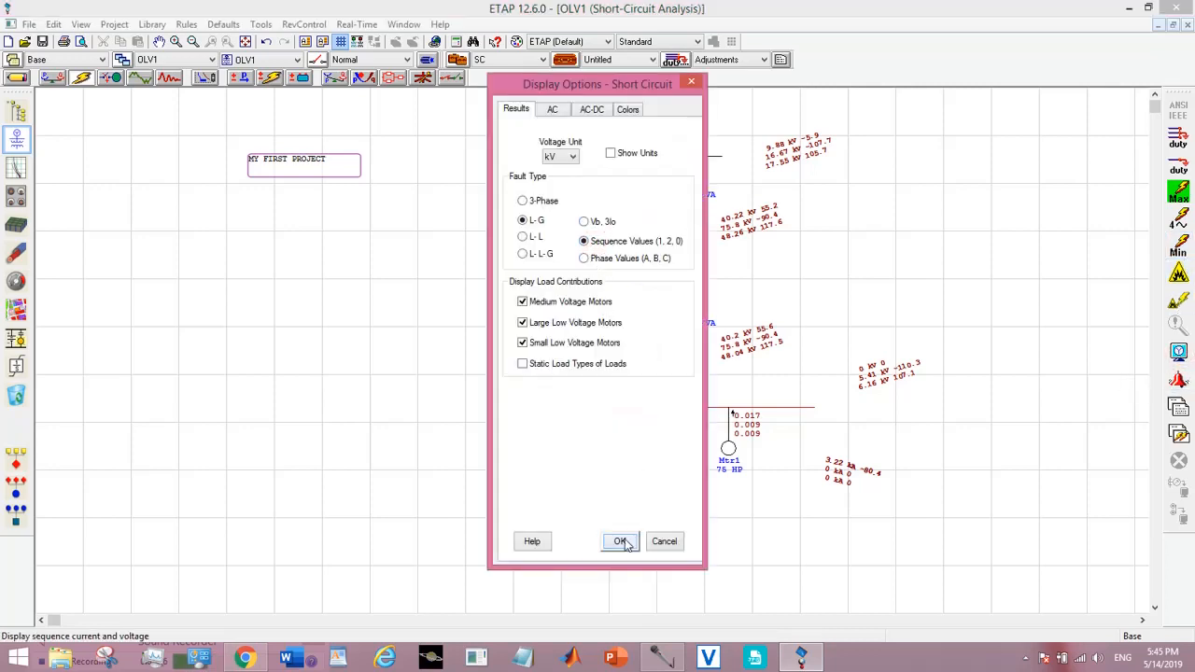
left_click(620, 541)
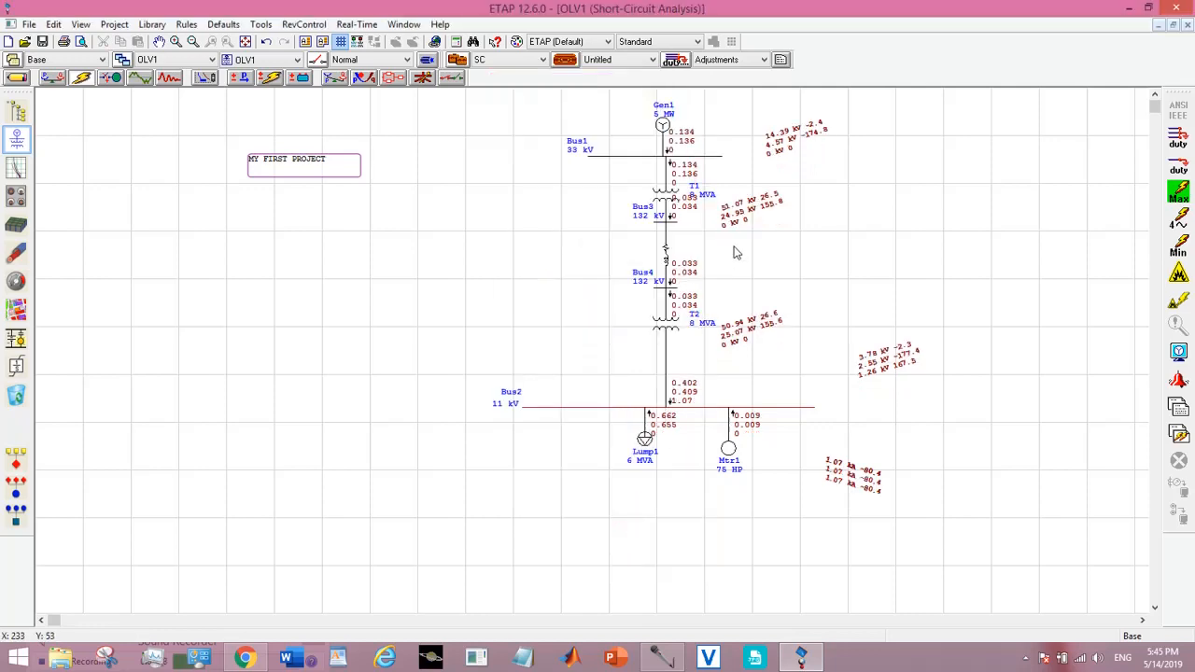
mouse_move(788, 163)
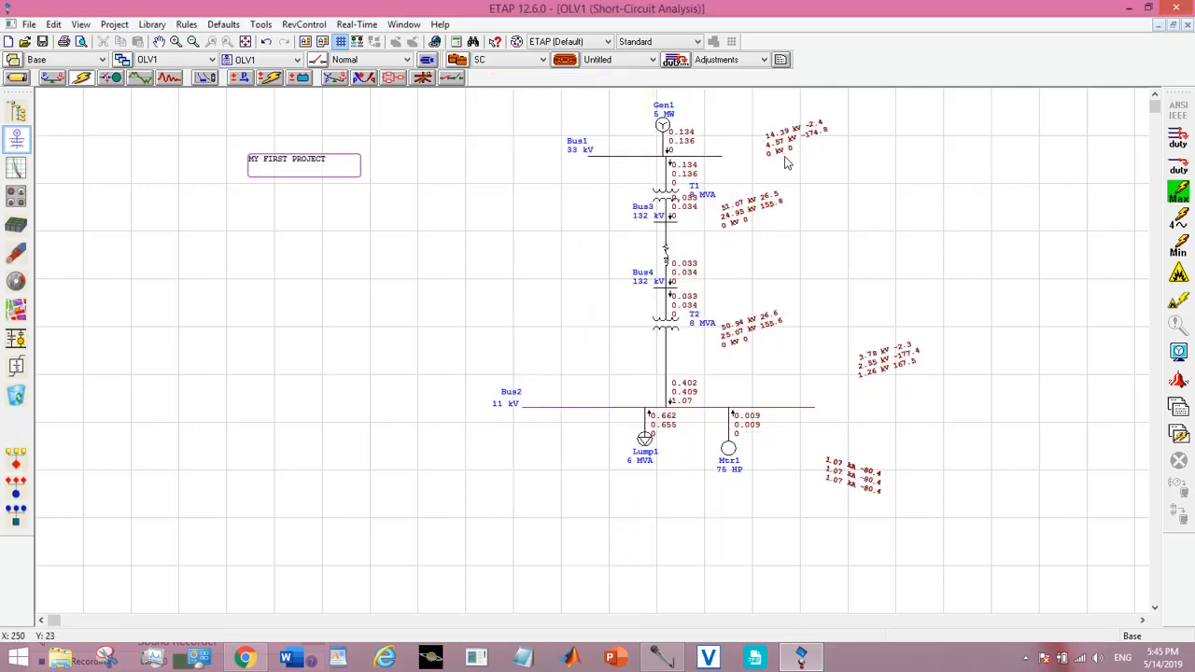
mouse_move(844, 508)
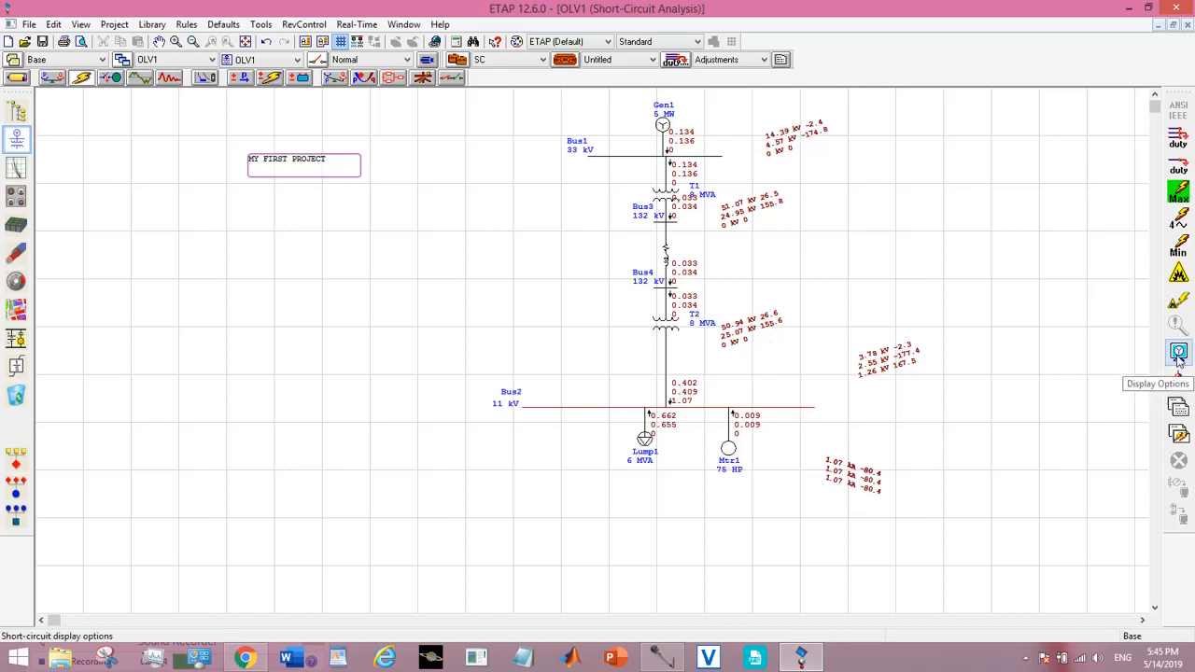
Show L-L fault results, then L-L-G fault results on the diagram.
left_click(1180, 351)
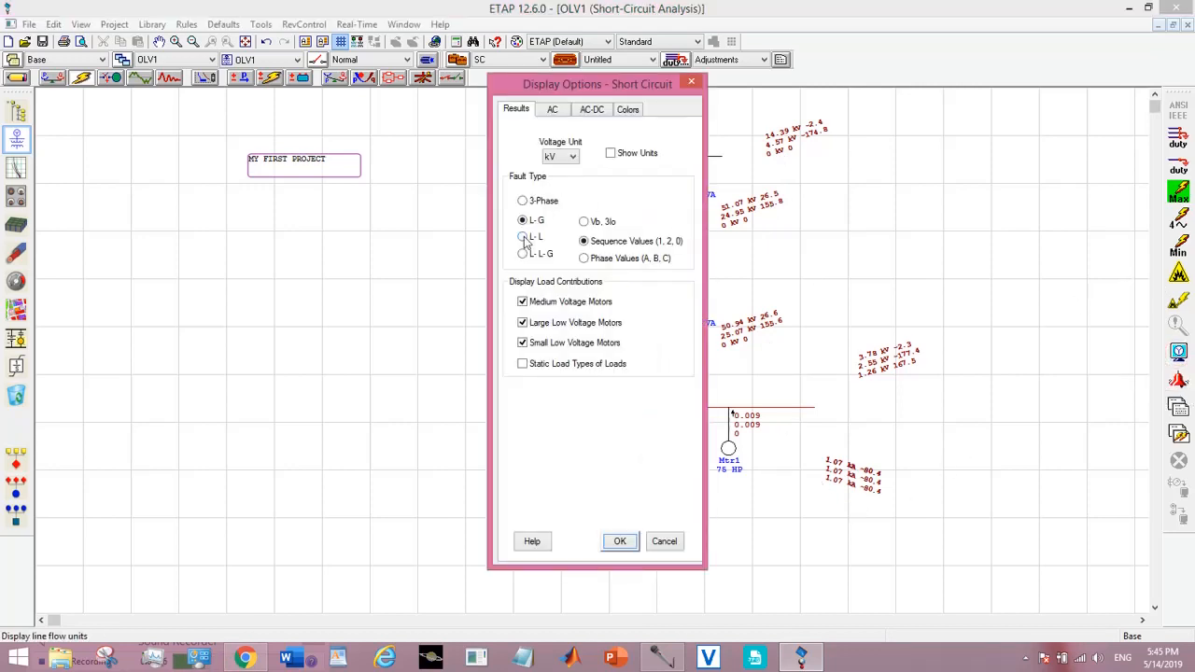
left_click(620, 541)
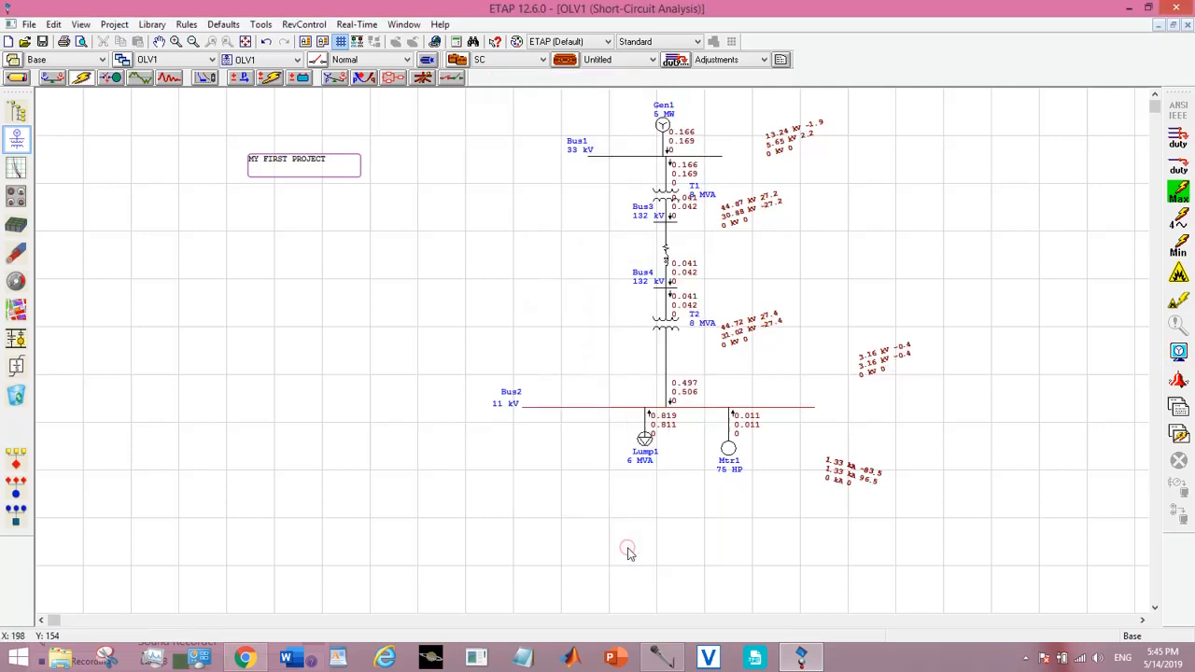
mouse_move(601, 146)
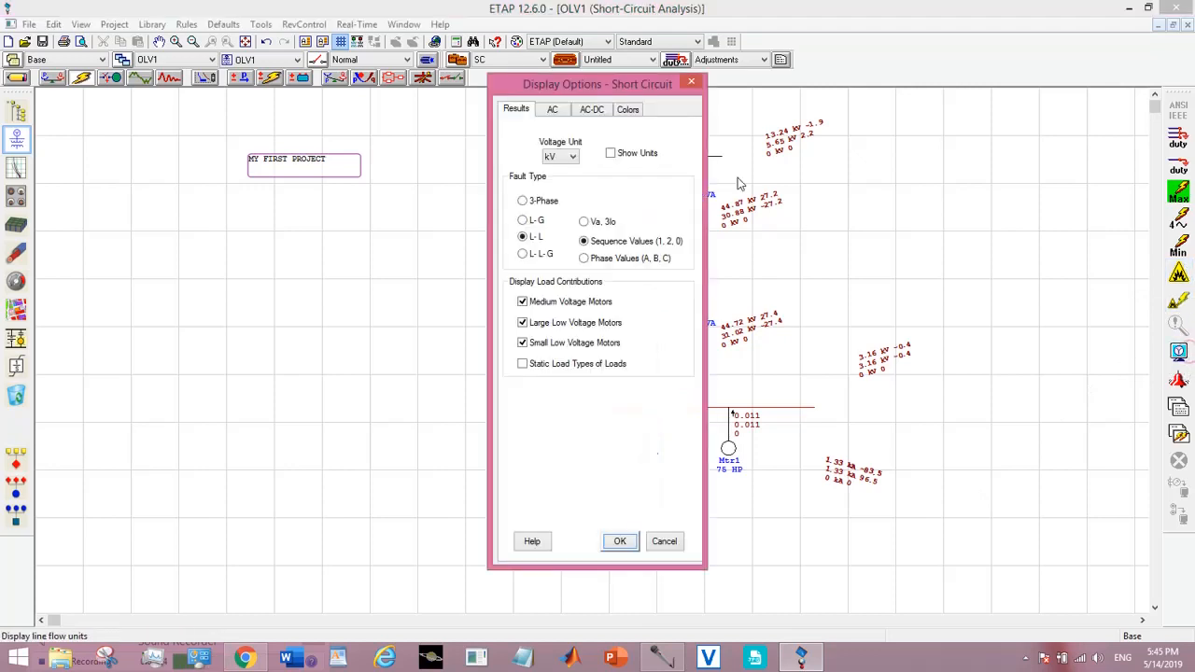
left_click(523, 254)
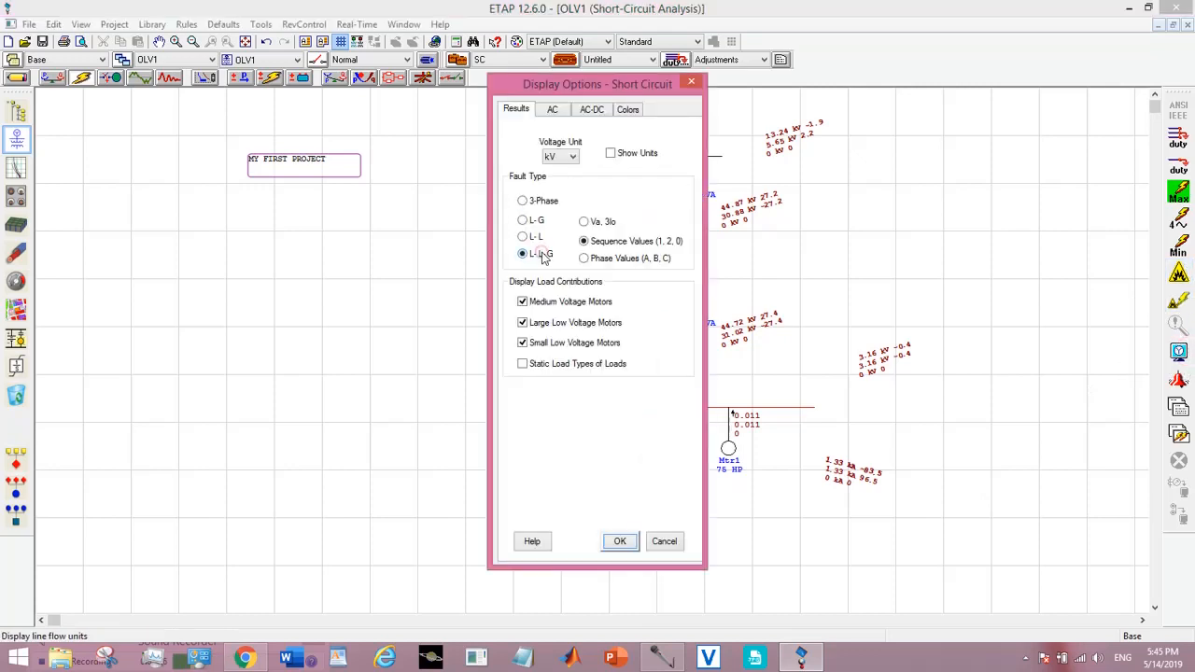
left_click(620, 542)
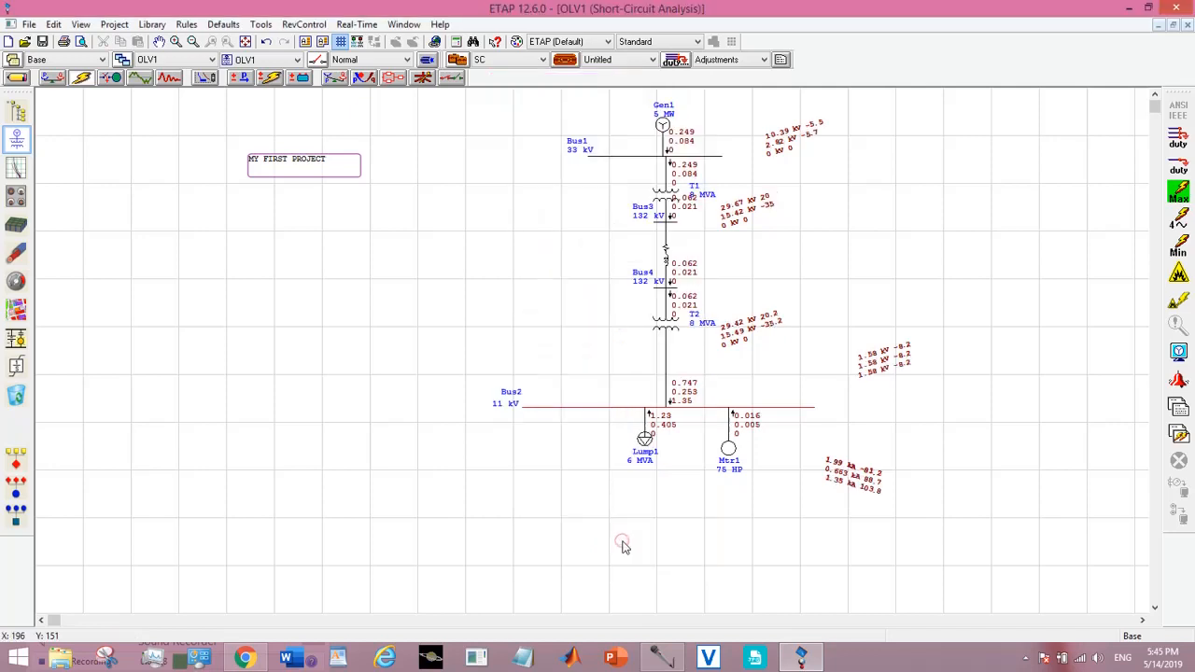
mouse_move(575, 221)
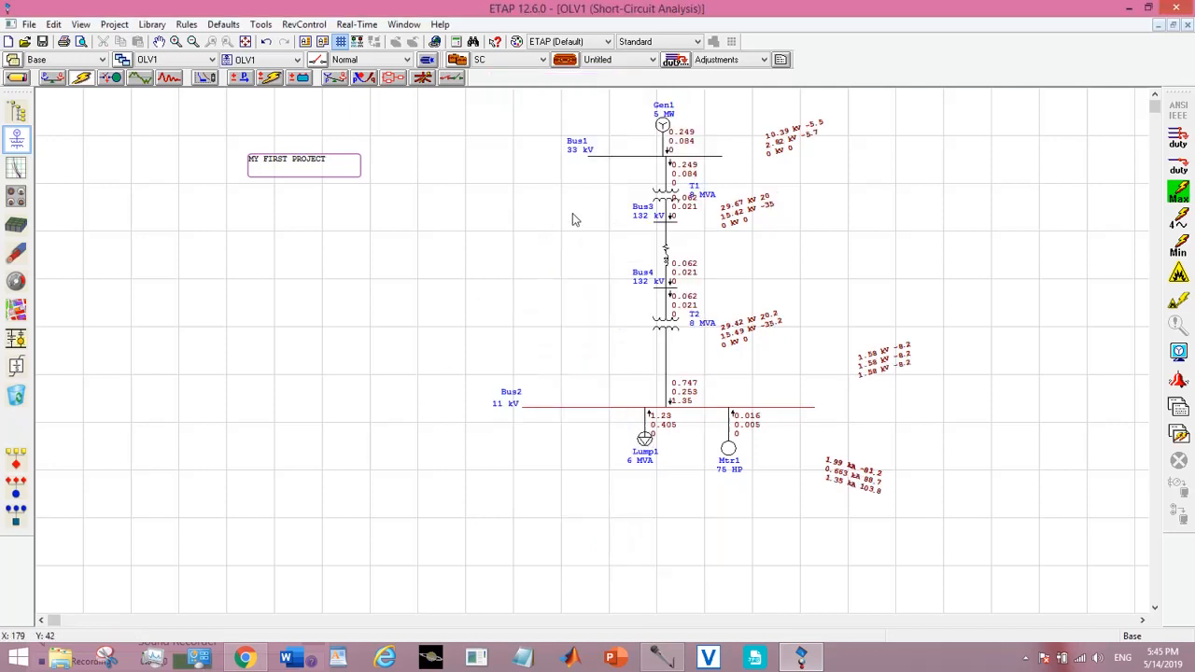
mouse_move(299, 248)
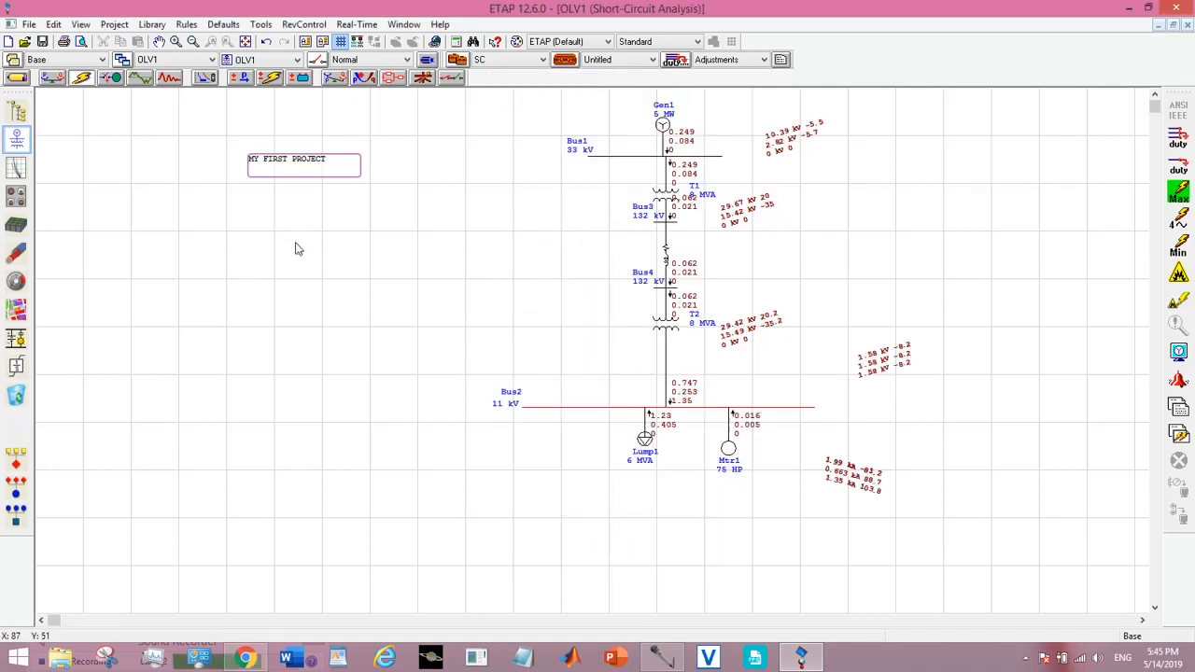